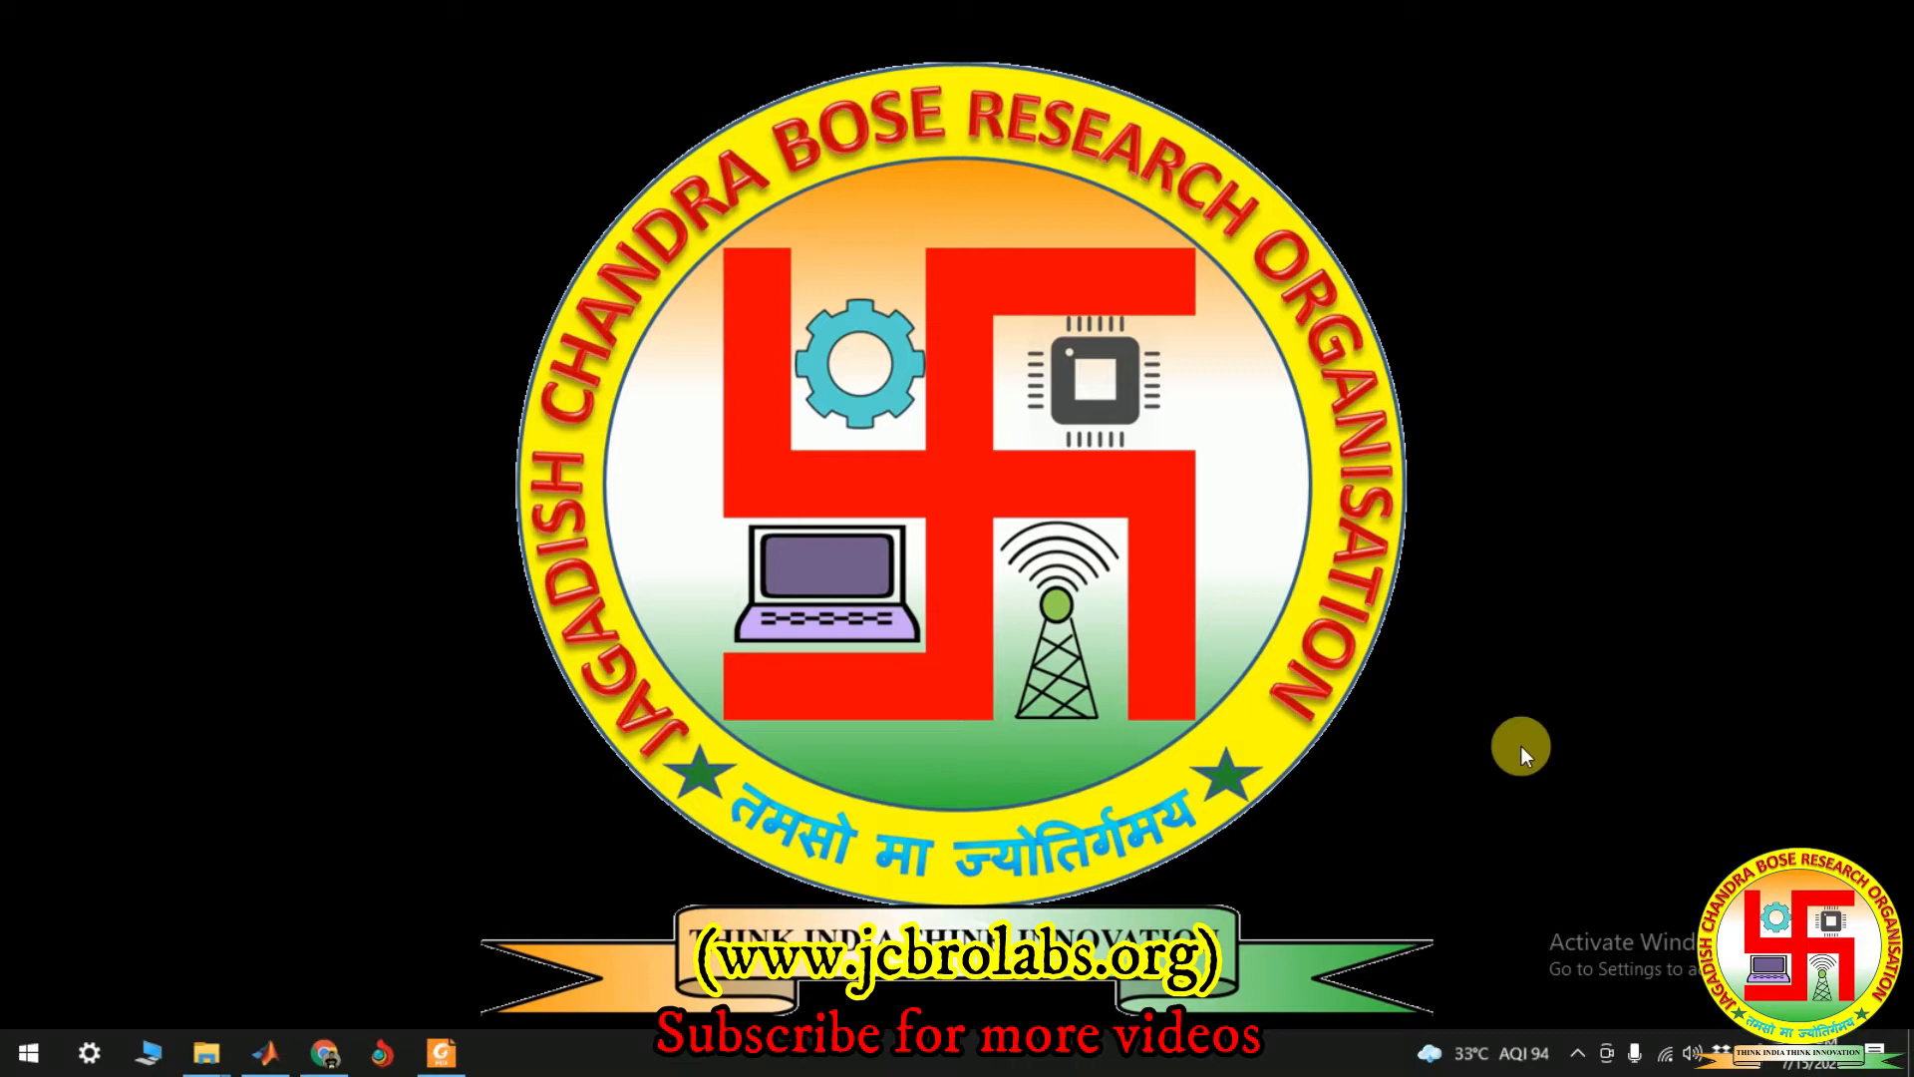
pyautogui.moveTo(1502, 767)
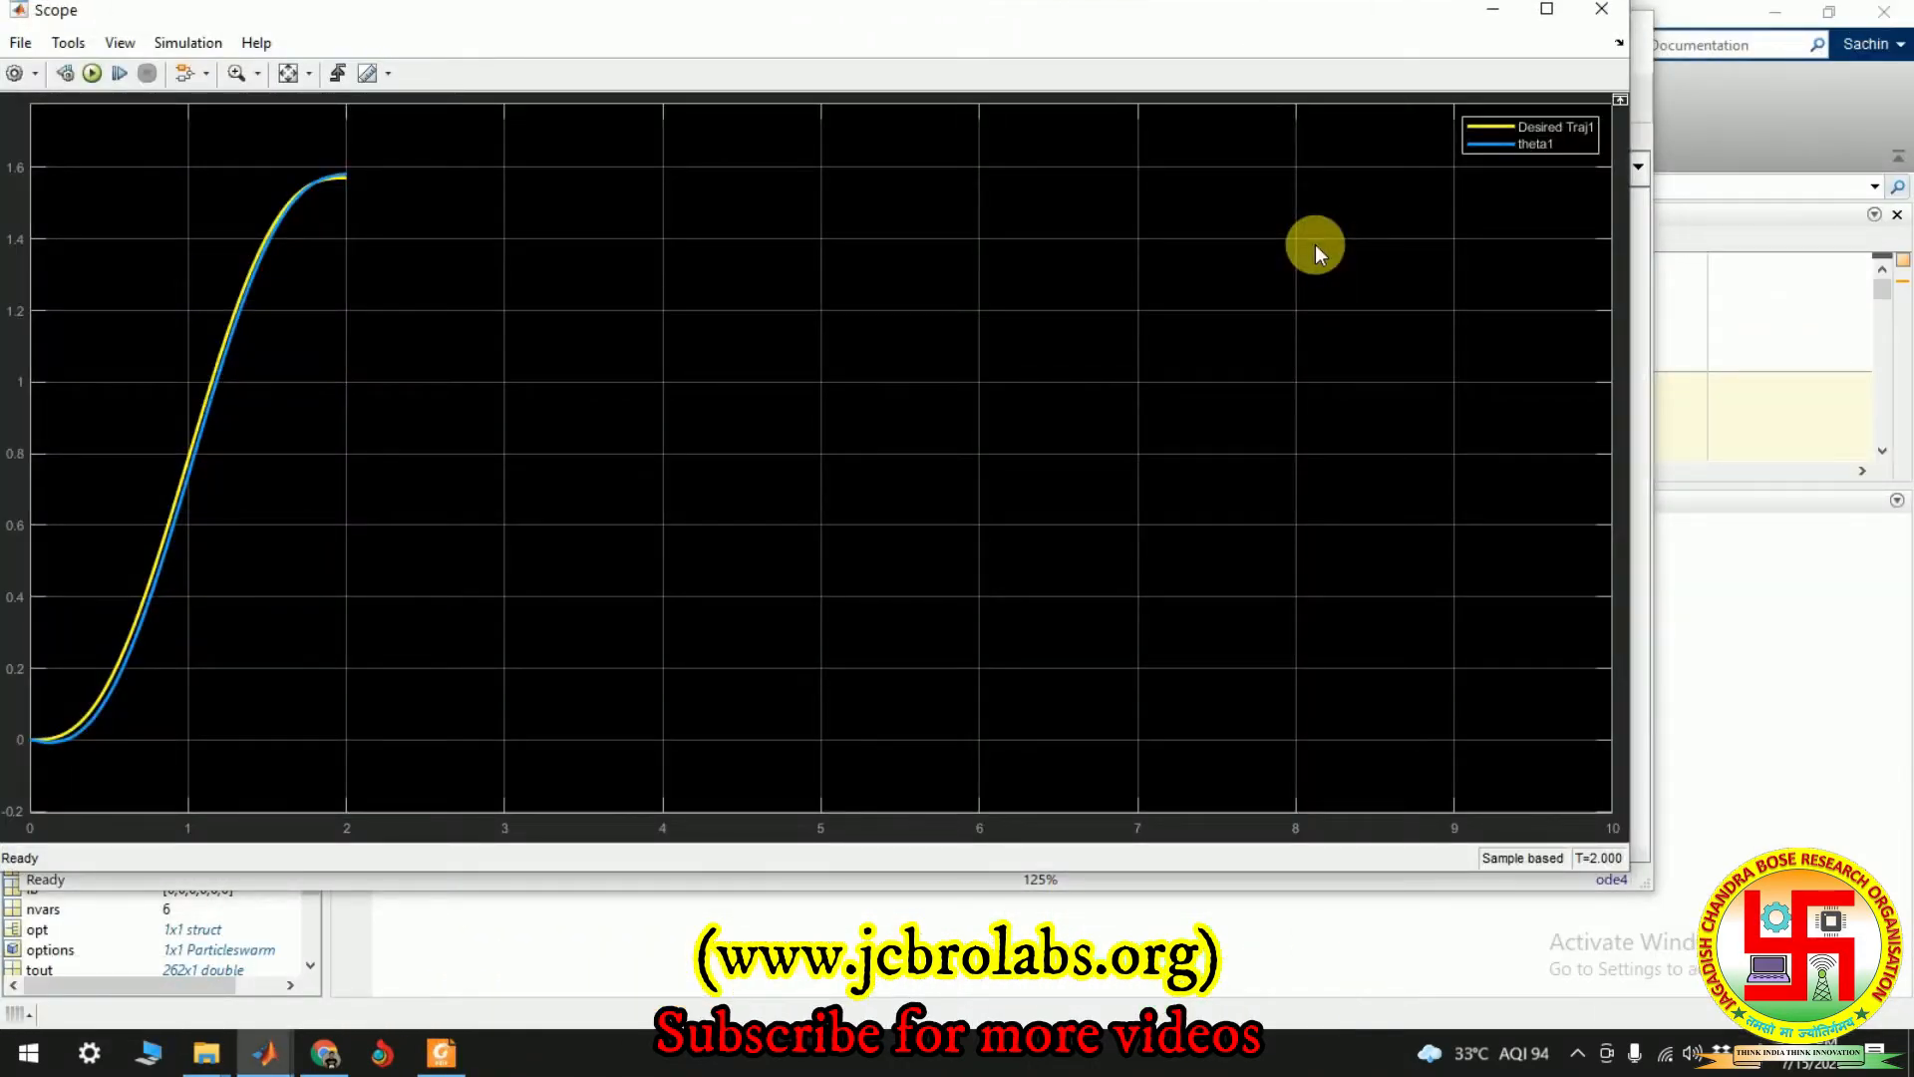
pyautogui.moveTo(116, 702)
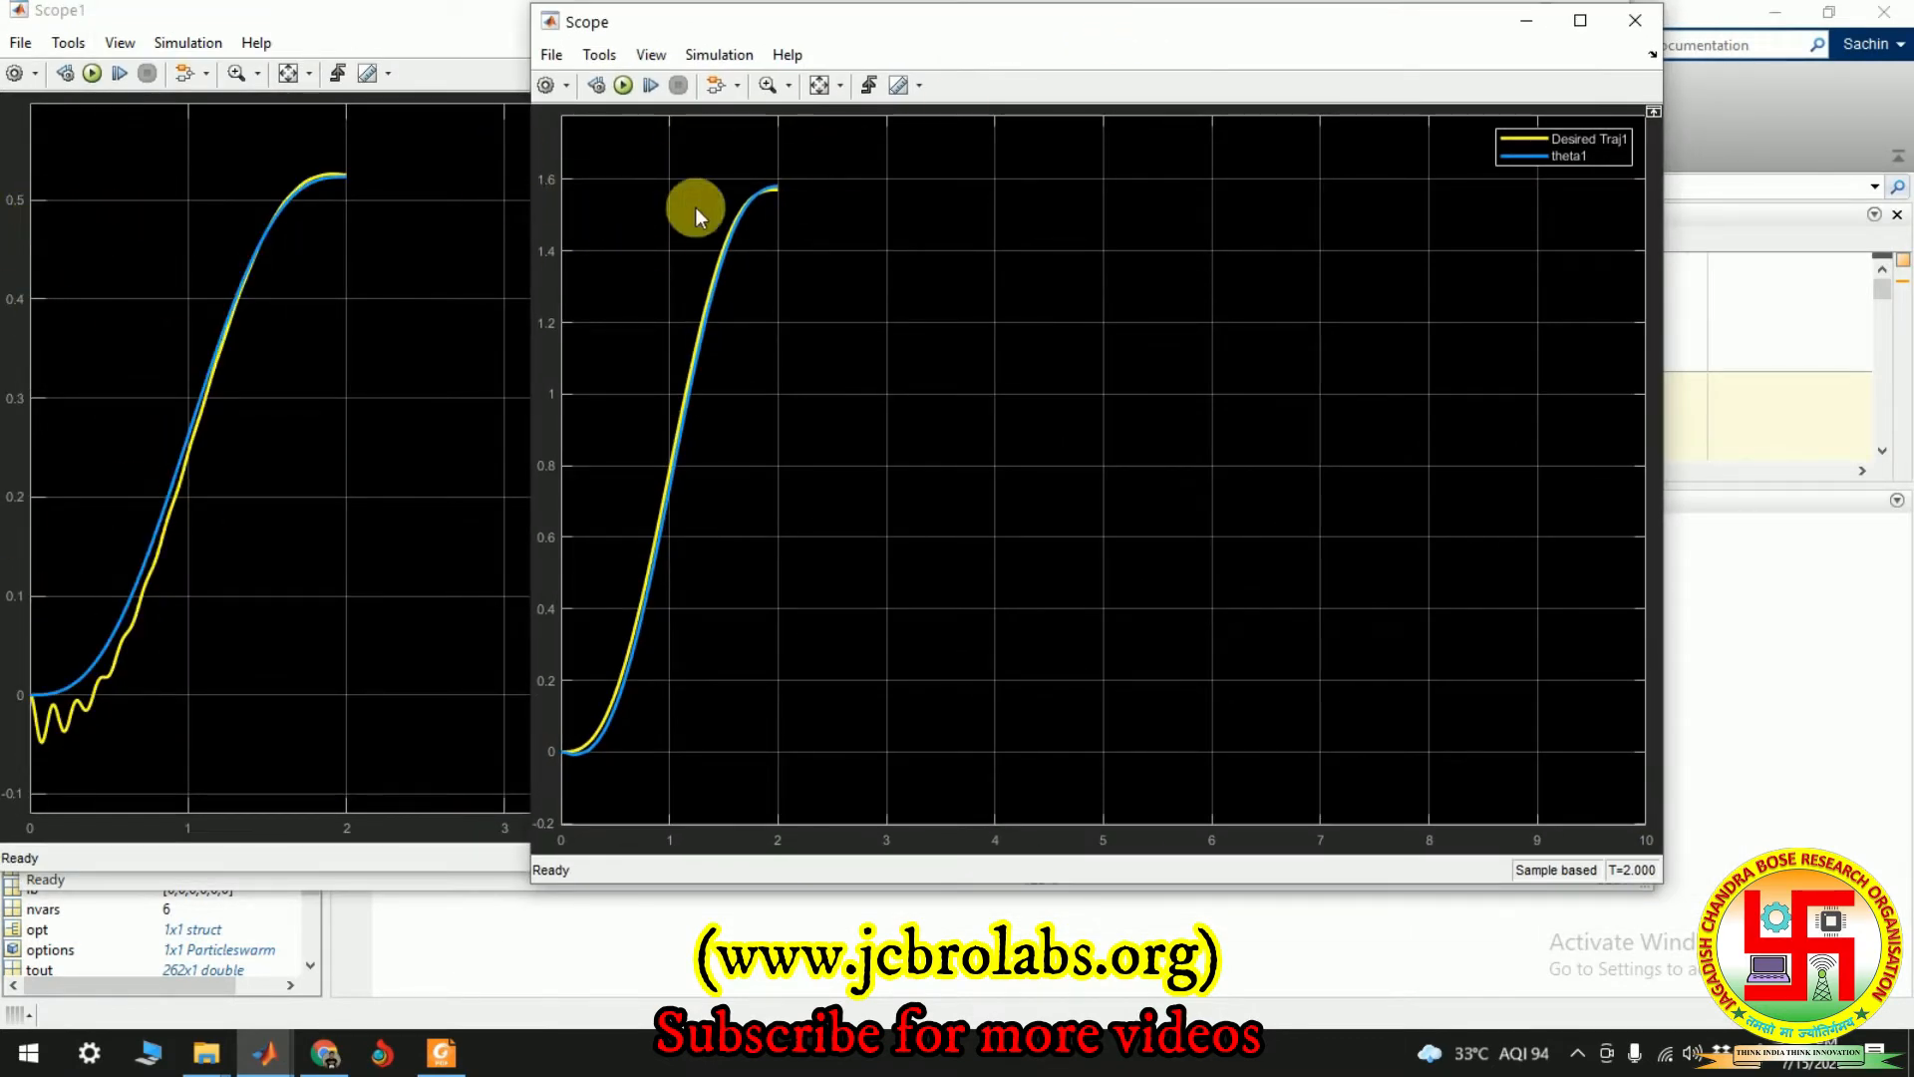
pyautogui.moveTo(773, 293)
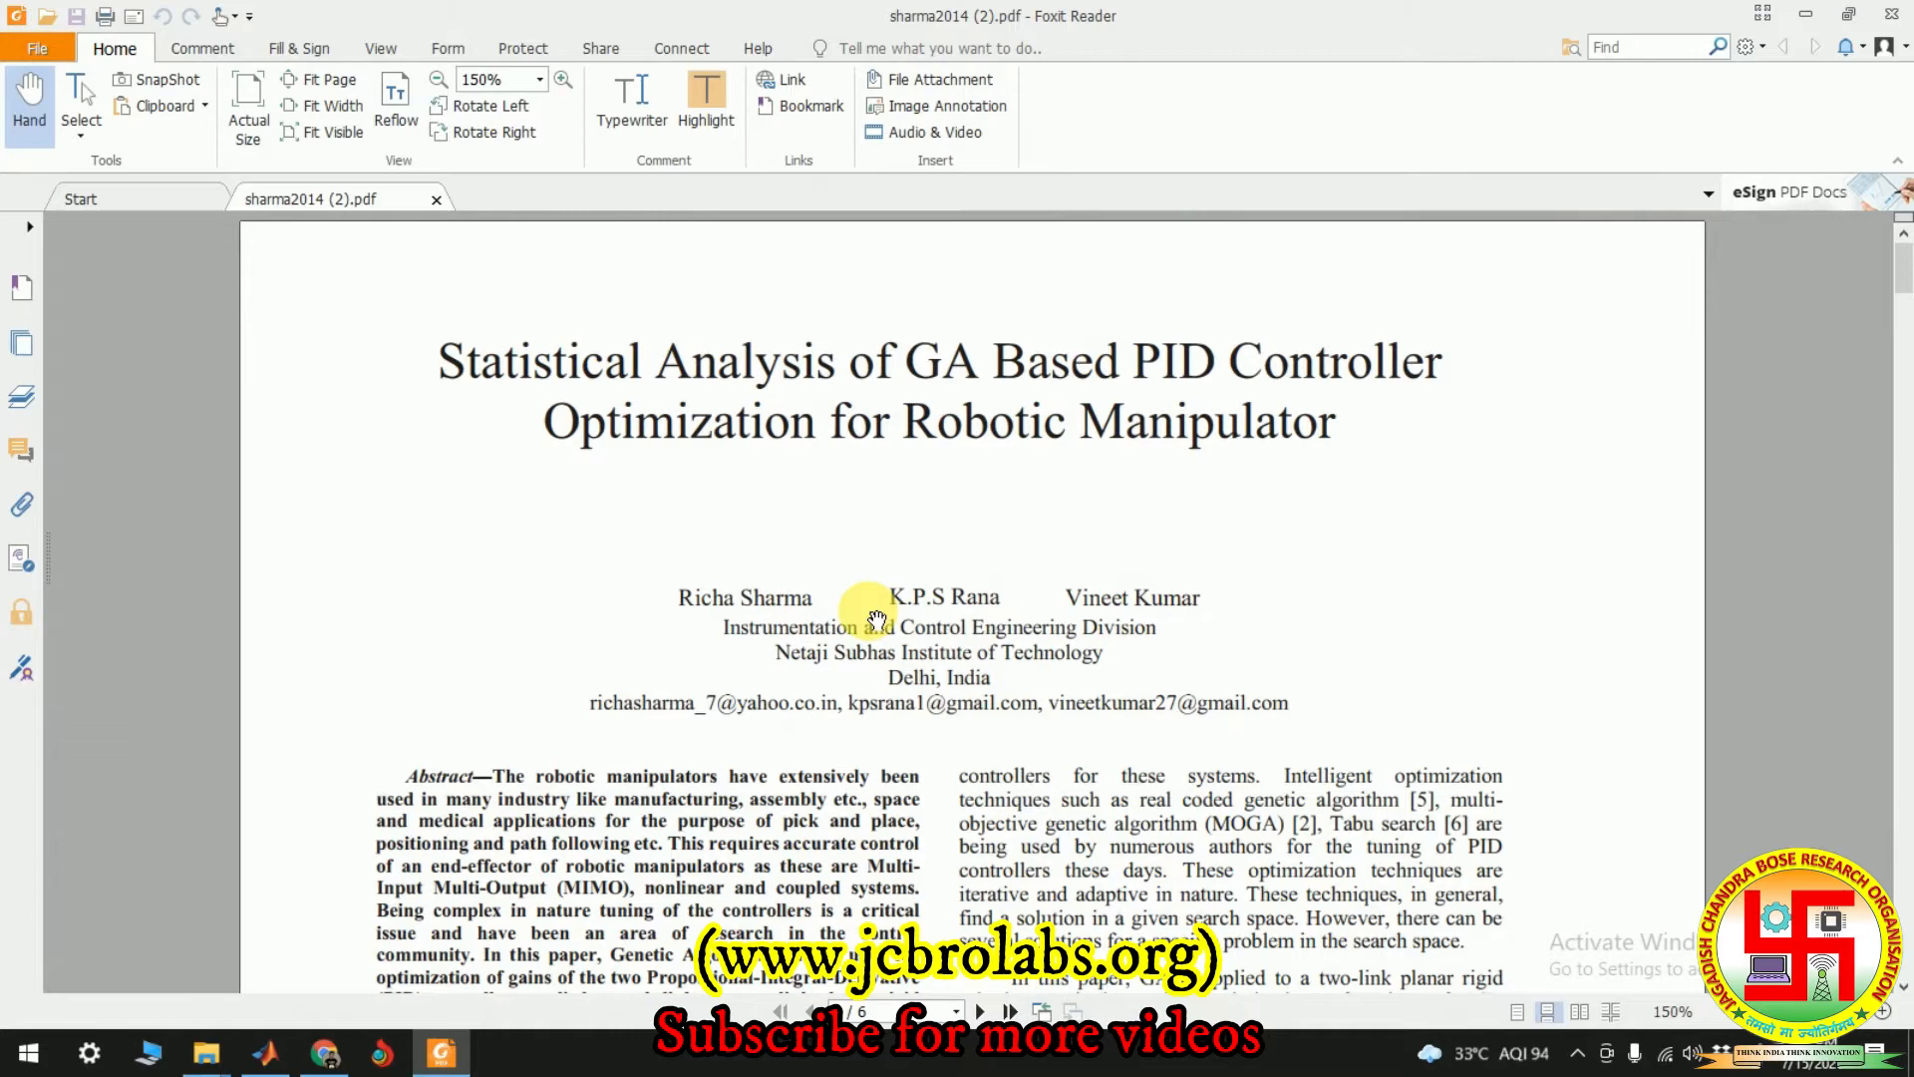
pyautogui.moveTo(583, 567)
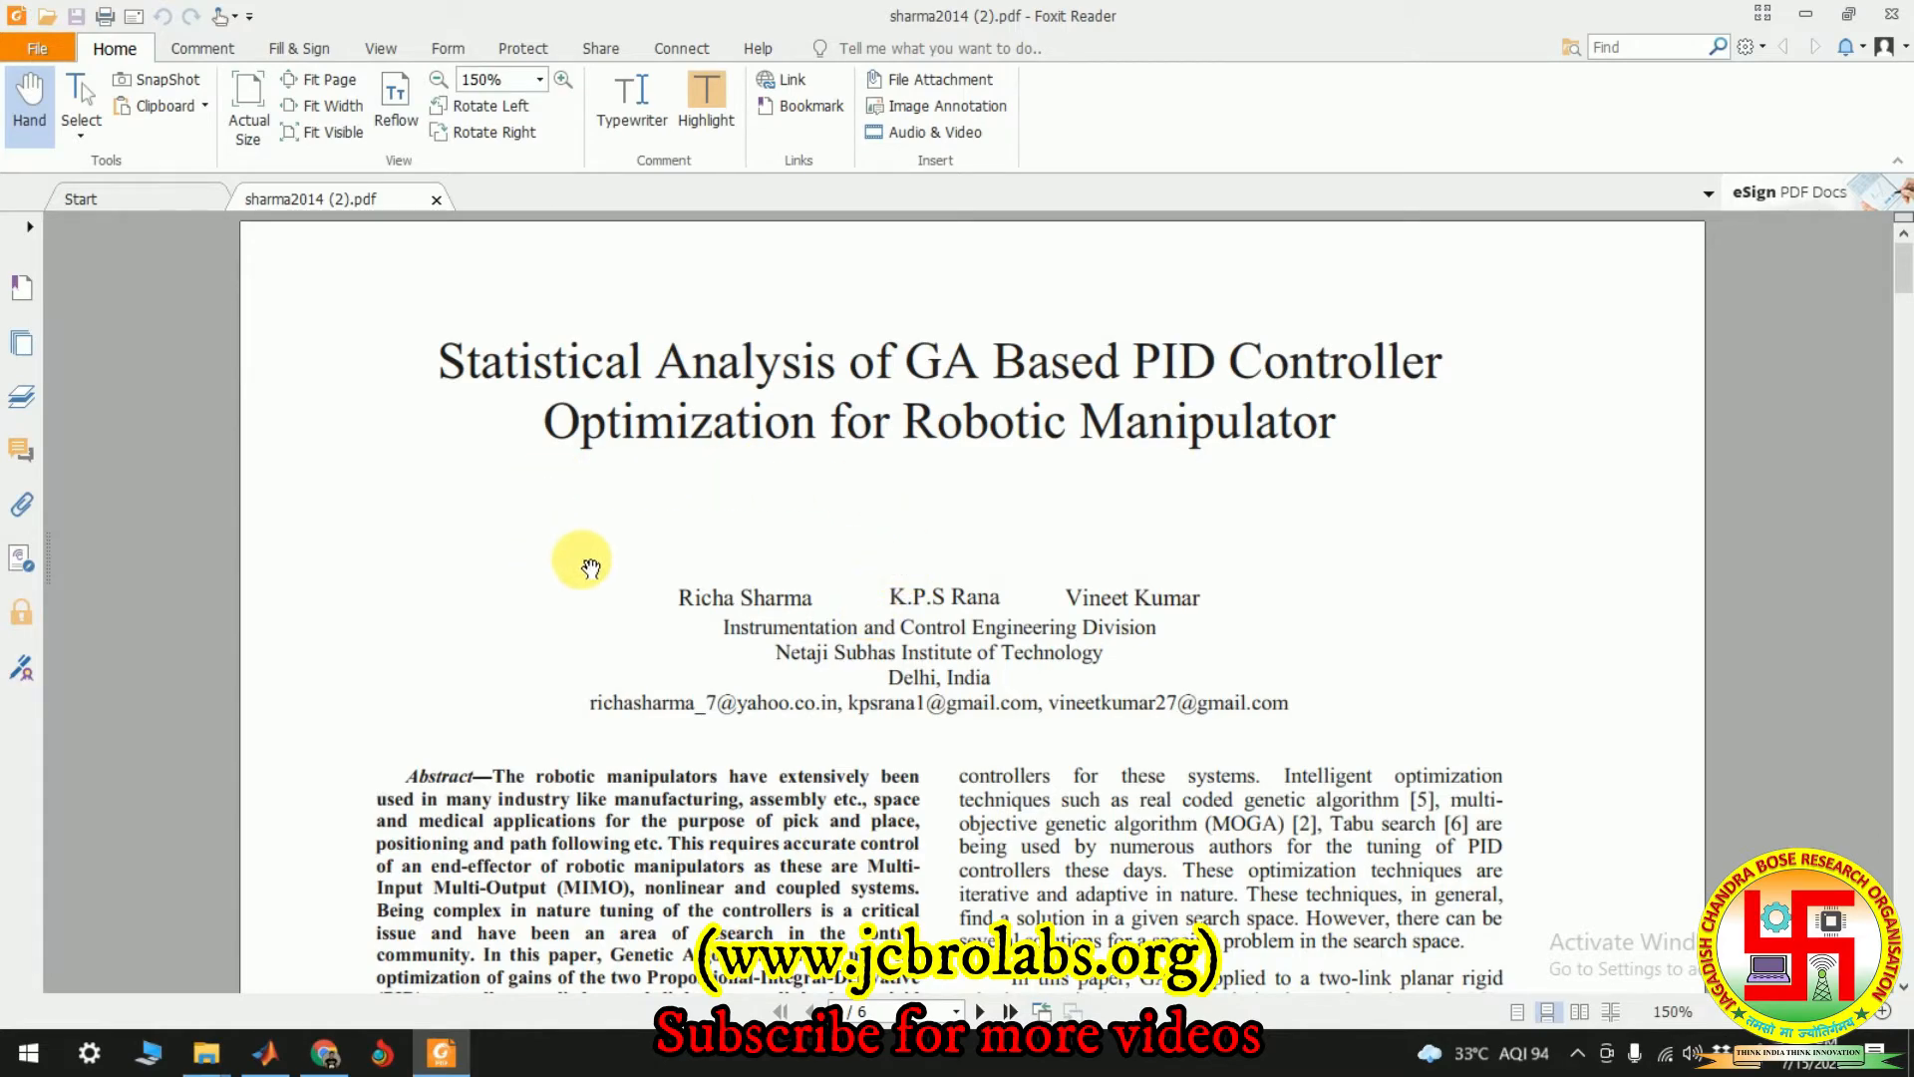
# Scroll the GA-based PID paper down to Fig. 1, Table I and the Fig. 2 block diagram
pyautogui.scroll(-3)
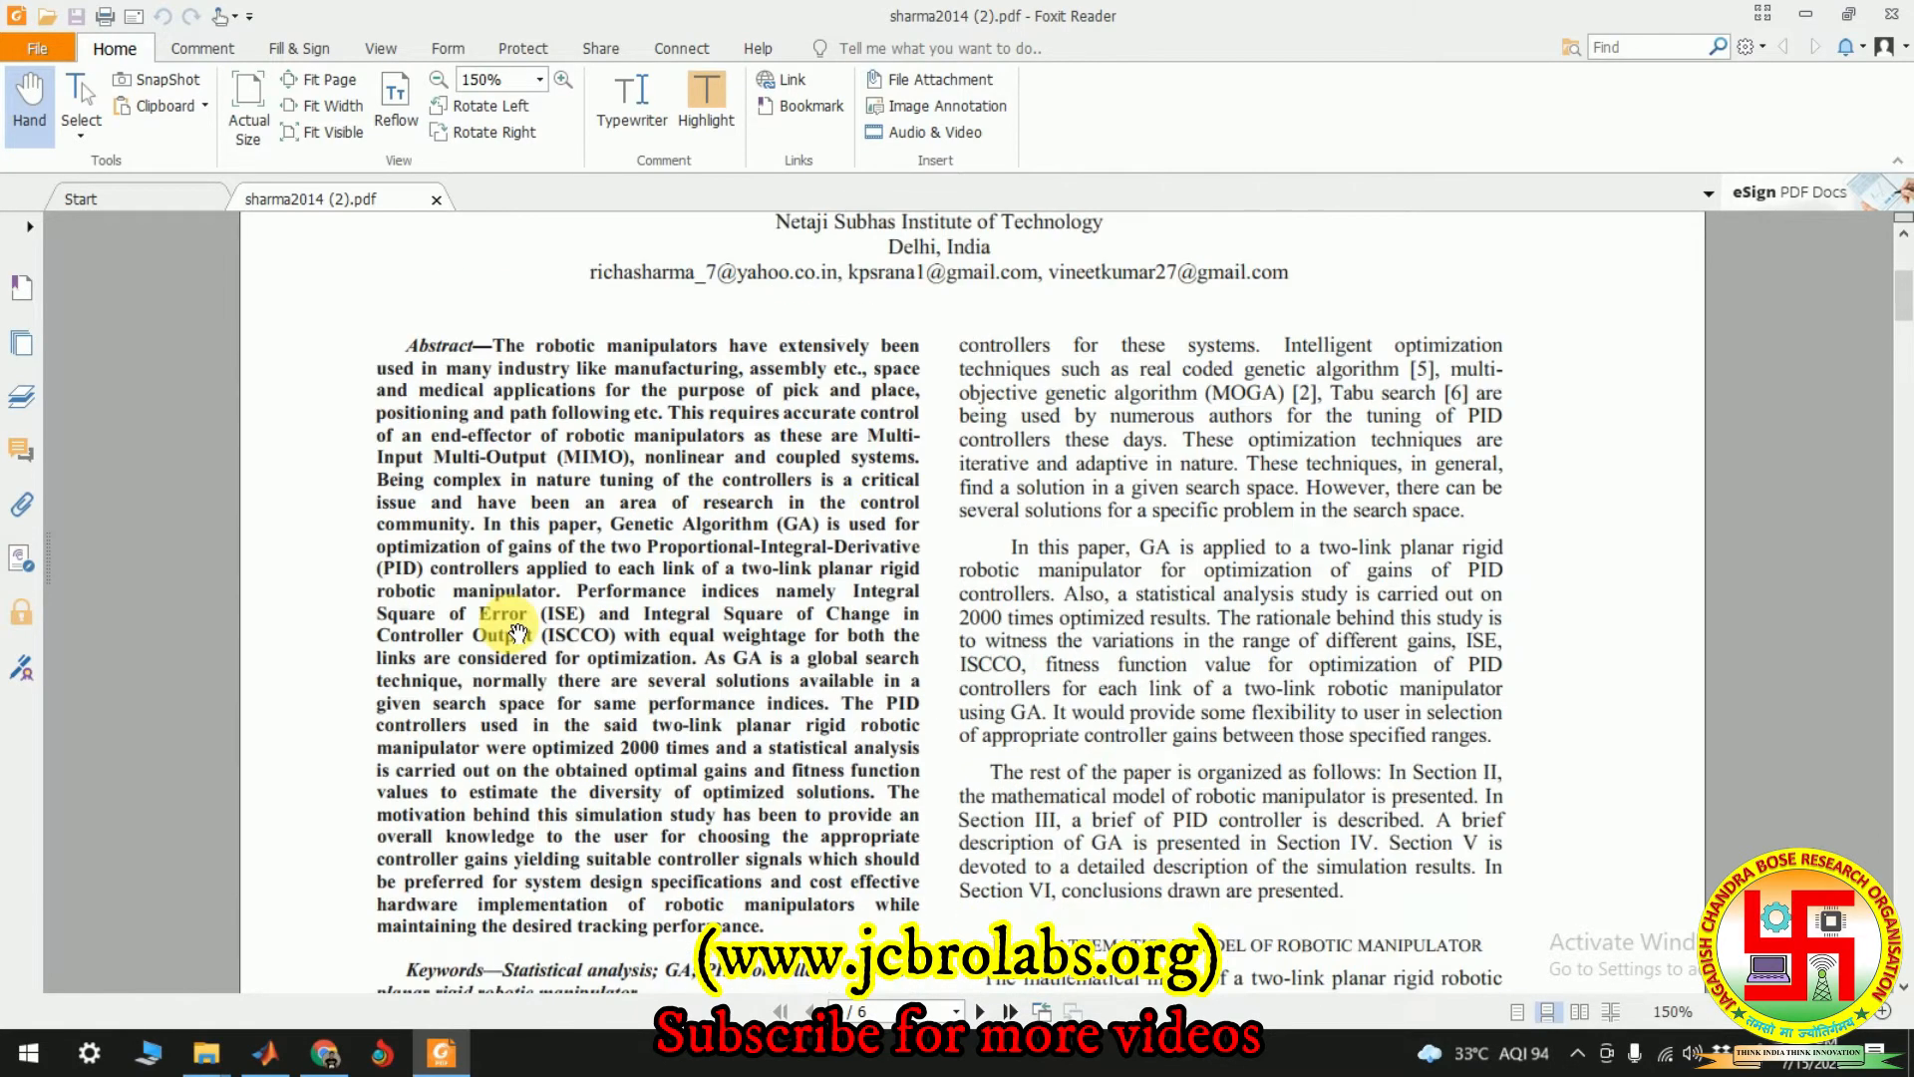
pyautogui.scroll(-3)
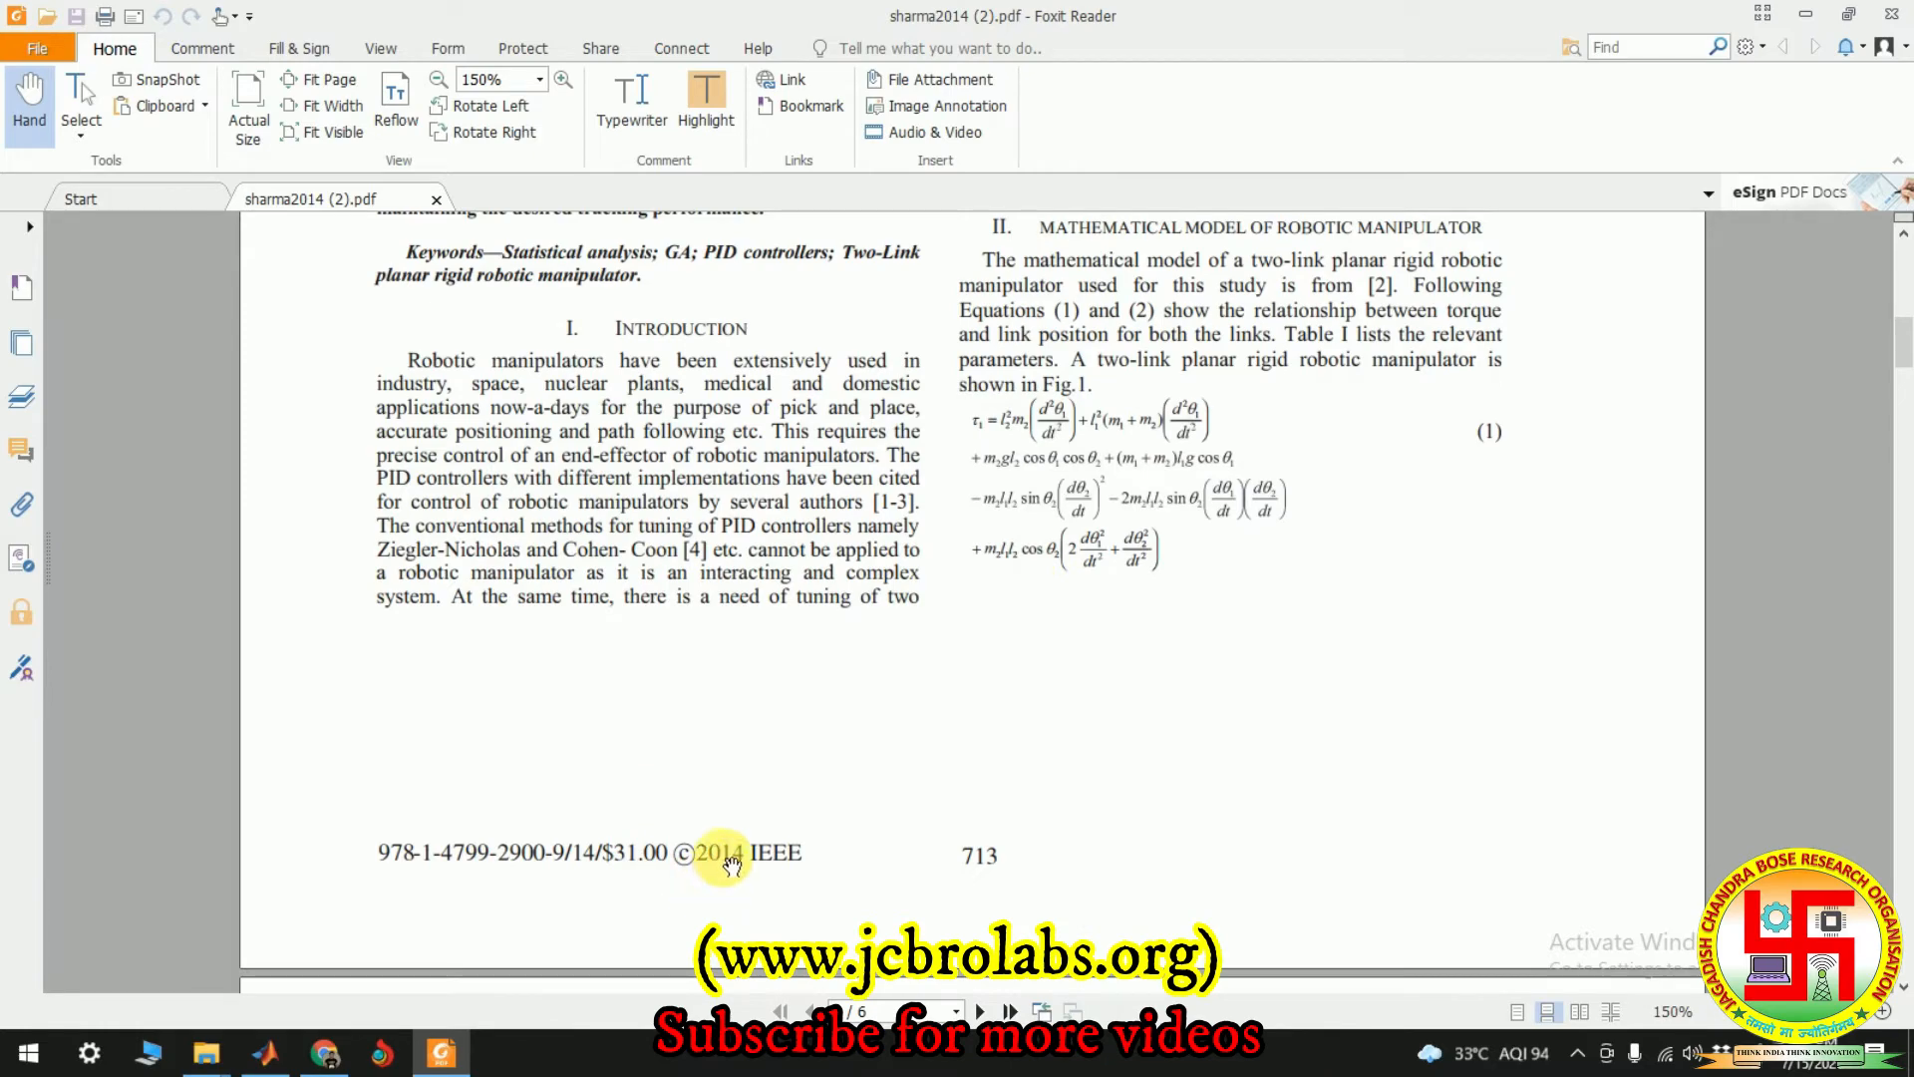
pyautogui.scroll(3)
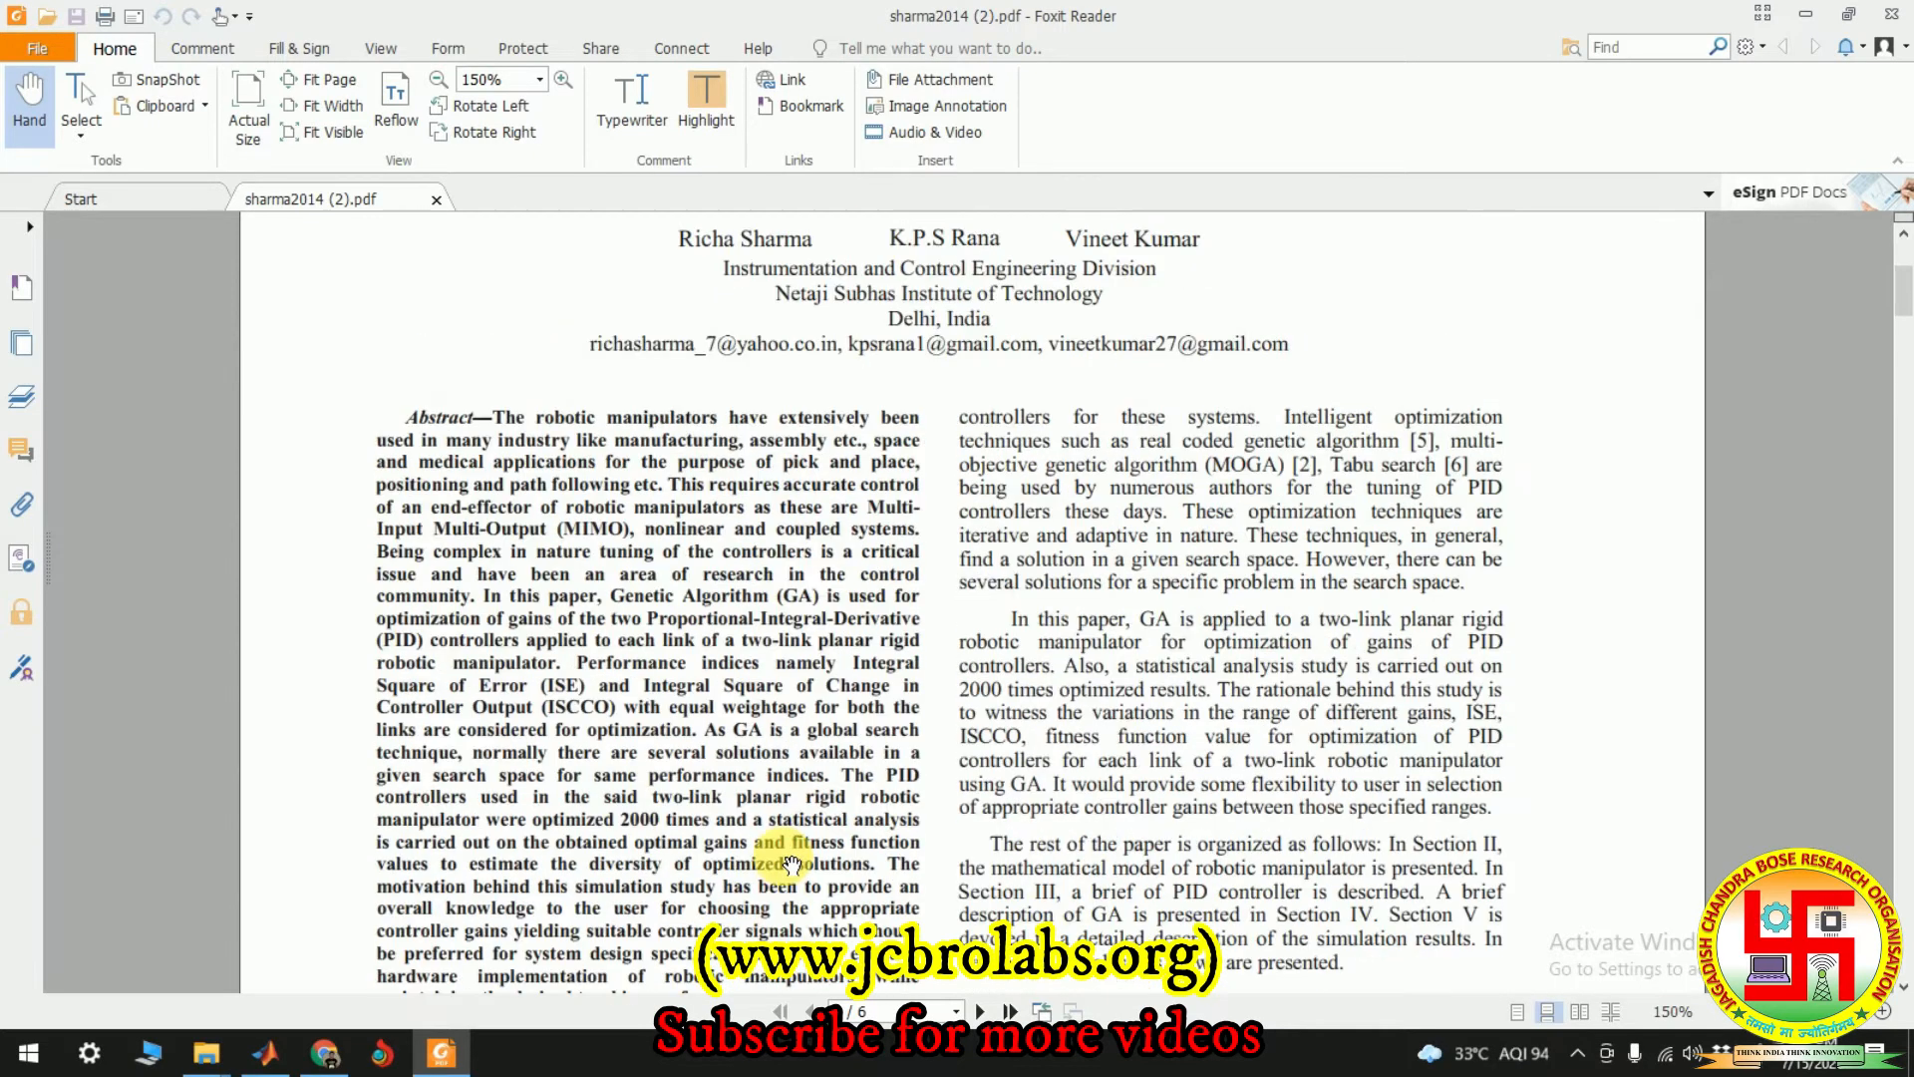
pyautogui.scroll(3)
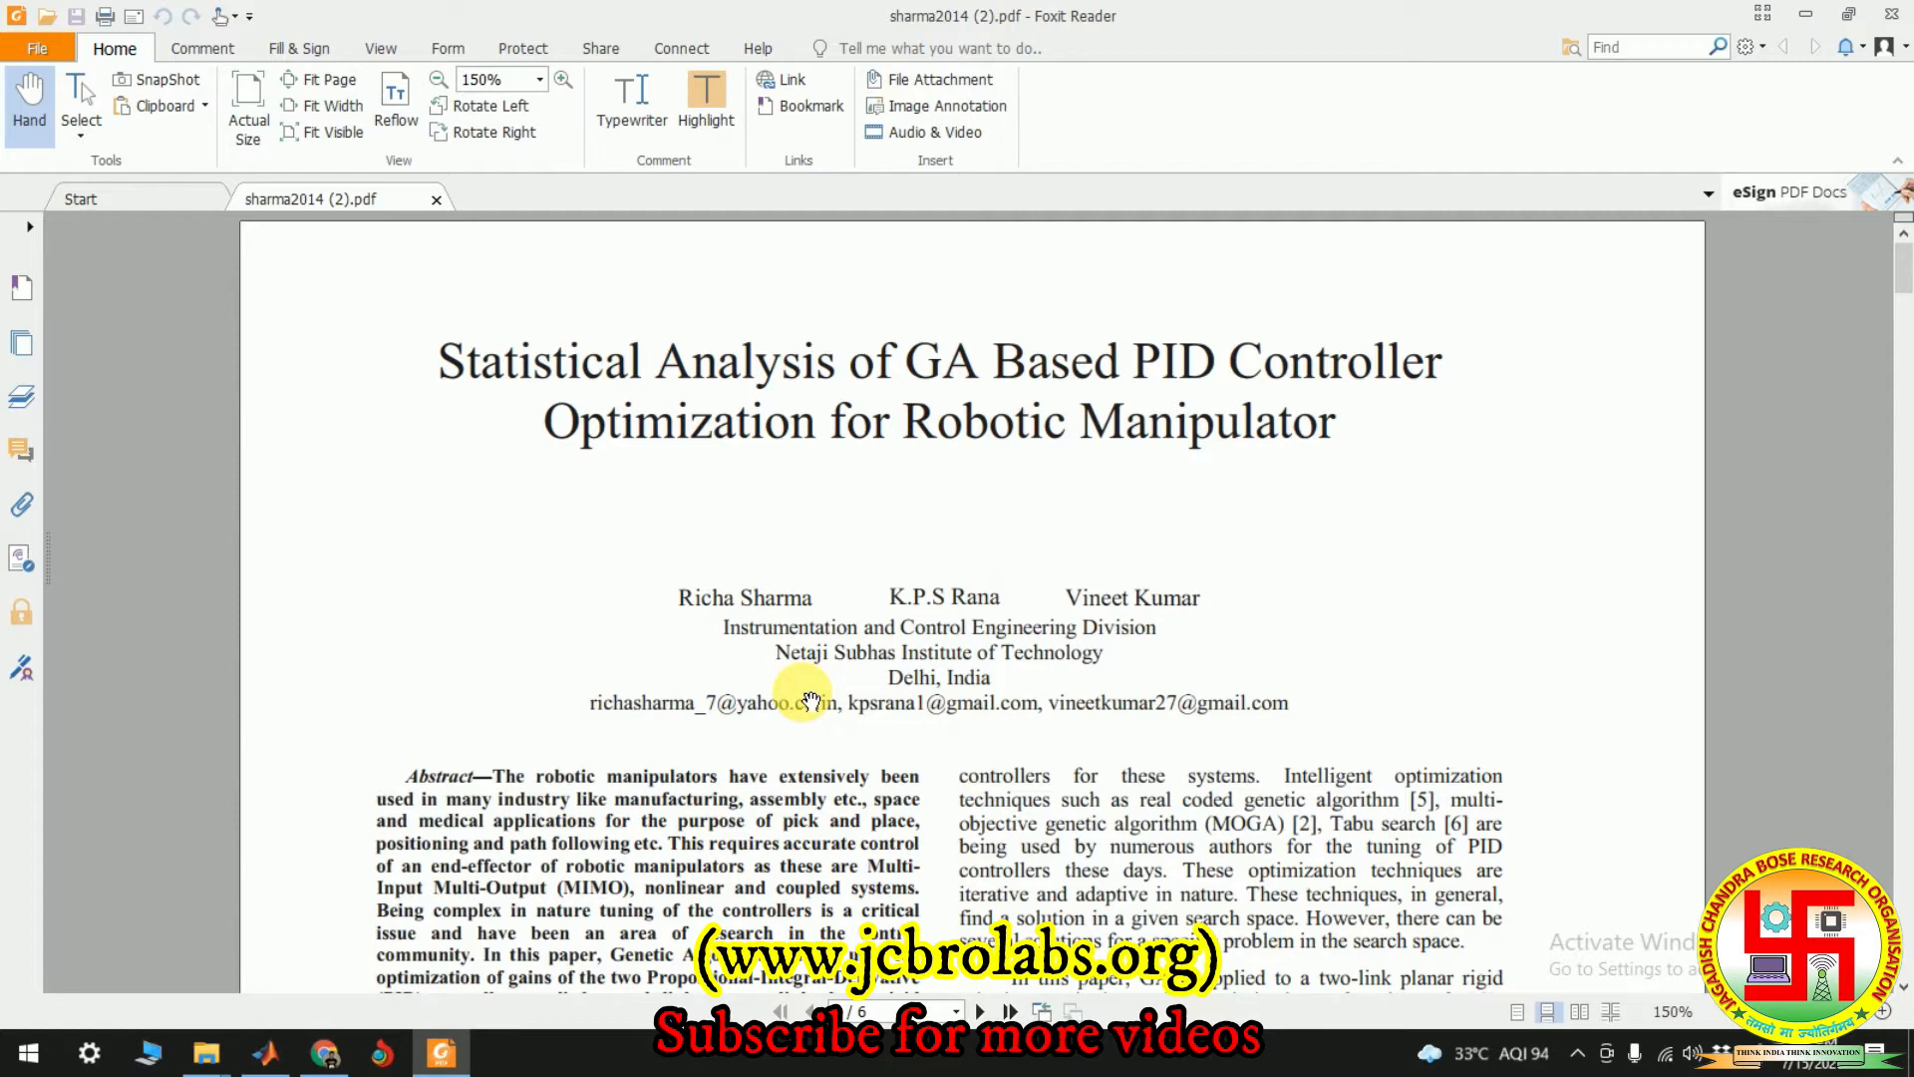
pyautogui.scroll(-3)
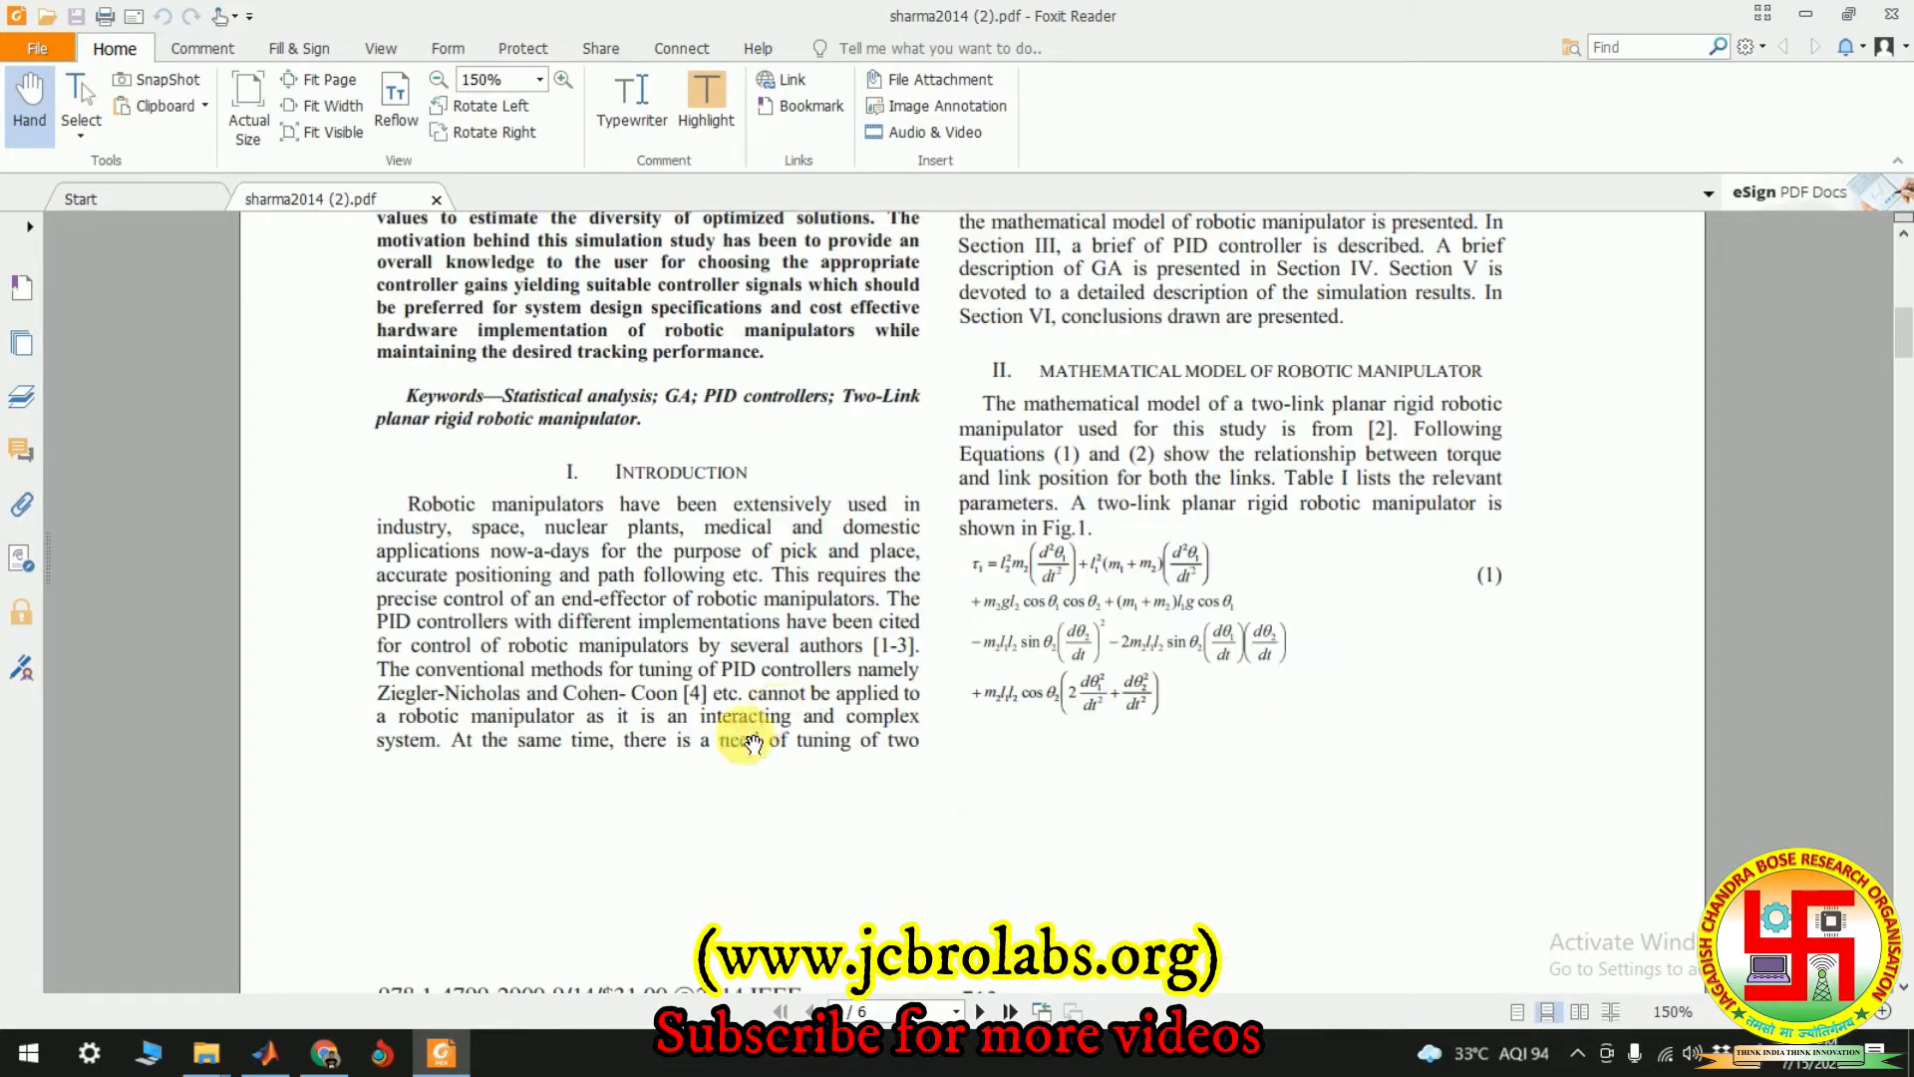
pyautogui.scroll(-3)
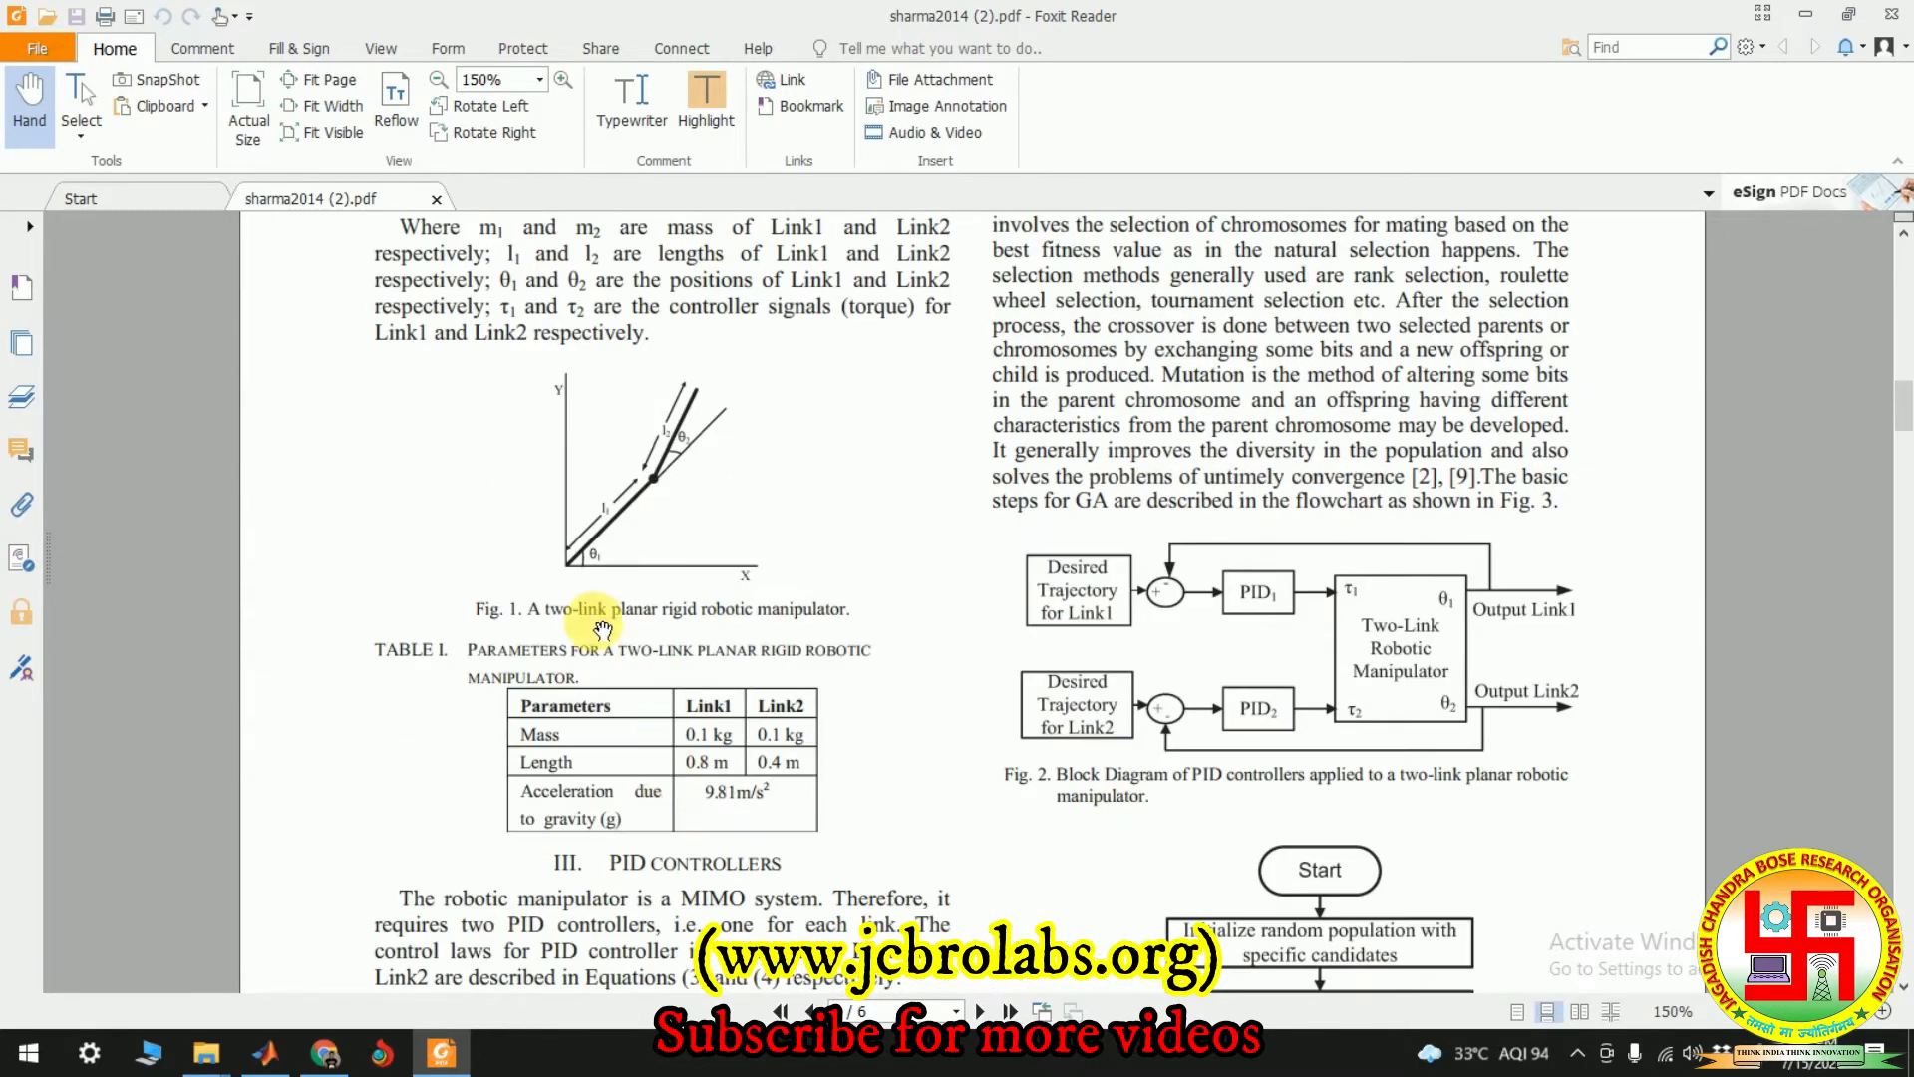
pyautogui.moveTo(751, 567)
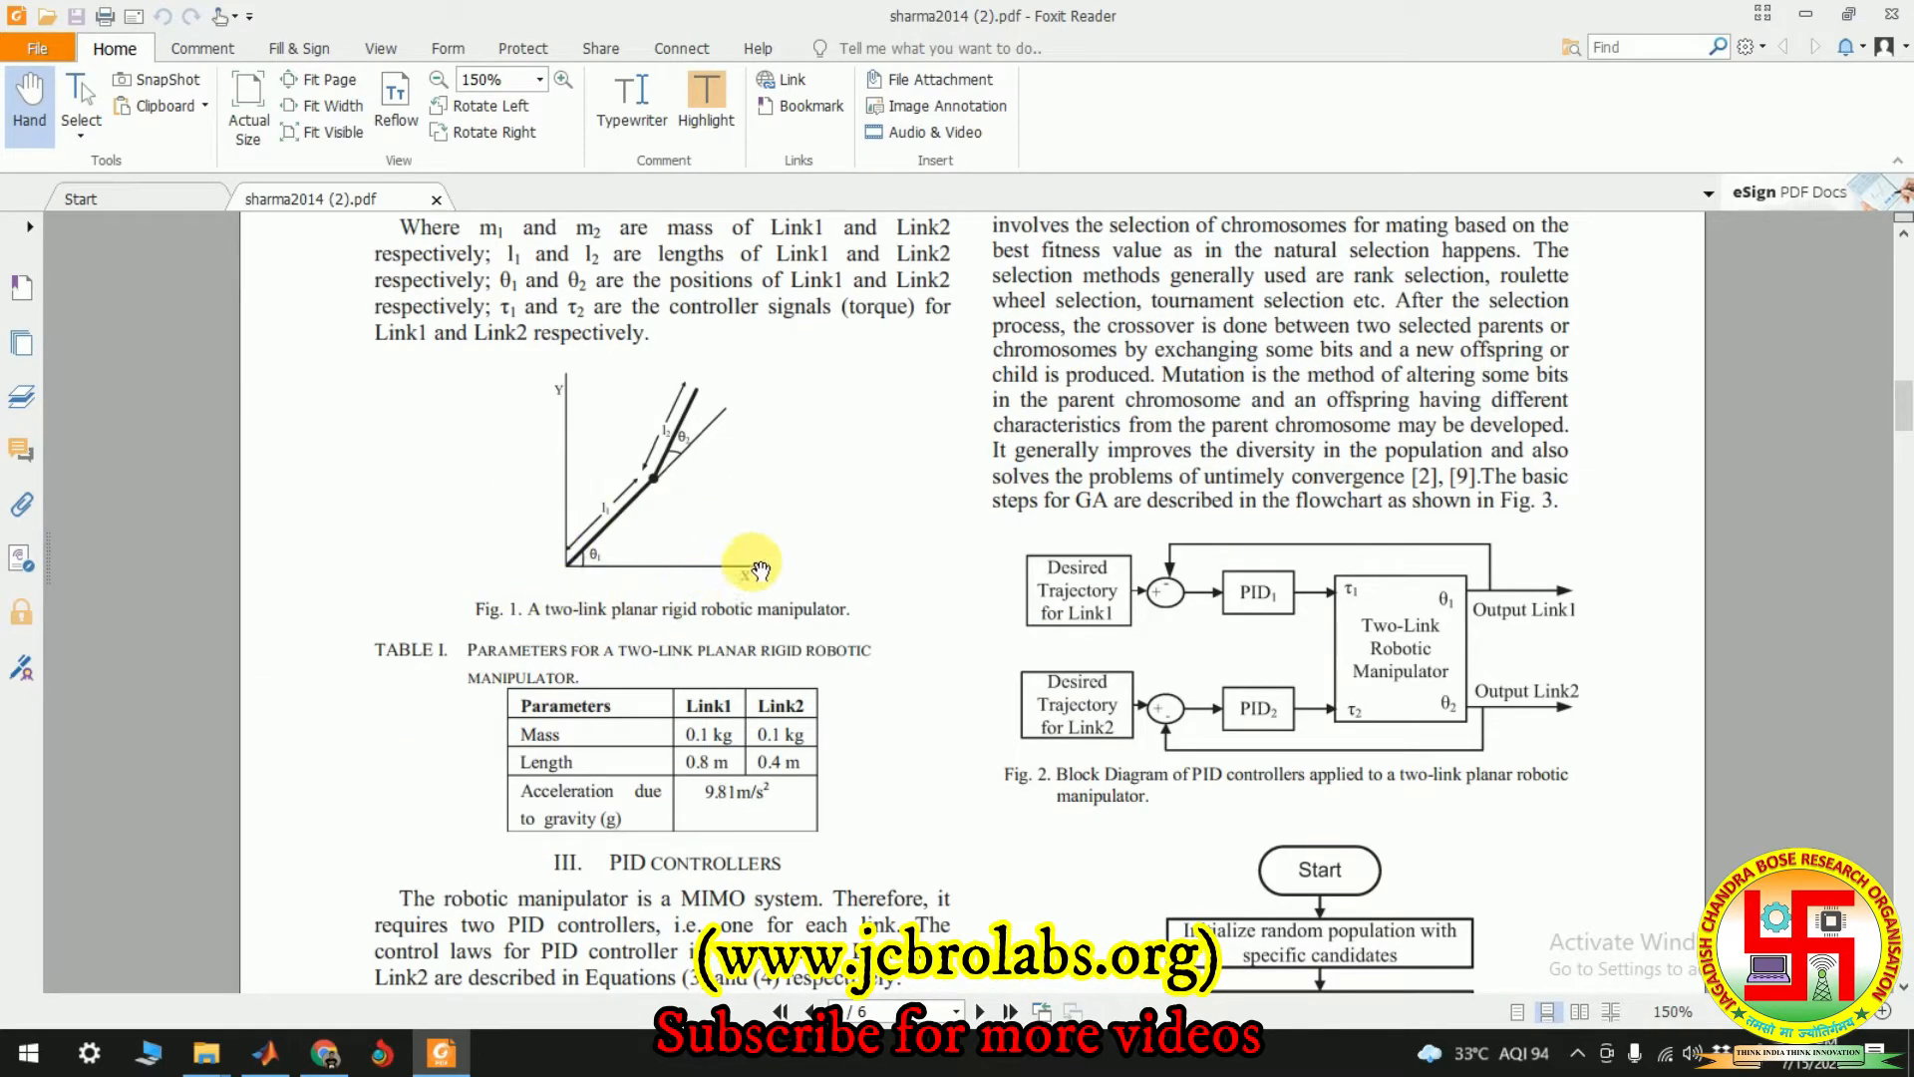
pyautogui.moveTo(1512, 747)
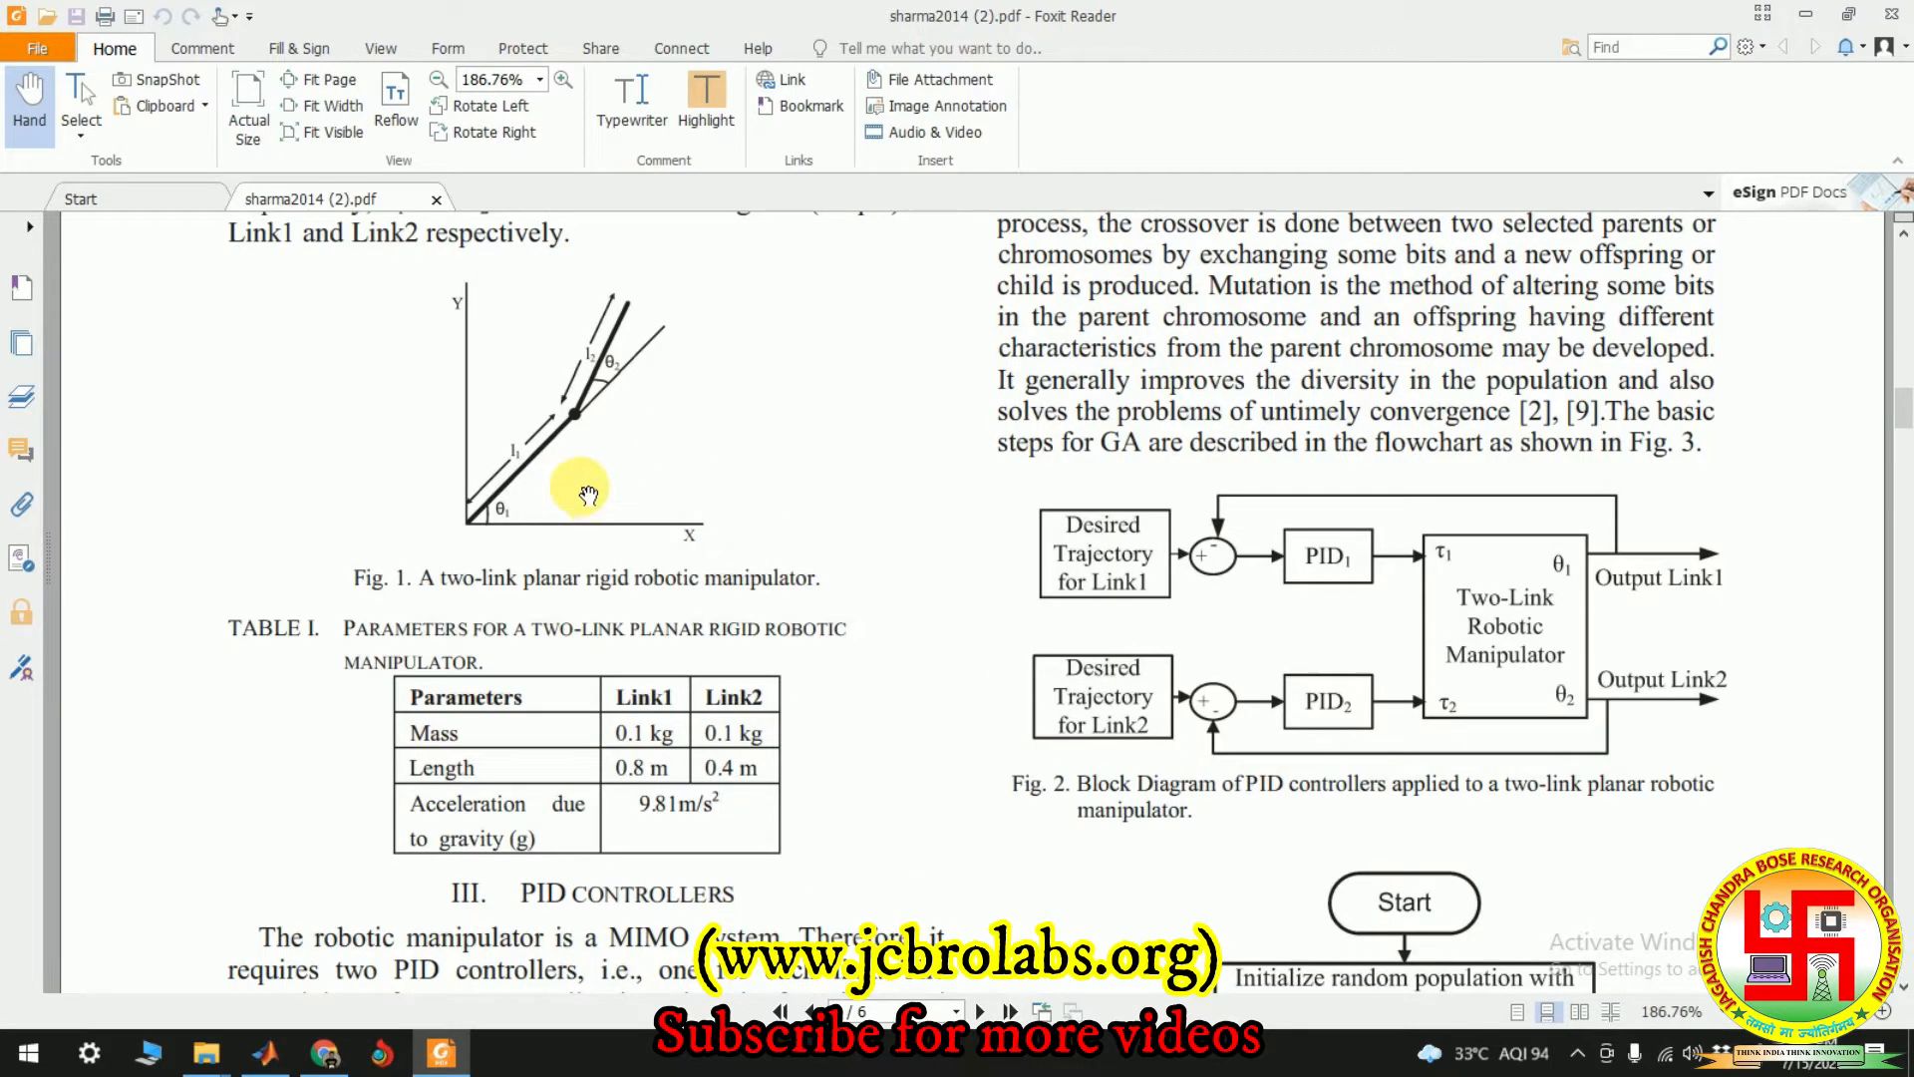
pyautogui.moveTo(1088, 791)
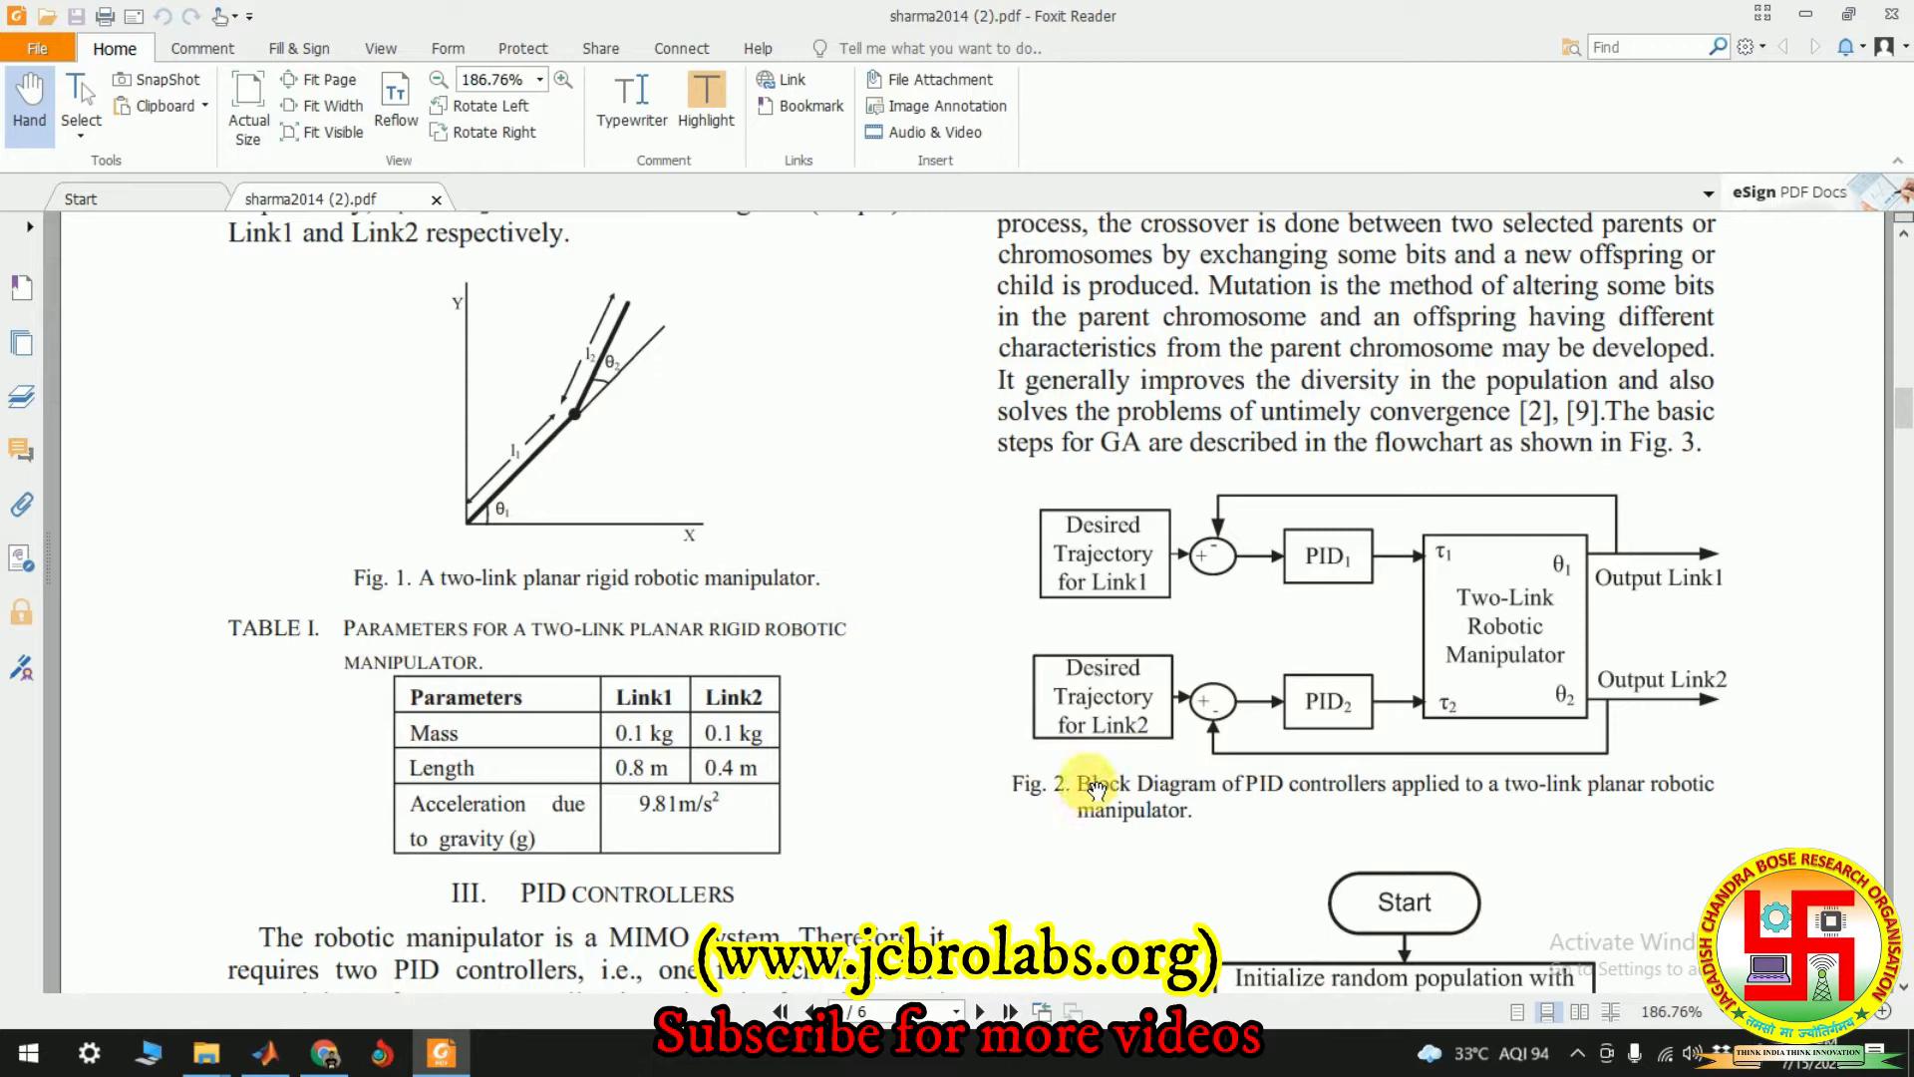
pyautogui.moveTo(1372, 501)
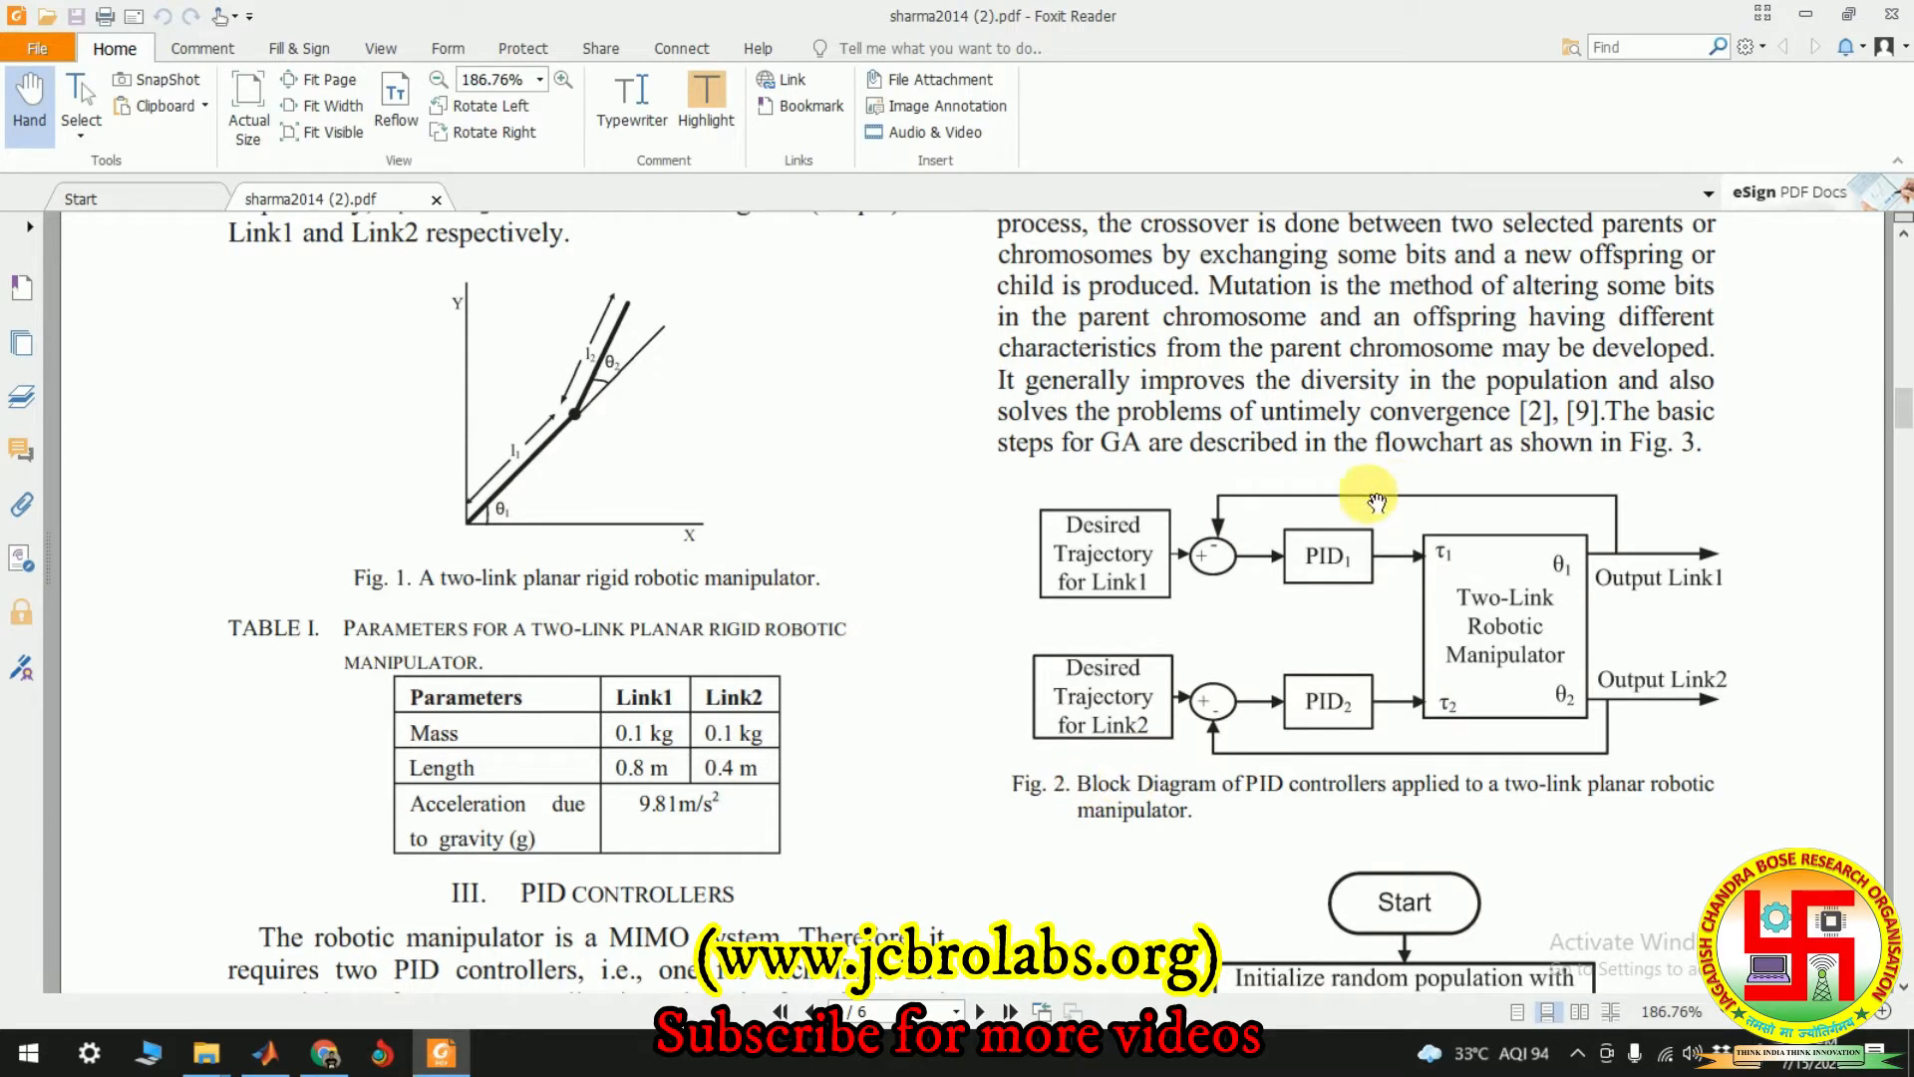
pyautogui.moveTo(1087, 477)
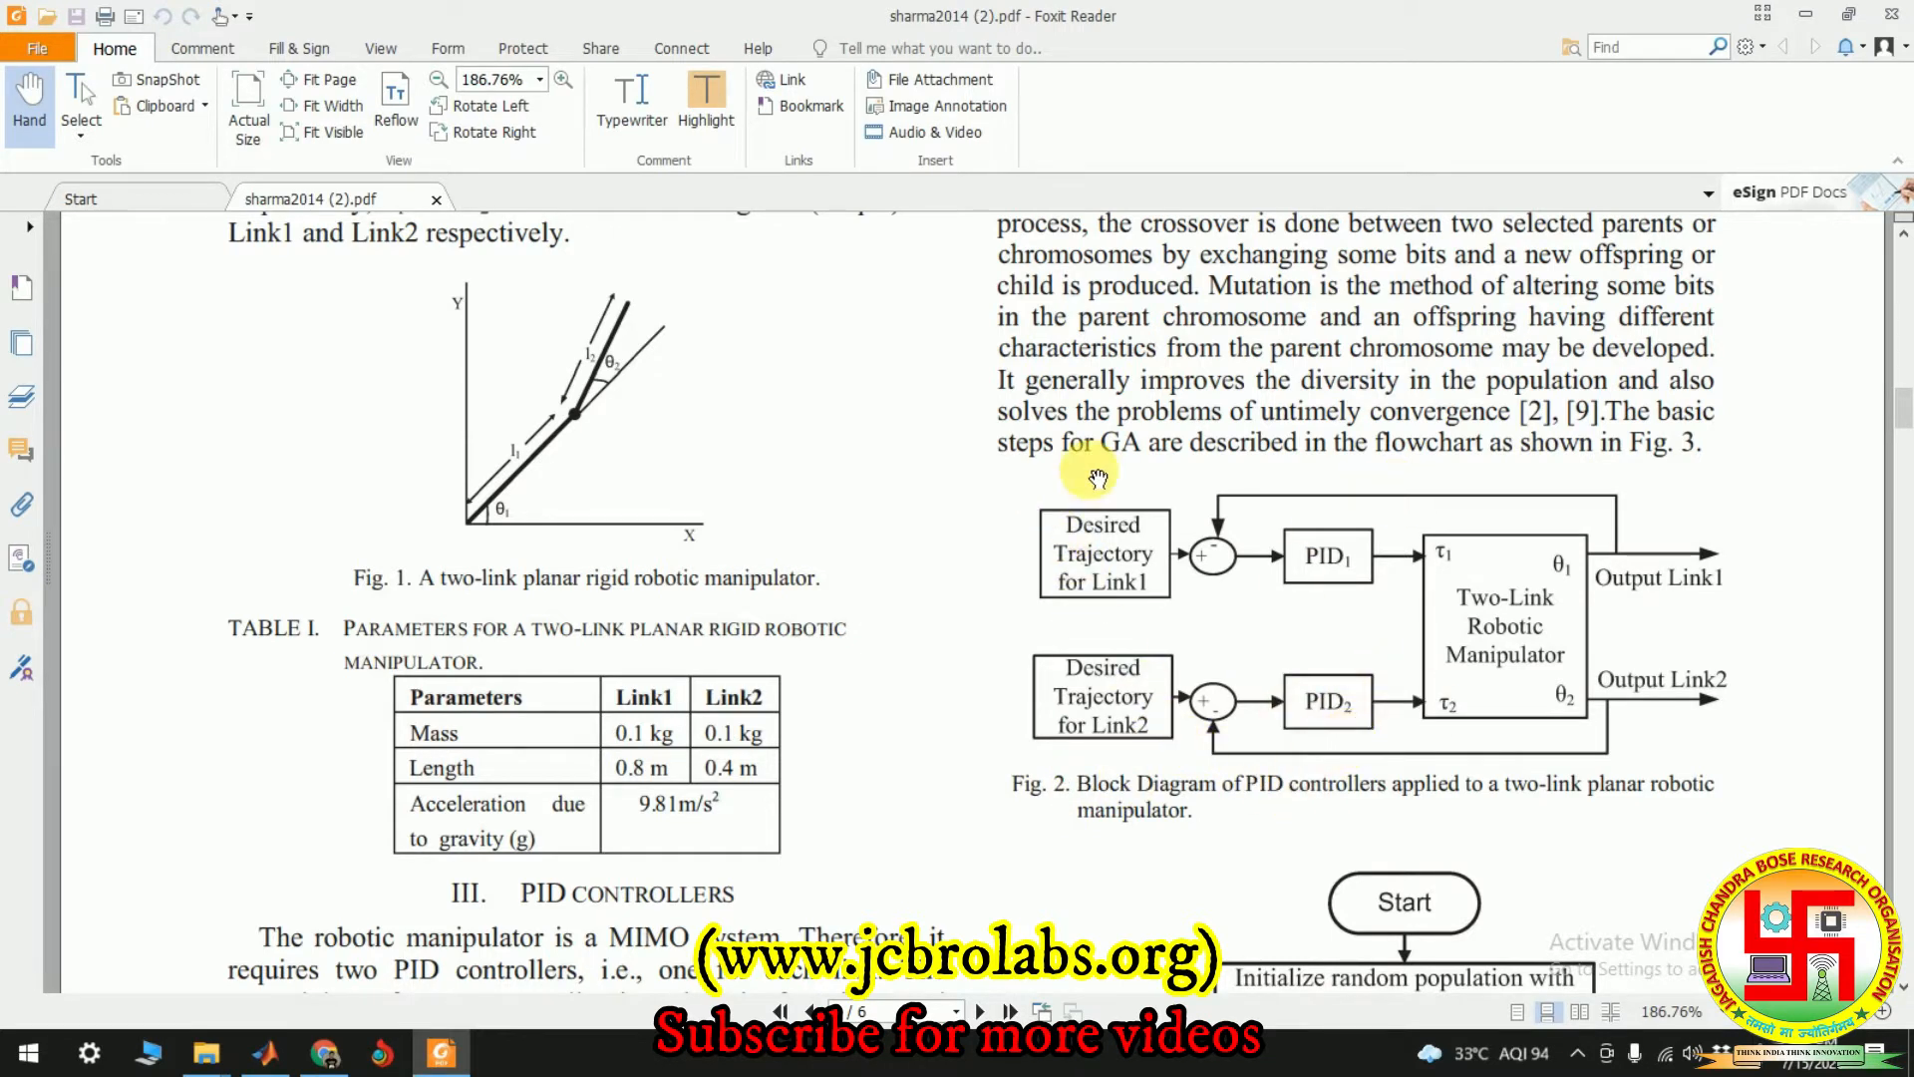
pyautogui.moveTo(1791, 552)
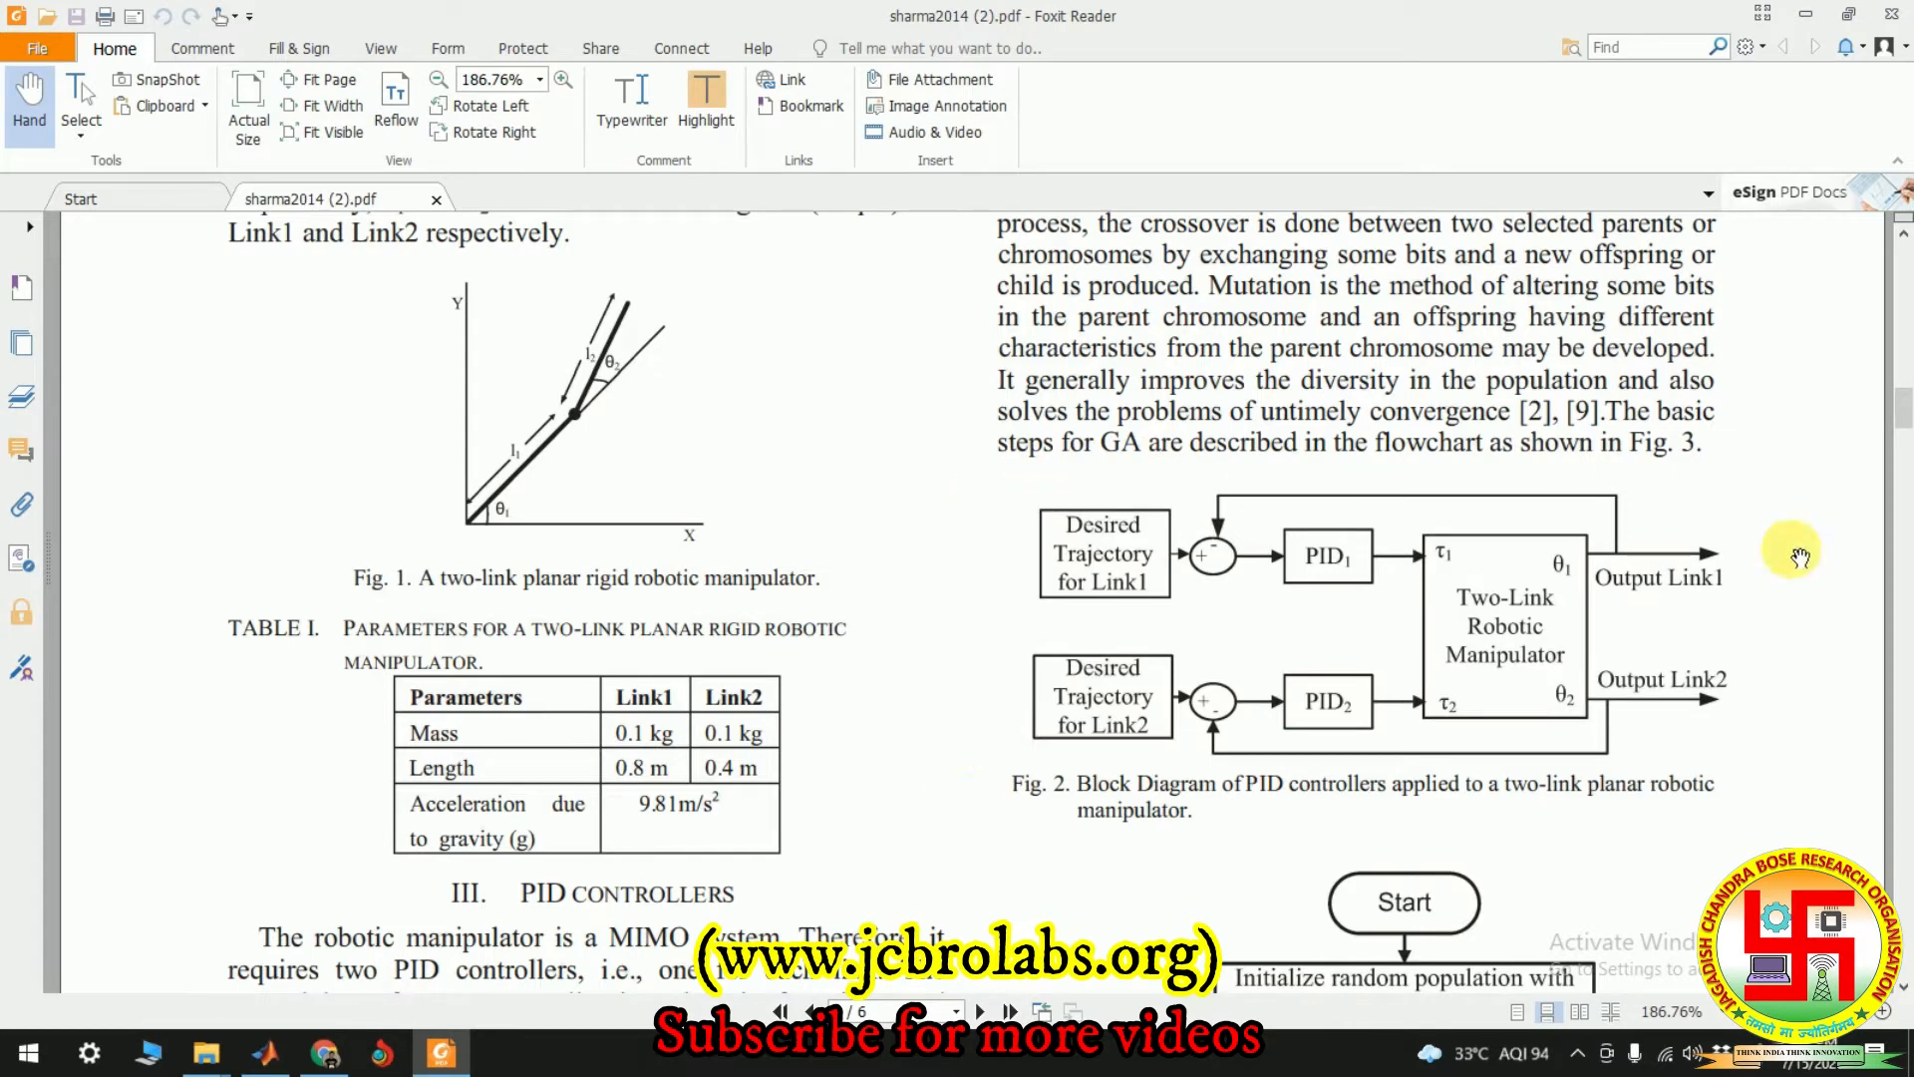
pyautogui.moveTo(266, 1053)
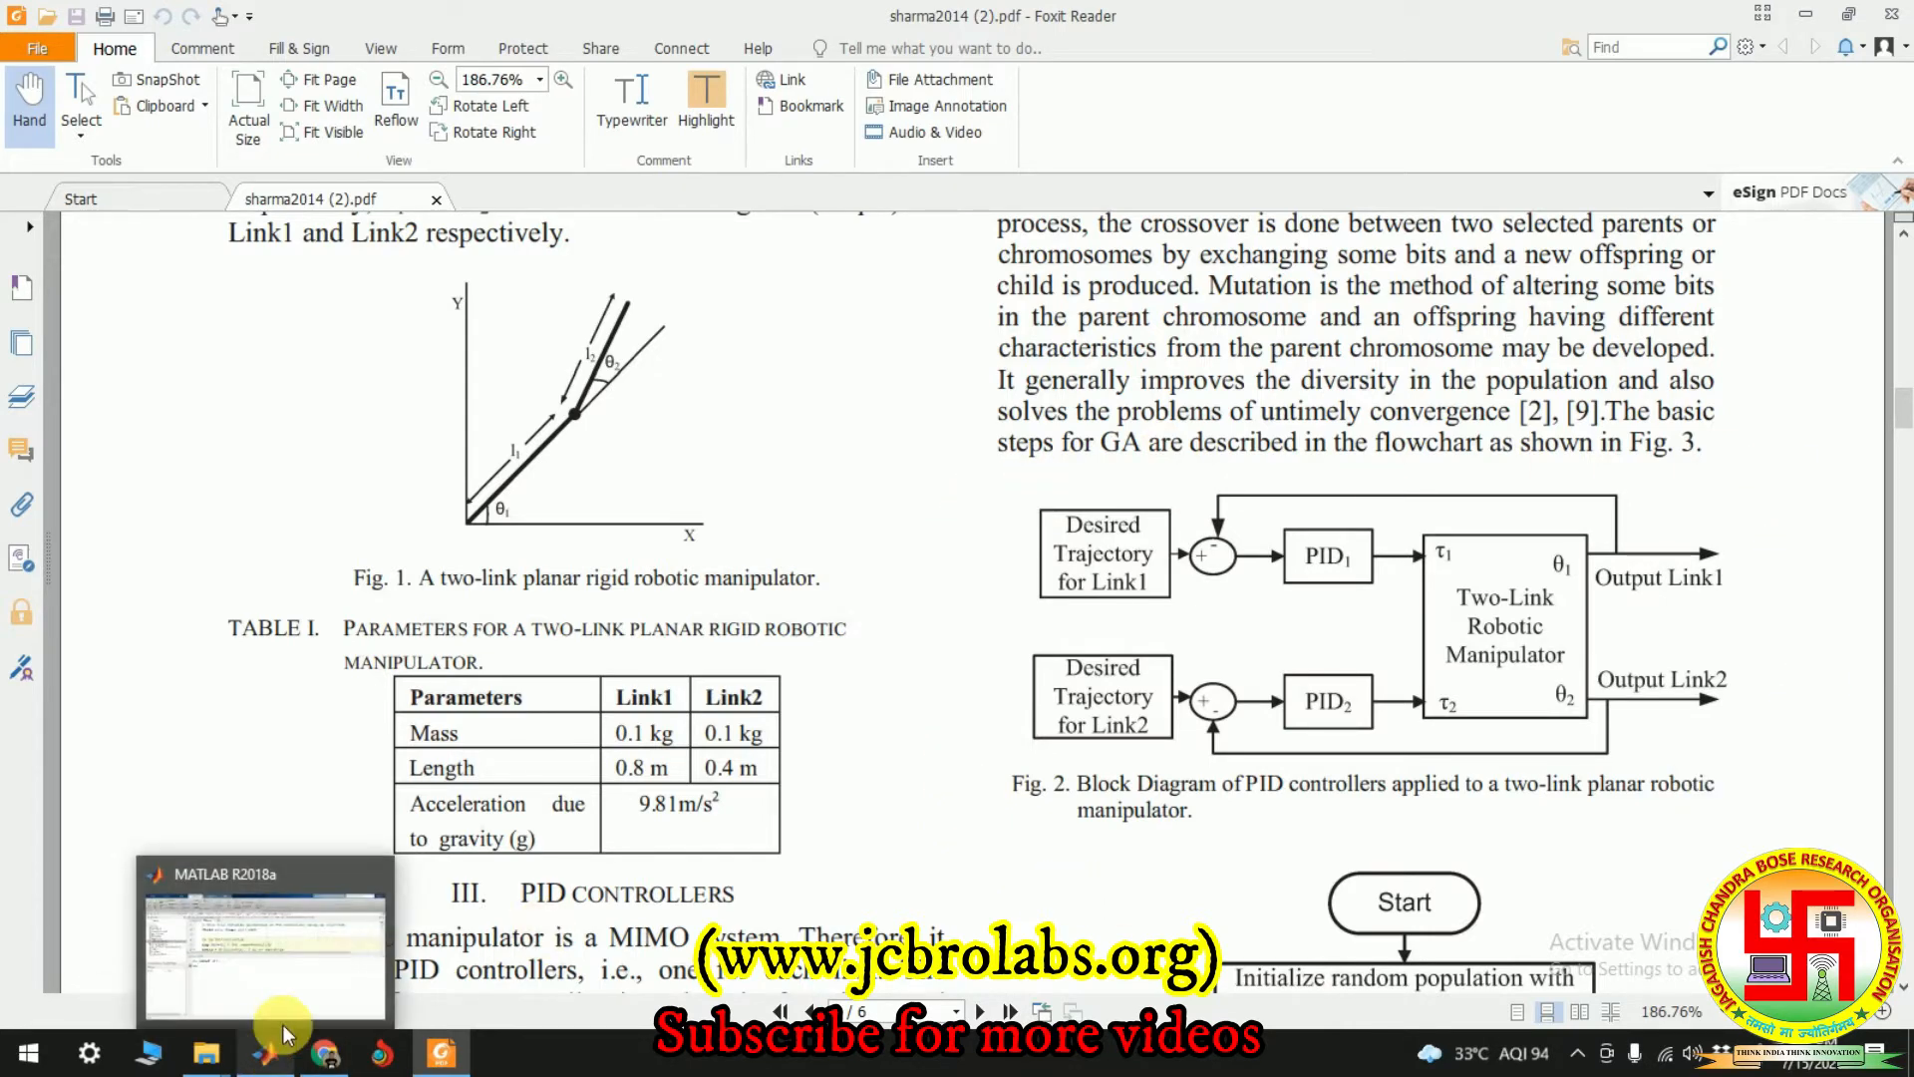
# From MATLAB's Current Folder, open two_link_model.slx in Simulink
pyautogui.click(264, 940)
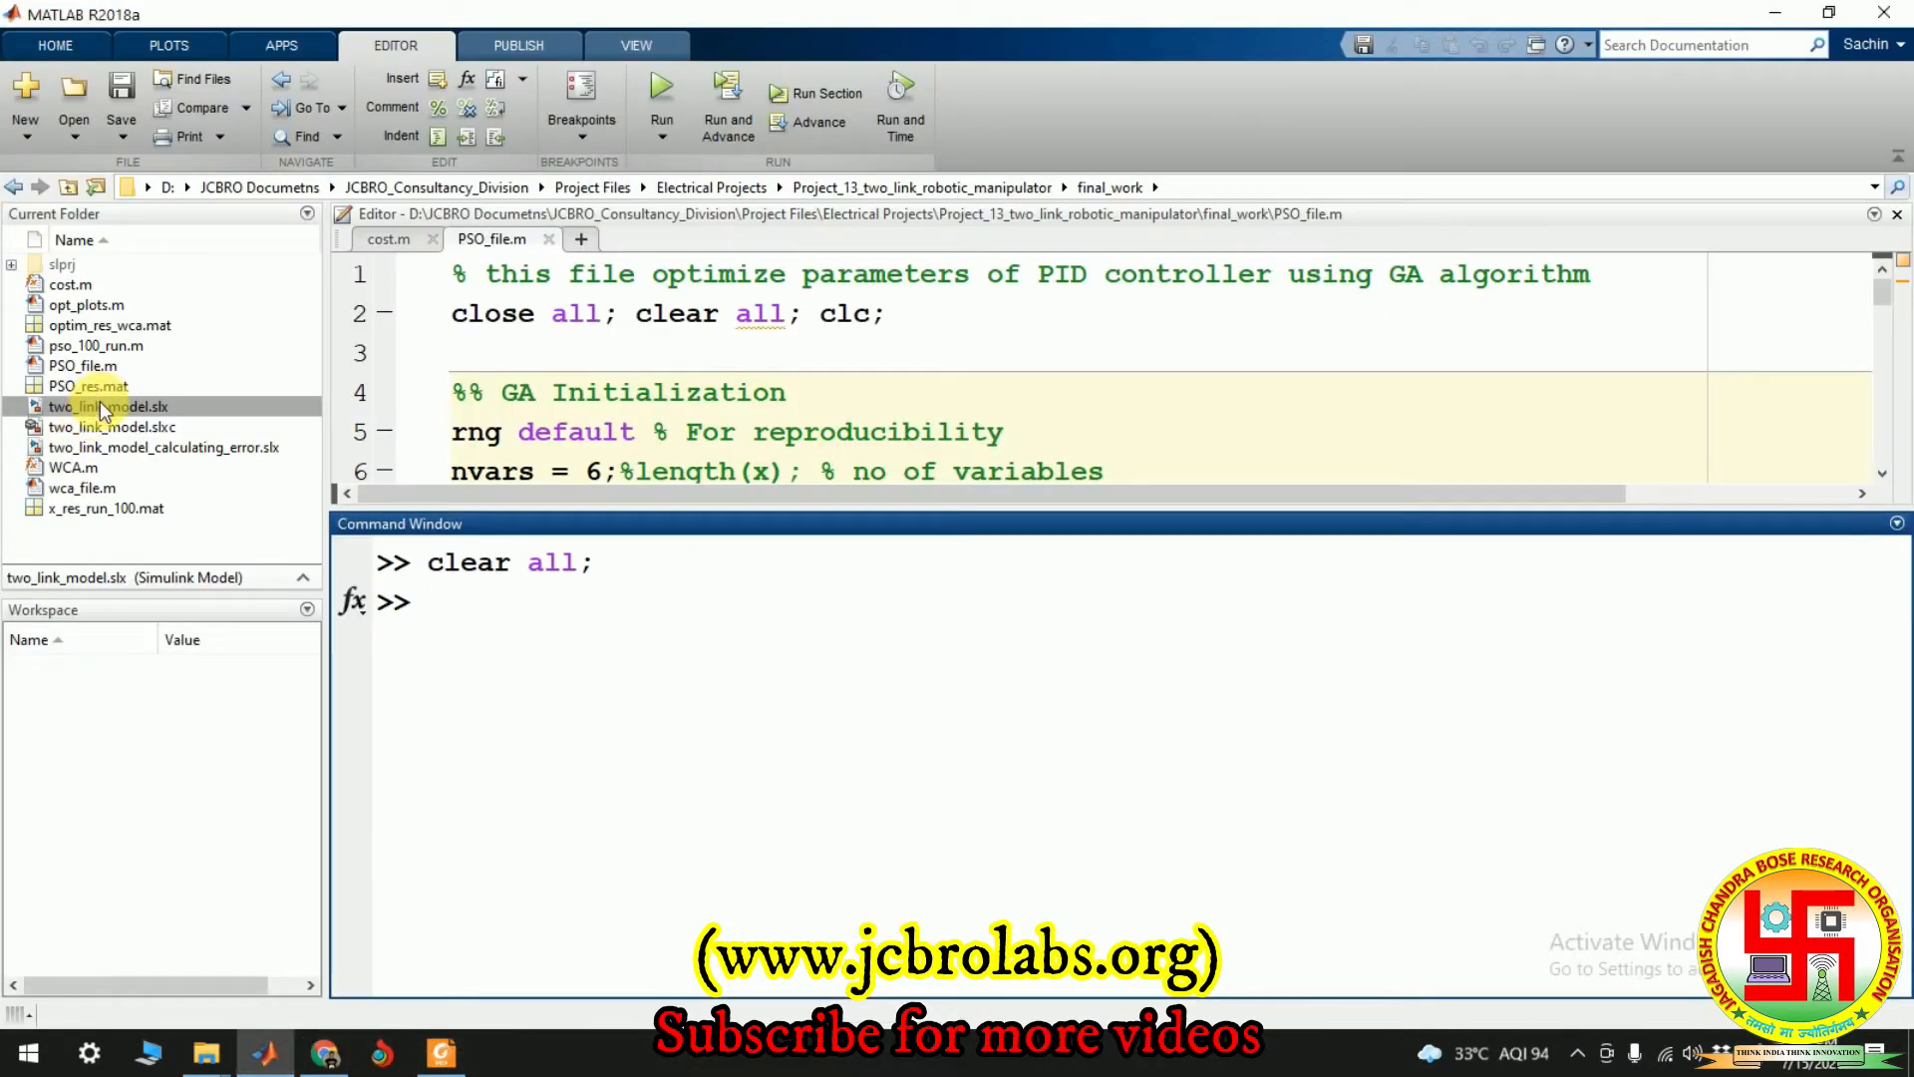
pyautogui.click(110, 407)
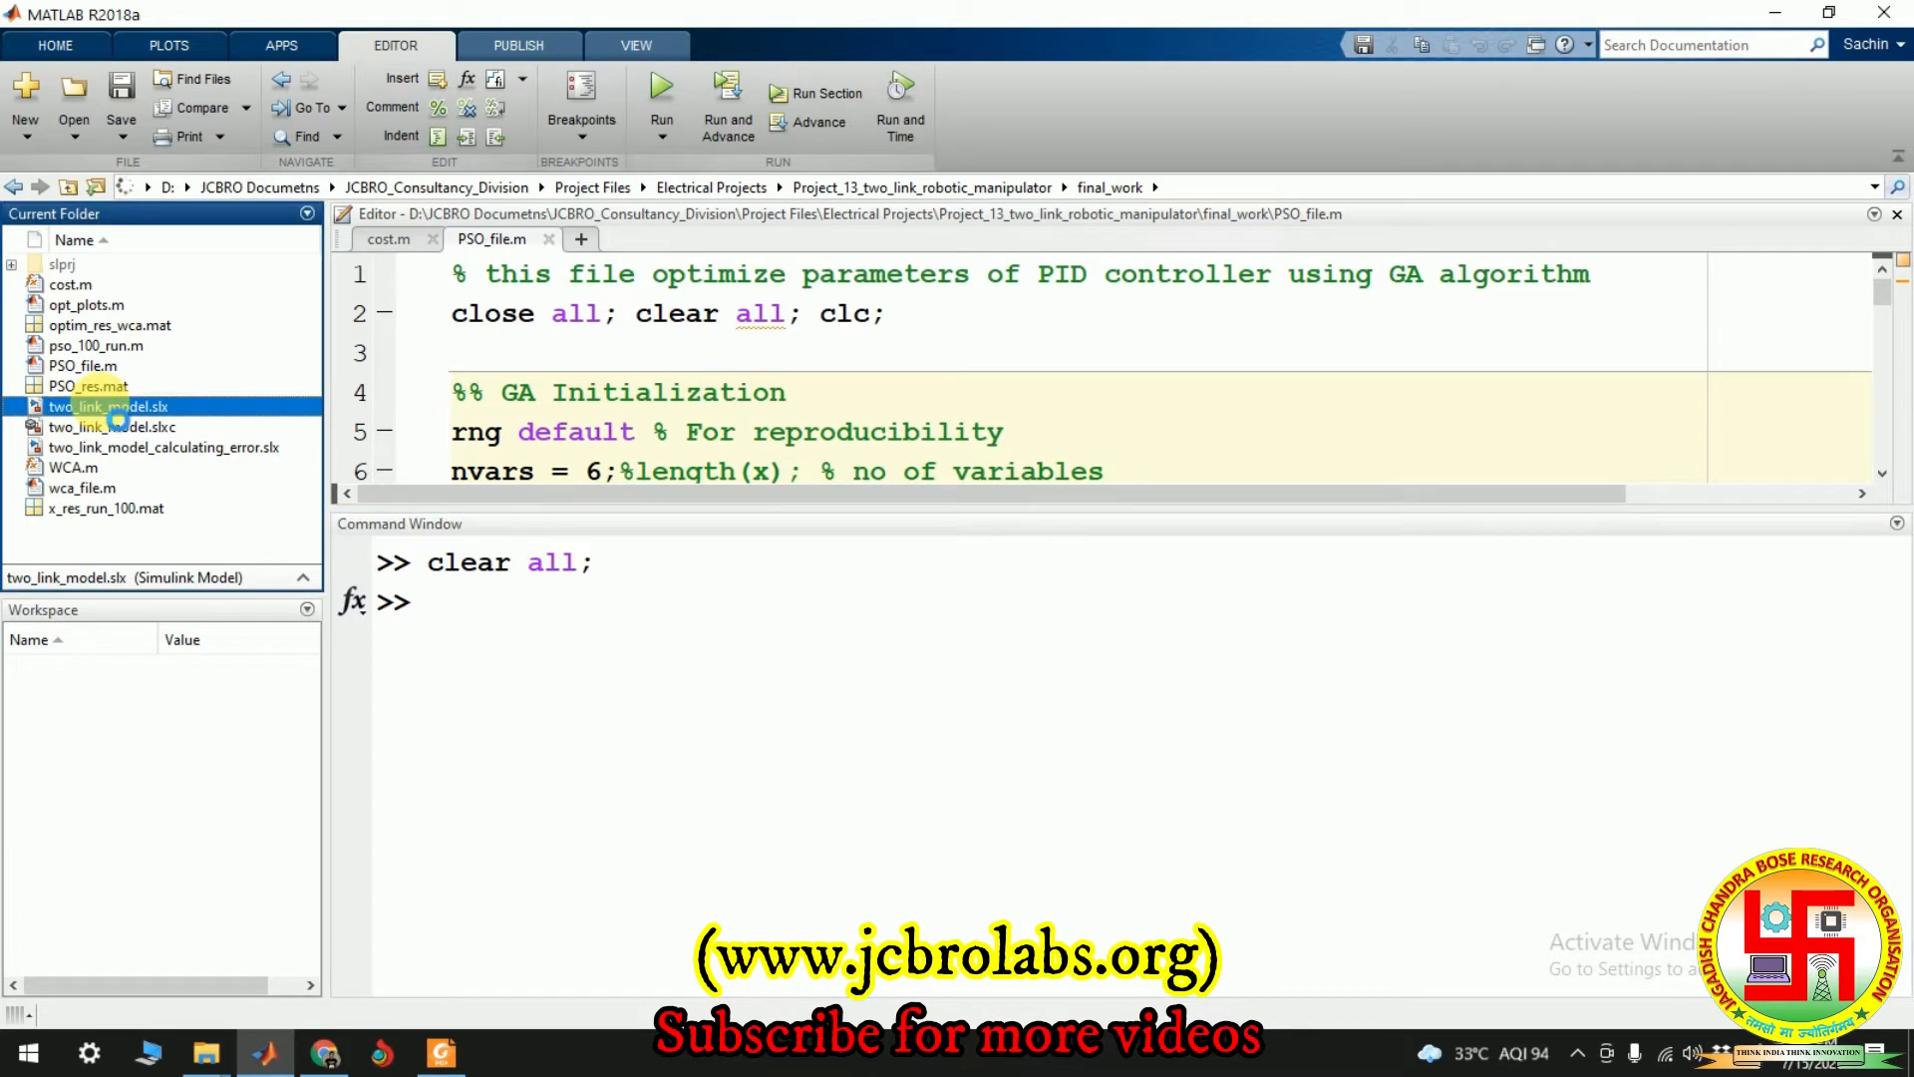
pyautogui.doubleClick(112, 406)
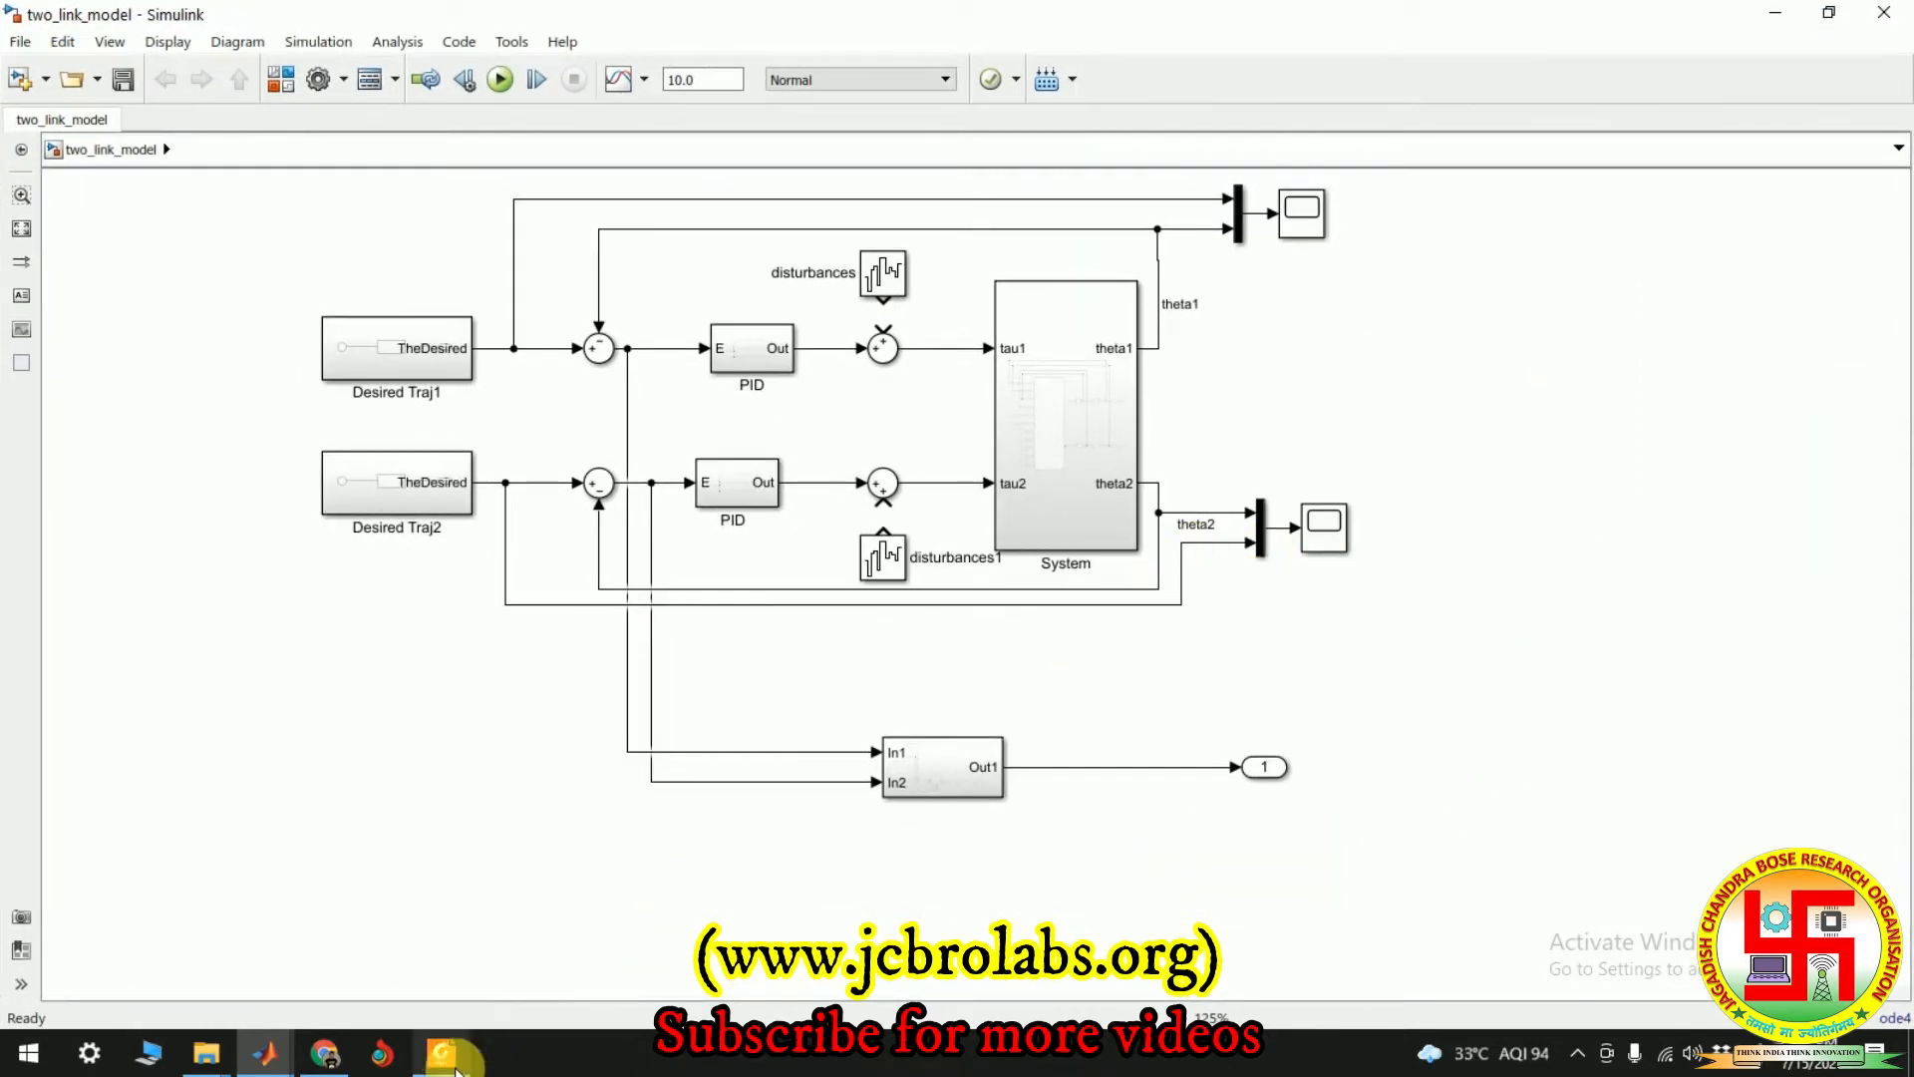
pyautogui.click(735, 483)
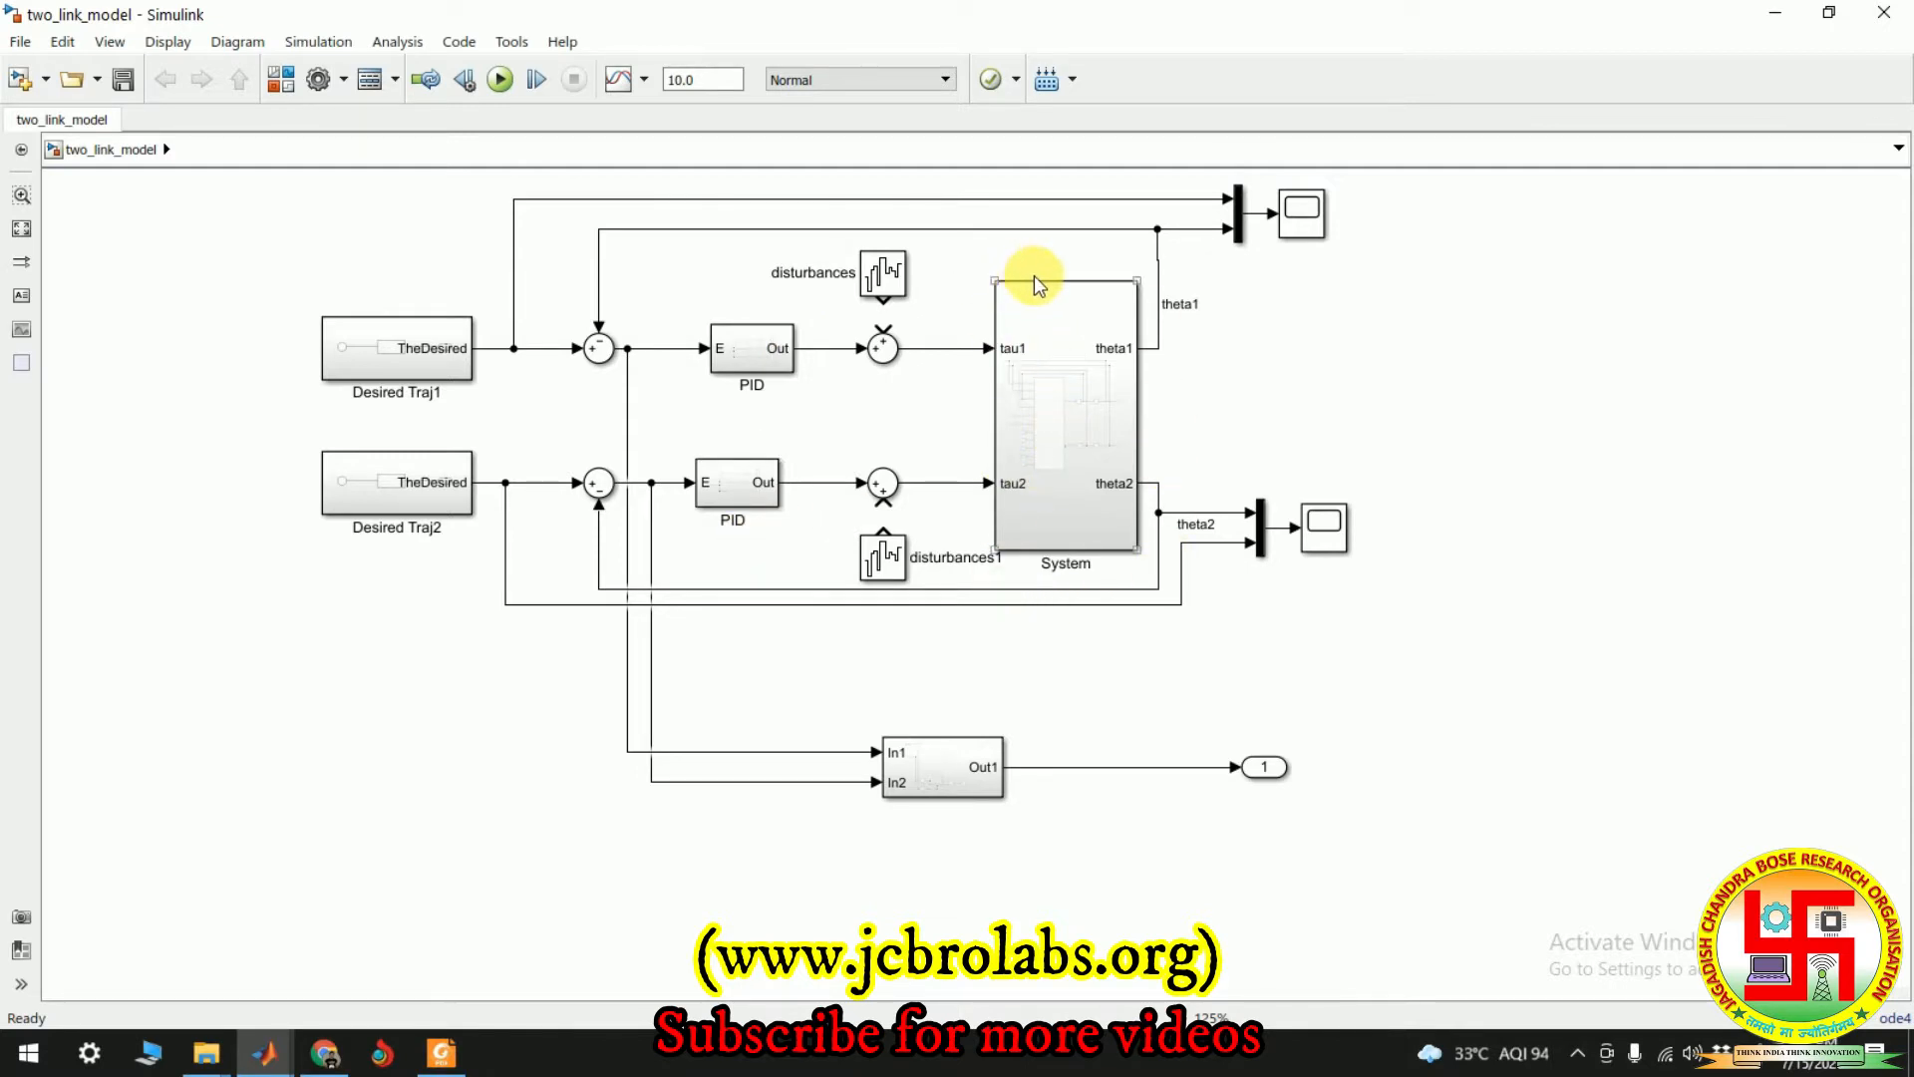
pyautogui.moveTo(1121, 317)
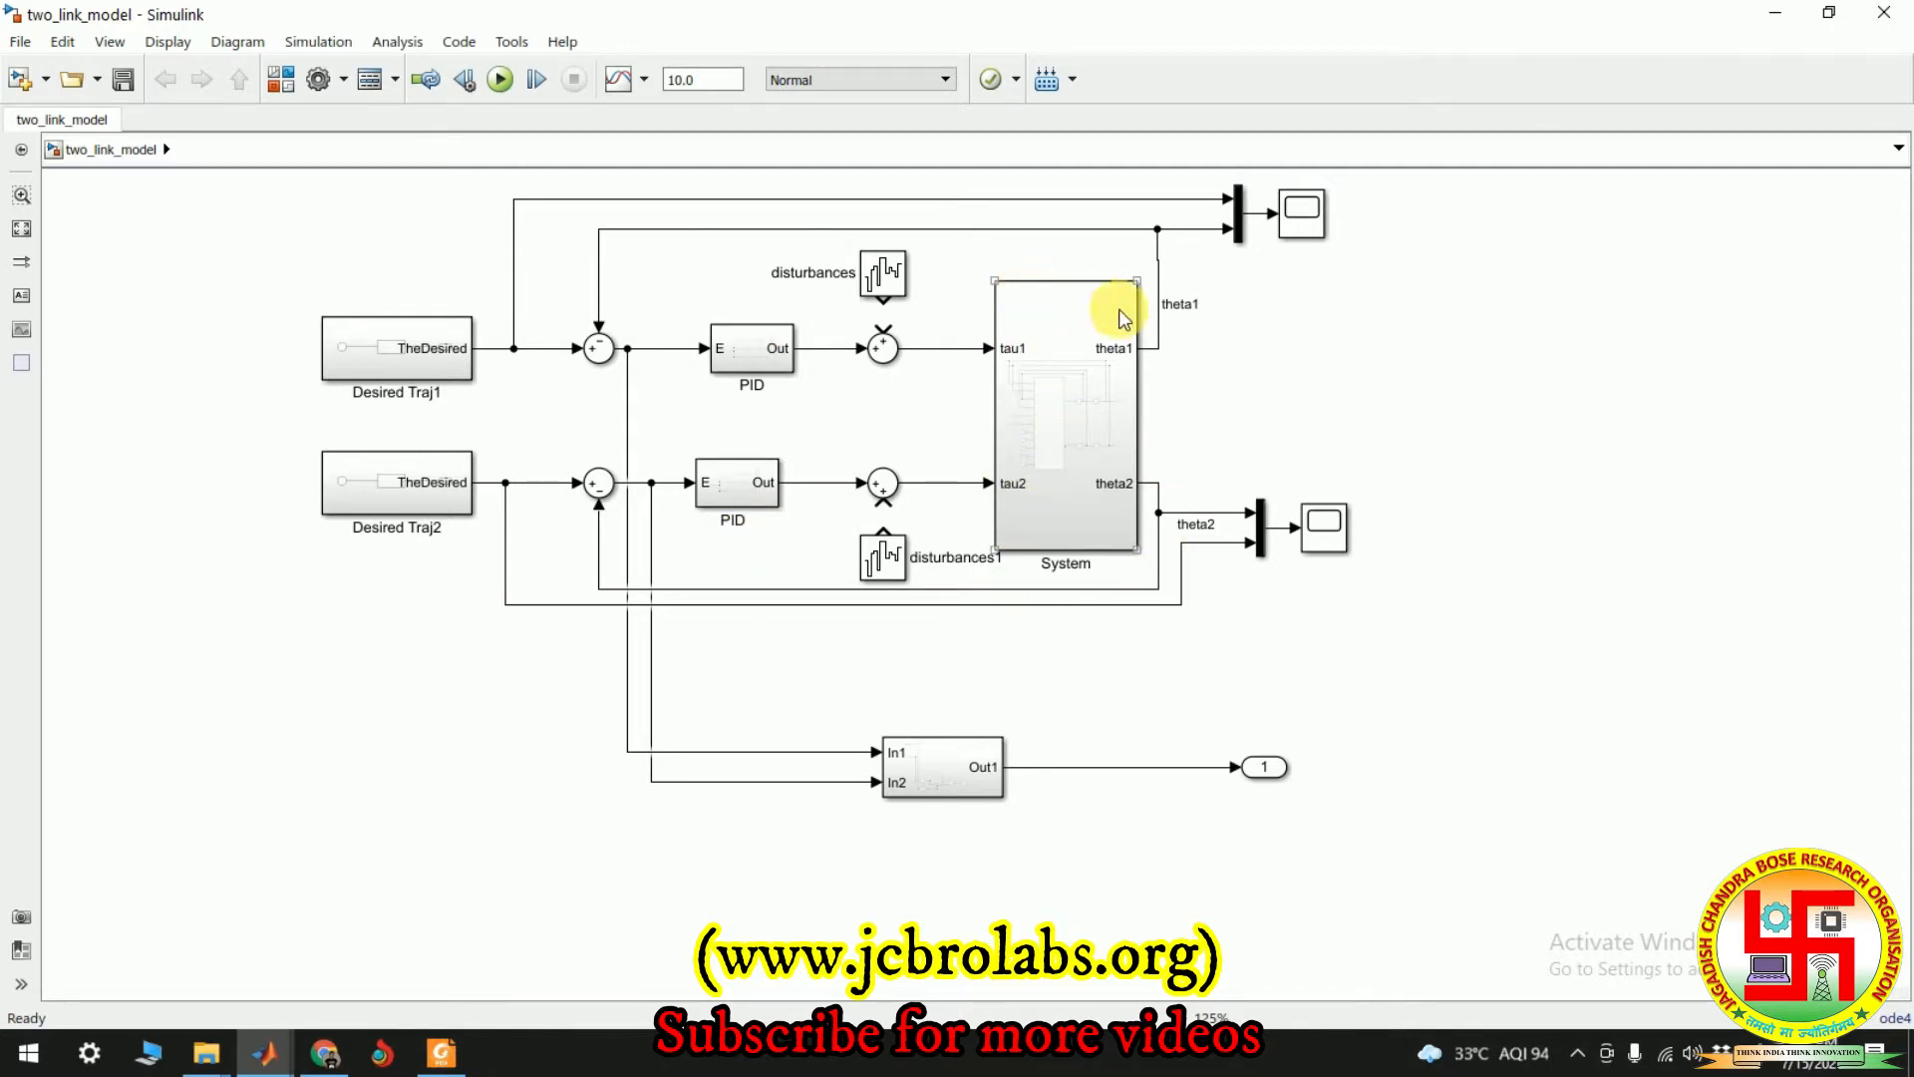
pyautogui.moveTo(1130, 592)
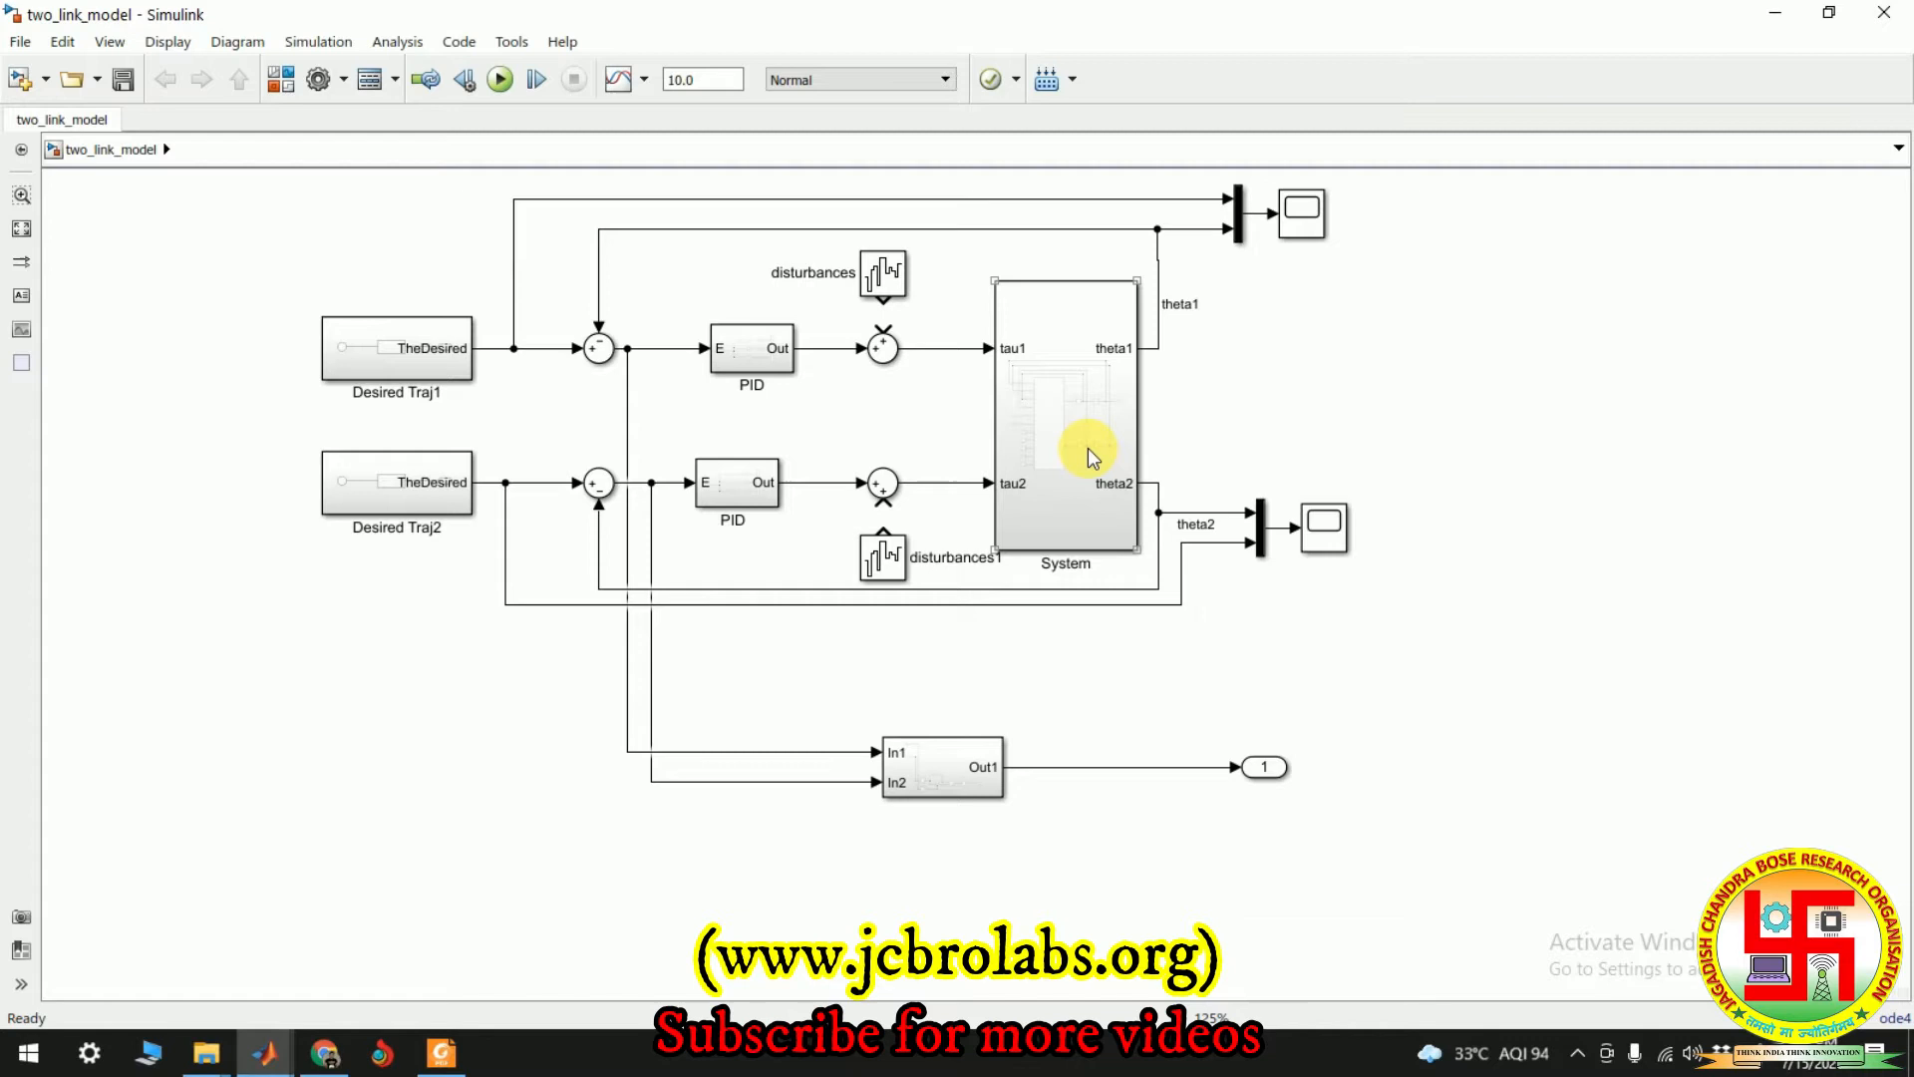
pyautogui.moveTo(428, 1053)
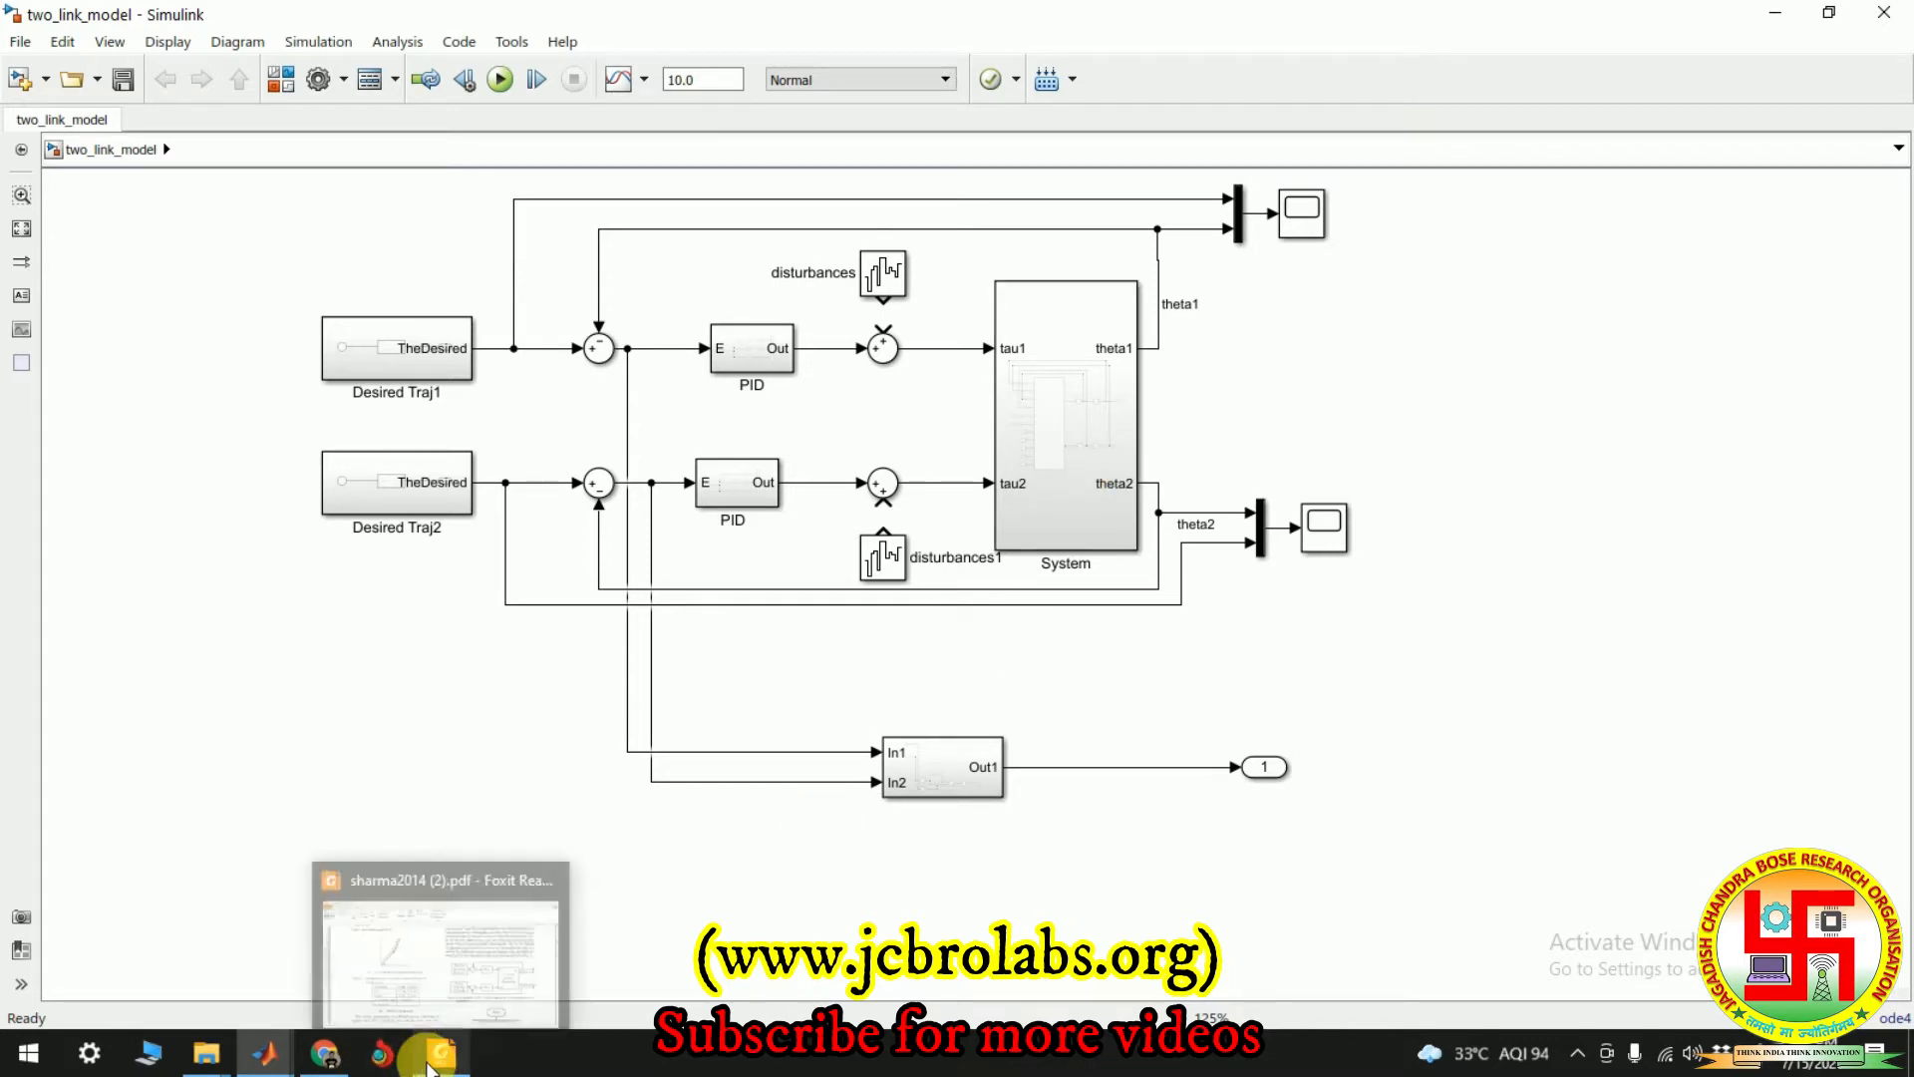
pyautogui.moveTo(1029, 861)
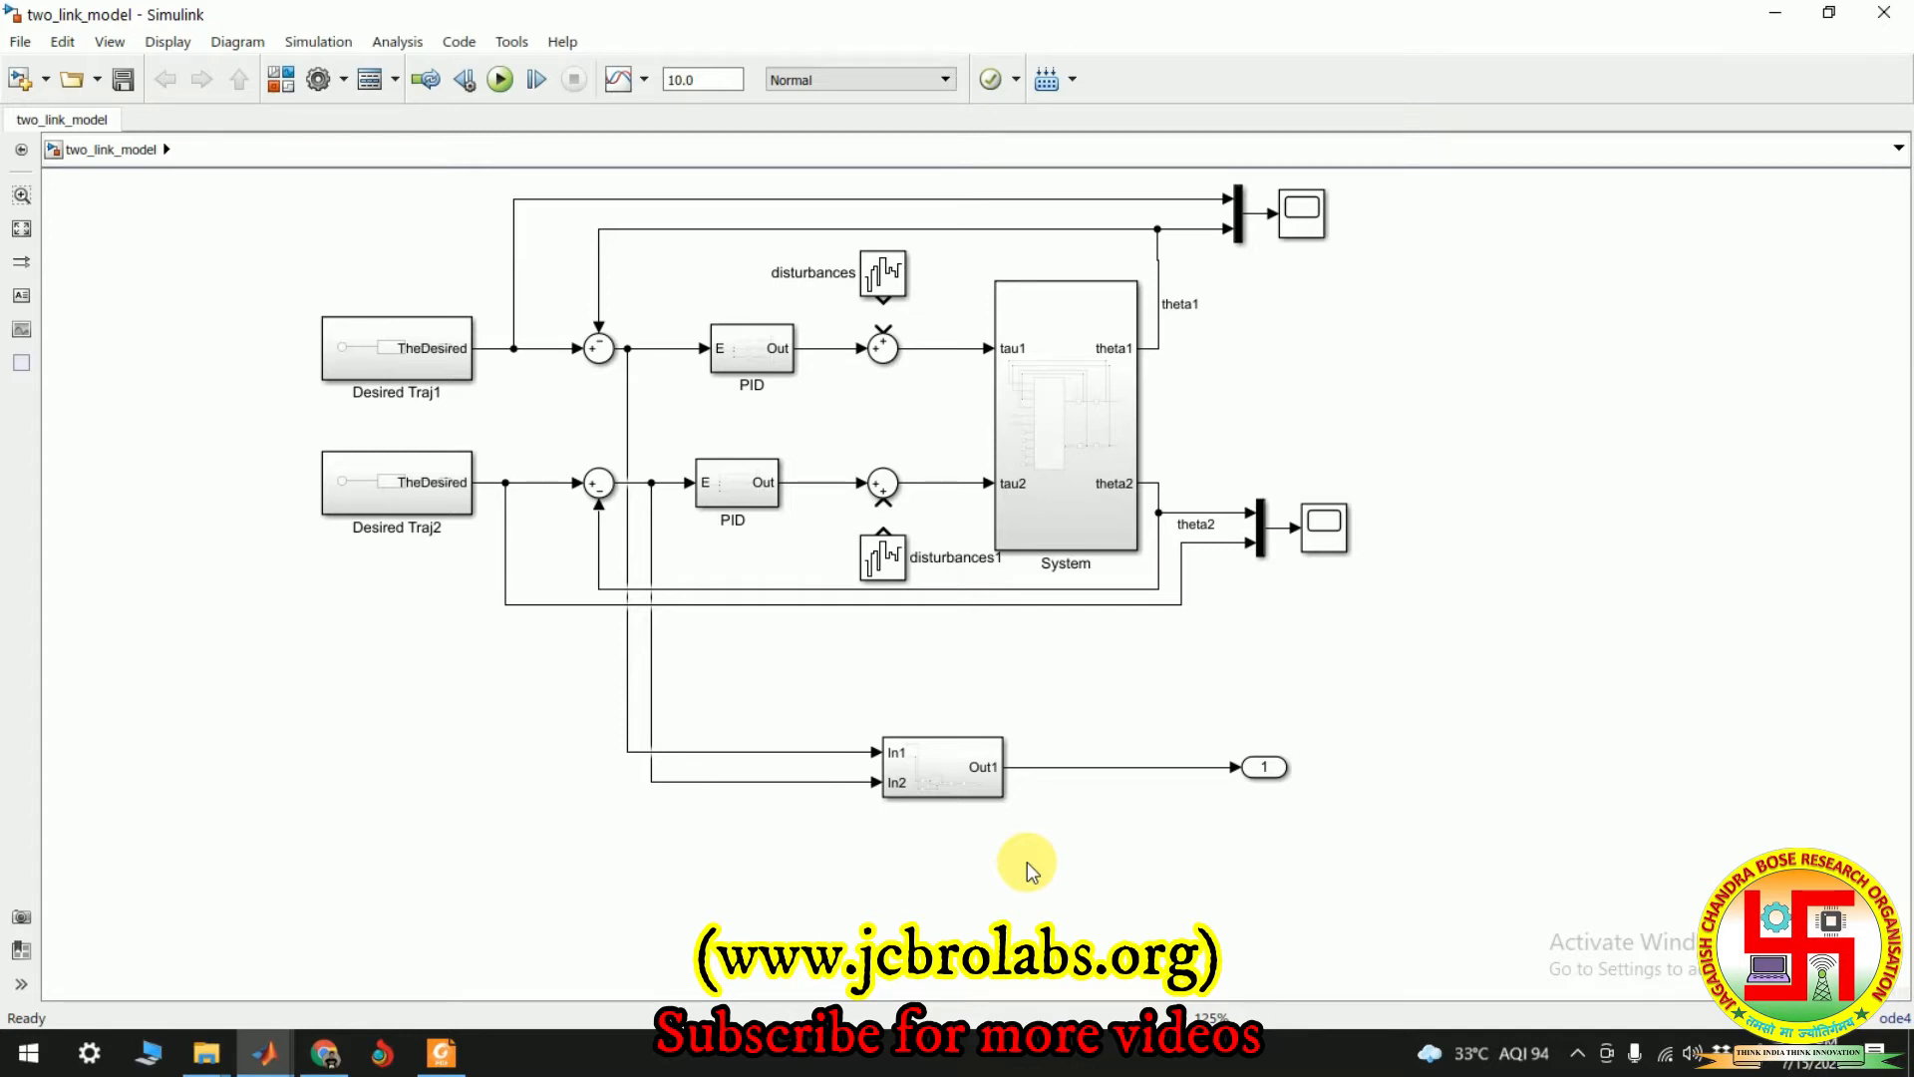
# Scroll the paper past the distribution figures, Figs. 5–15, down to Table III of optimized parameters
pyautogui.click(441, 1053)
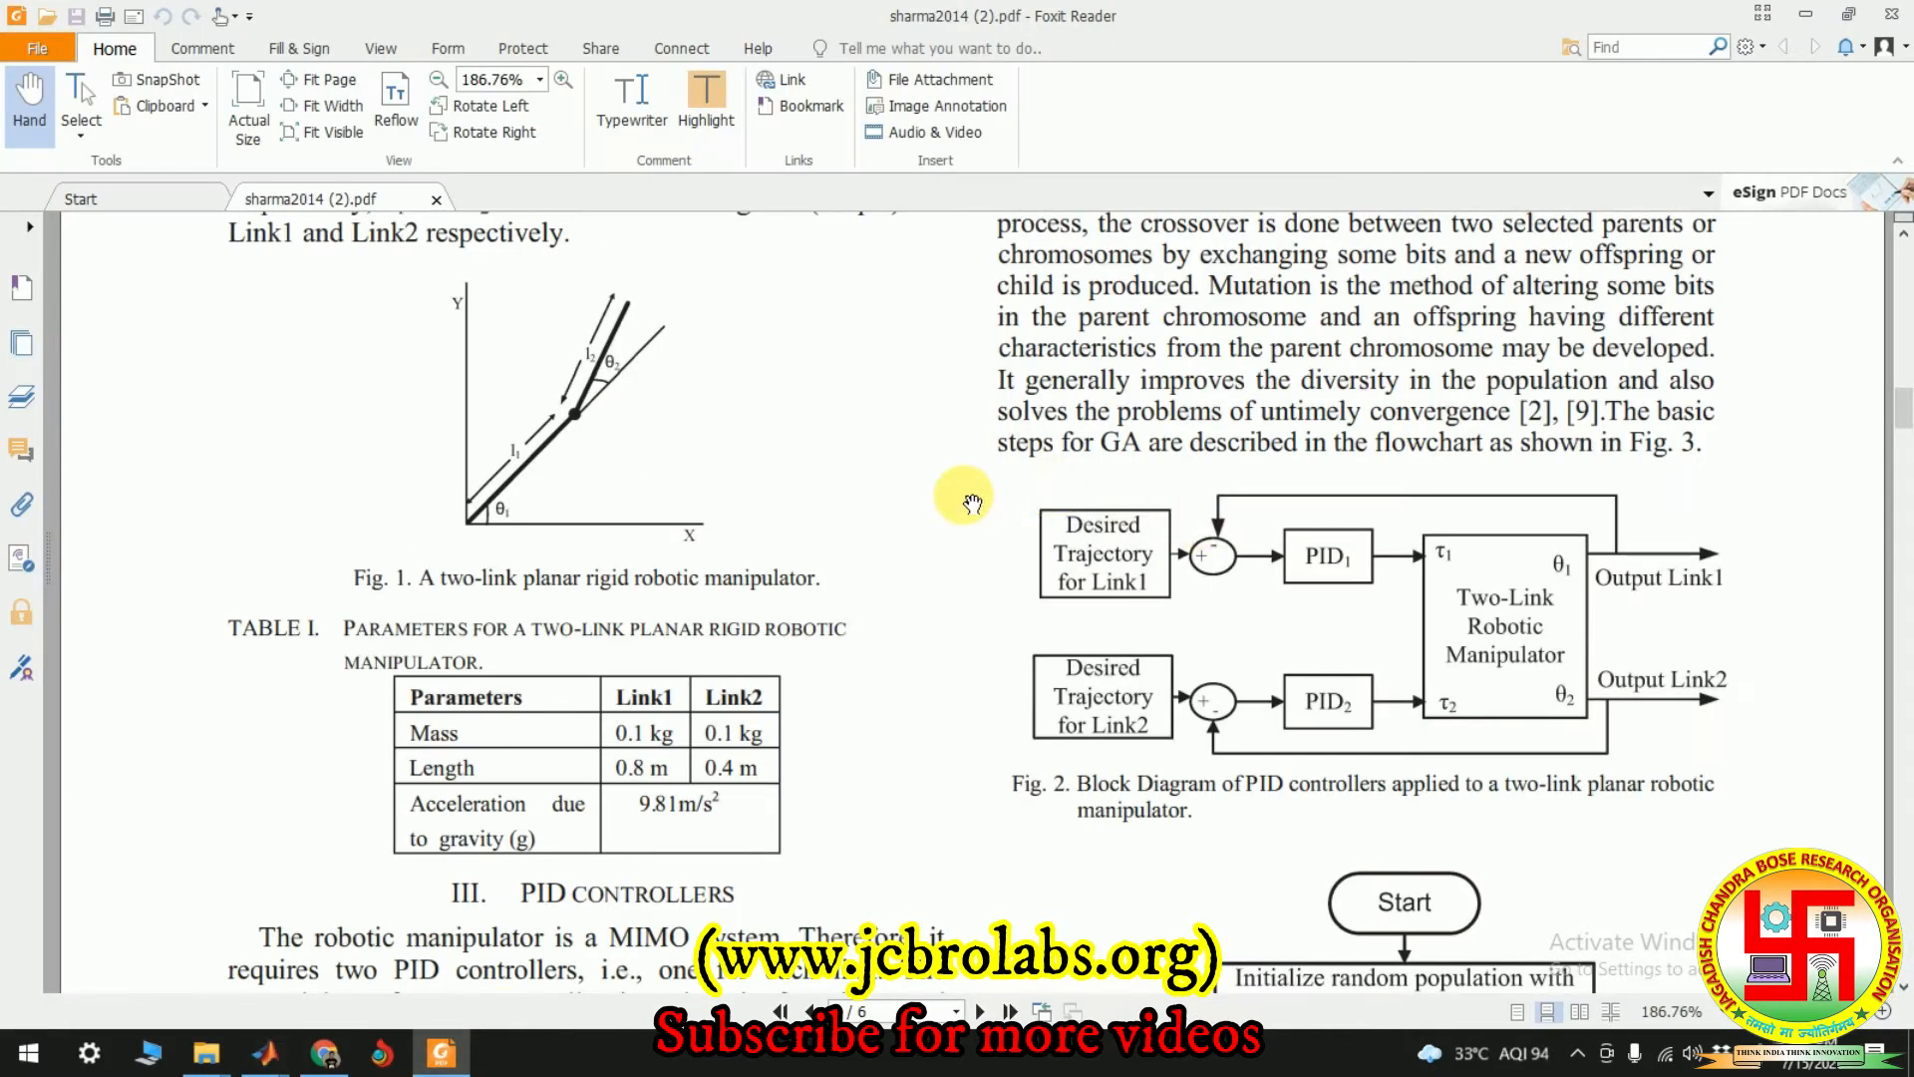
pyautogui.scroll(-3)
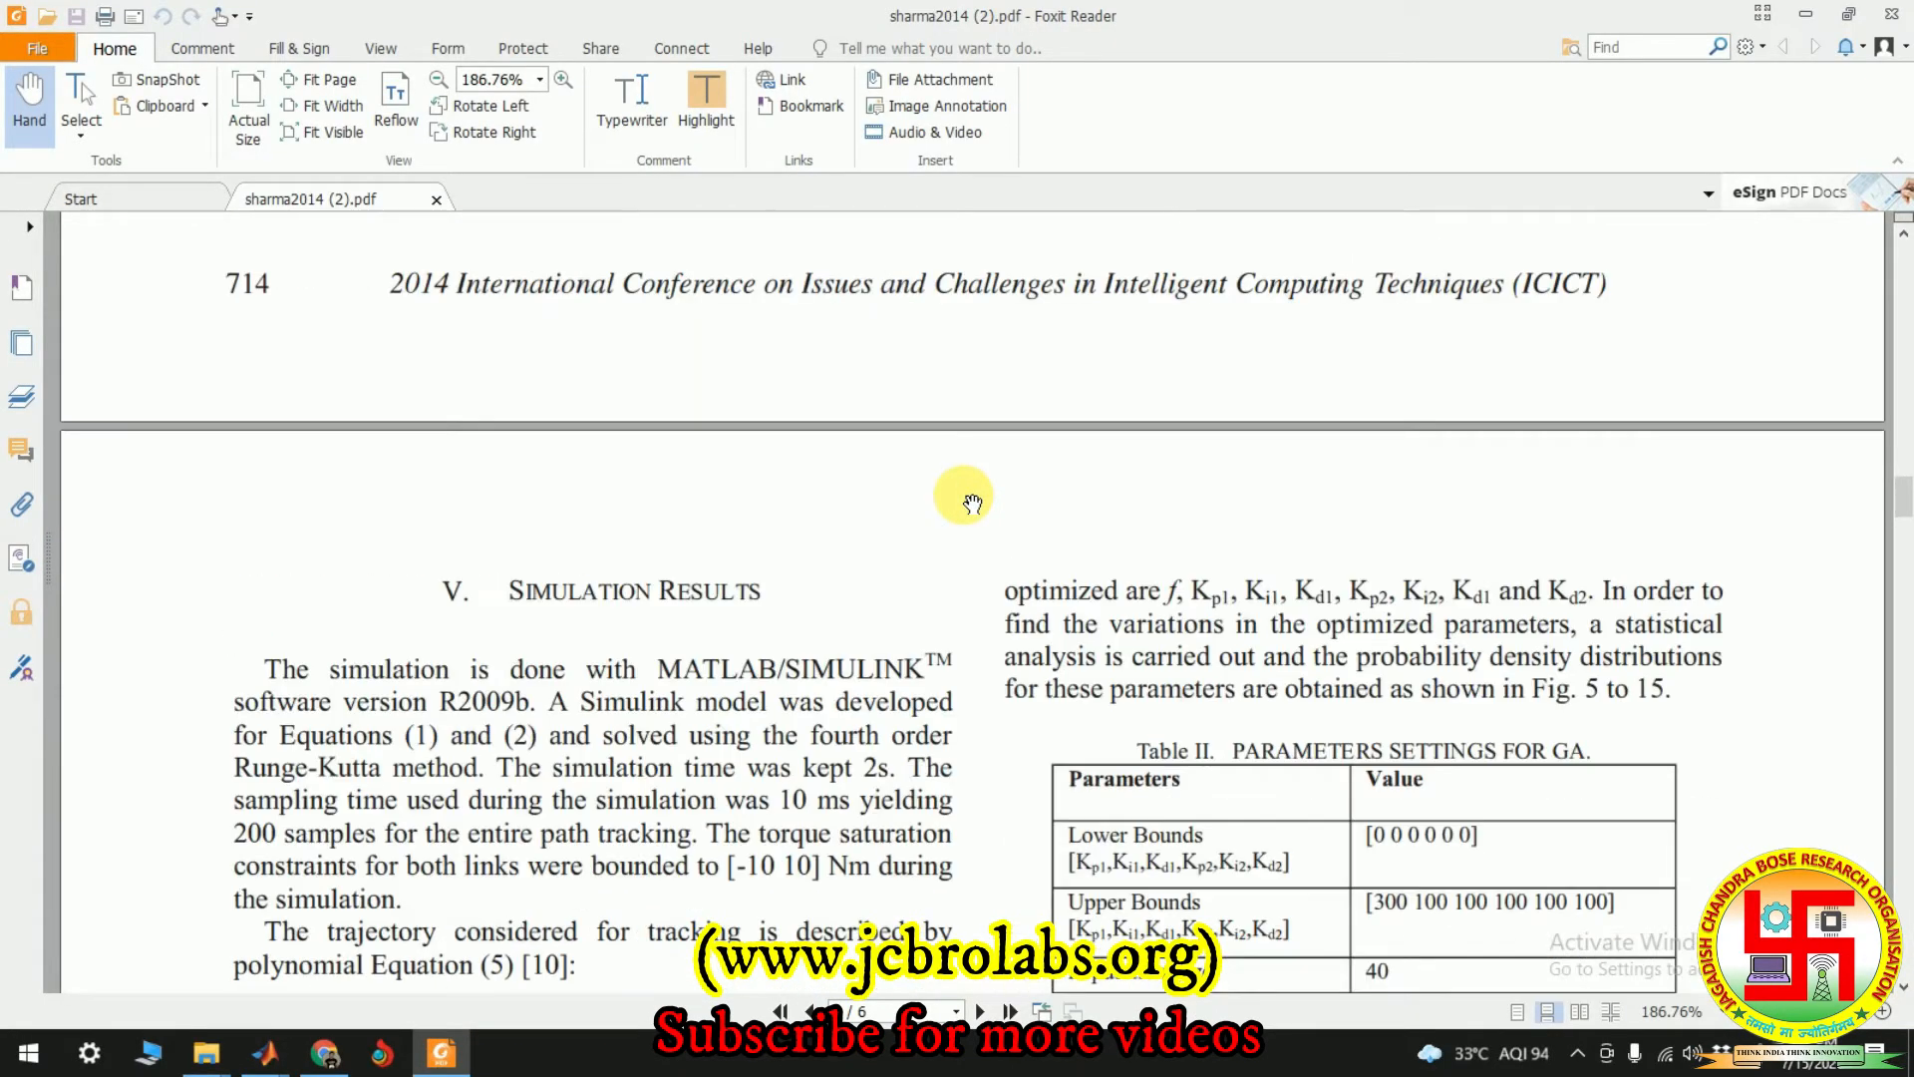
pyautogui.scroll(3)
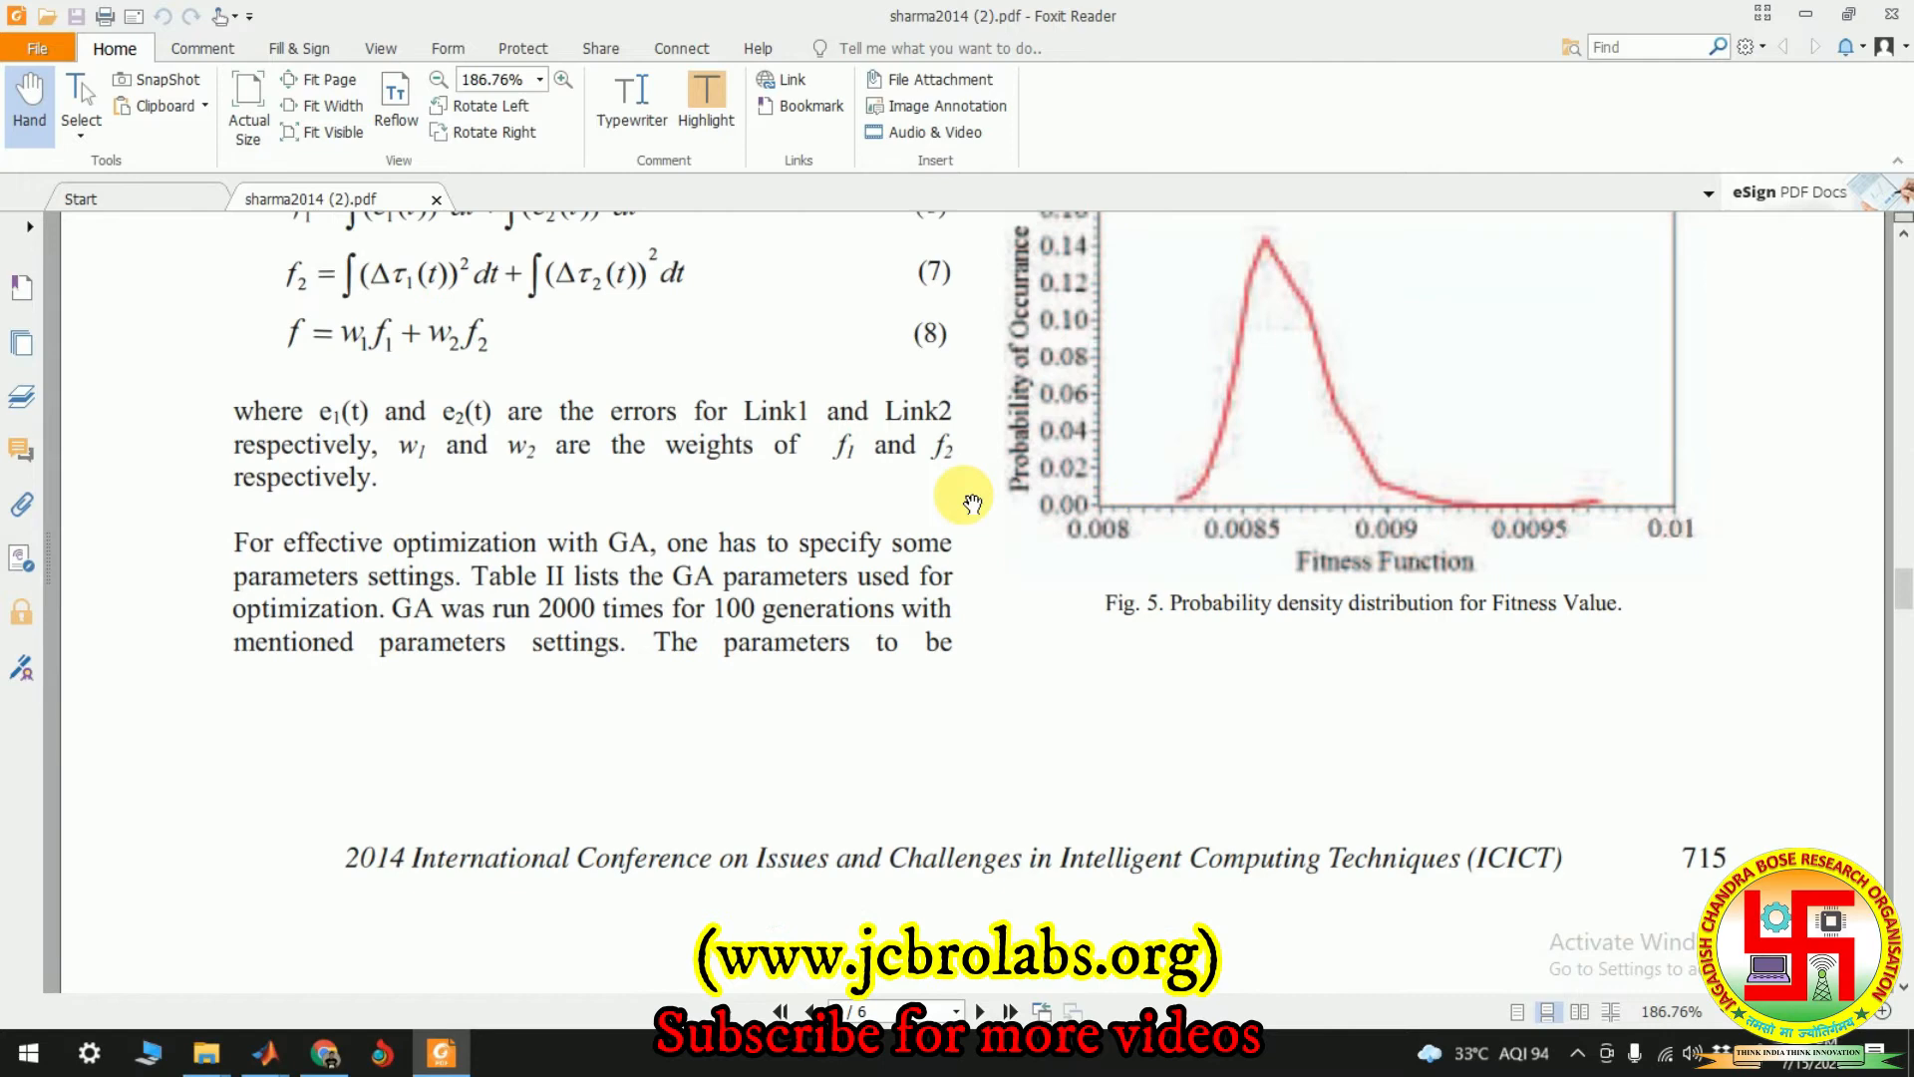
pyautogui.scroll(3)
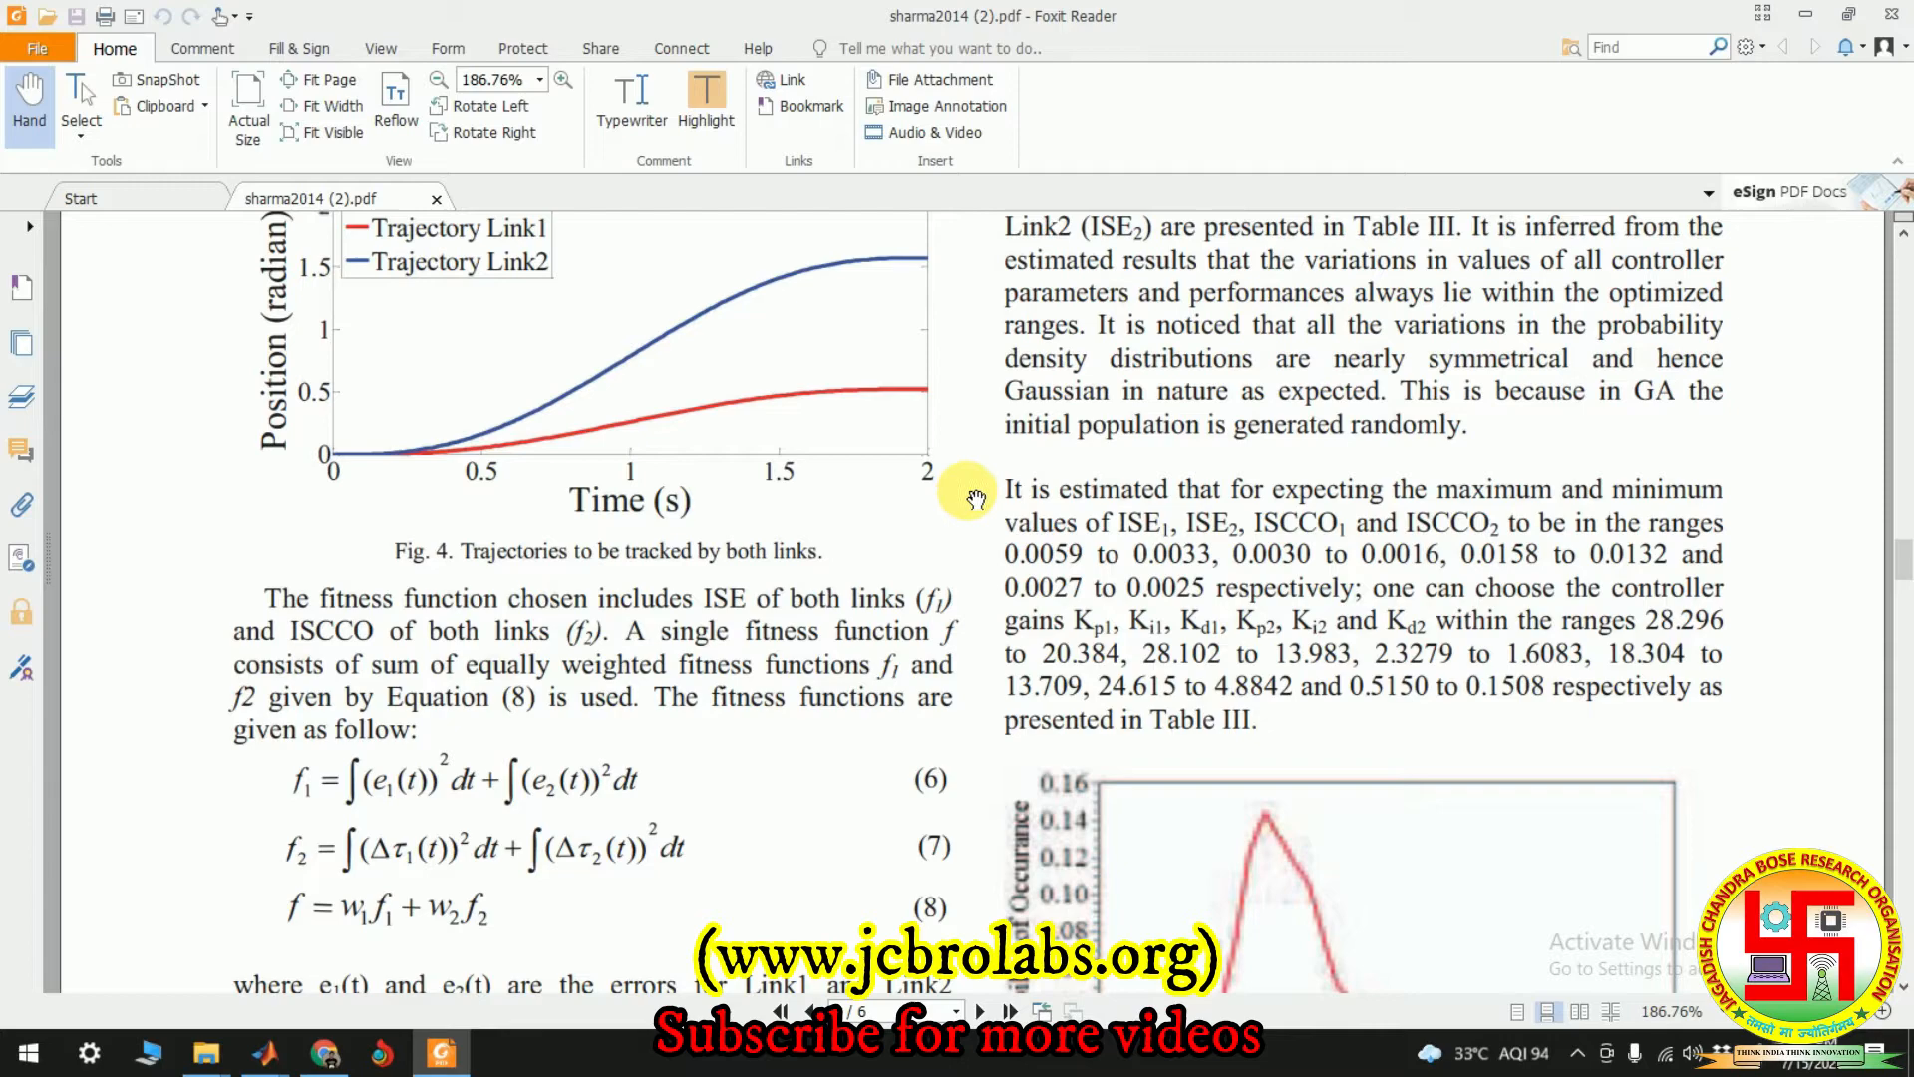
pyautogui.scroll(-3)
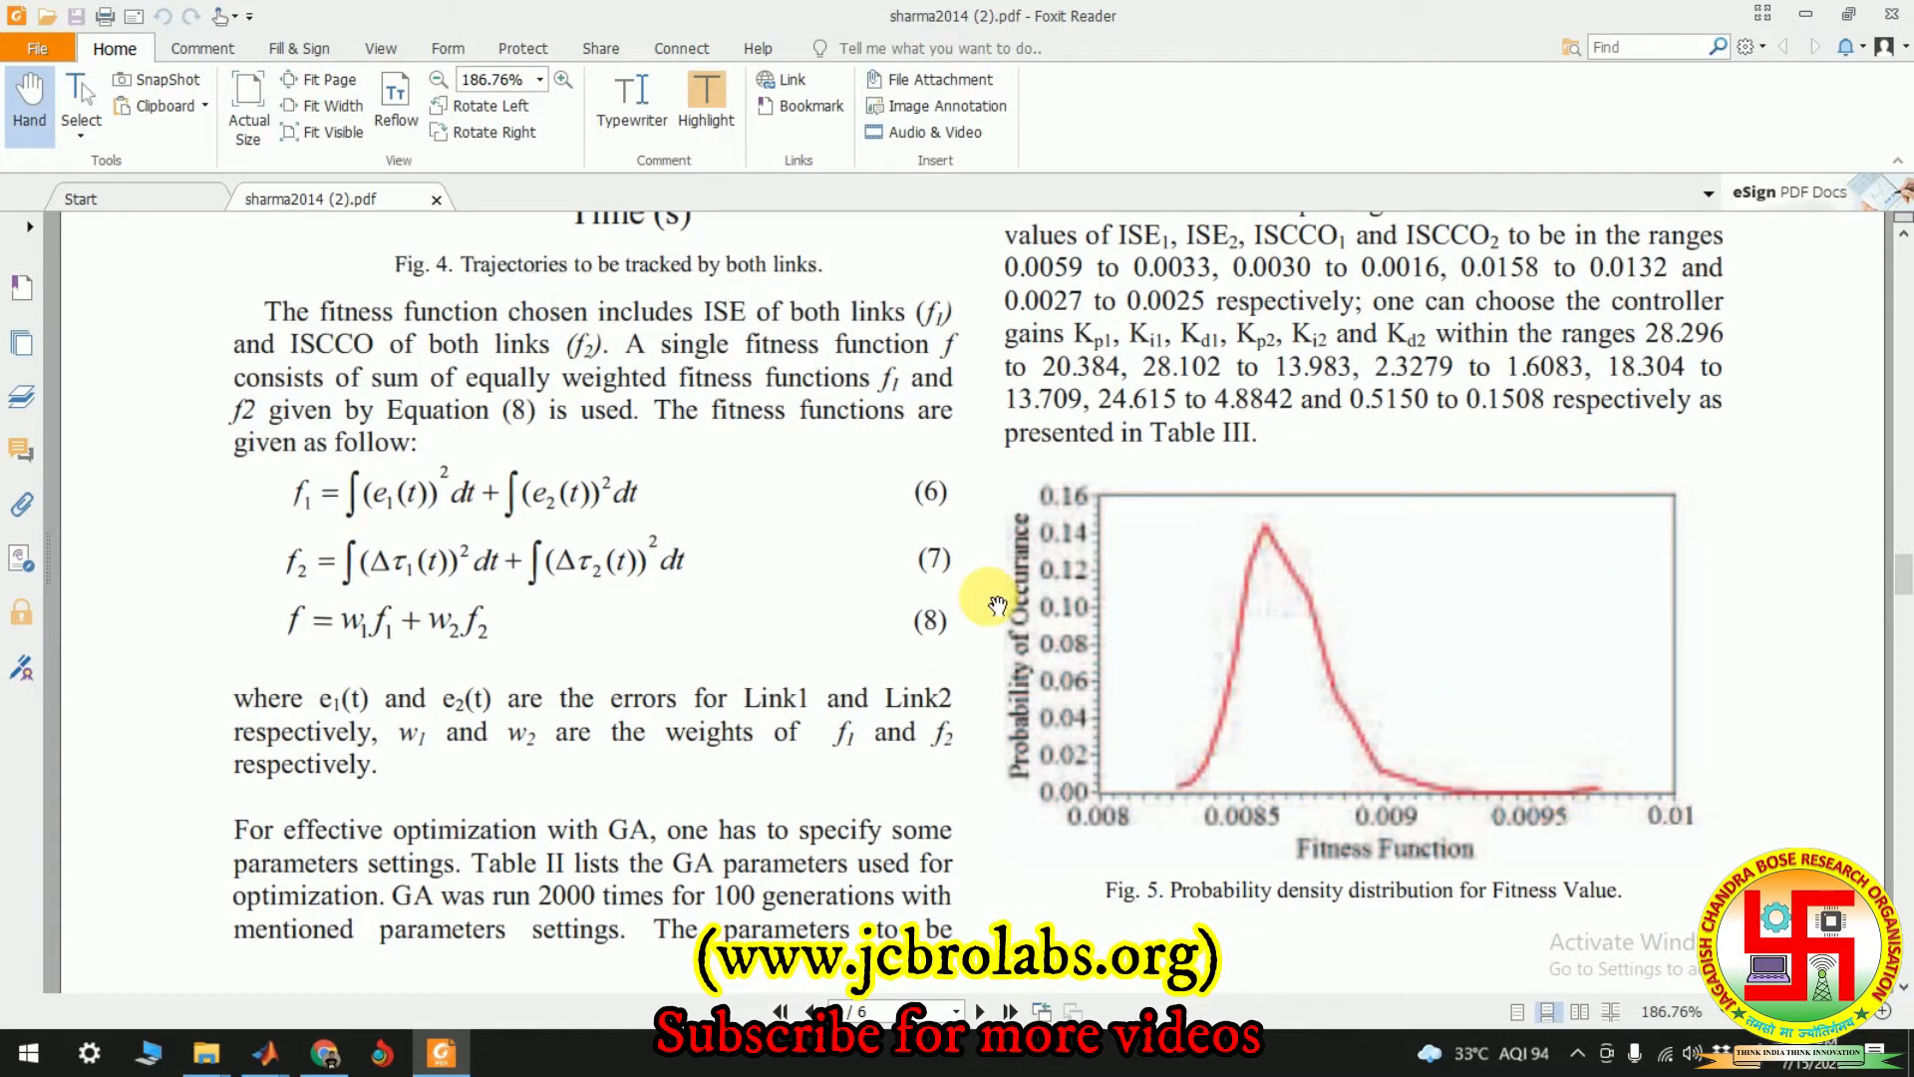
pyautogui.scroll(-3)
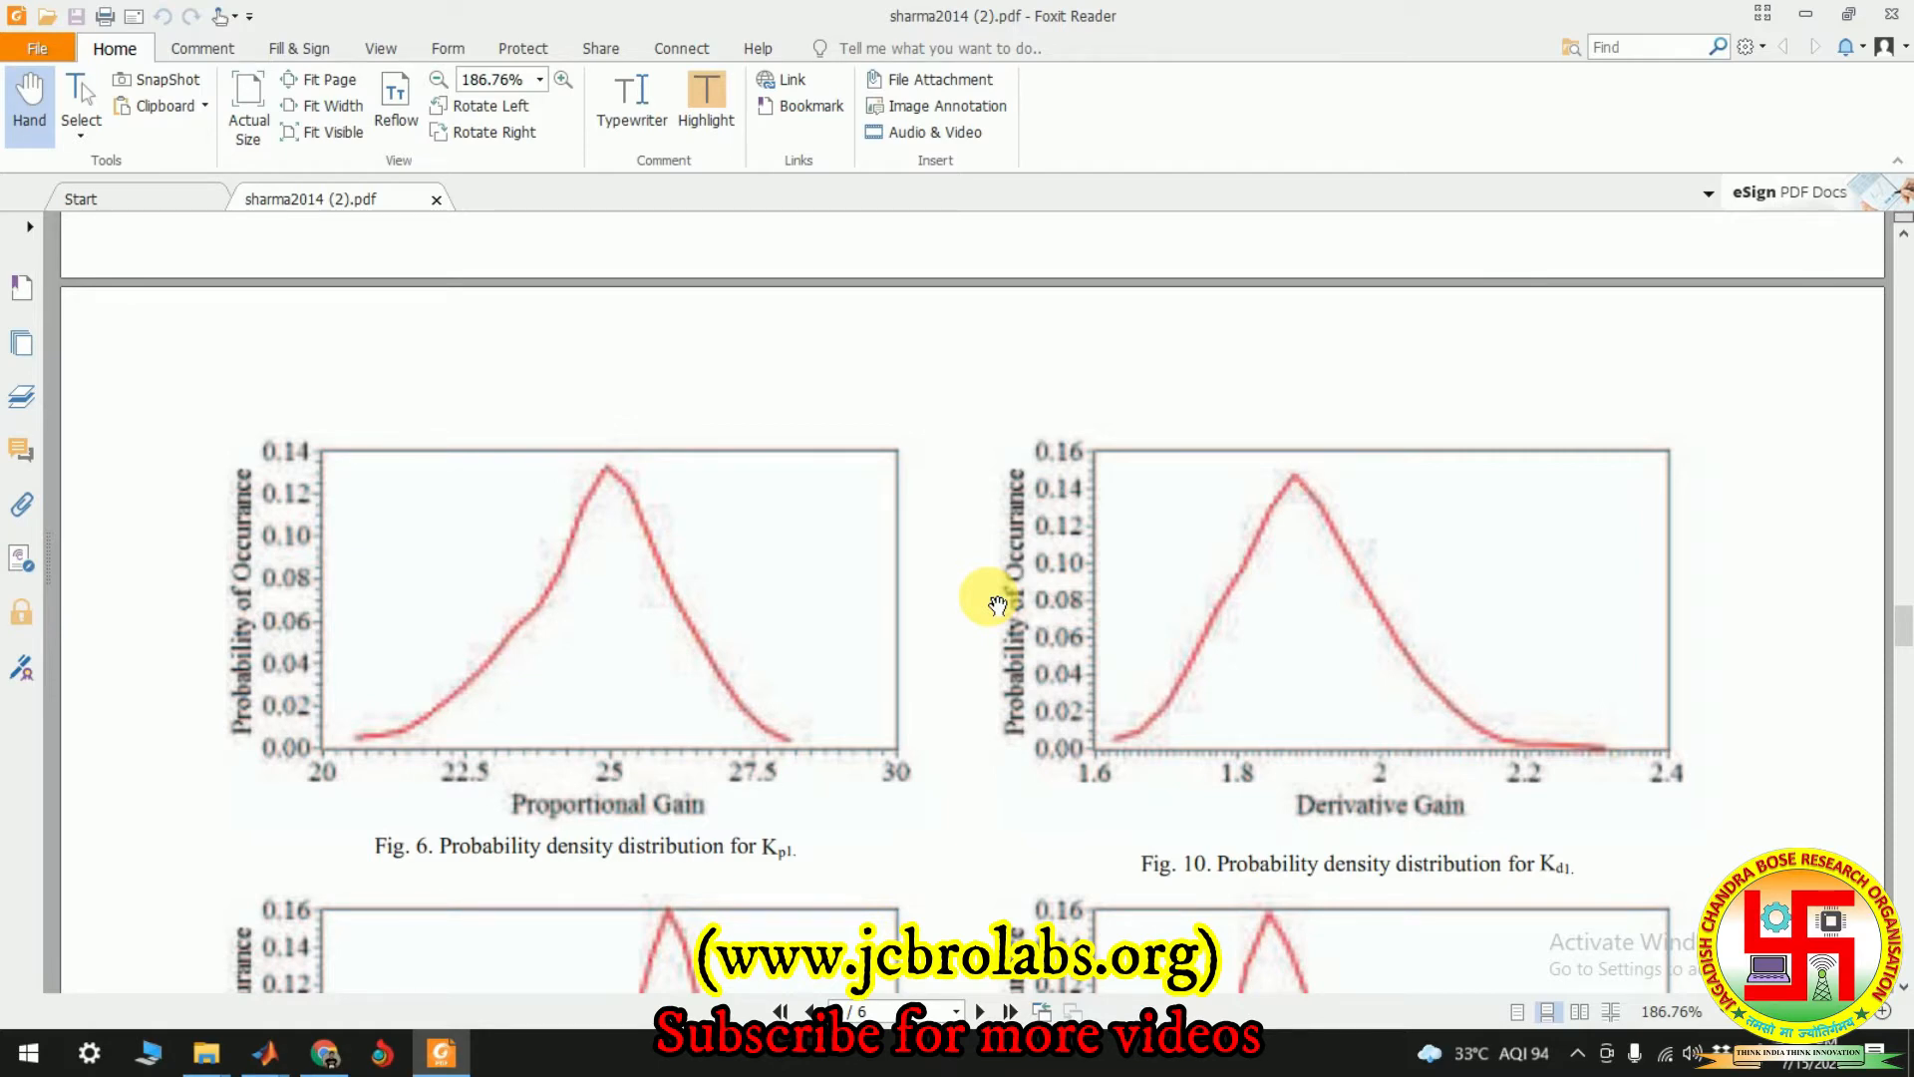
pyautogui.scroll(-3)
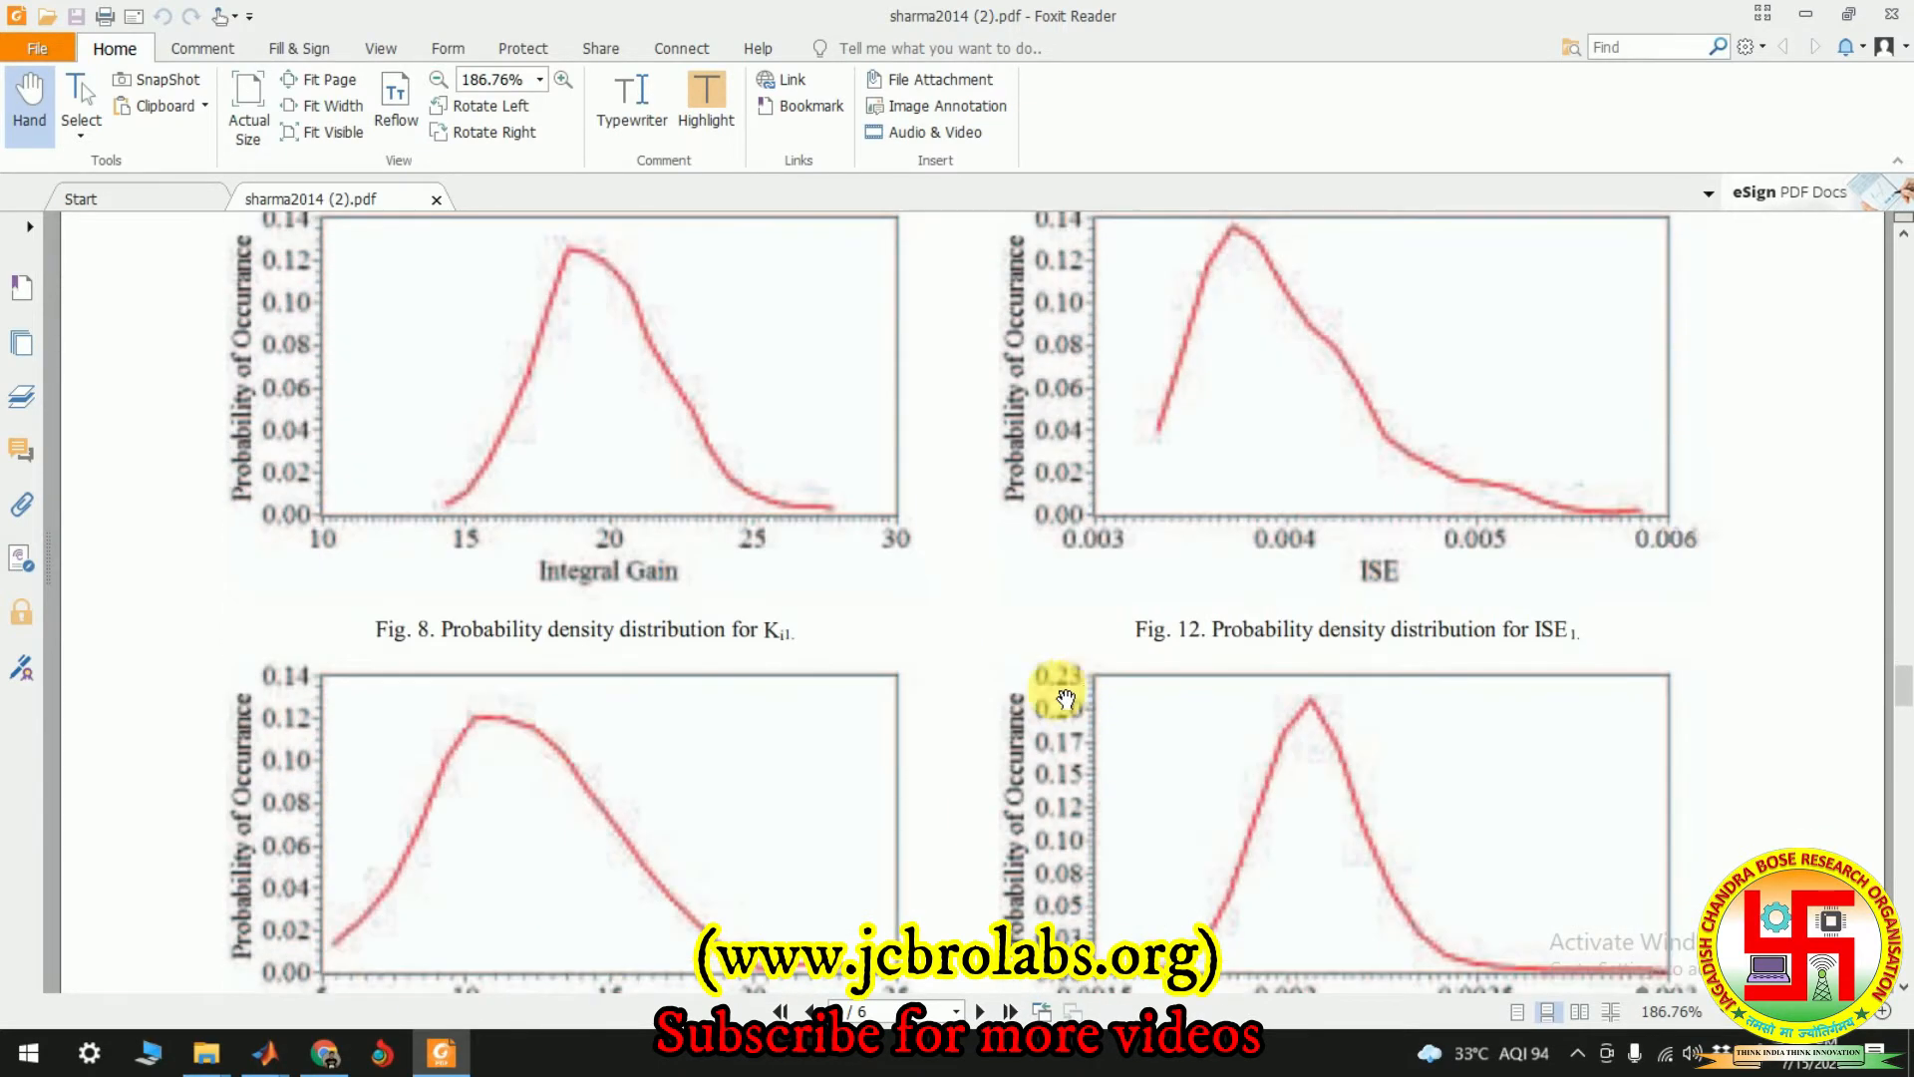
pyautogui.scroll(-3)
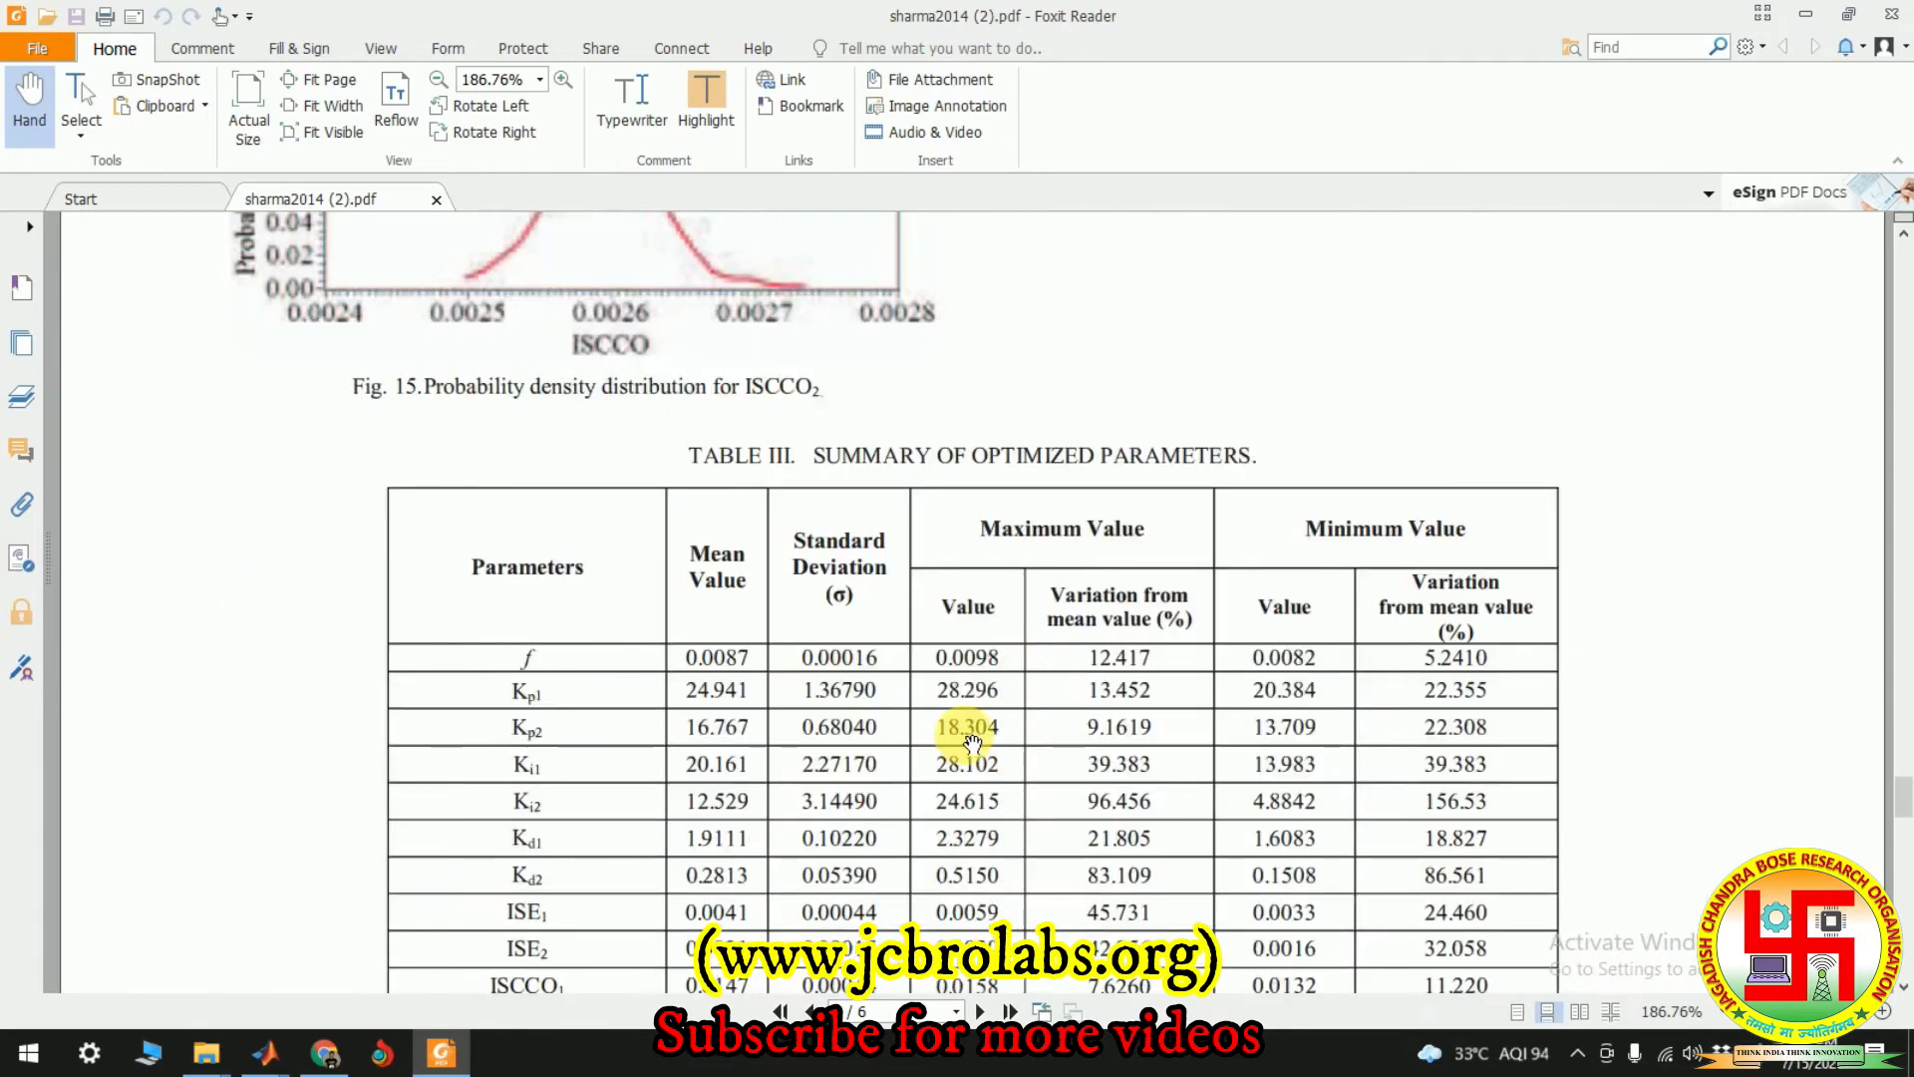
pyautogui.scroll(-3)
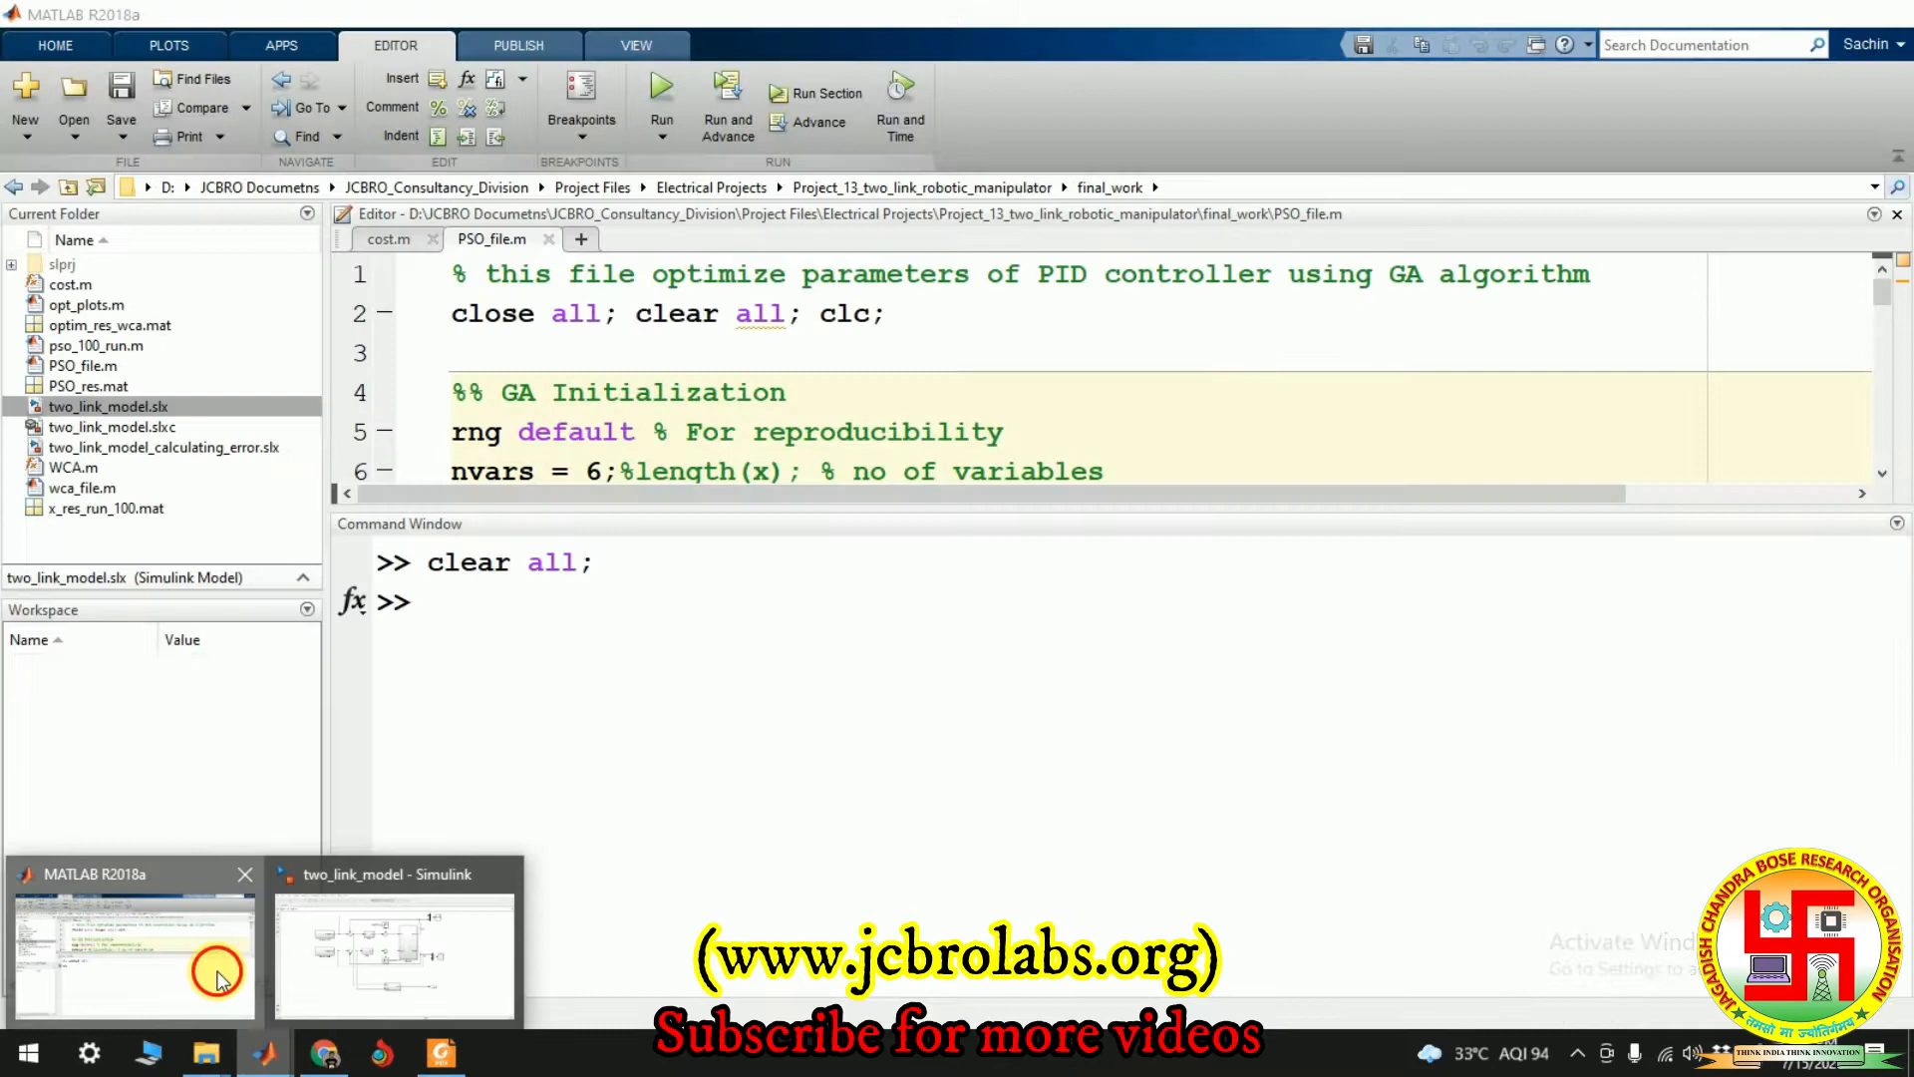
# Bring up the Project_13 work folder and scroll through the result files to x_res_run_100
pyautogui.click(135, 952)
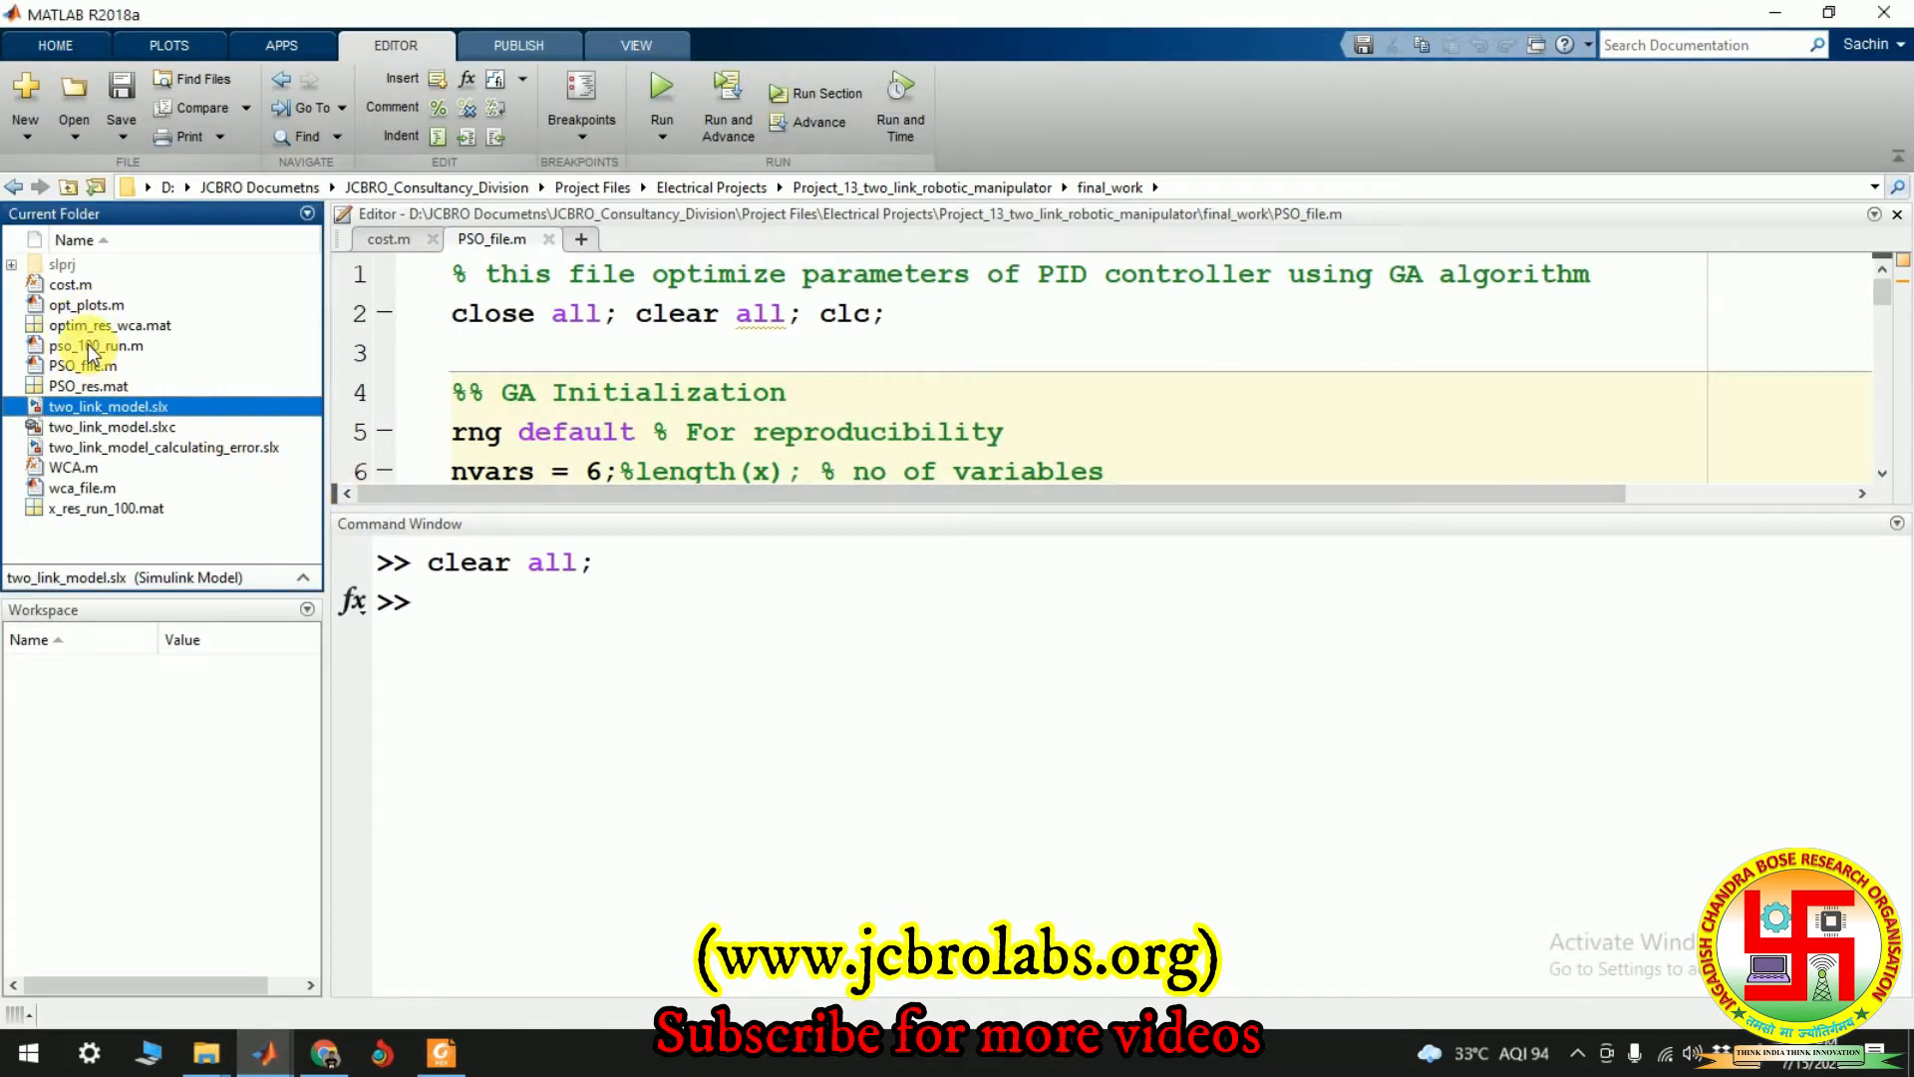
pyautogui.moveTo(205, 1053)
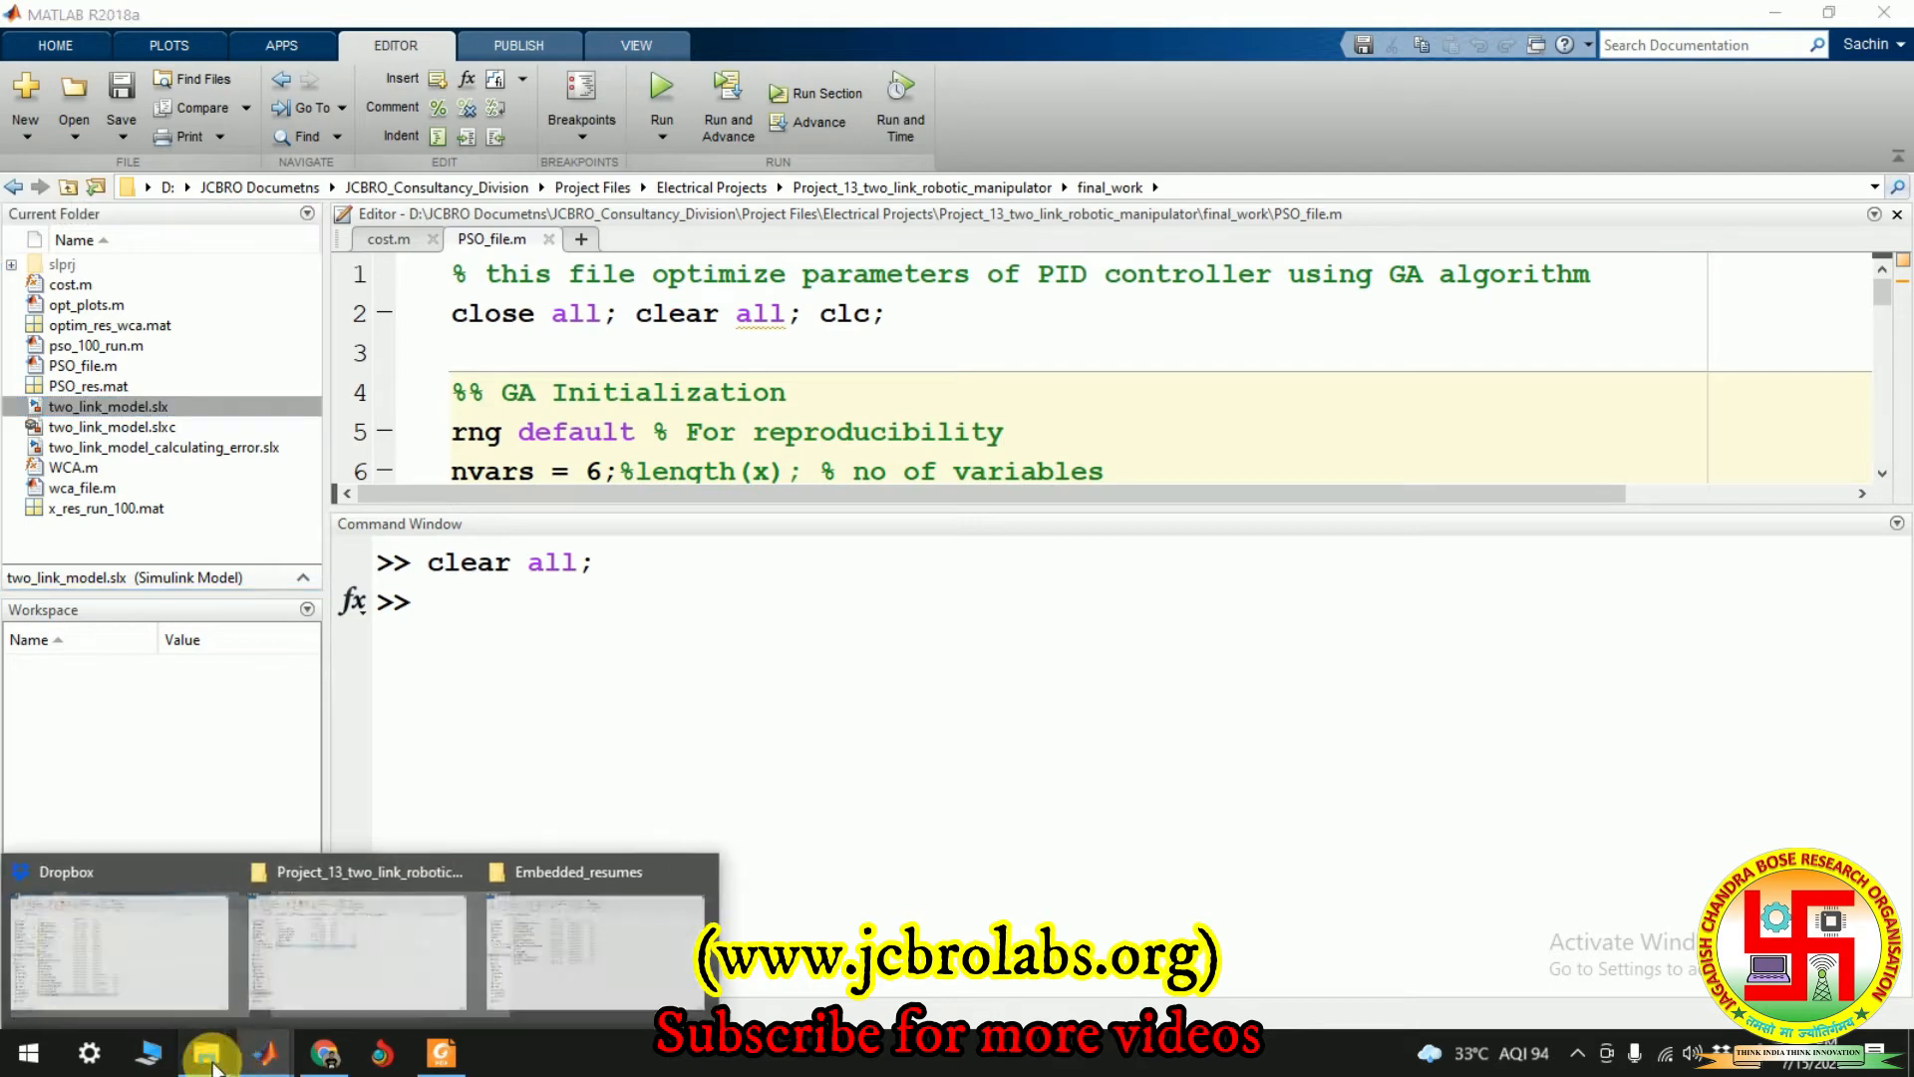
pyautogui.click(358, 952)
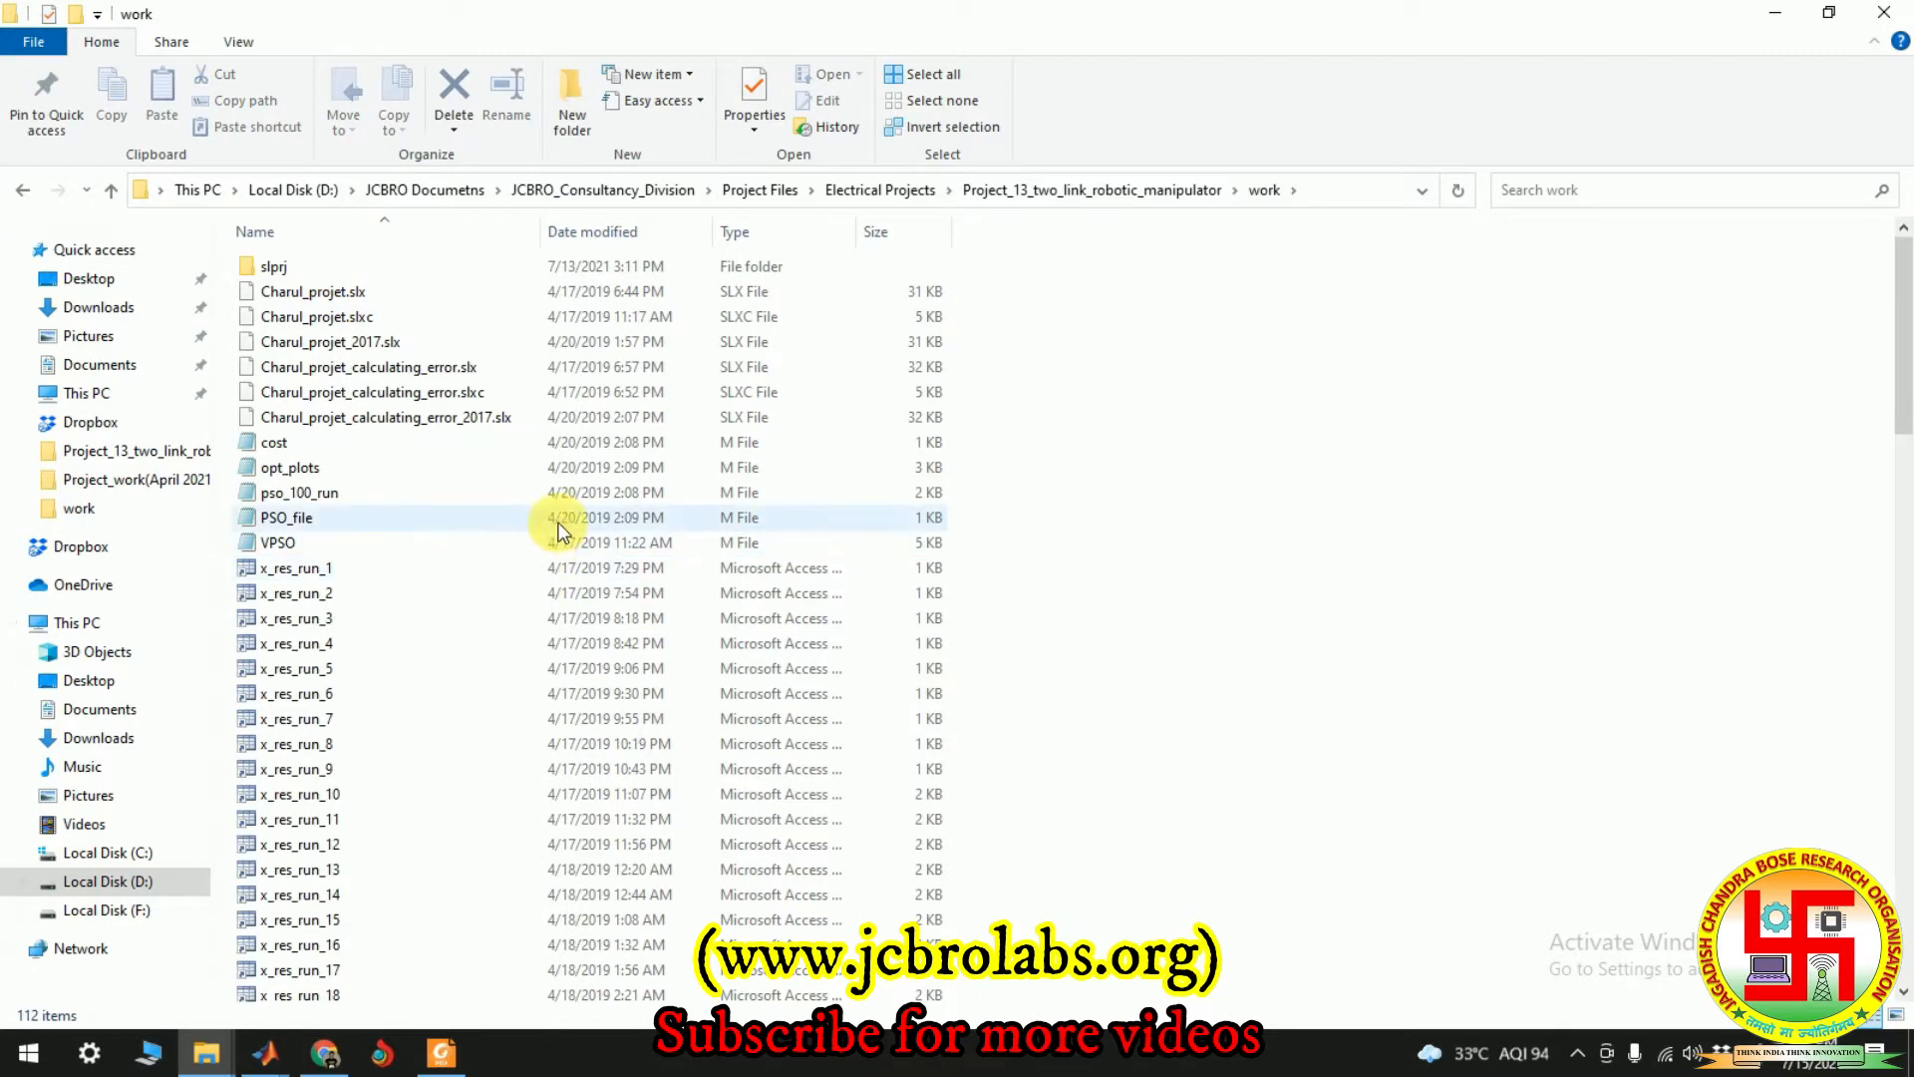
pyautogui.scroll(-3)
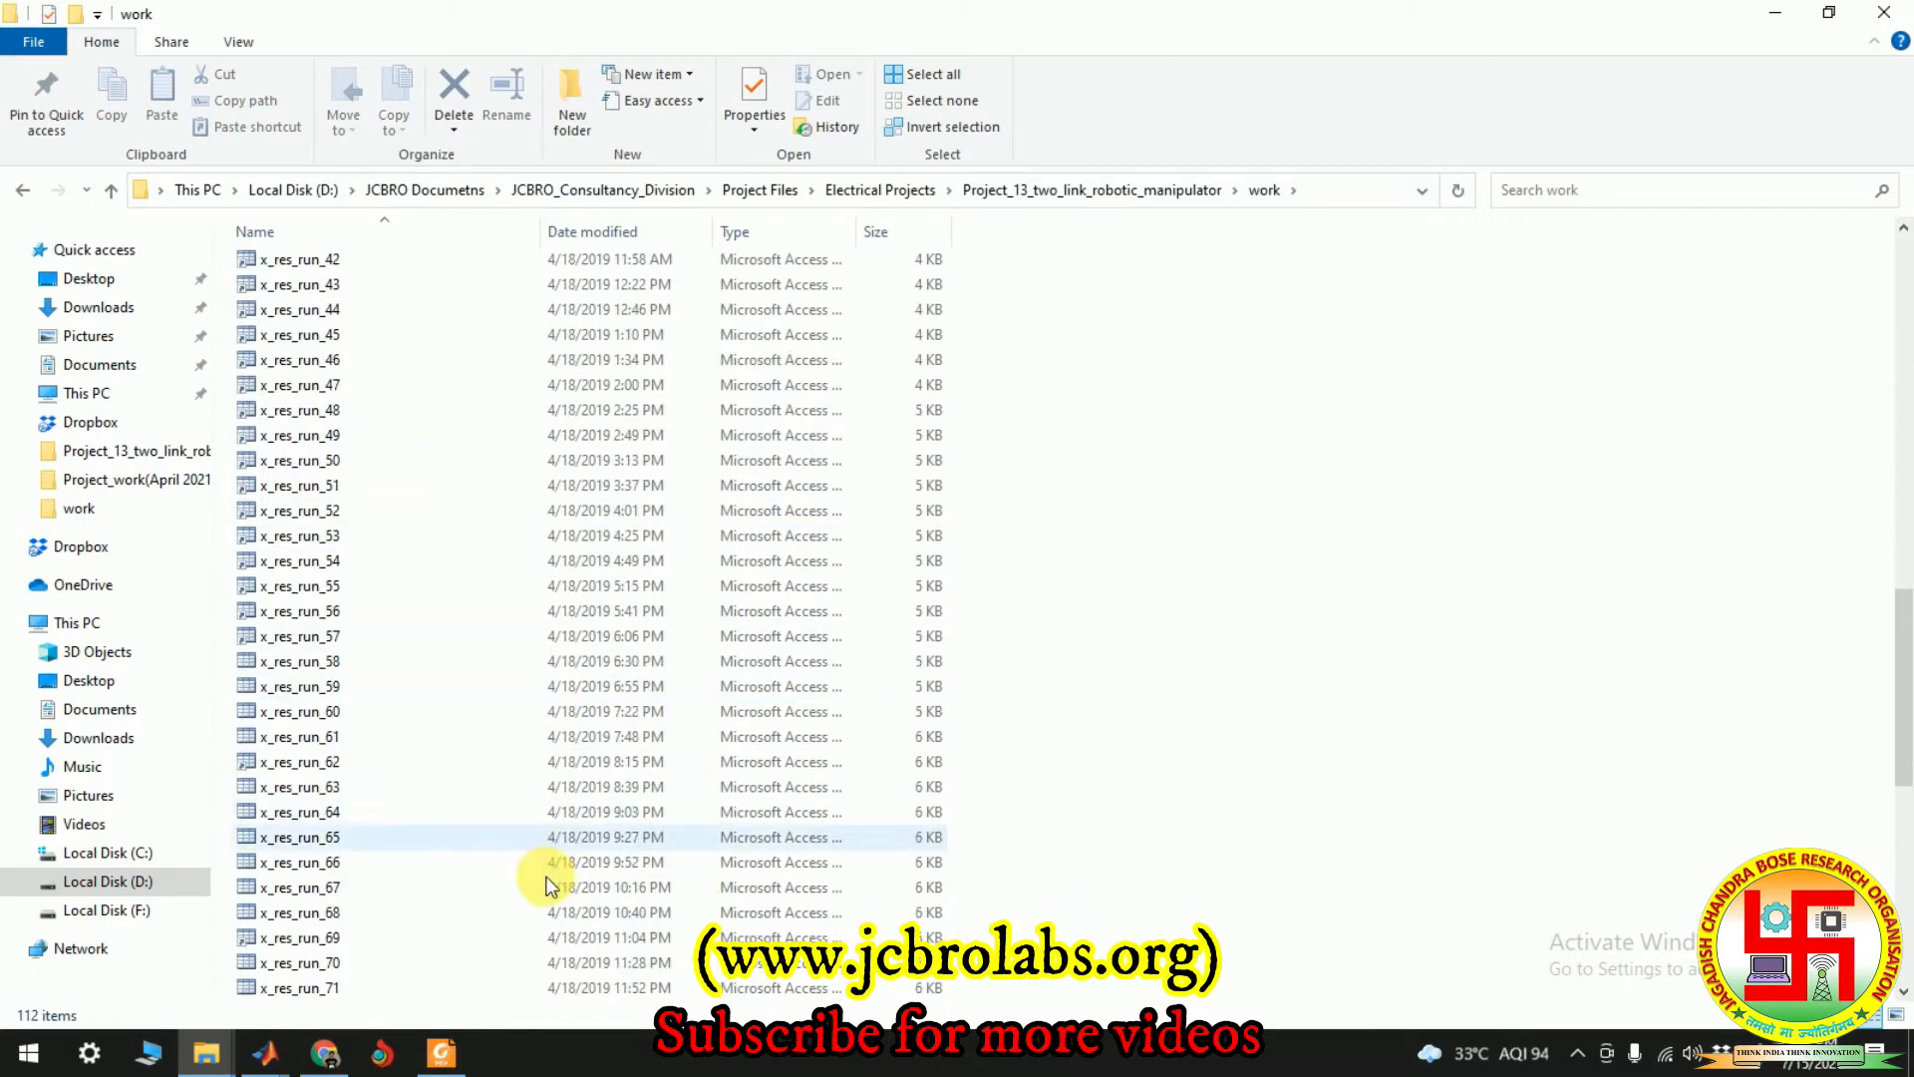
pyautogui.scroll(-3)
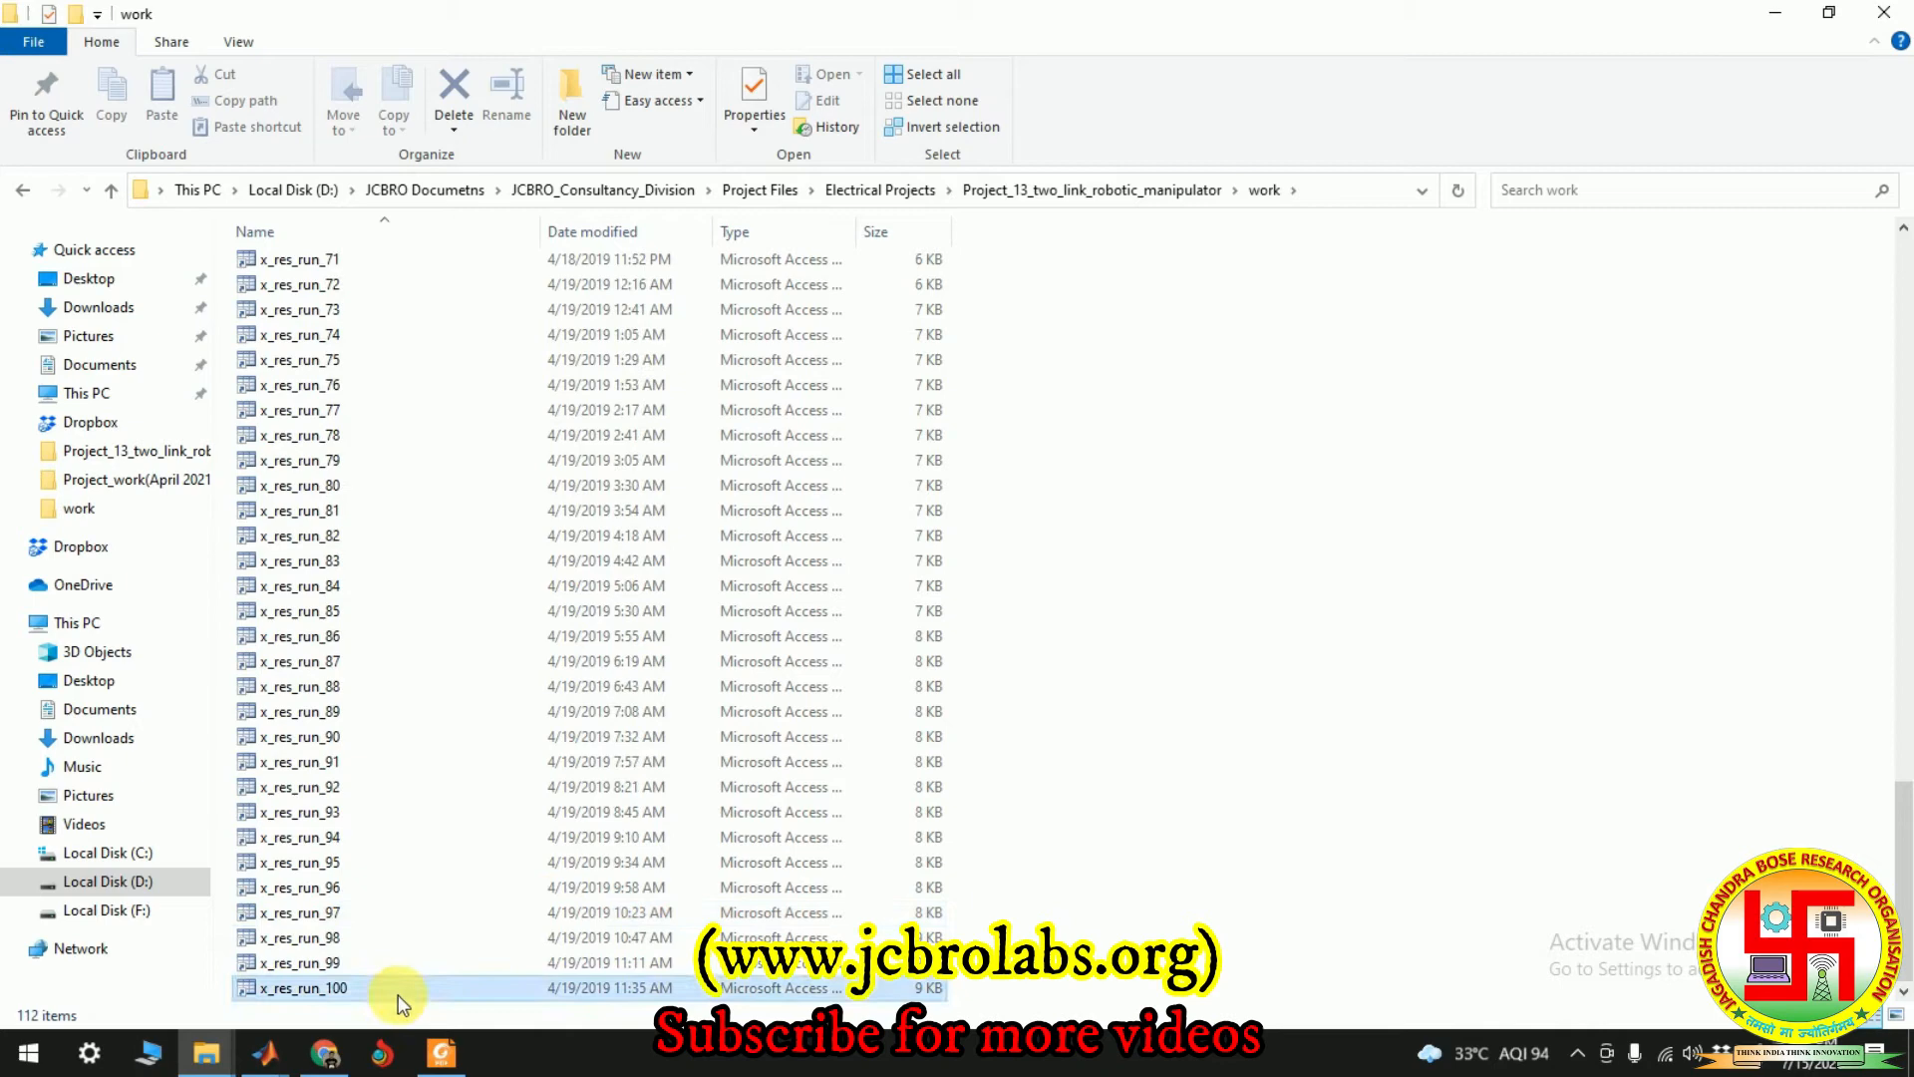
pyautogui.moveTo(265, 1053)
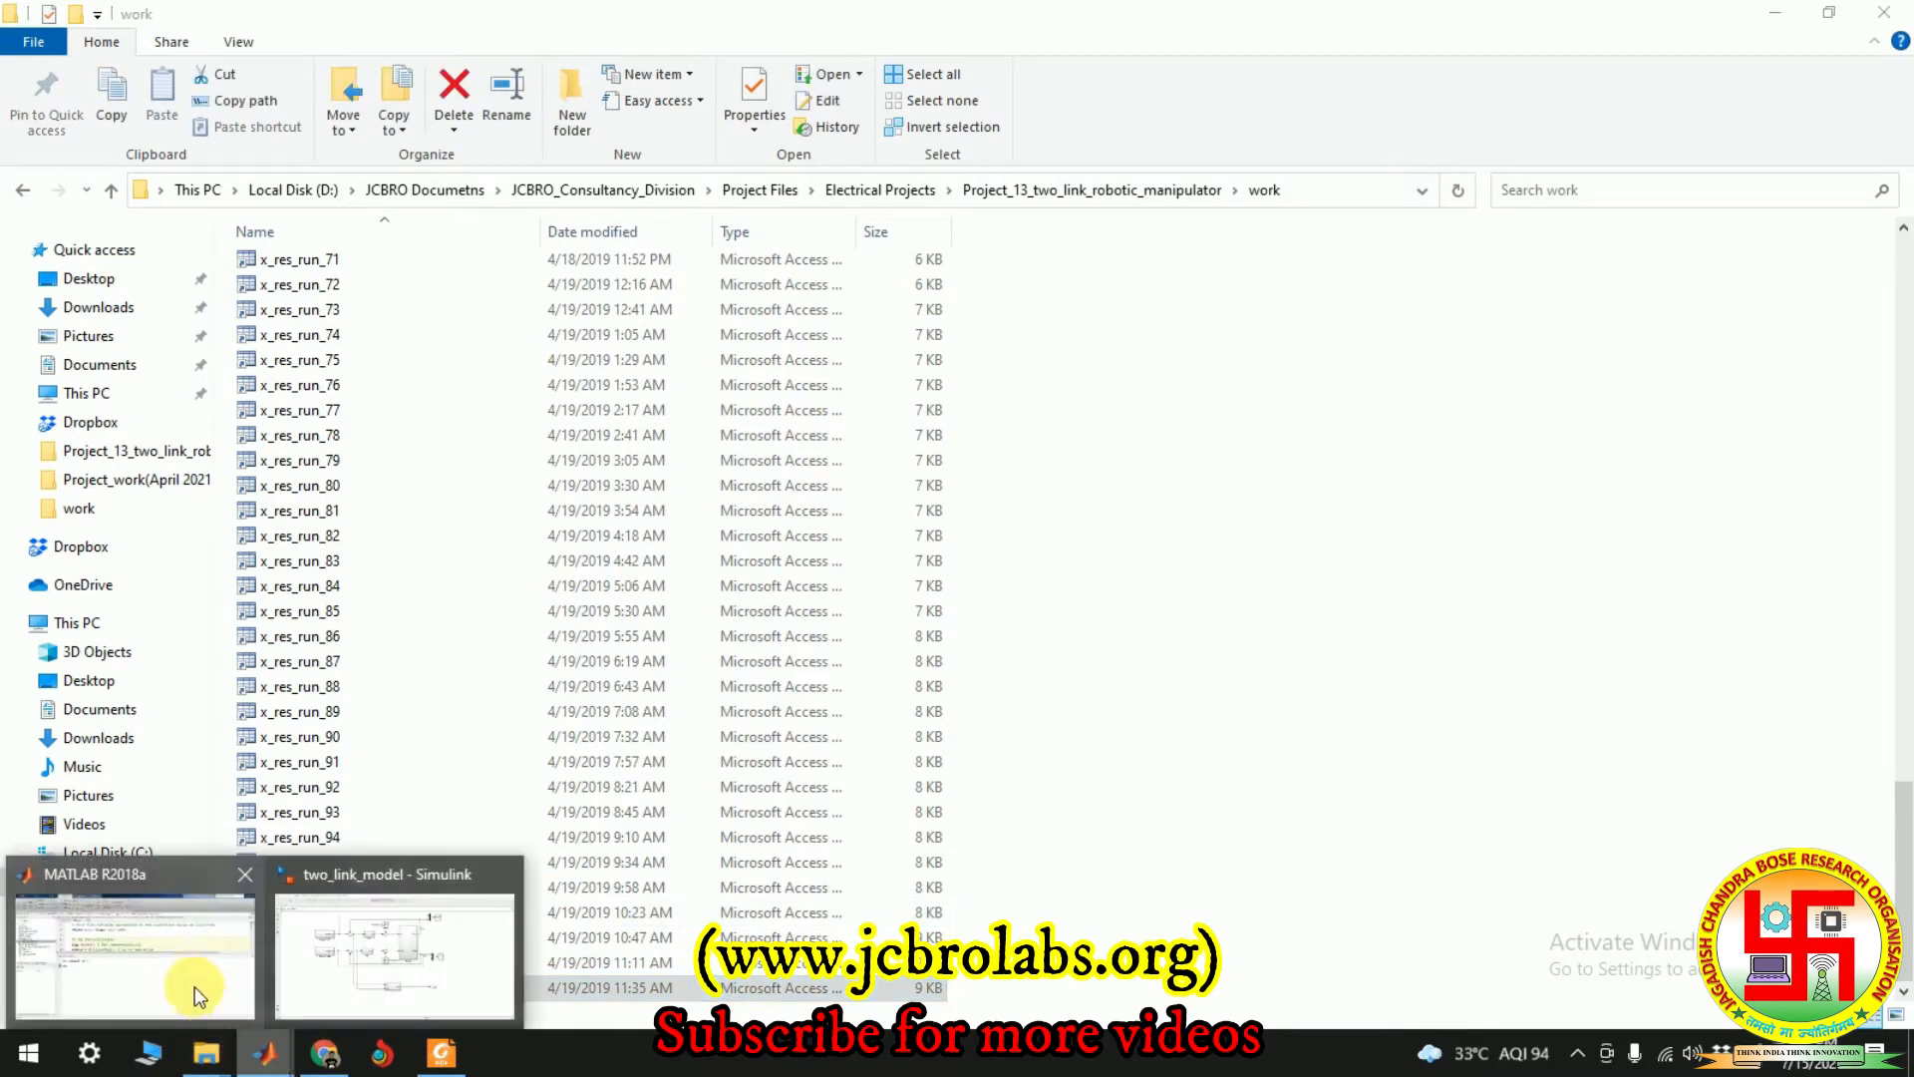
# Open opt_plots.m from Current Folder and run it to plot the gain and objective distributions
pyautogui.click(131, 952)
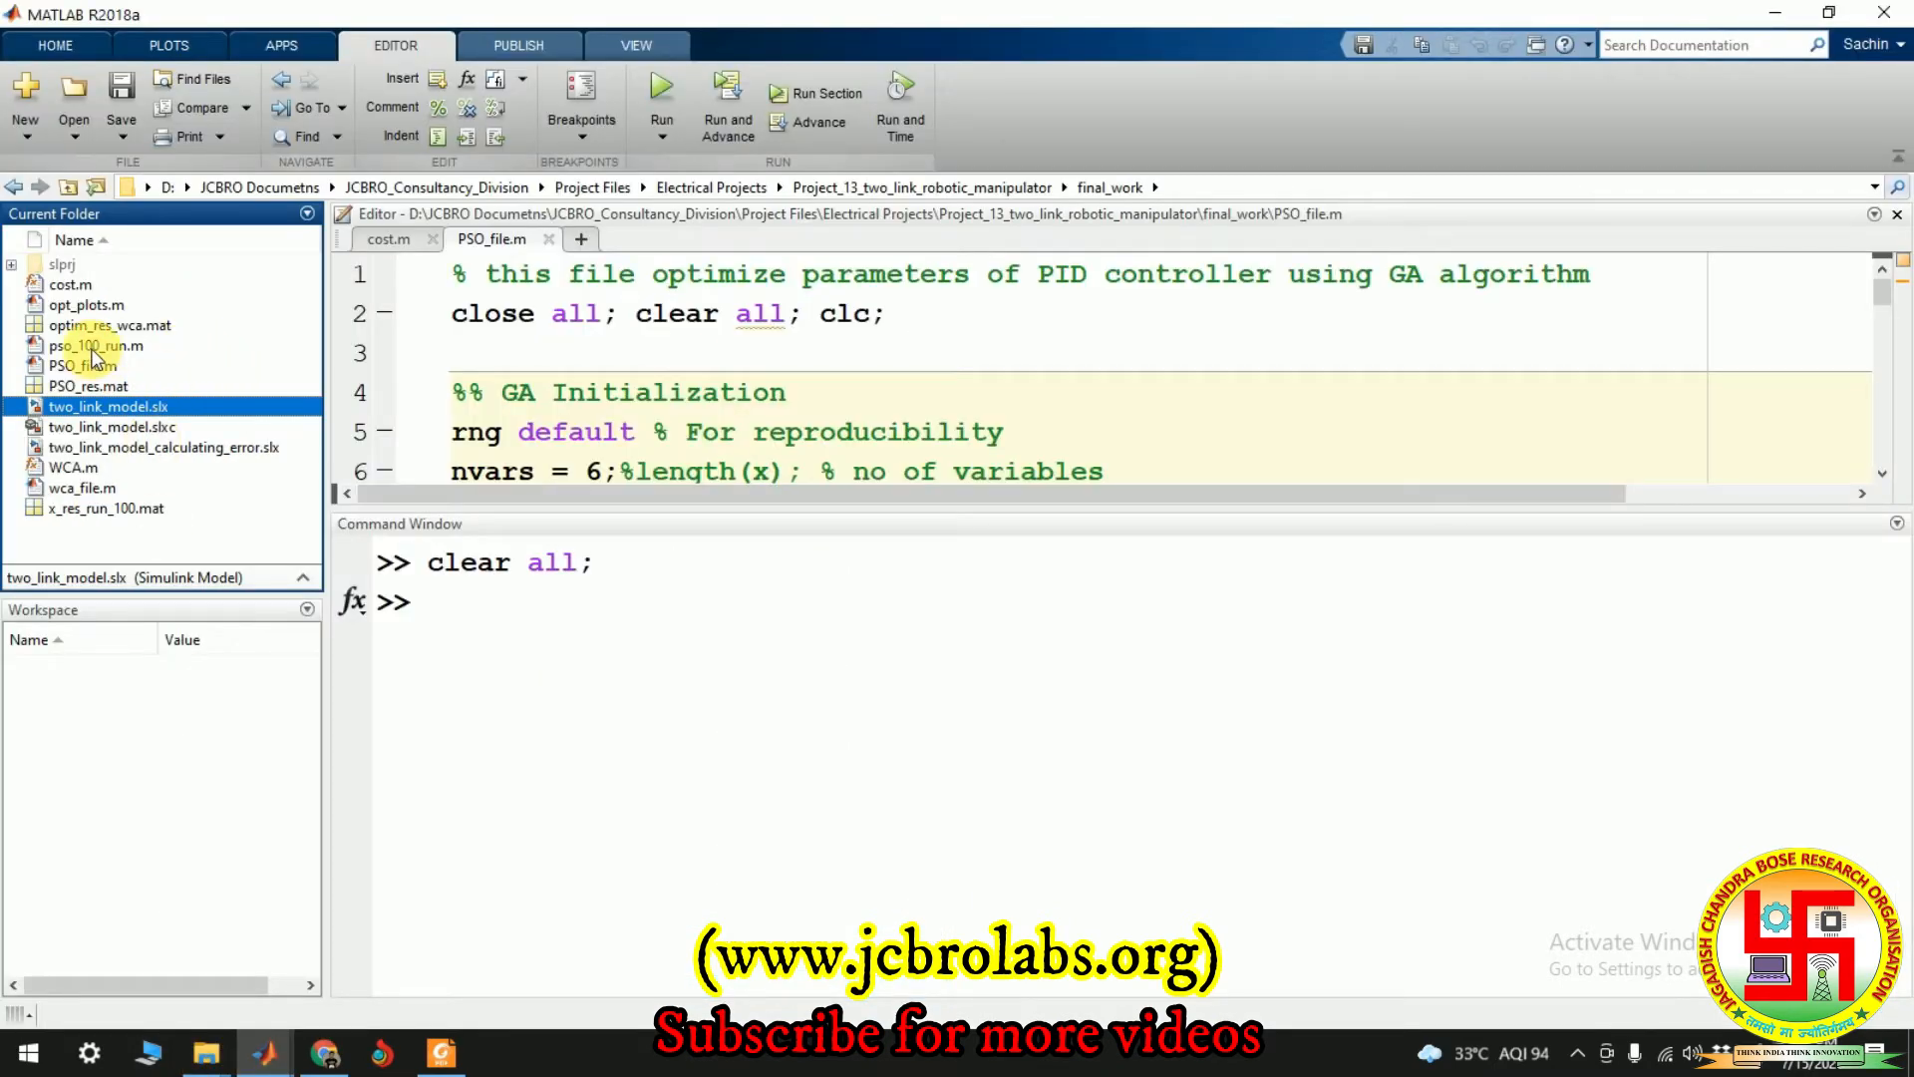
pyautogui.click(95, 346)
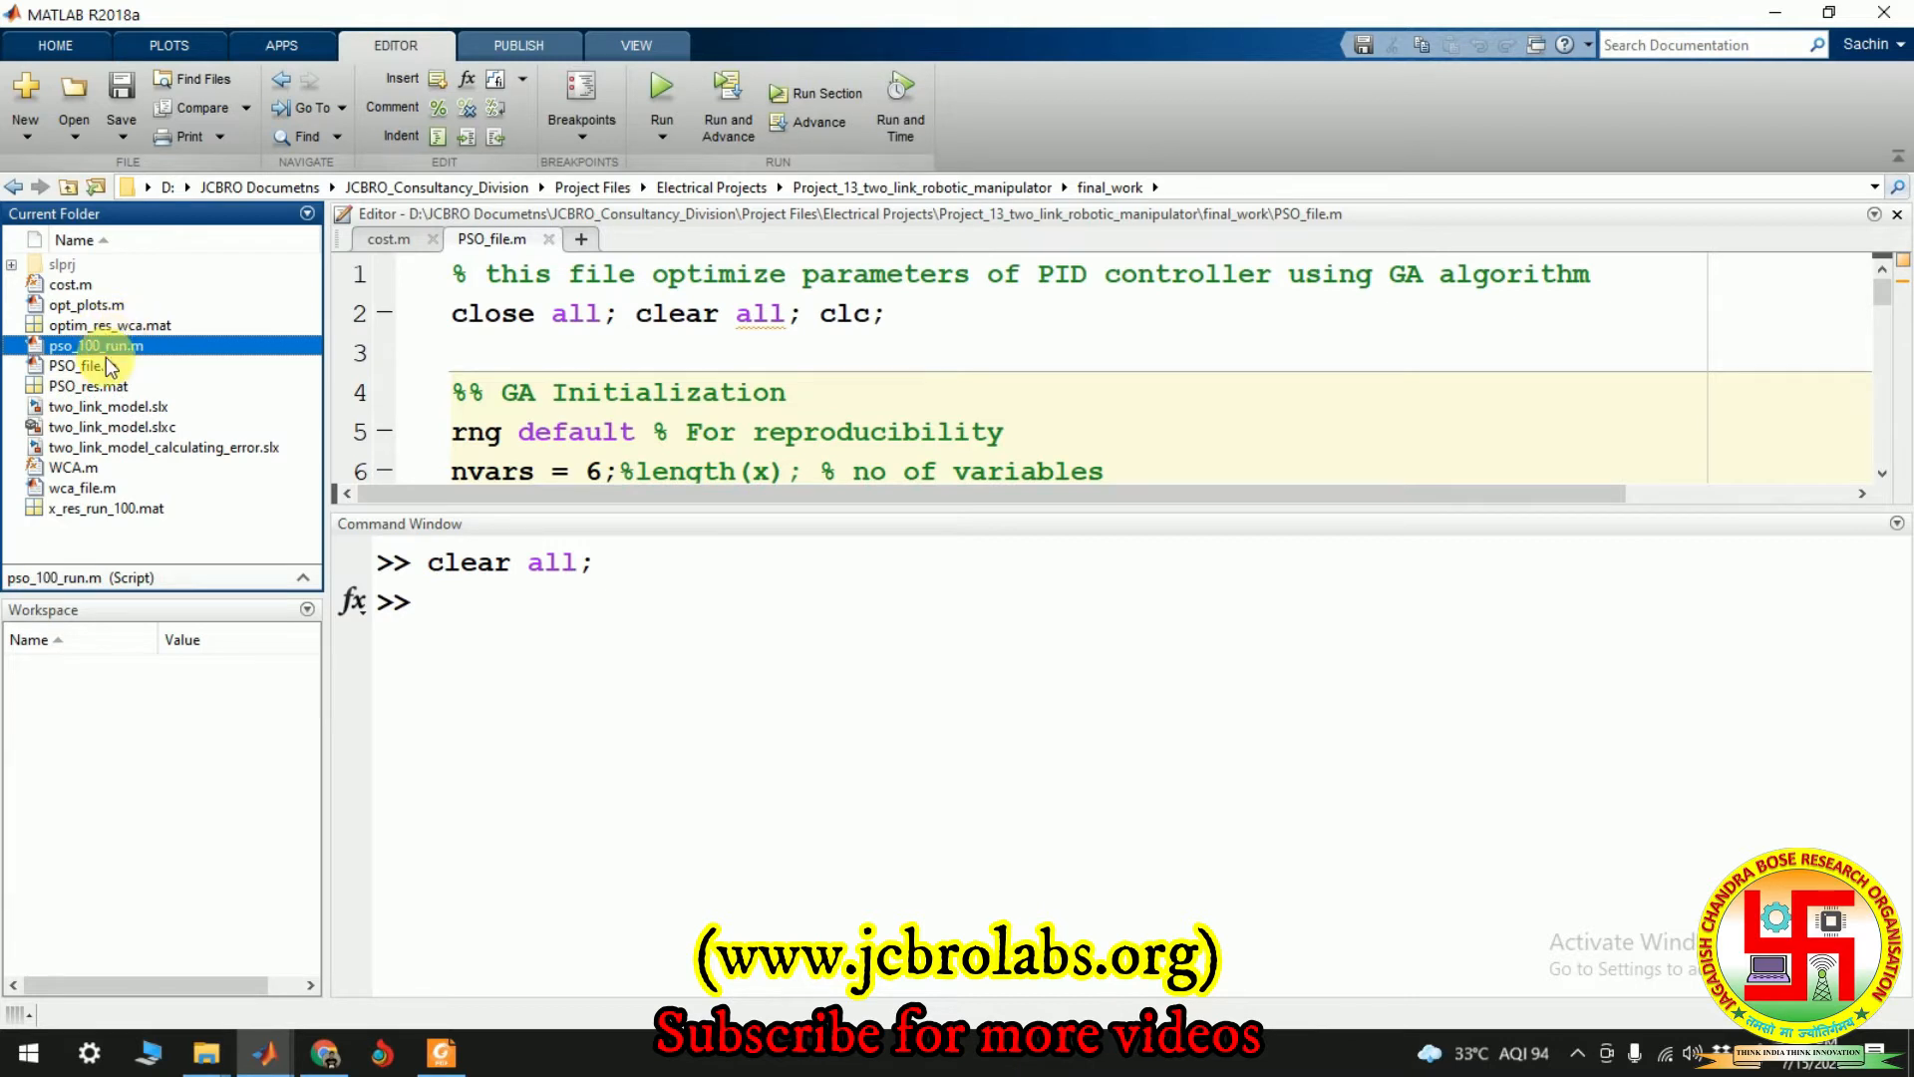
pyautogui.doubleClick(97, 346)
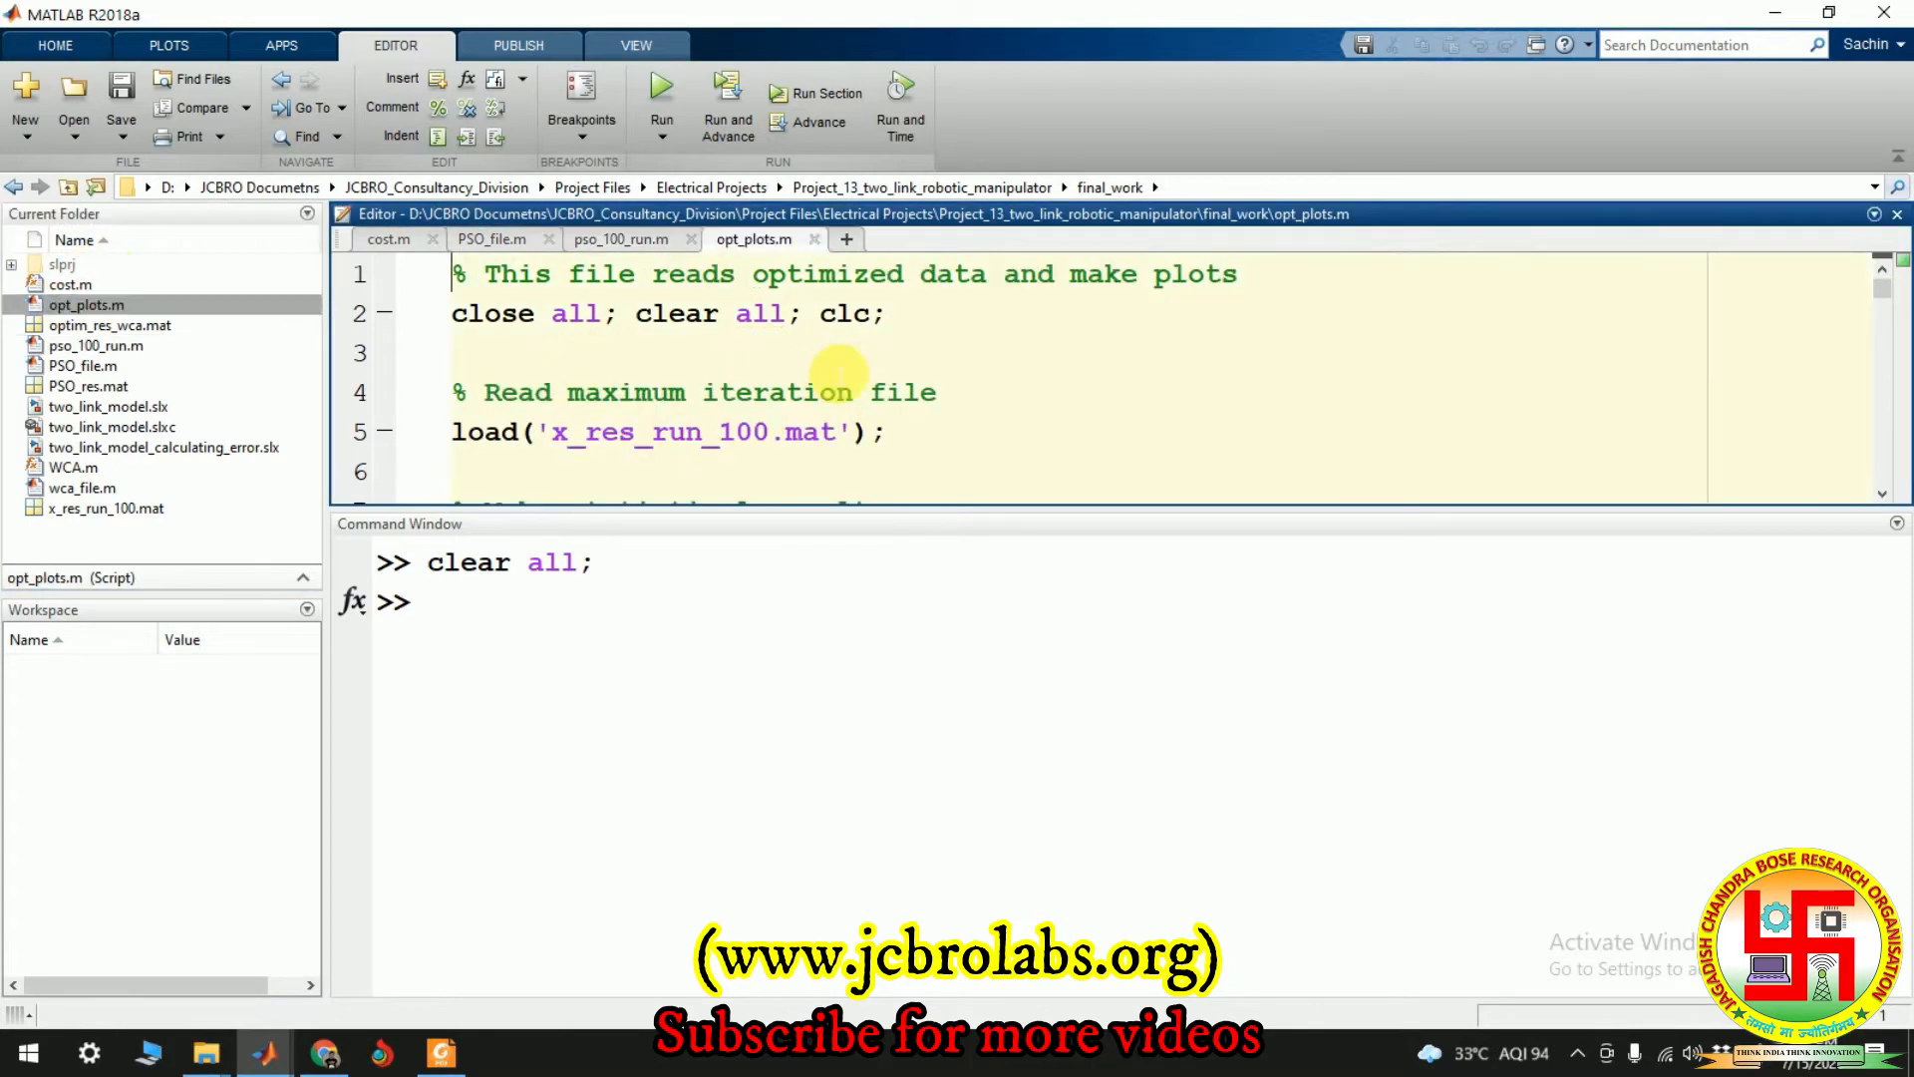
pyautogui.moveTo(851, 518)
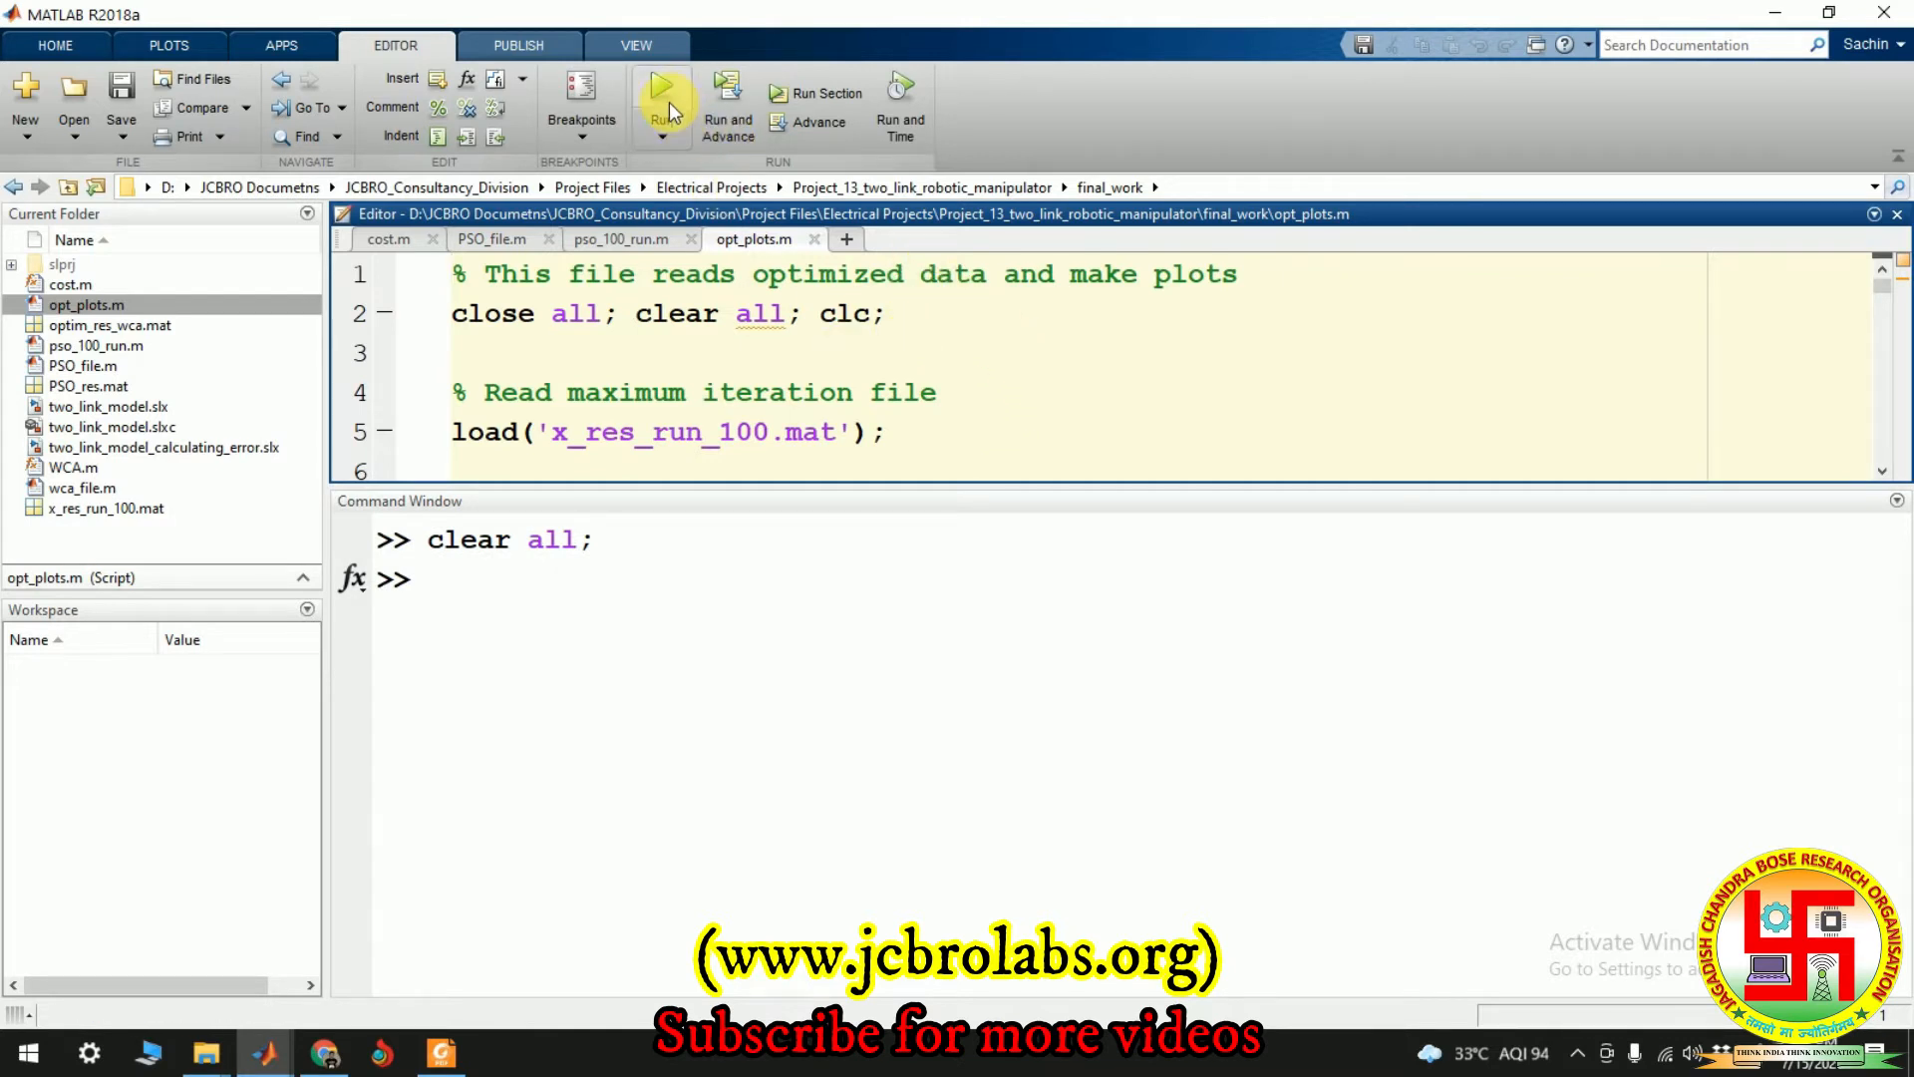
pyautogui.click(661, 103)
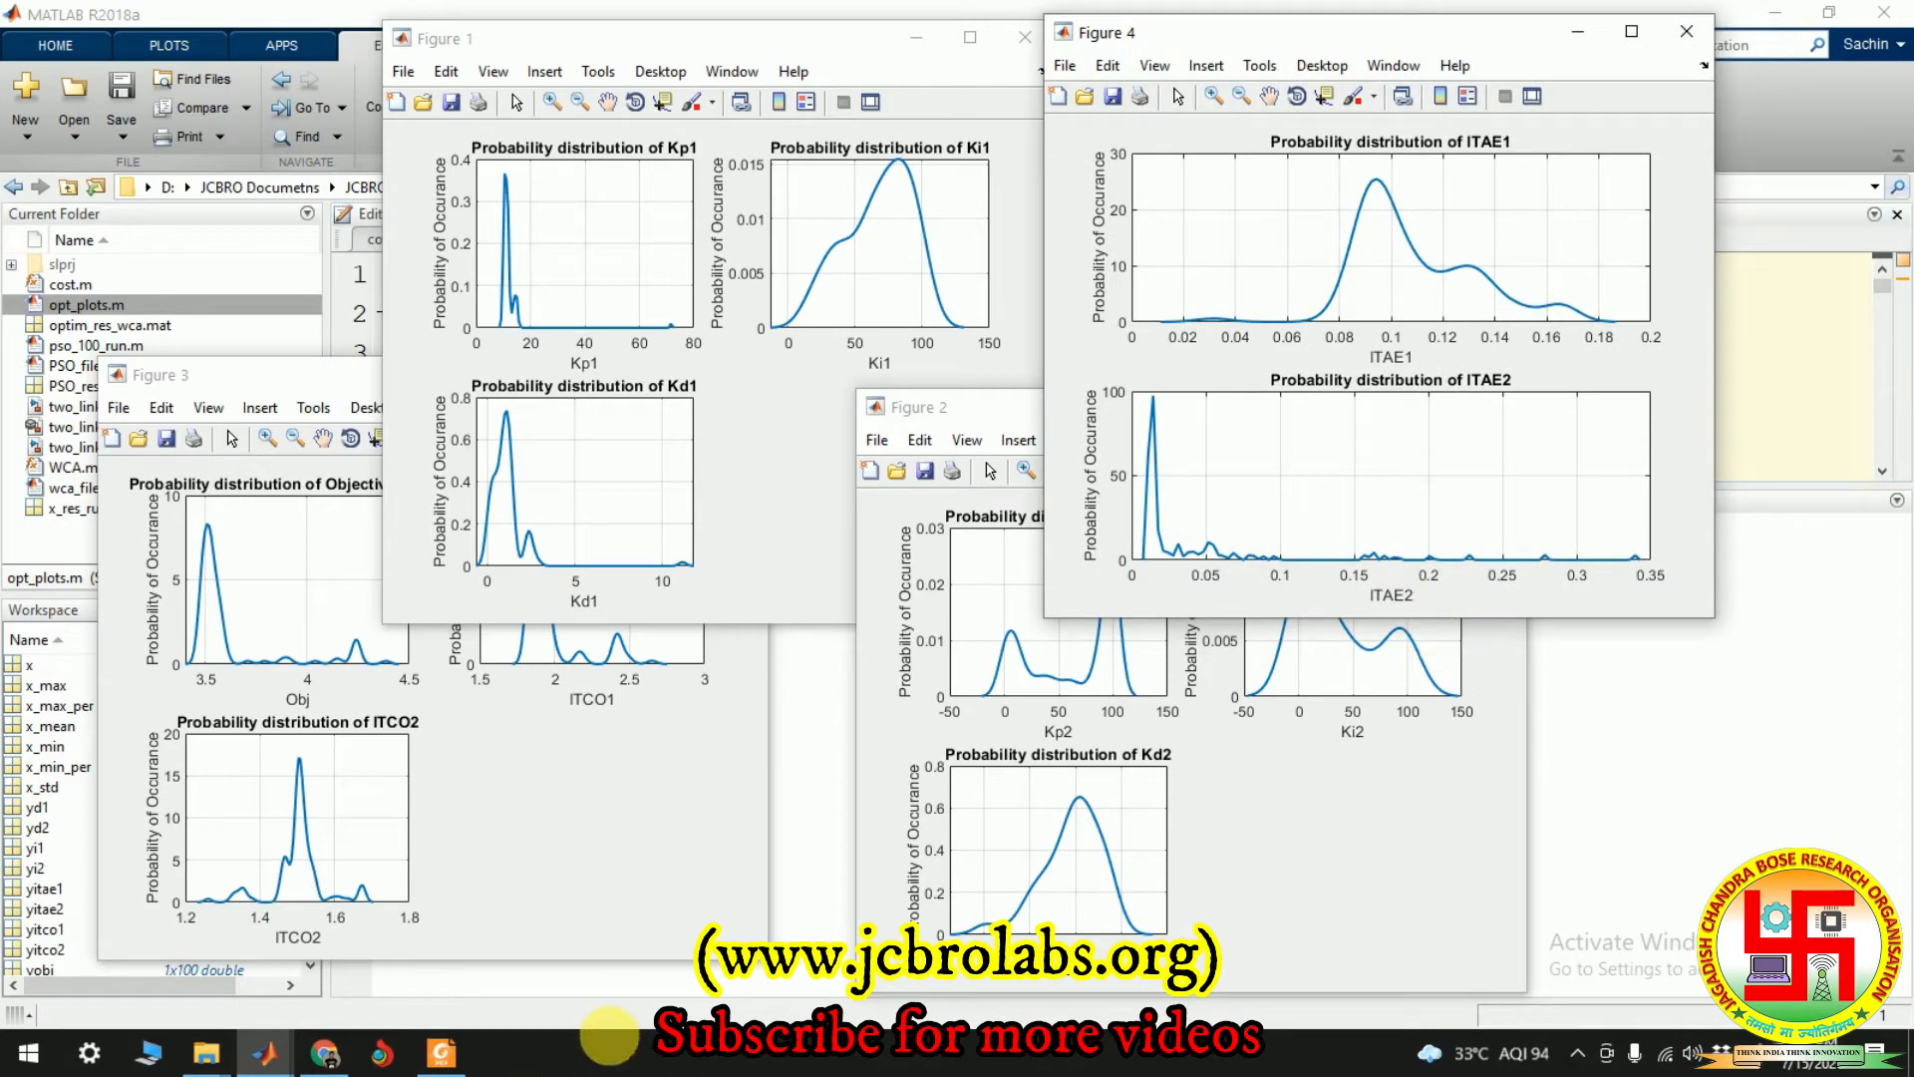
# Revisit the paper's Ki2 and ISE2 figures, Figs. 9 and 13, then return to MATLAB
pyautogui.click(439, 1053)
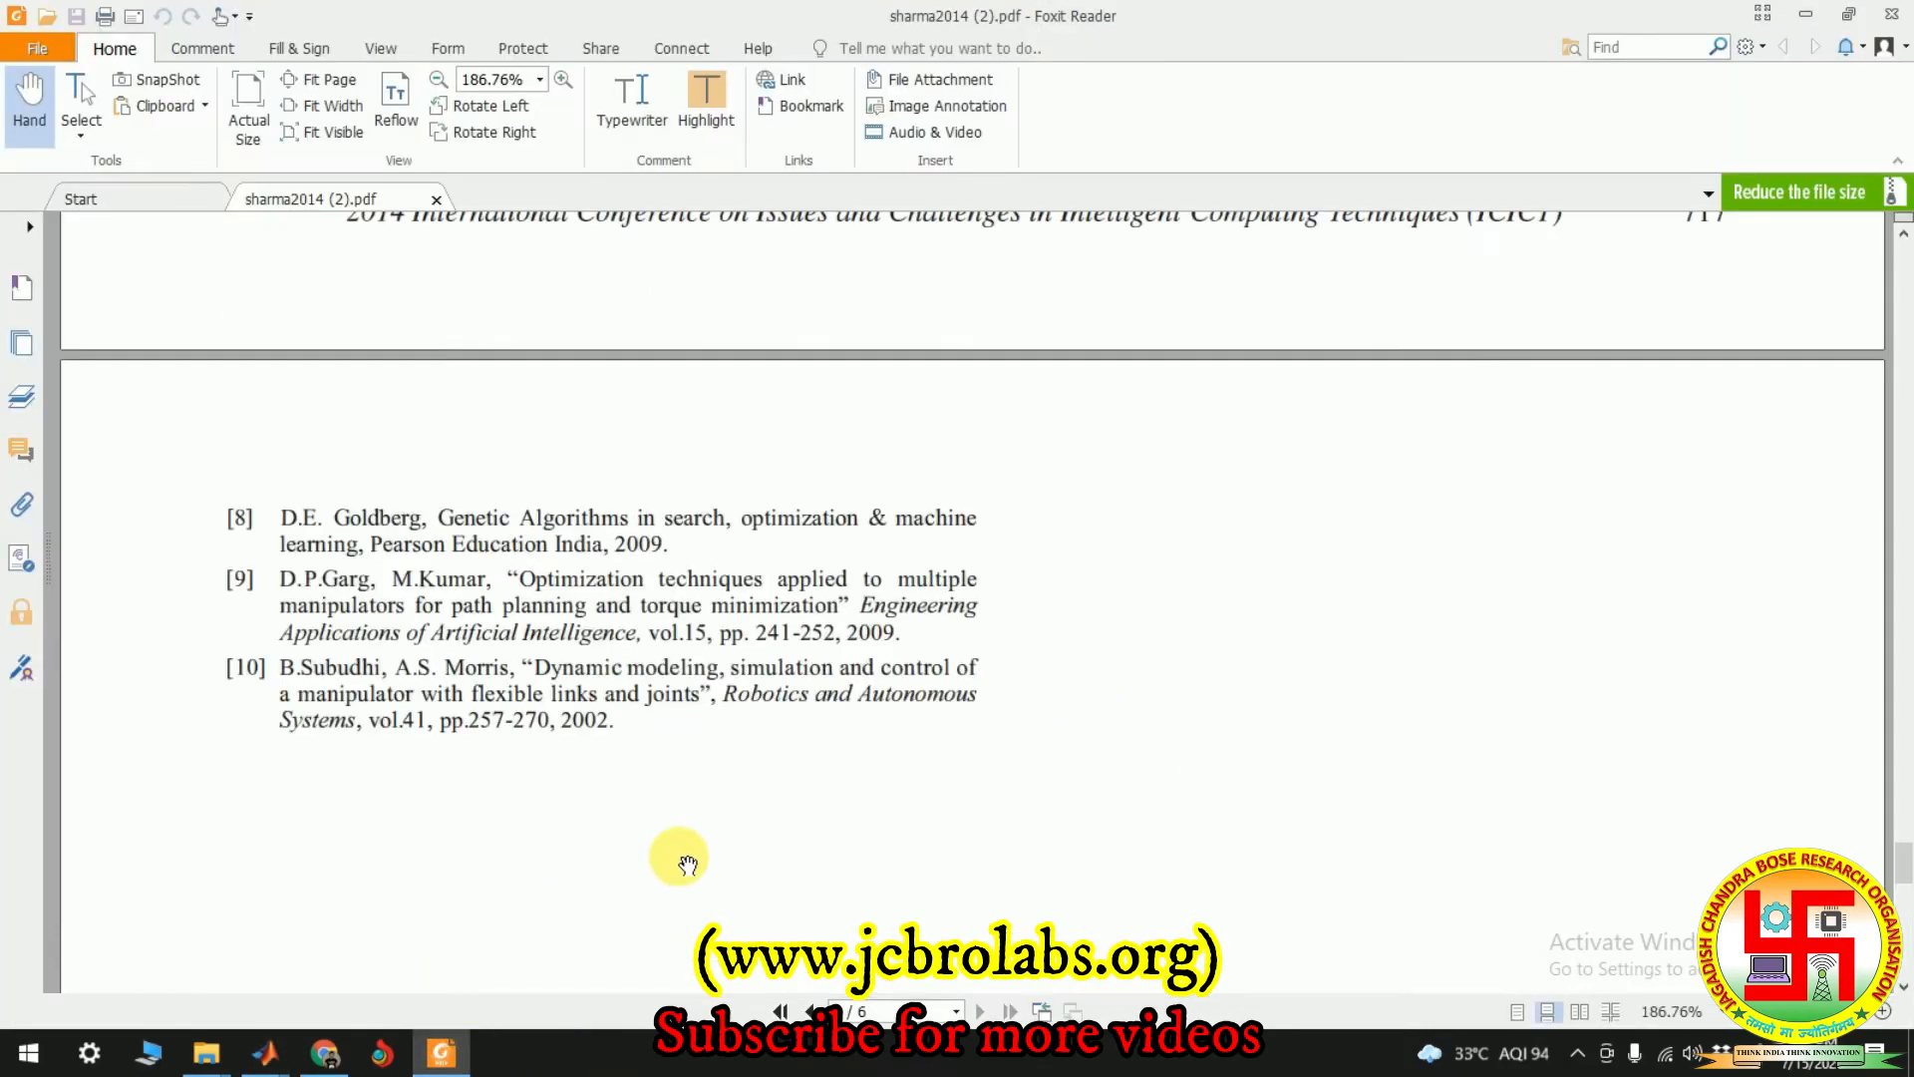
pyautogui.scroll(3)
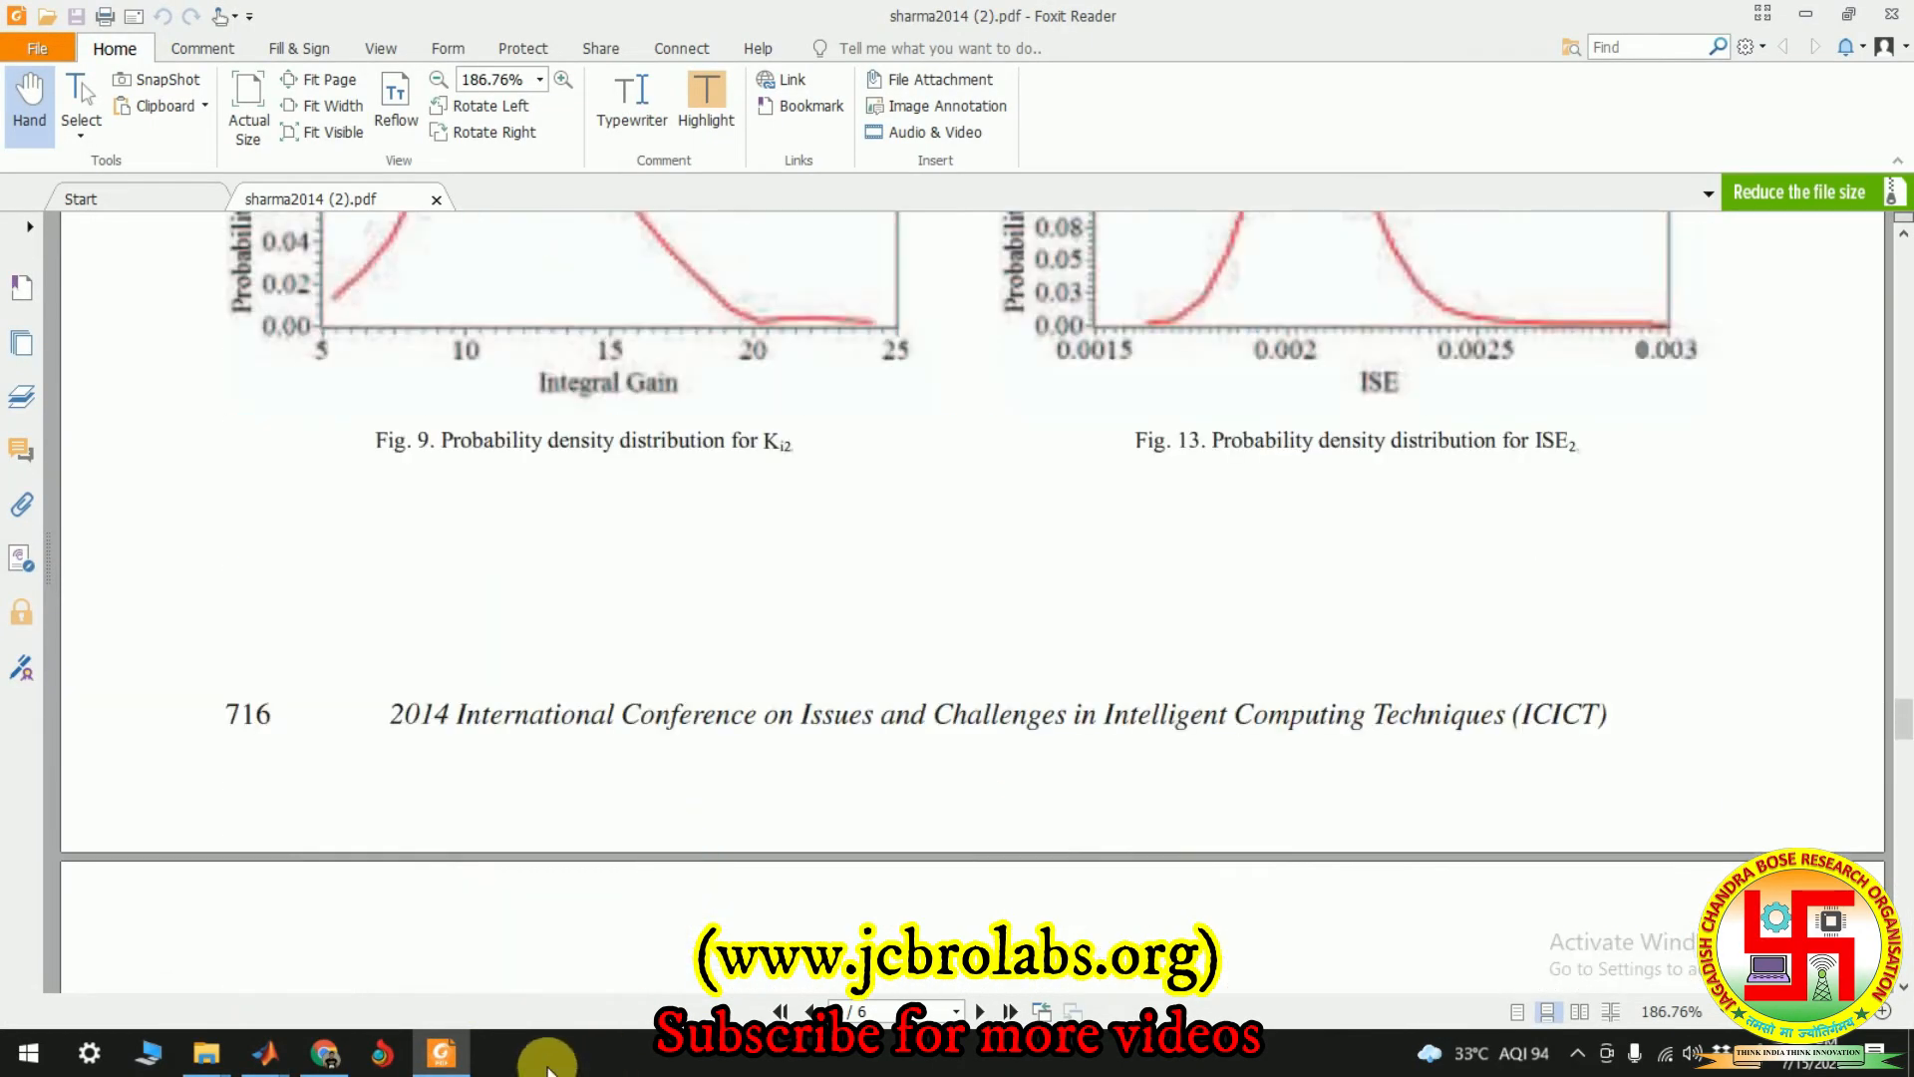
pyautogui.click(263, 1053)
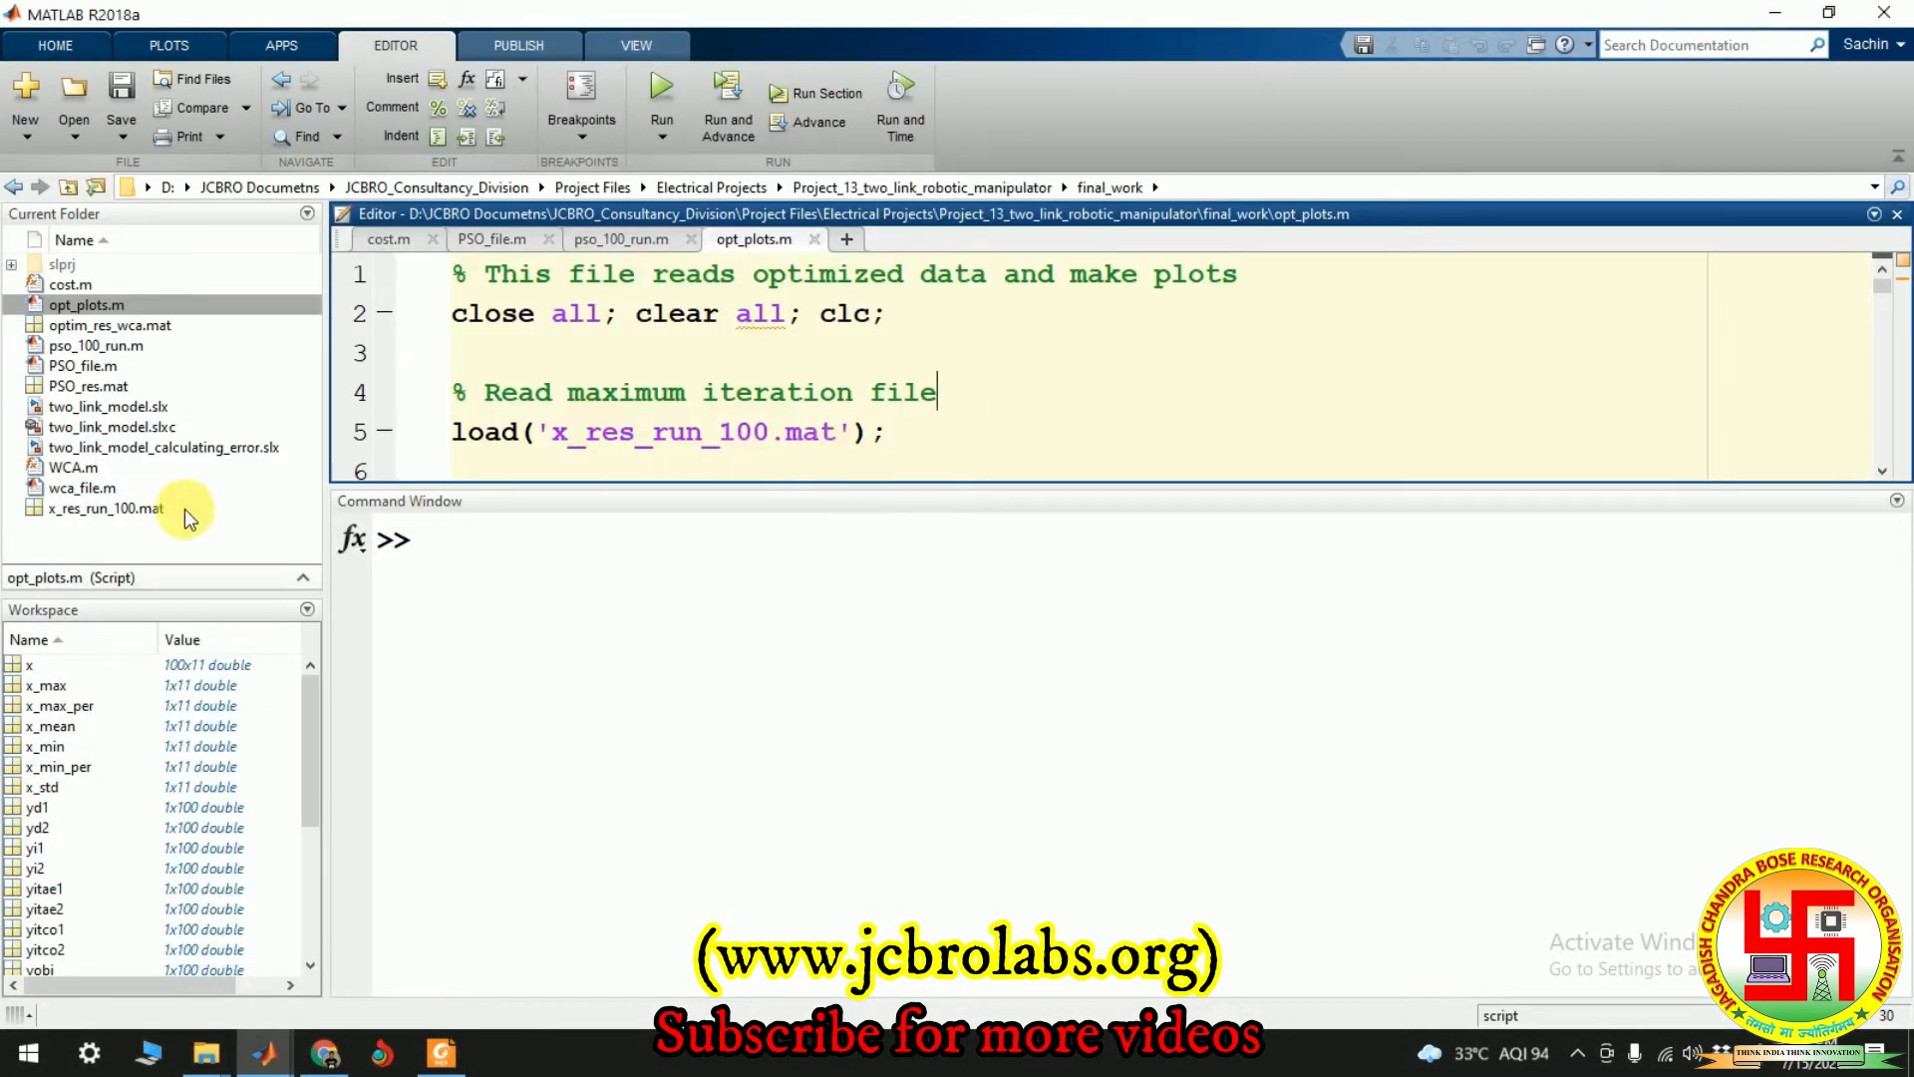
# Select PSO_file.m and show its tab in the MATLAB editor
pyautogui.click(83, 365)
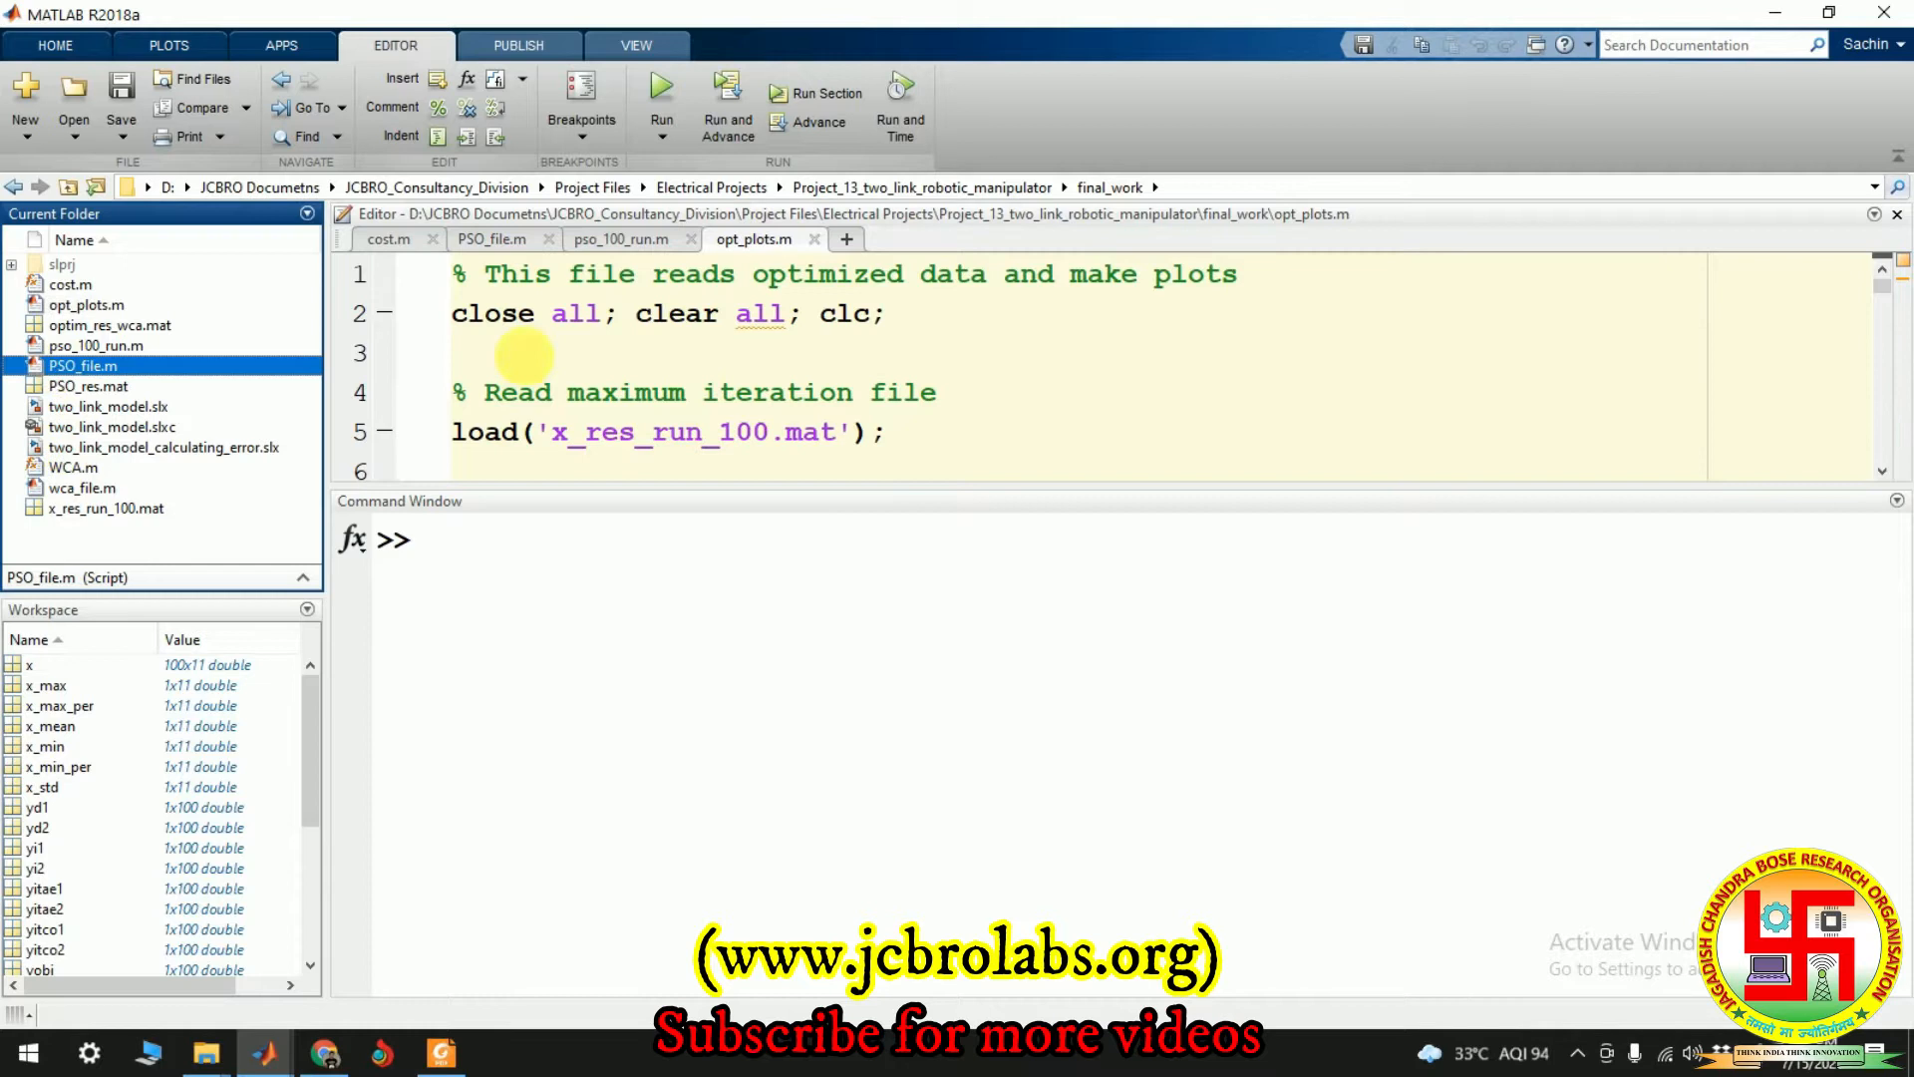
pyautogui.click(492, 239)
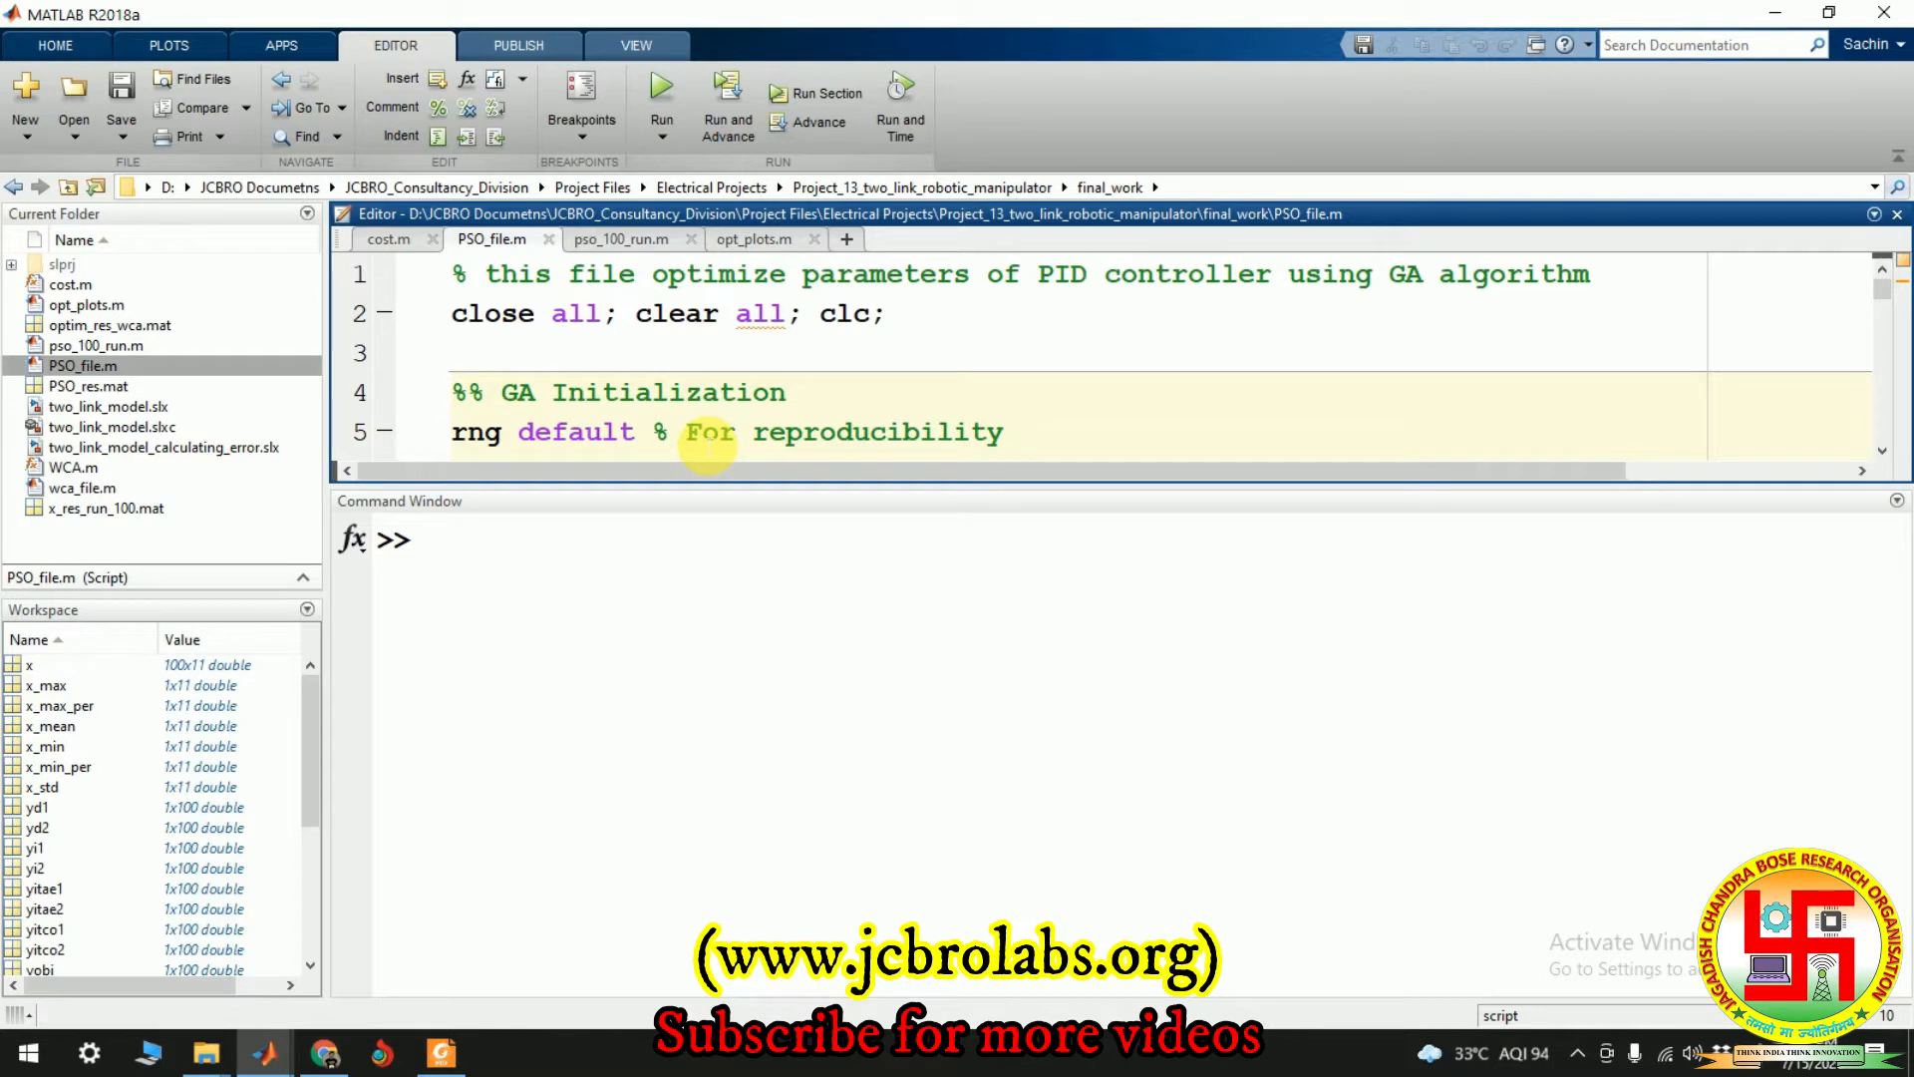
pyautogui.moveTo(623, 354)
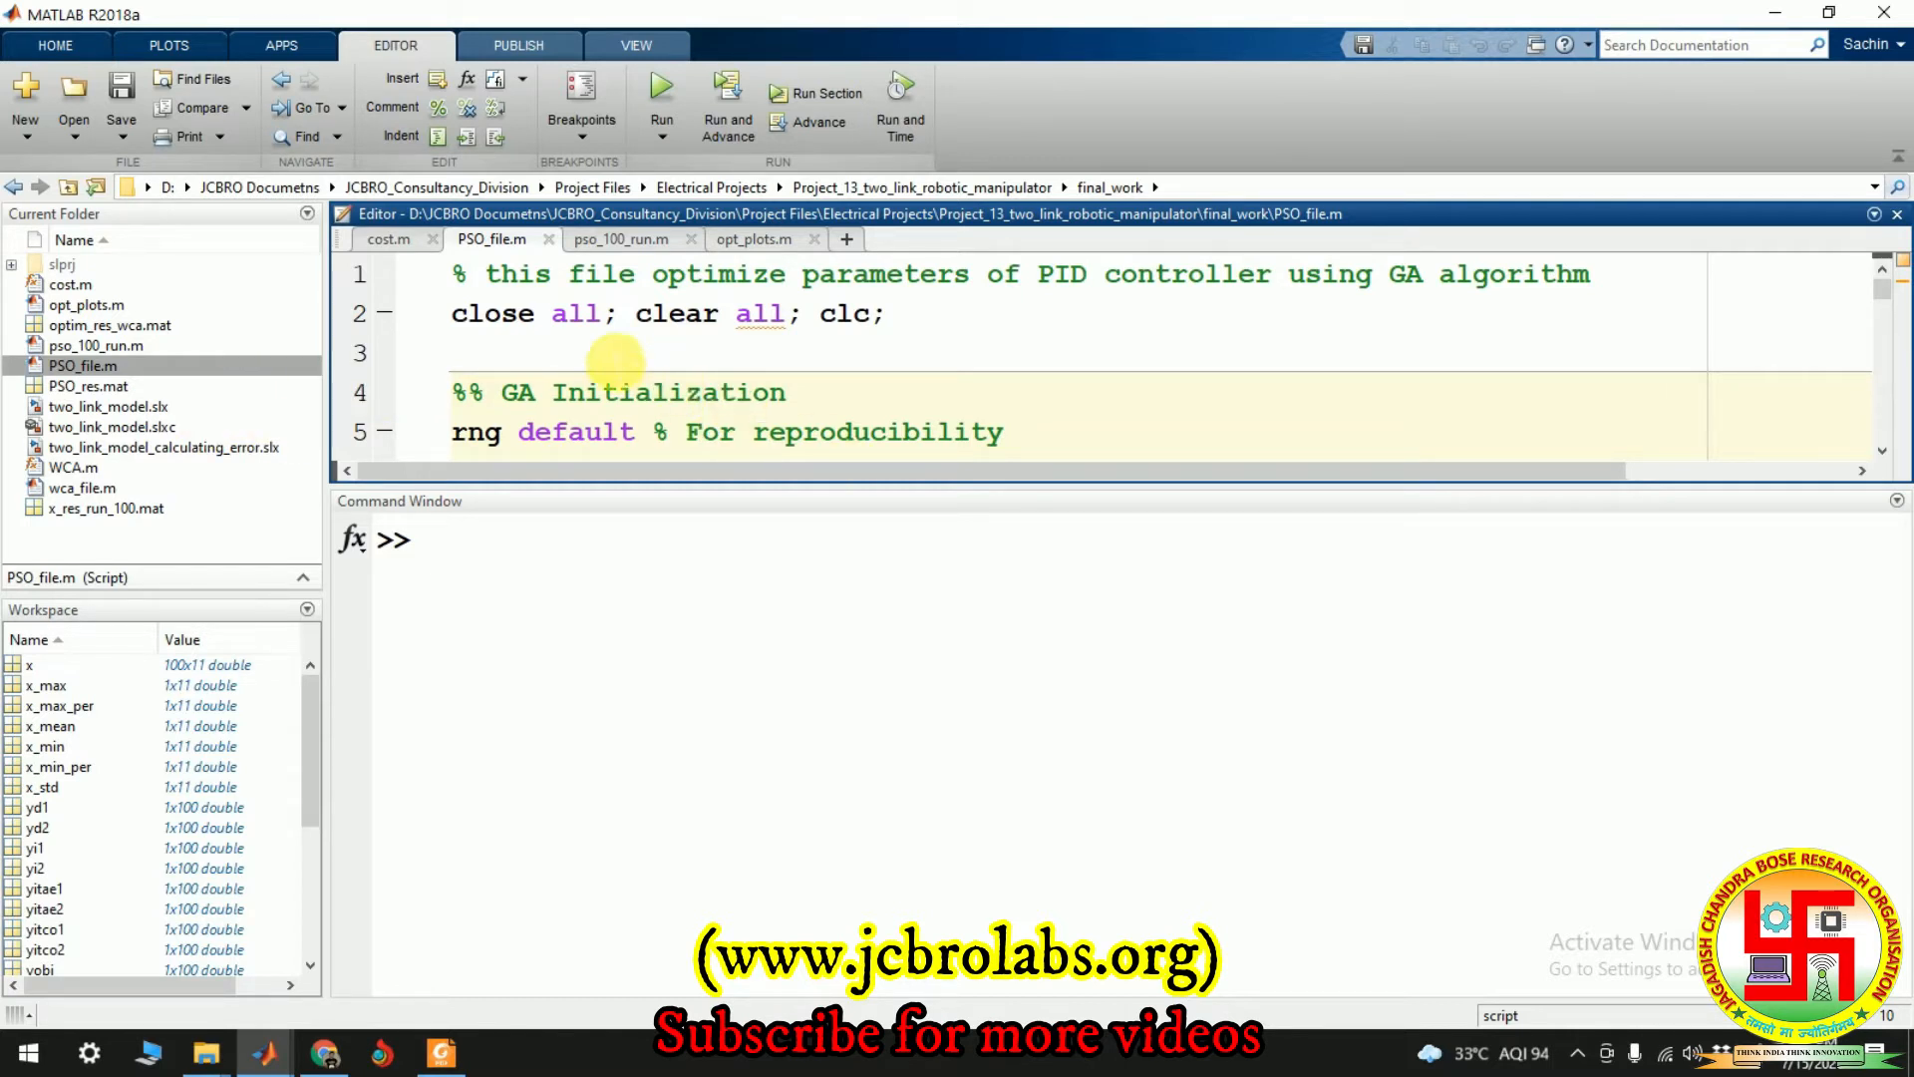
# Run PSO_file.m, check the particleswarm plot and Simulink model, and stop at 0.101629
pyautogui.click(659, 91)
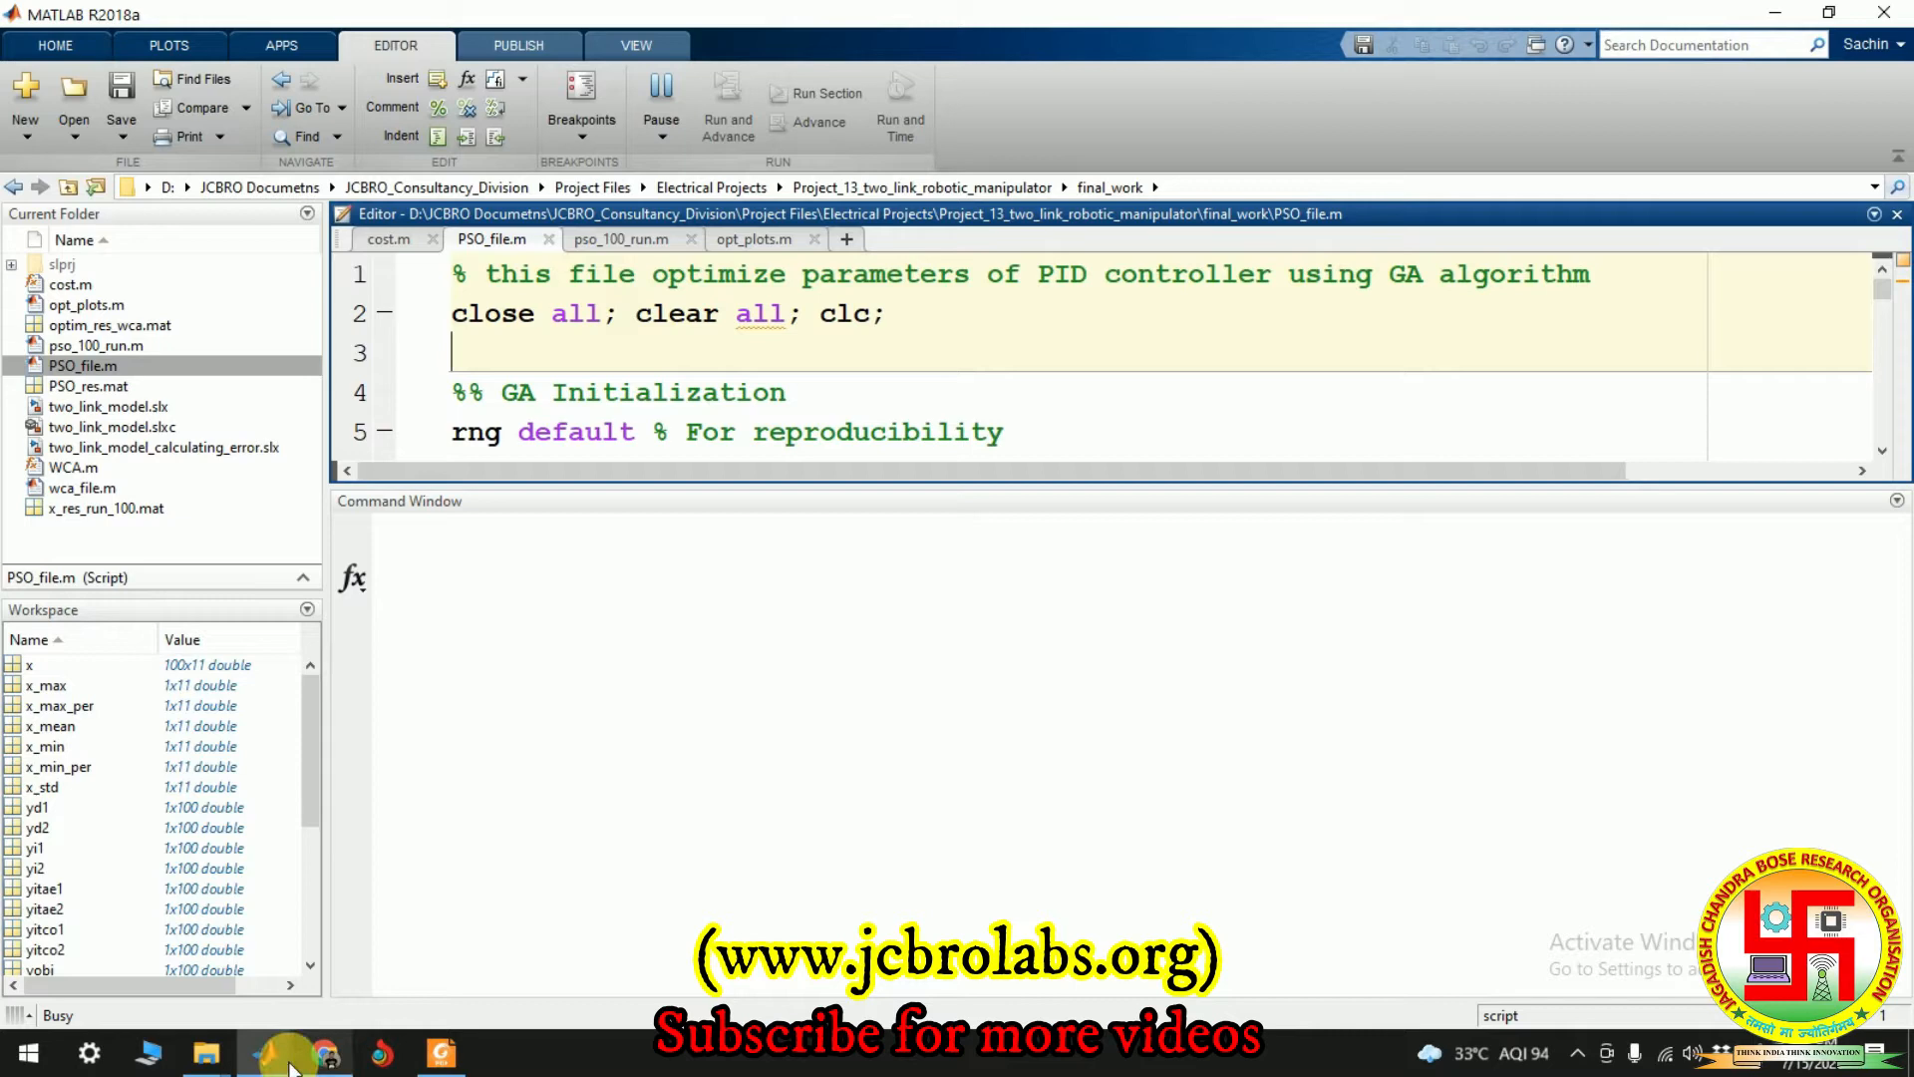
pyautogui.moveTo(289, 1053)
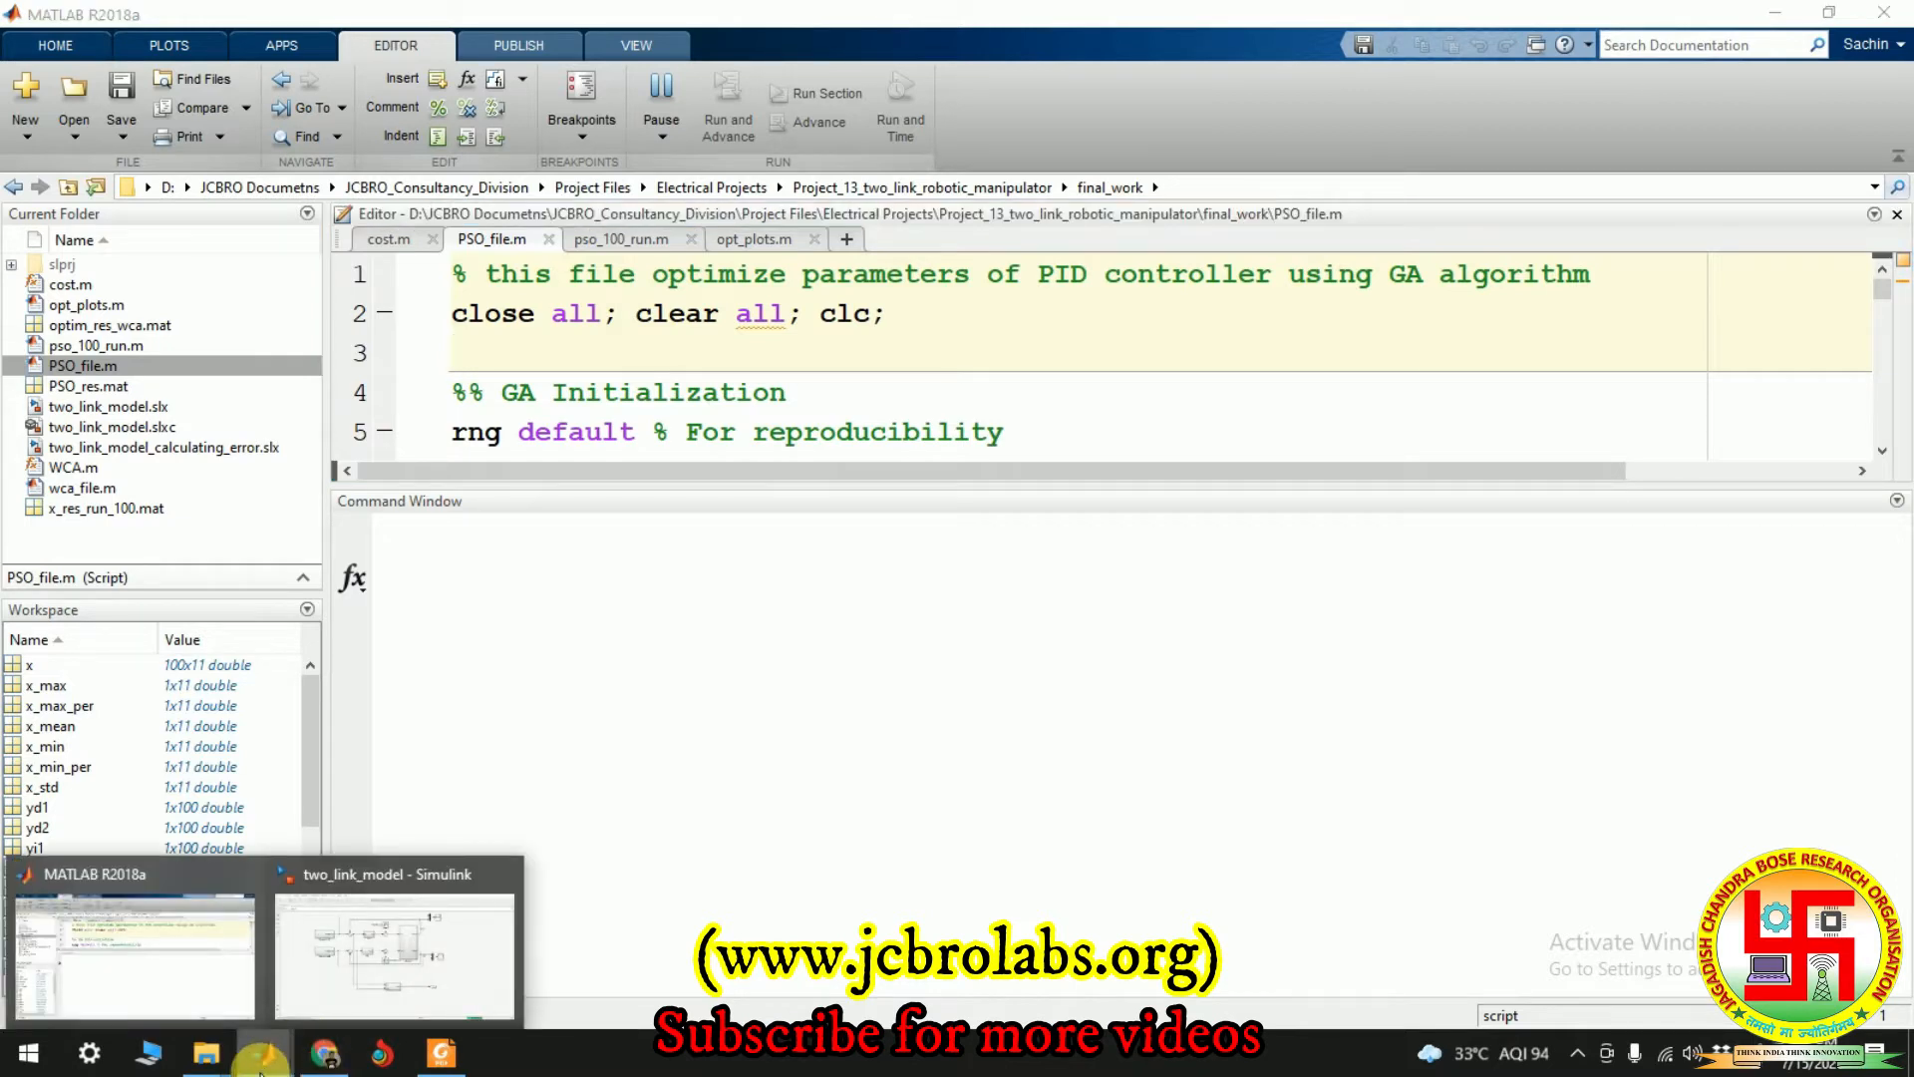
pyautogui.click(393, 953)
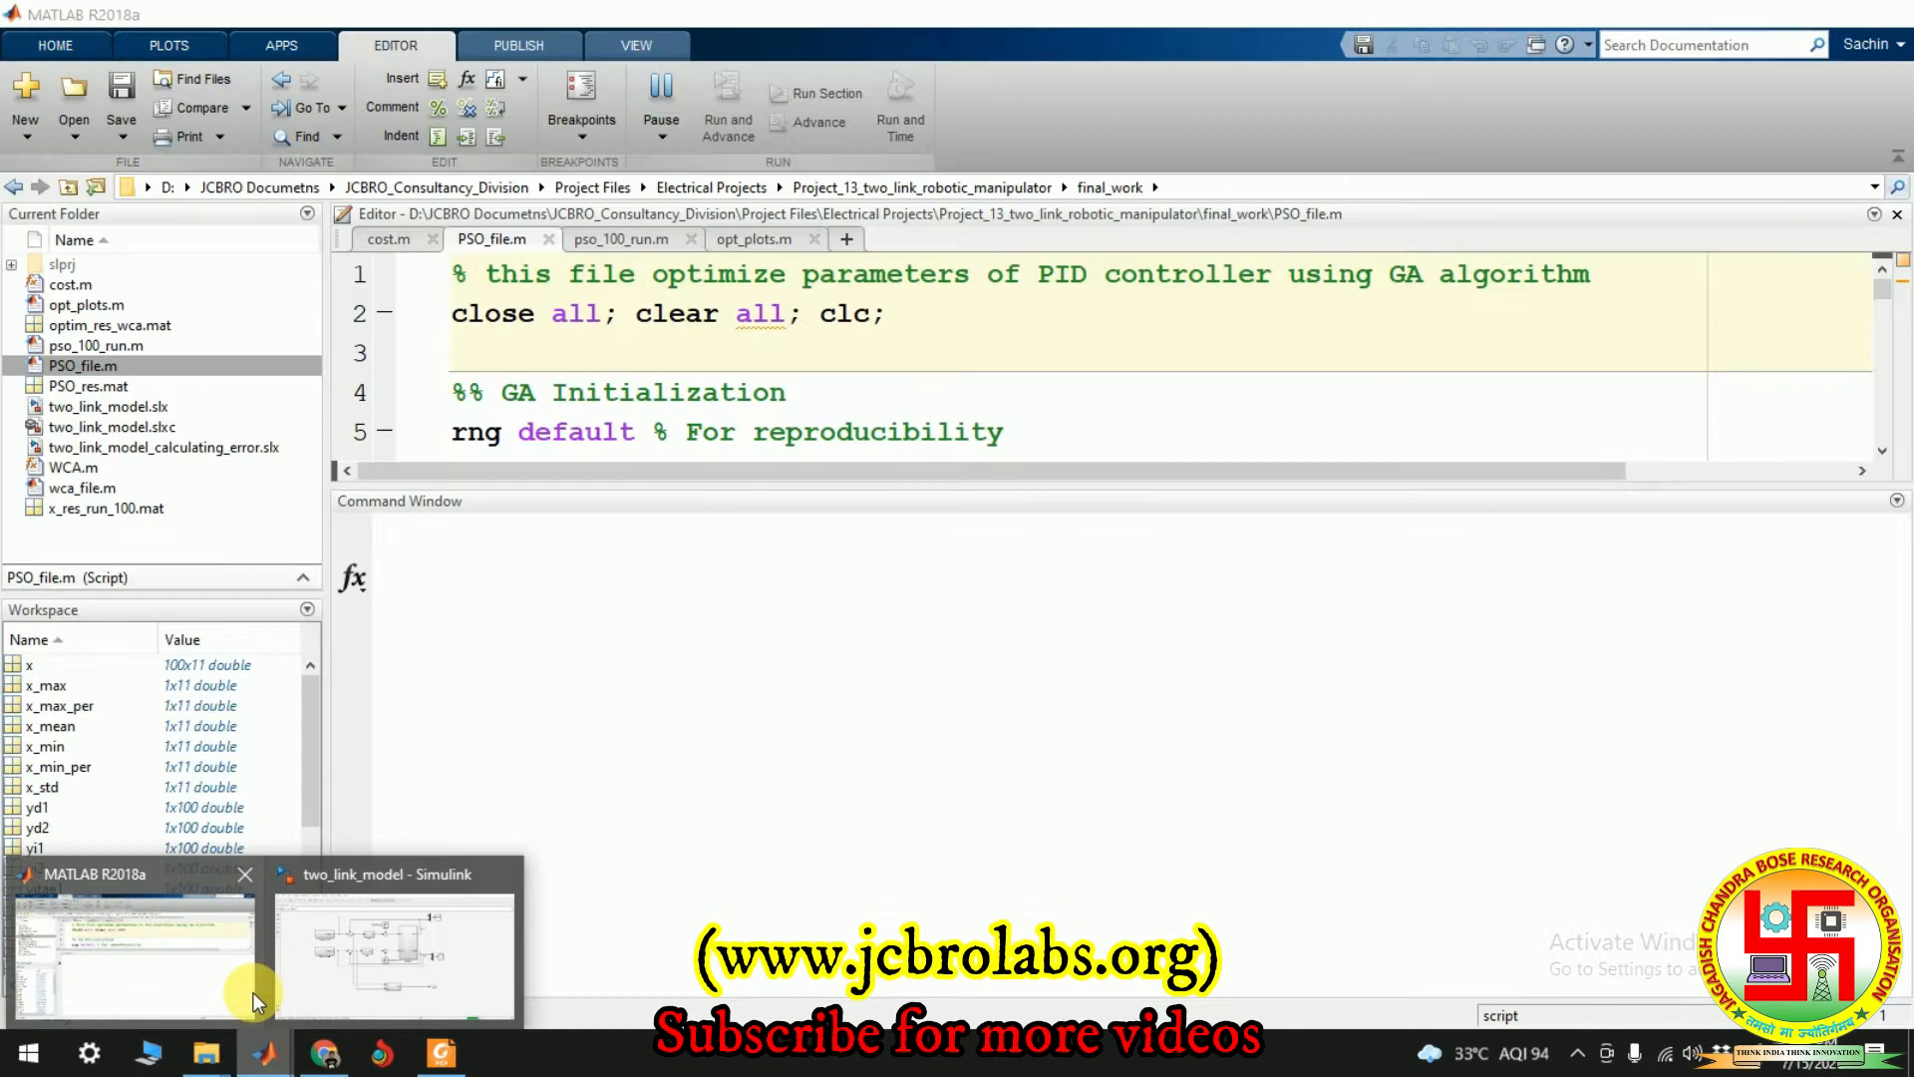
pyautogui.click(135, 946)
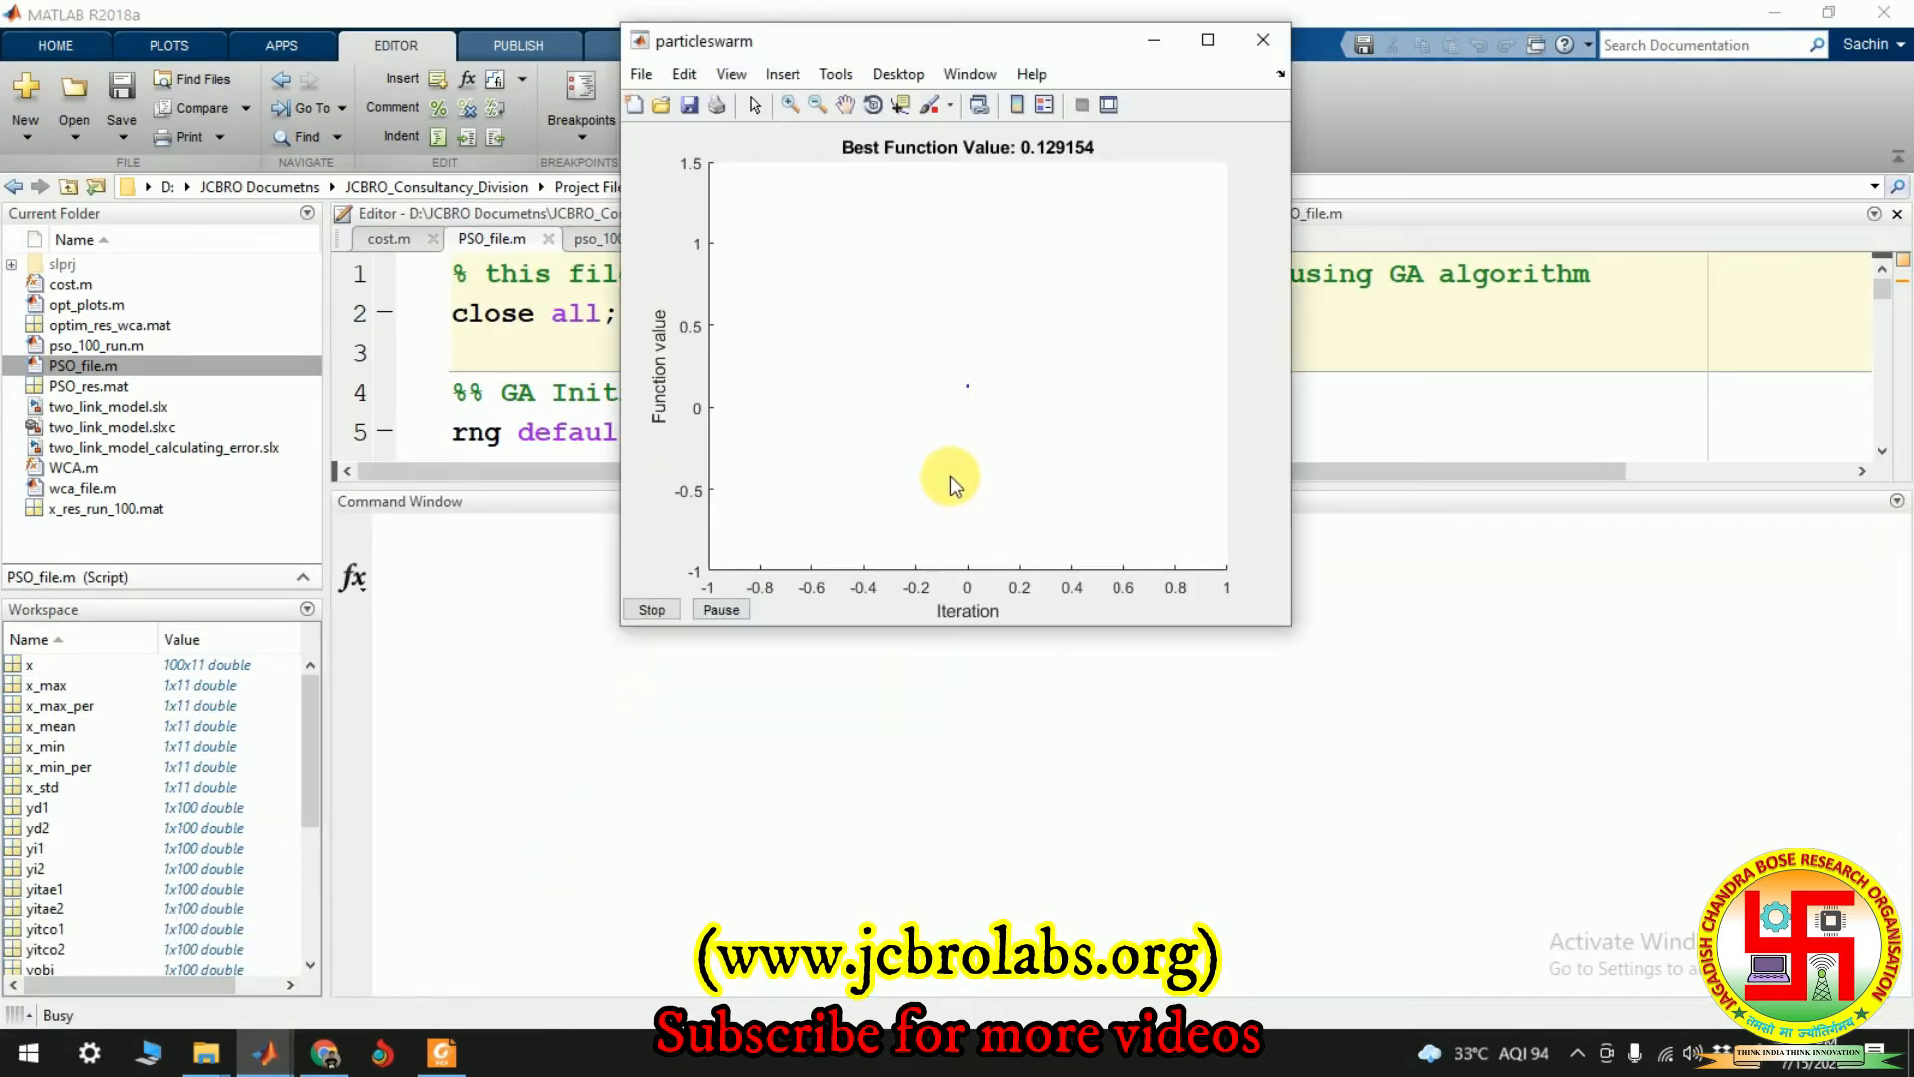
pyautogui.moveTo(613, 741)
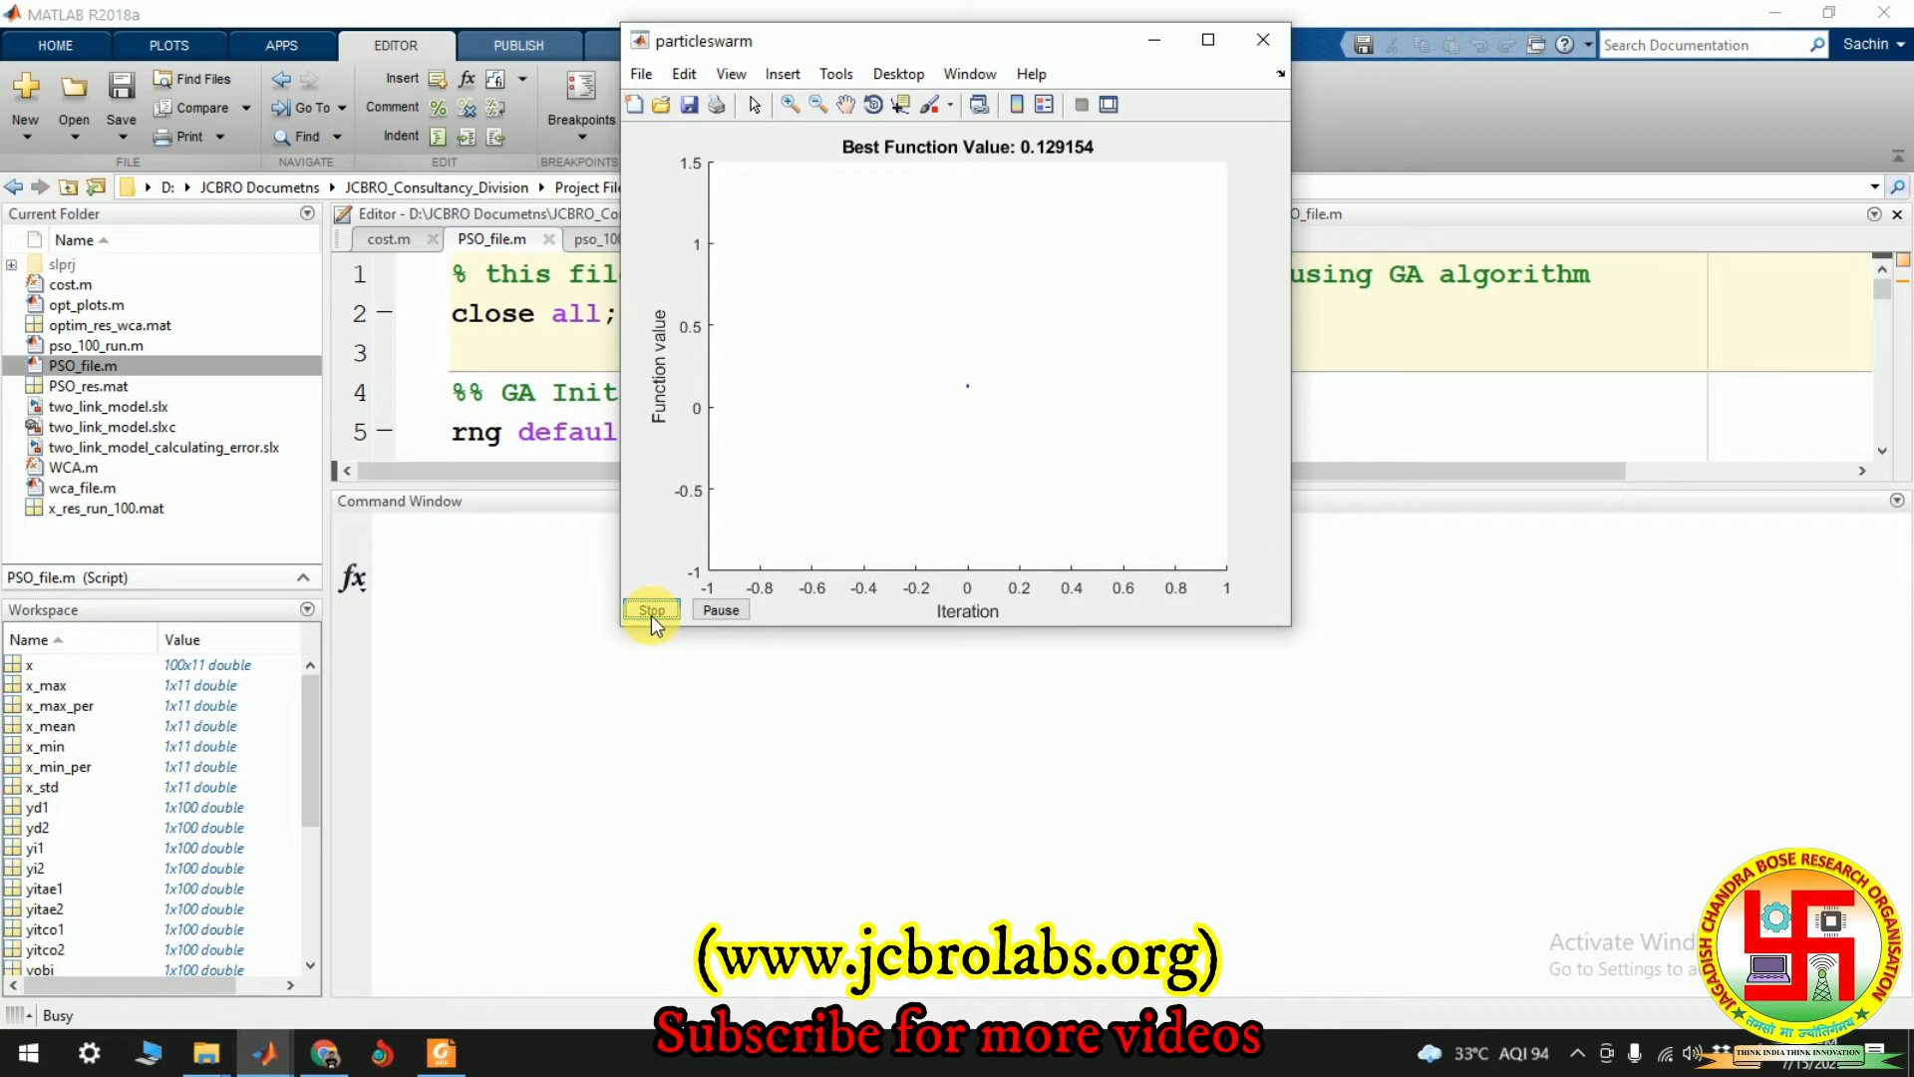
pyautogui.moveTo(270, 1053)
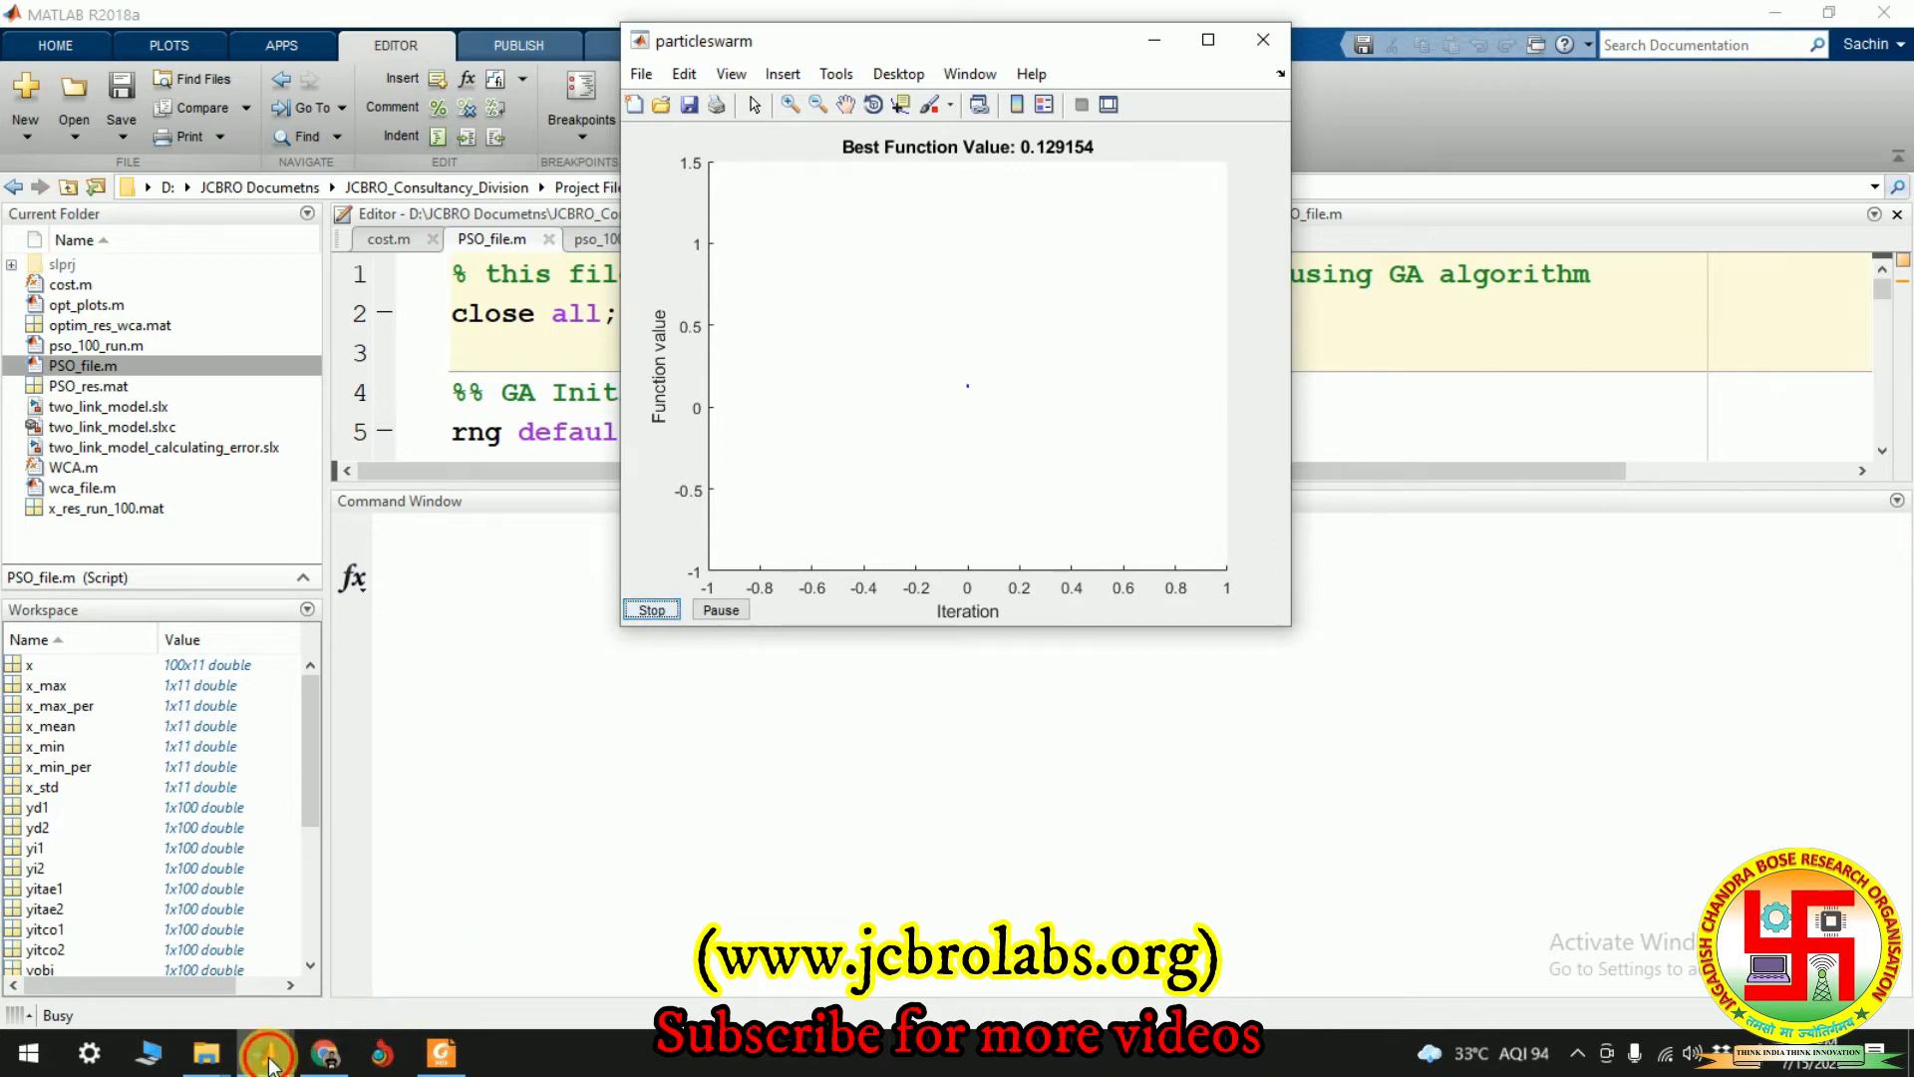
pyautogui.click(388, 952)
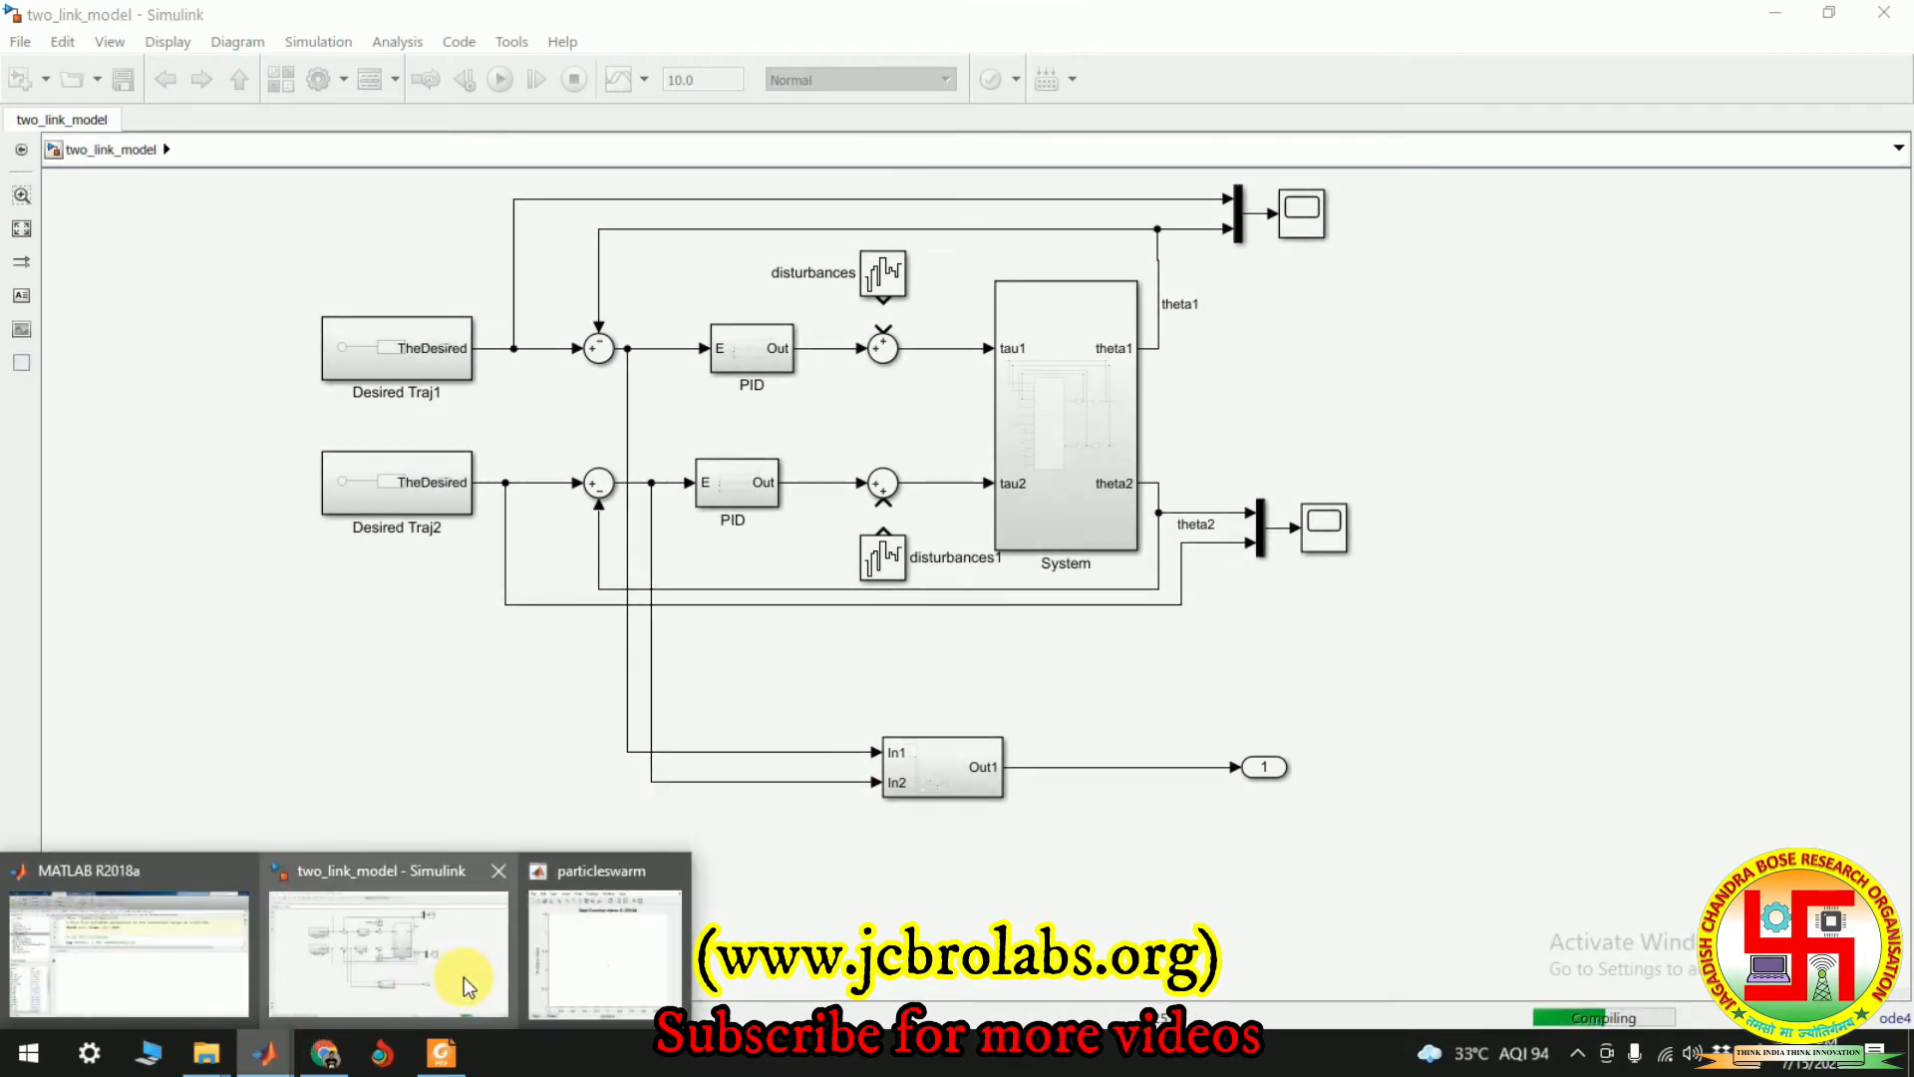
pyautogui.click(600, 946)
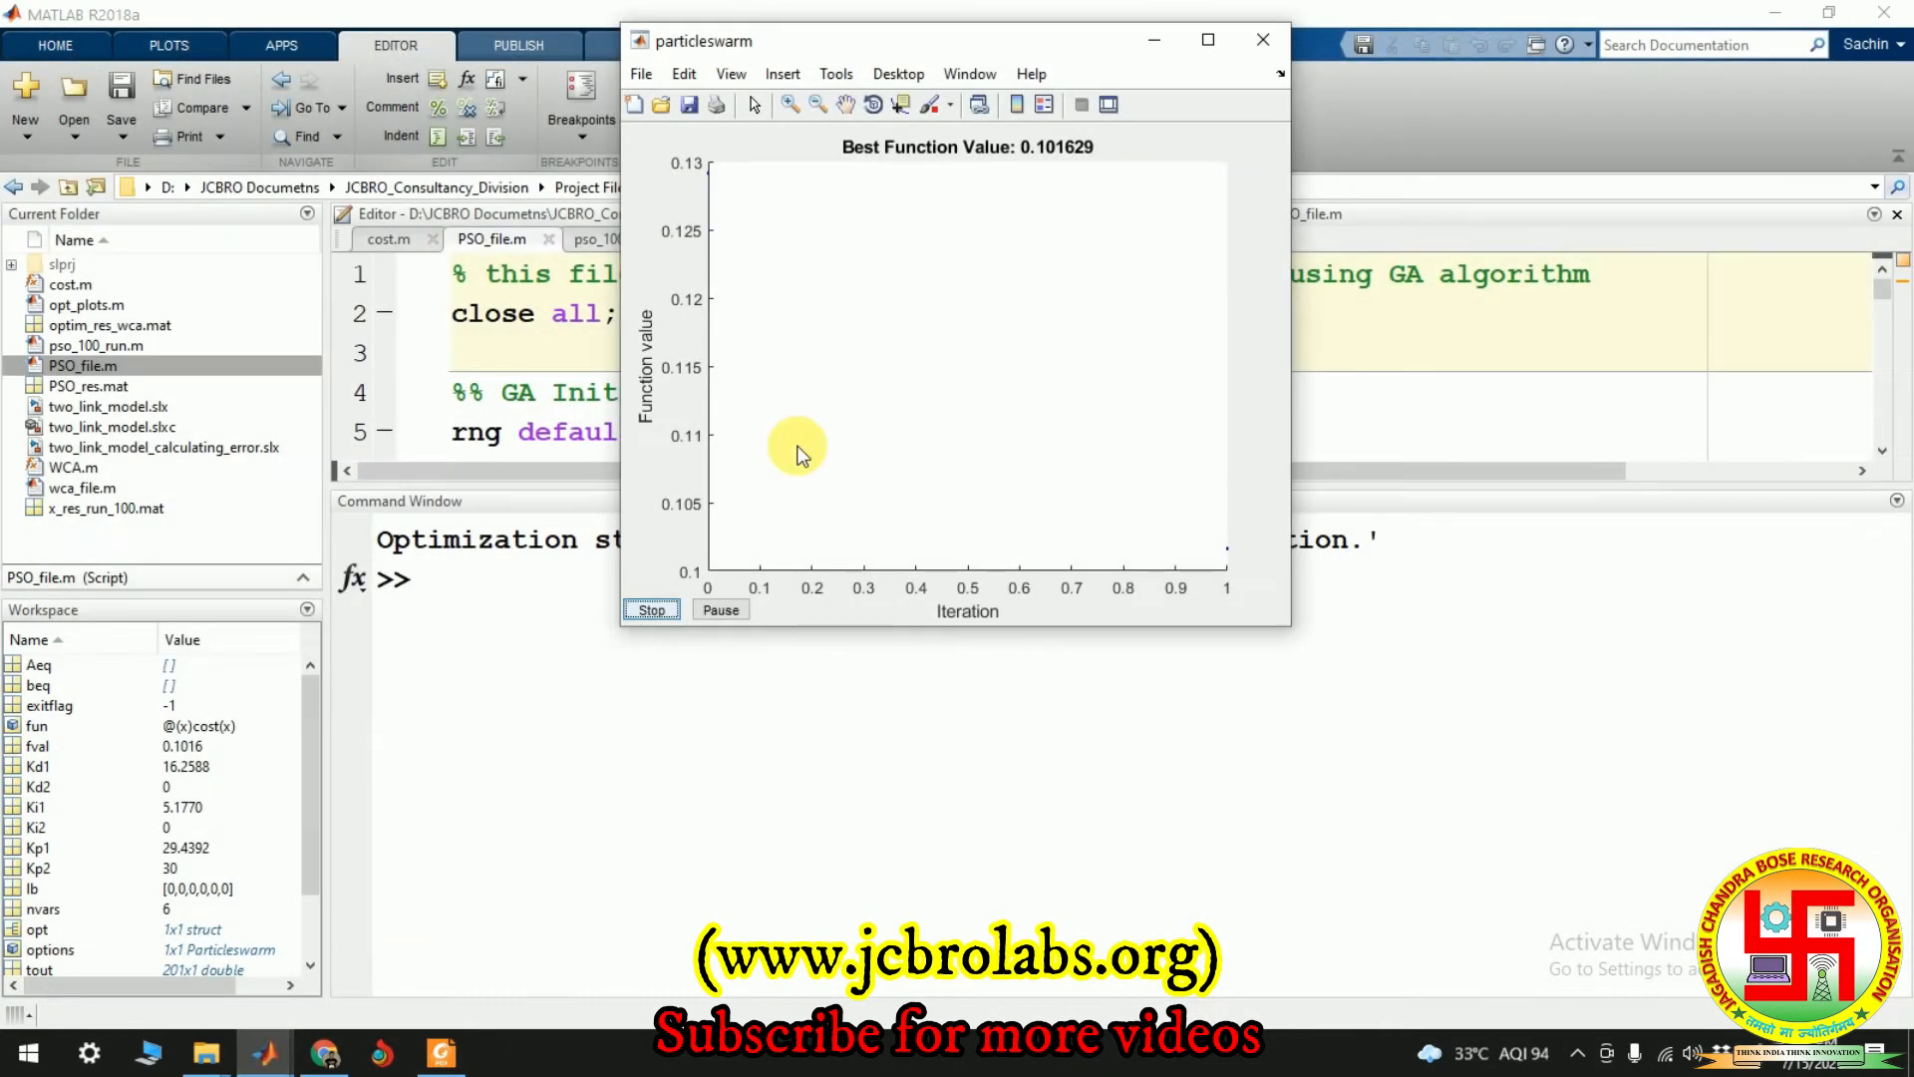
pyautogui.click(651, 609)
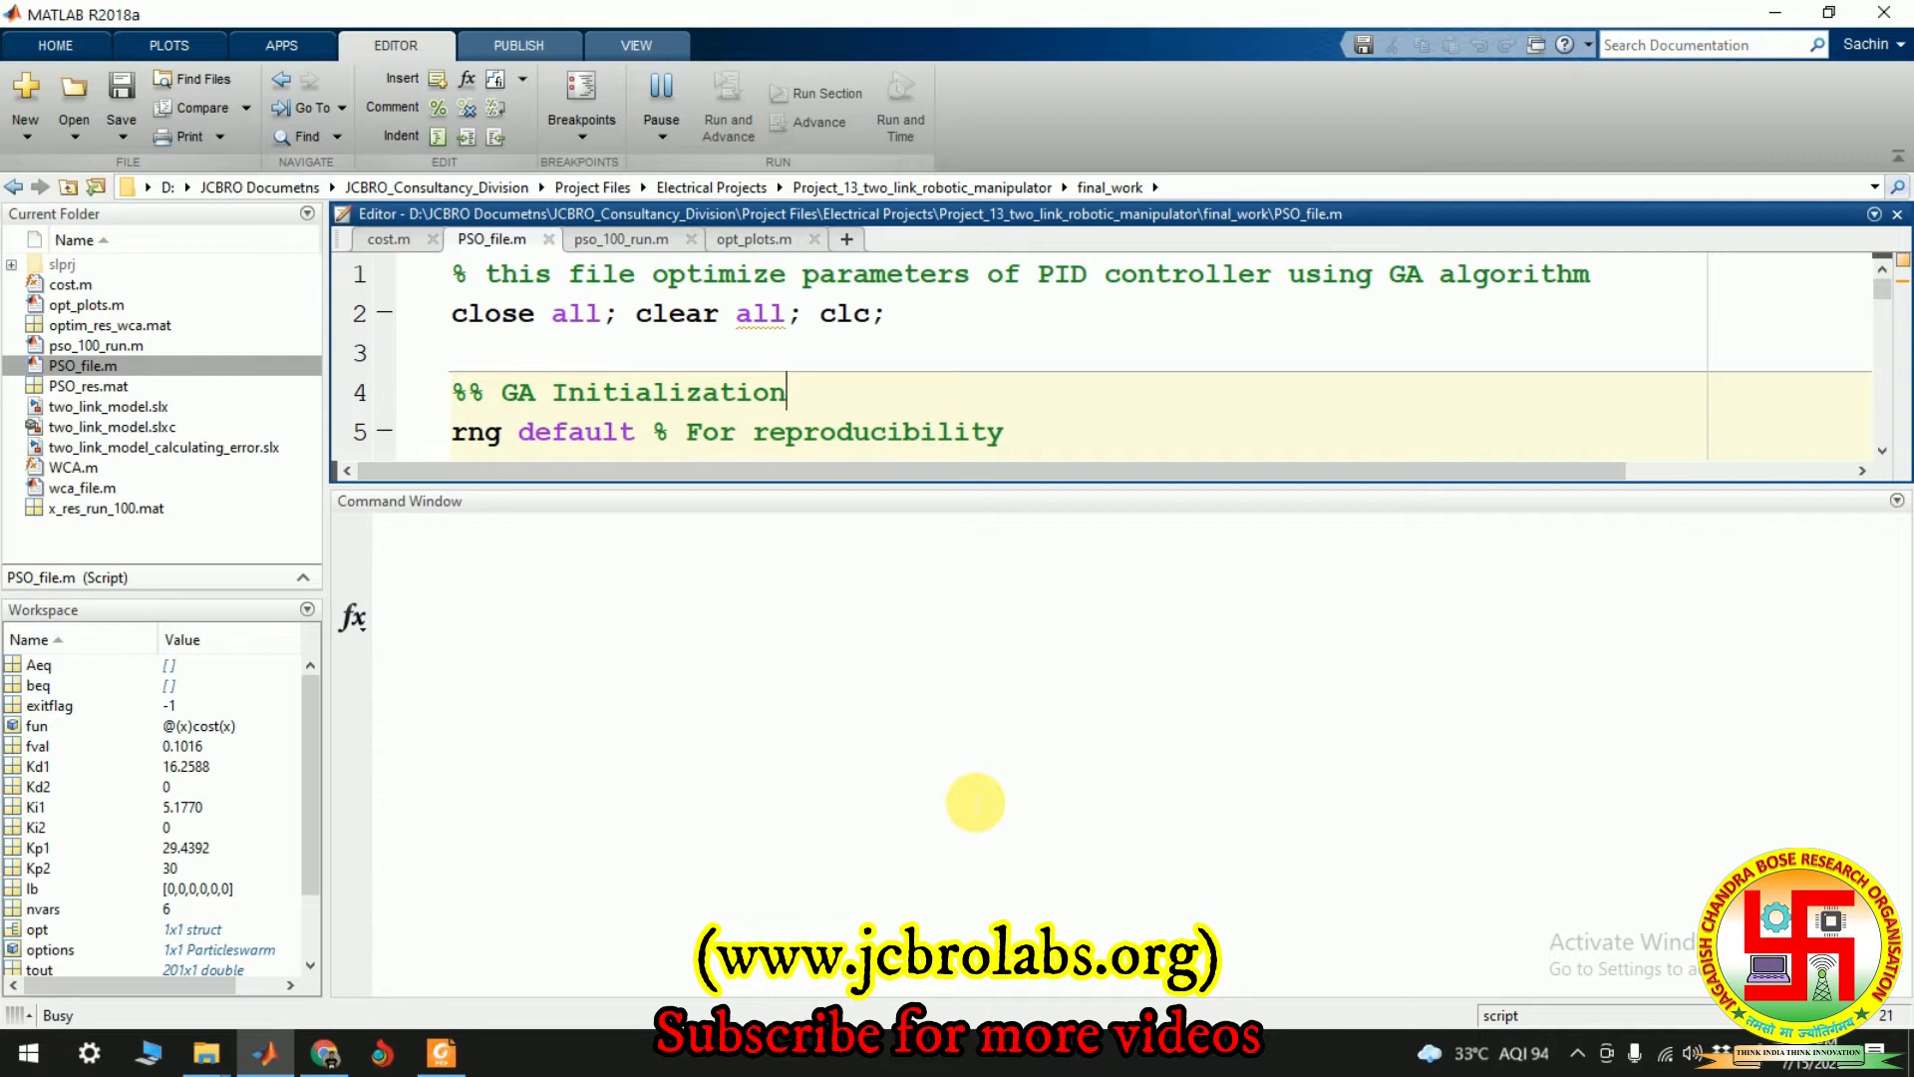
pyautogui.moveTo(200, 986)
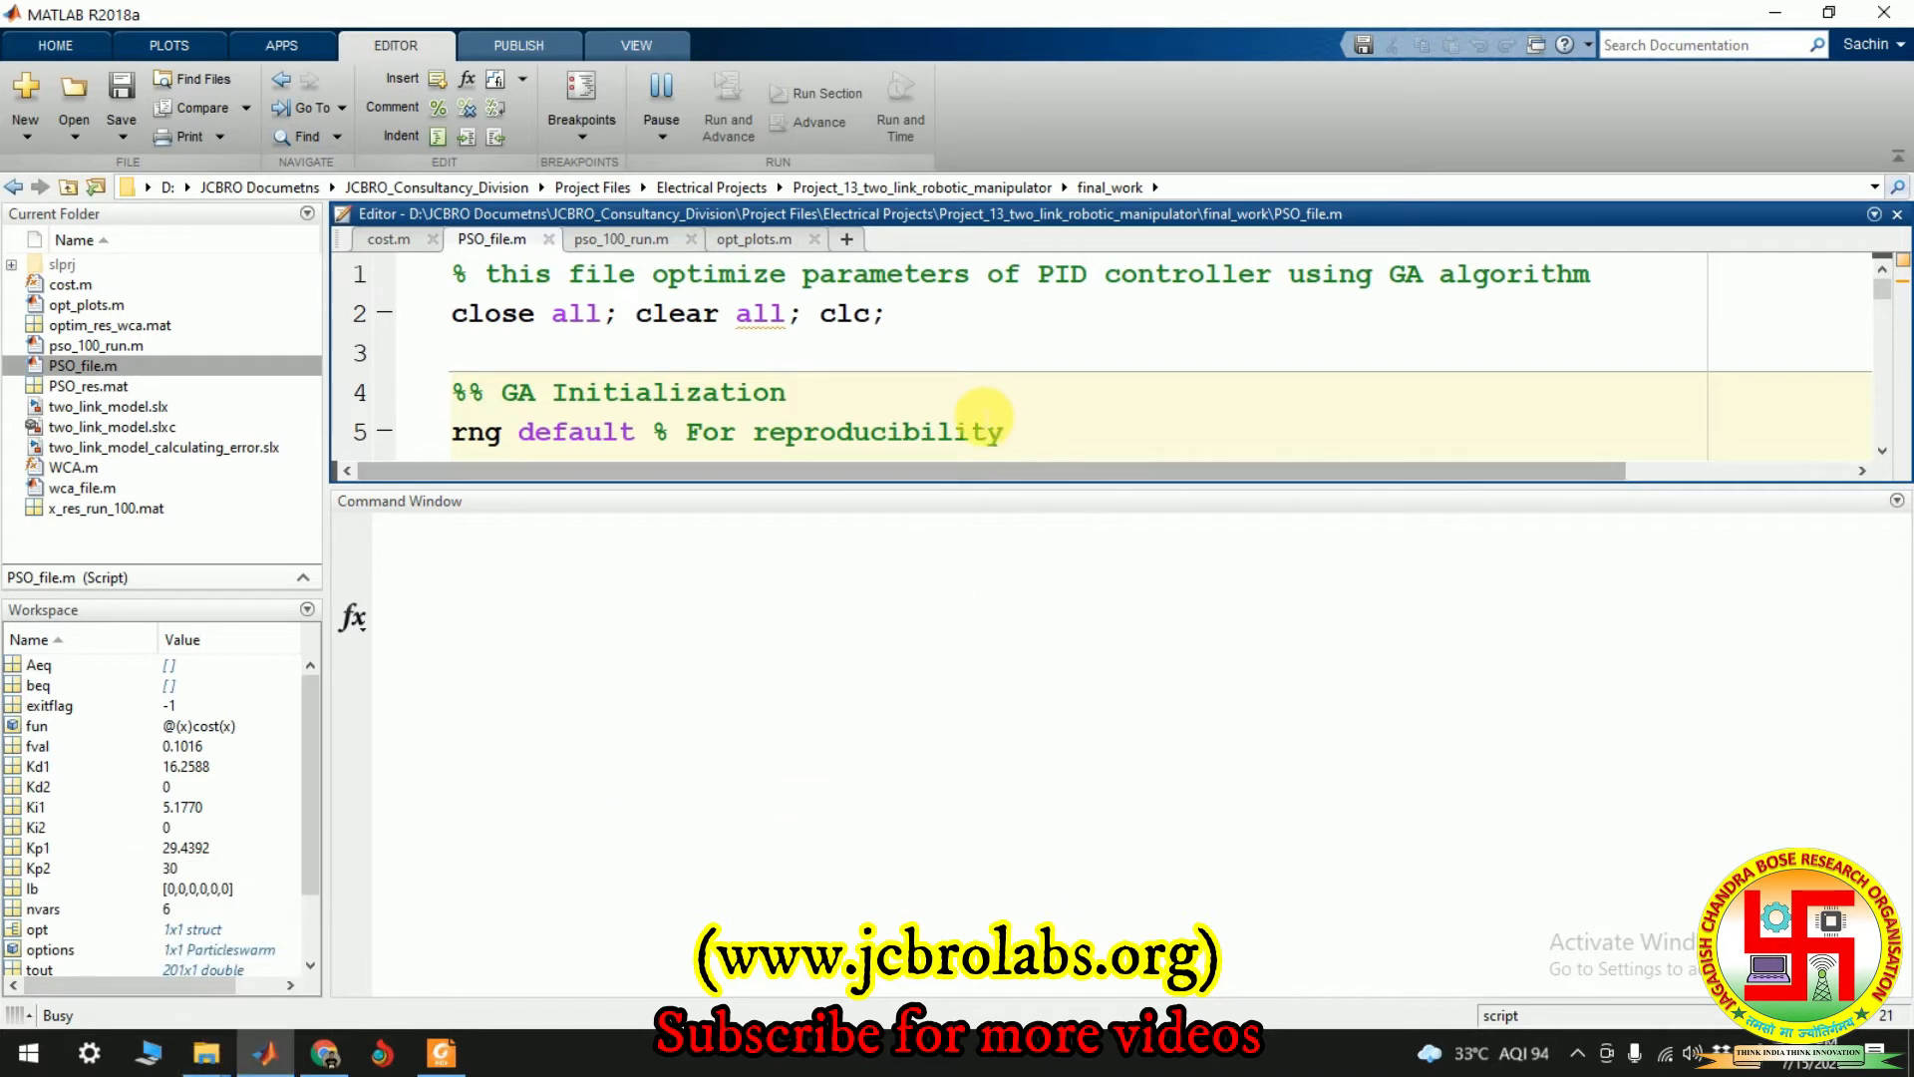
pyautogui.moveTo(708, 681)
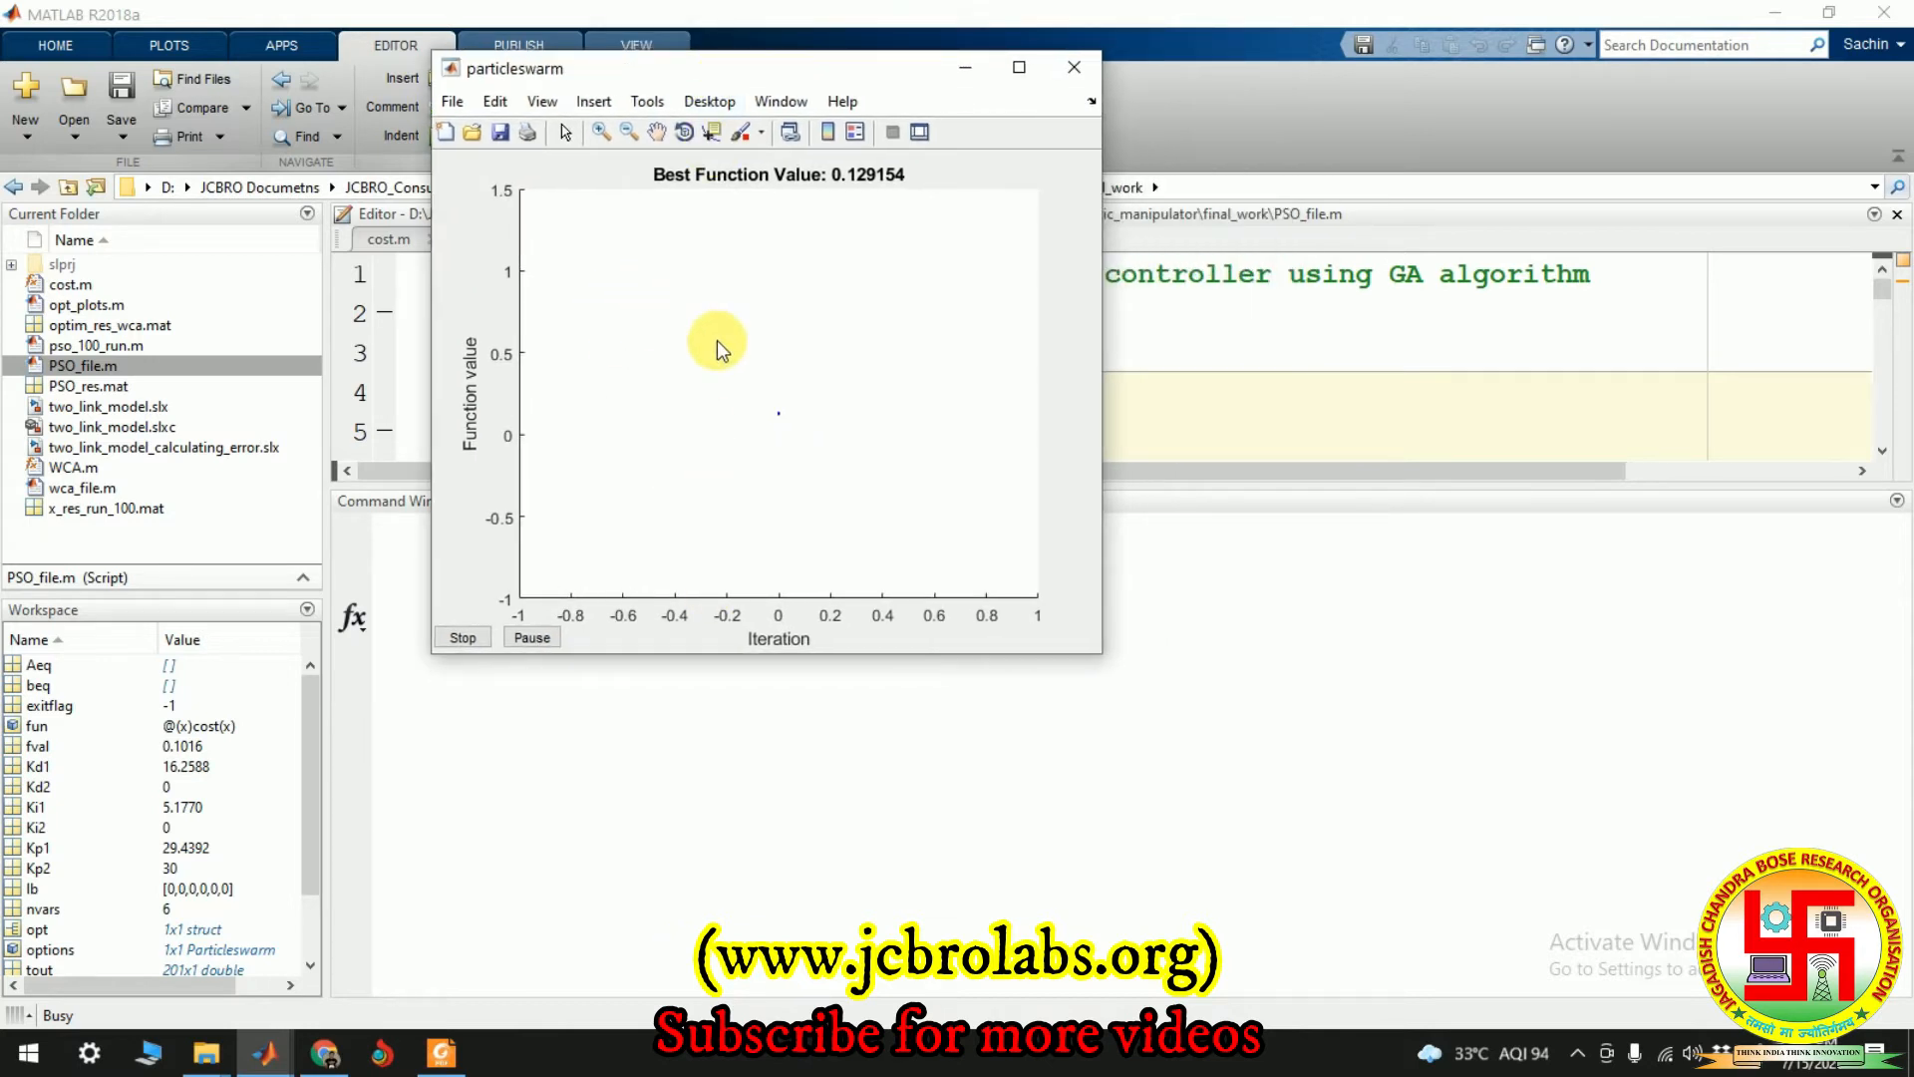
pyautogui.moveTo(652, 407)
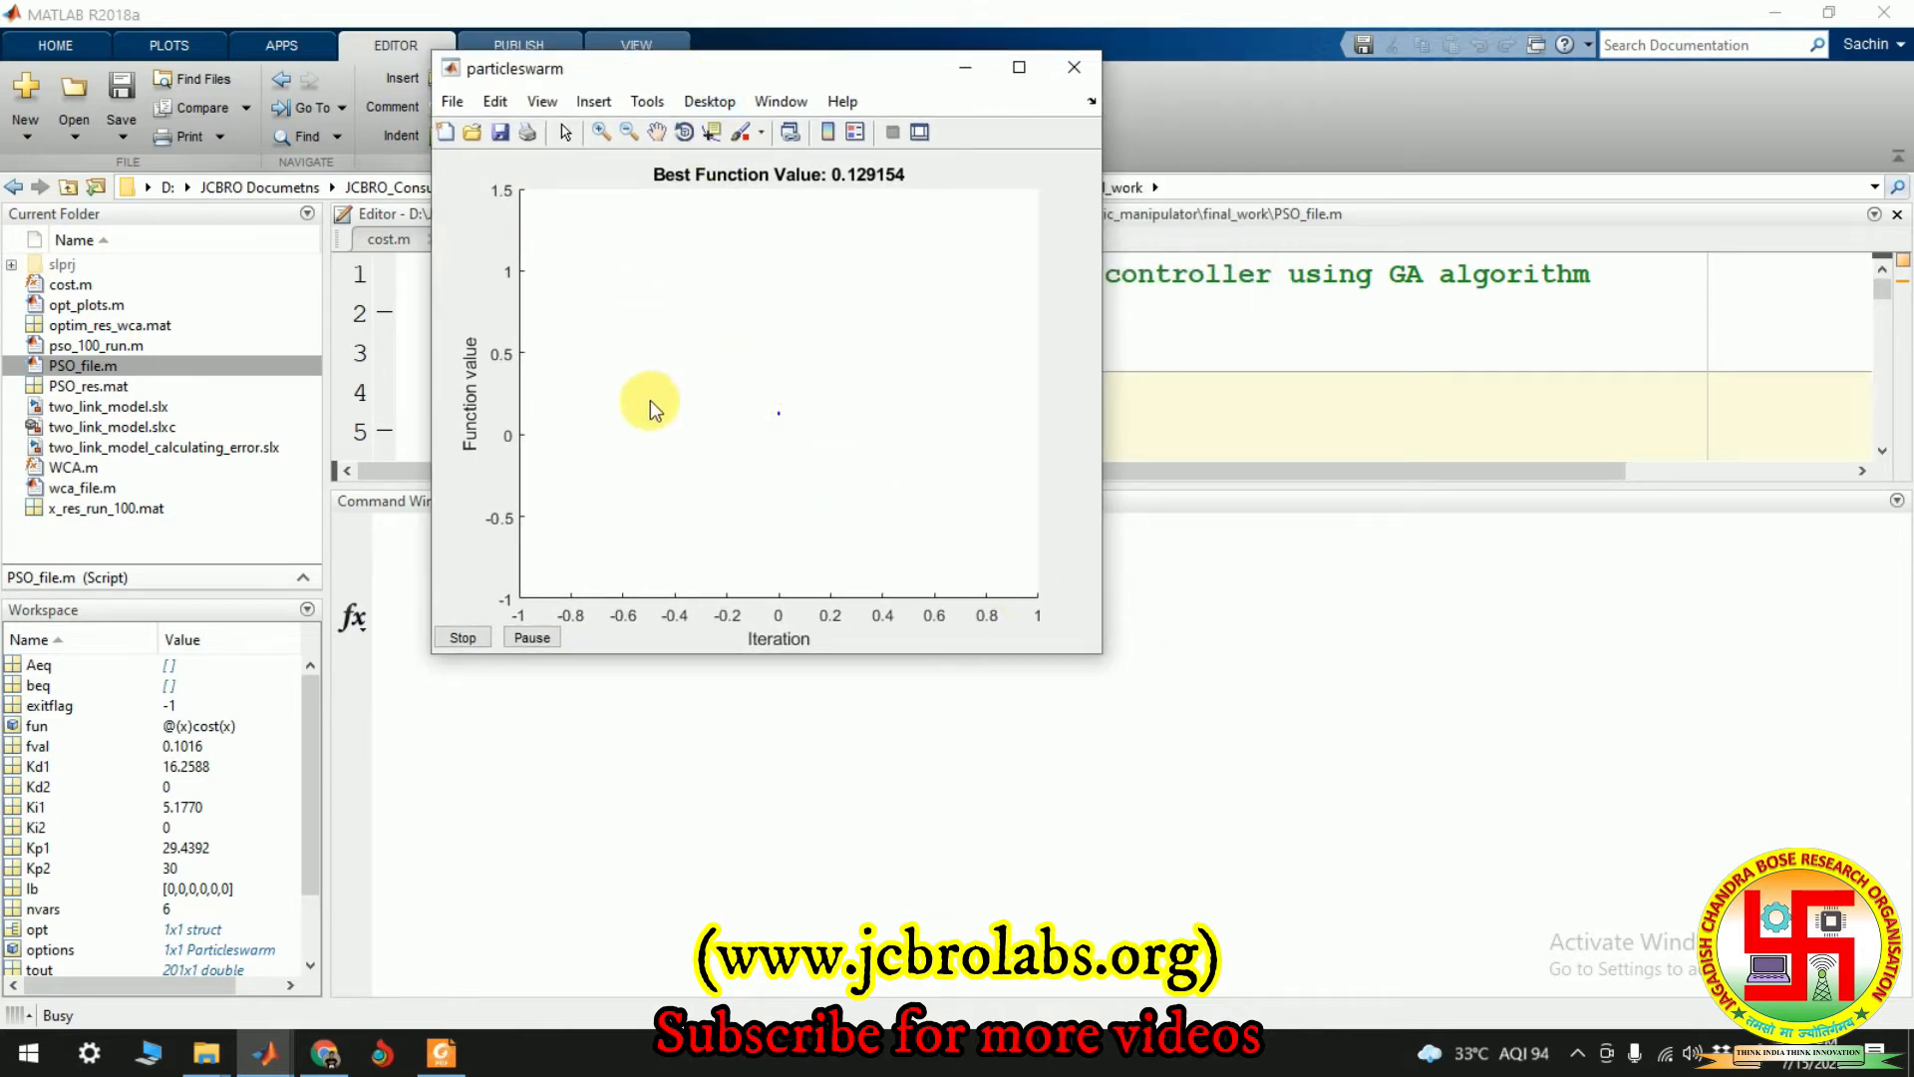
pyautogui.moveTo(1053, 630)
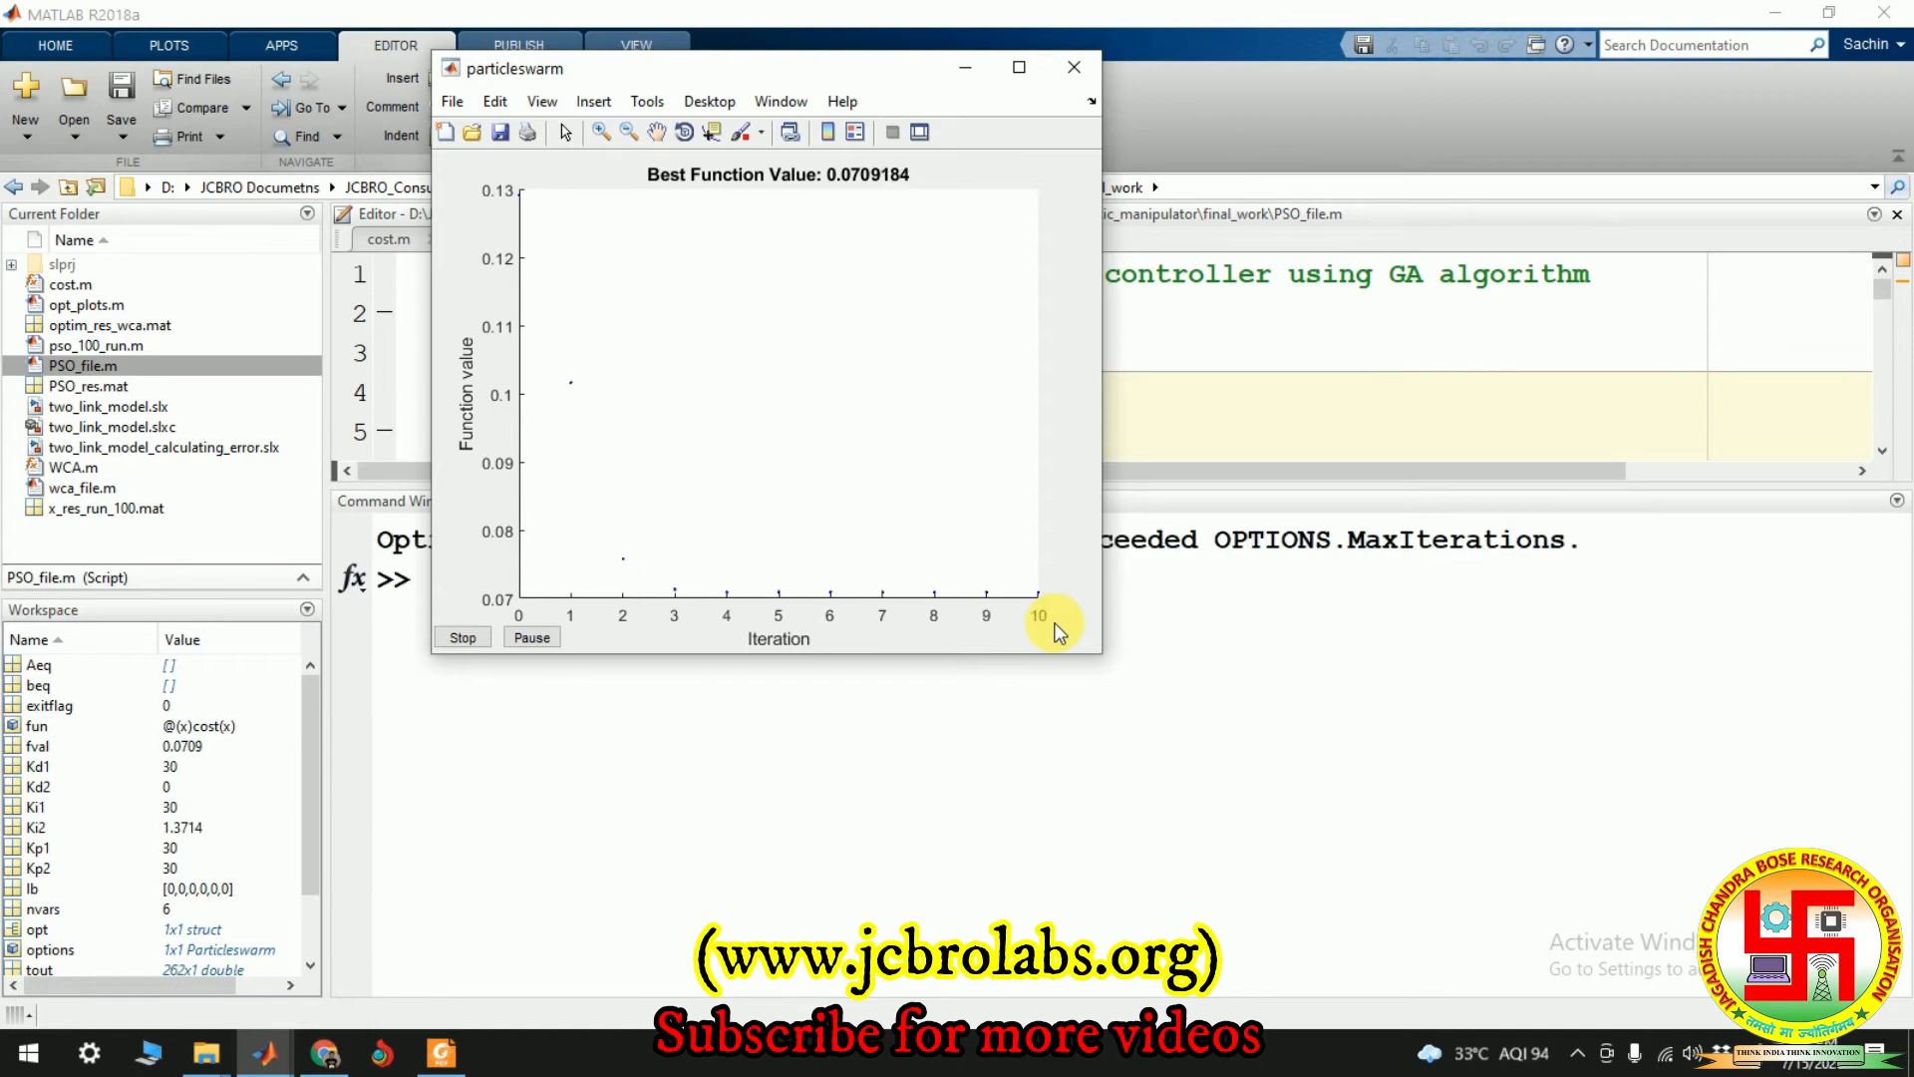
pyautogui.moveTo(852, 190)
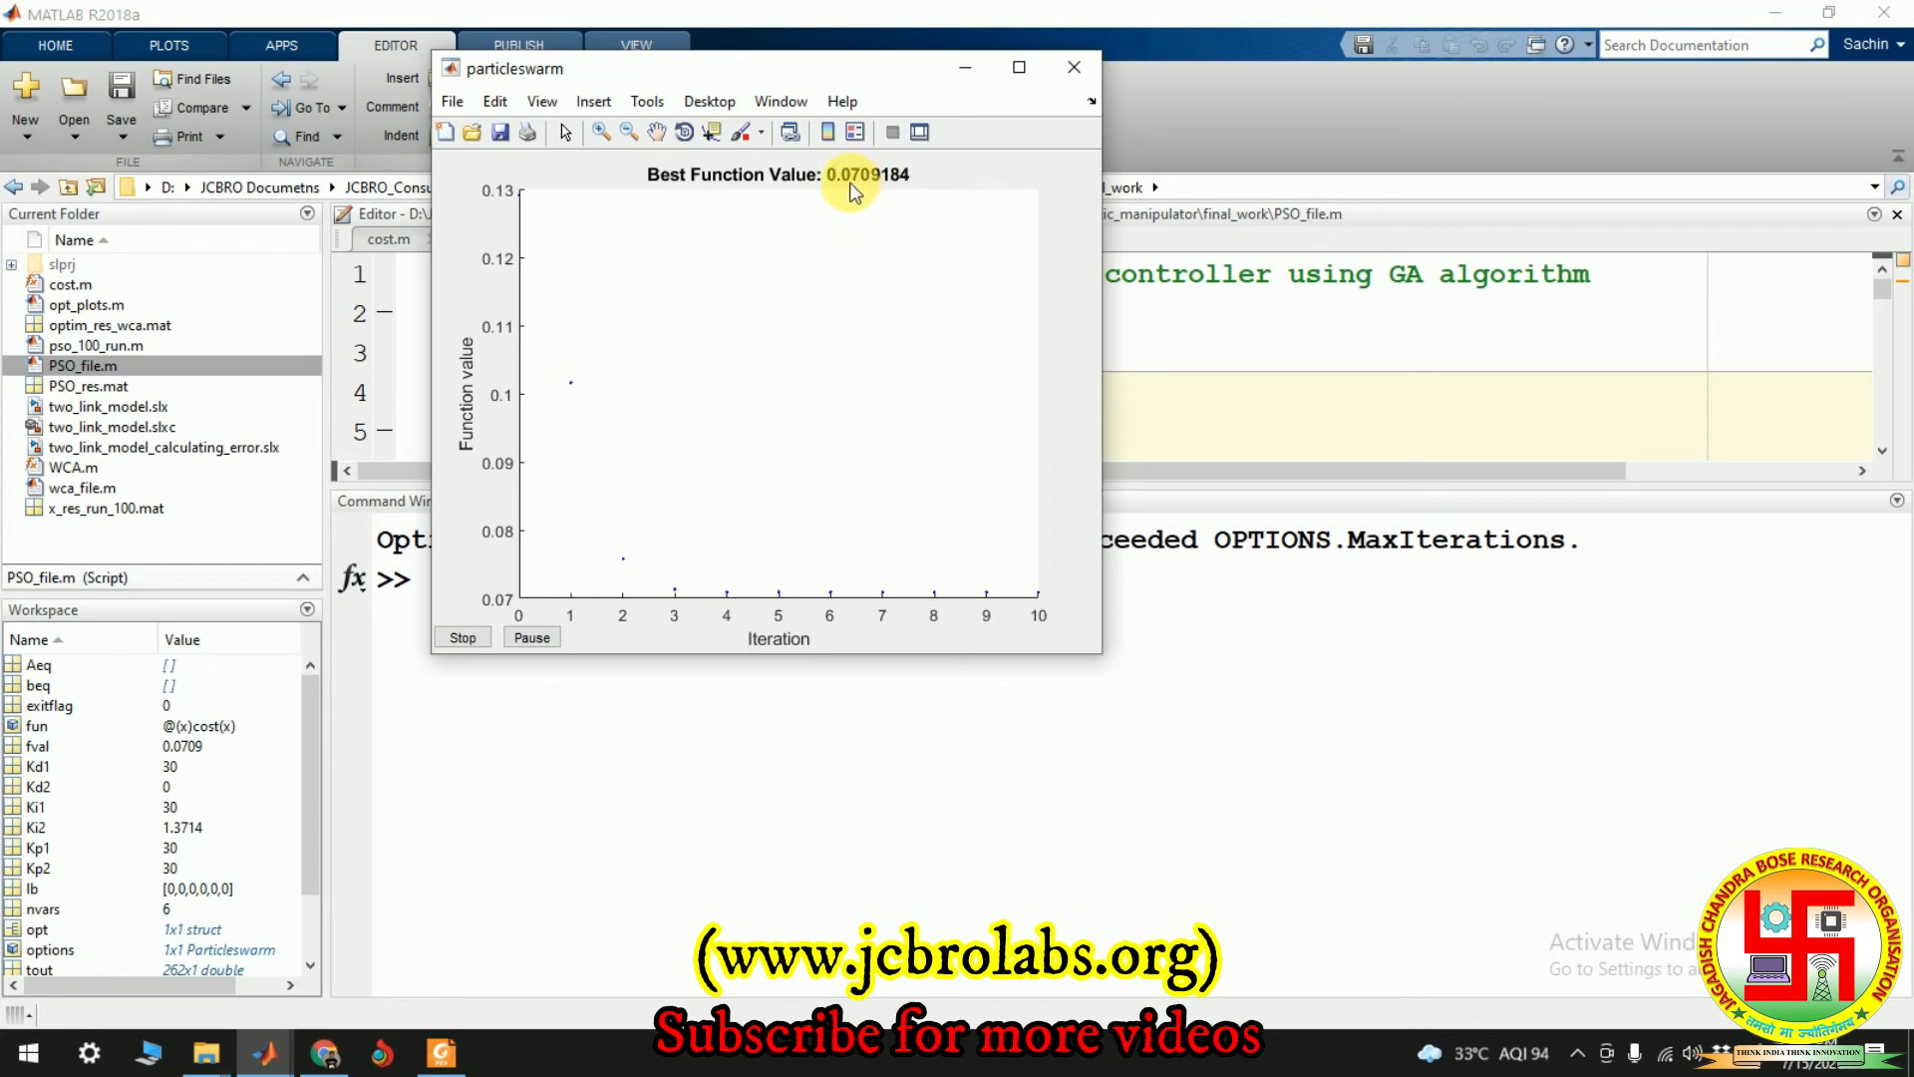
pyautogui.moveTo(816, 189)
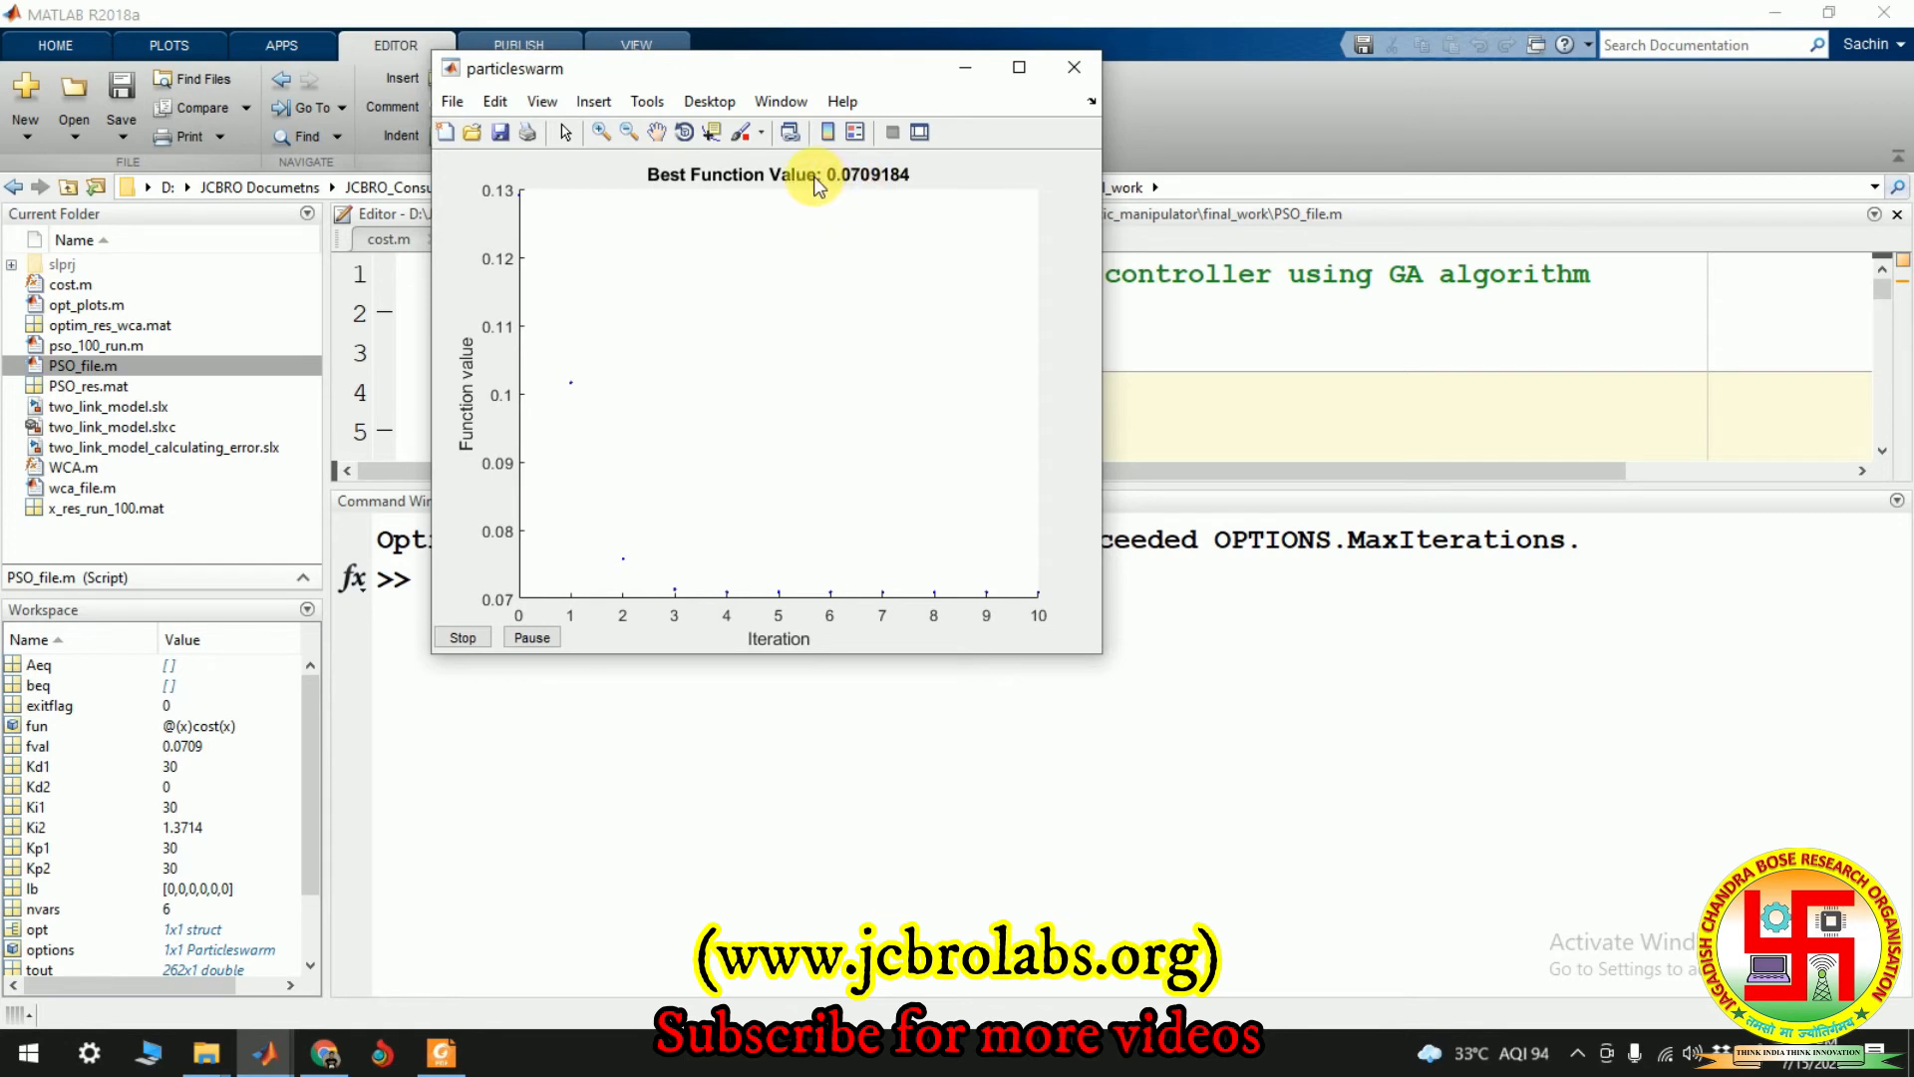
pyautogui.moveTo(825, 268)
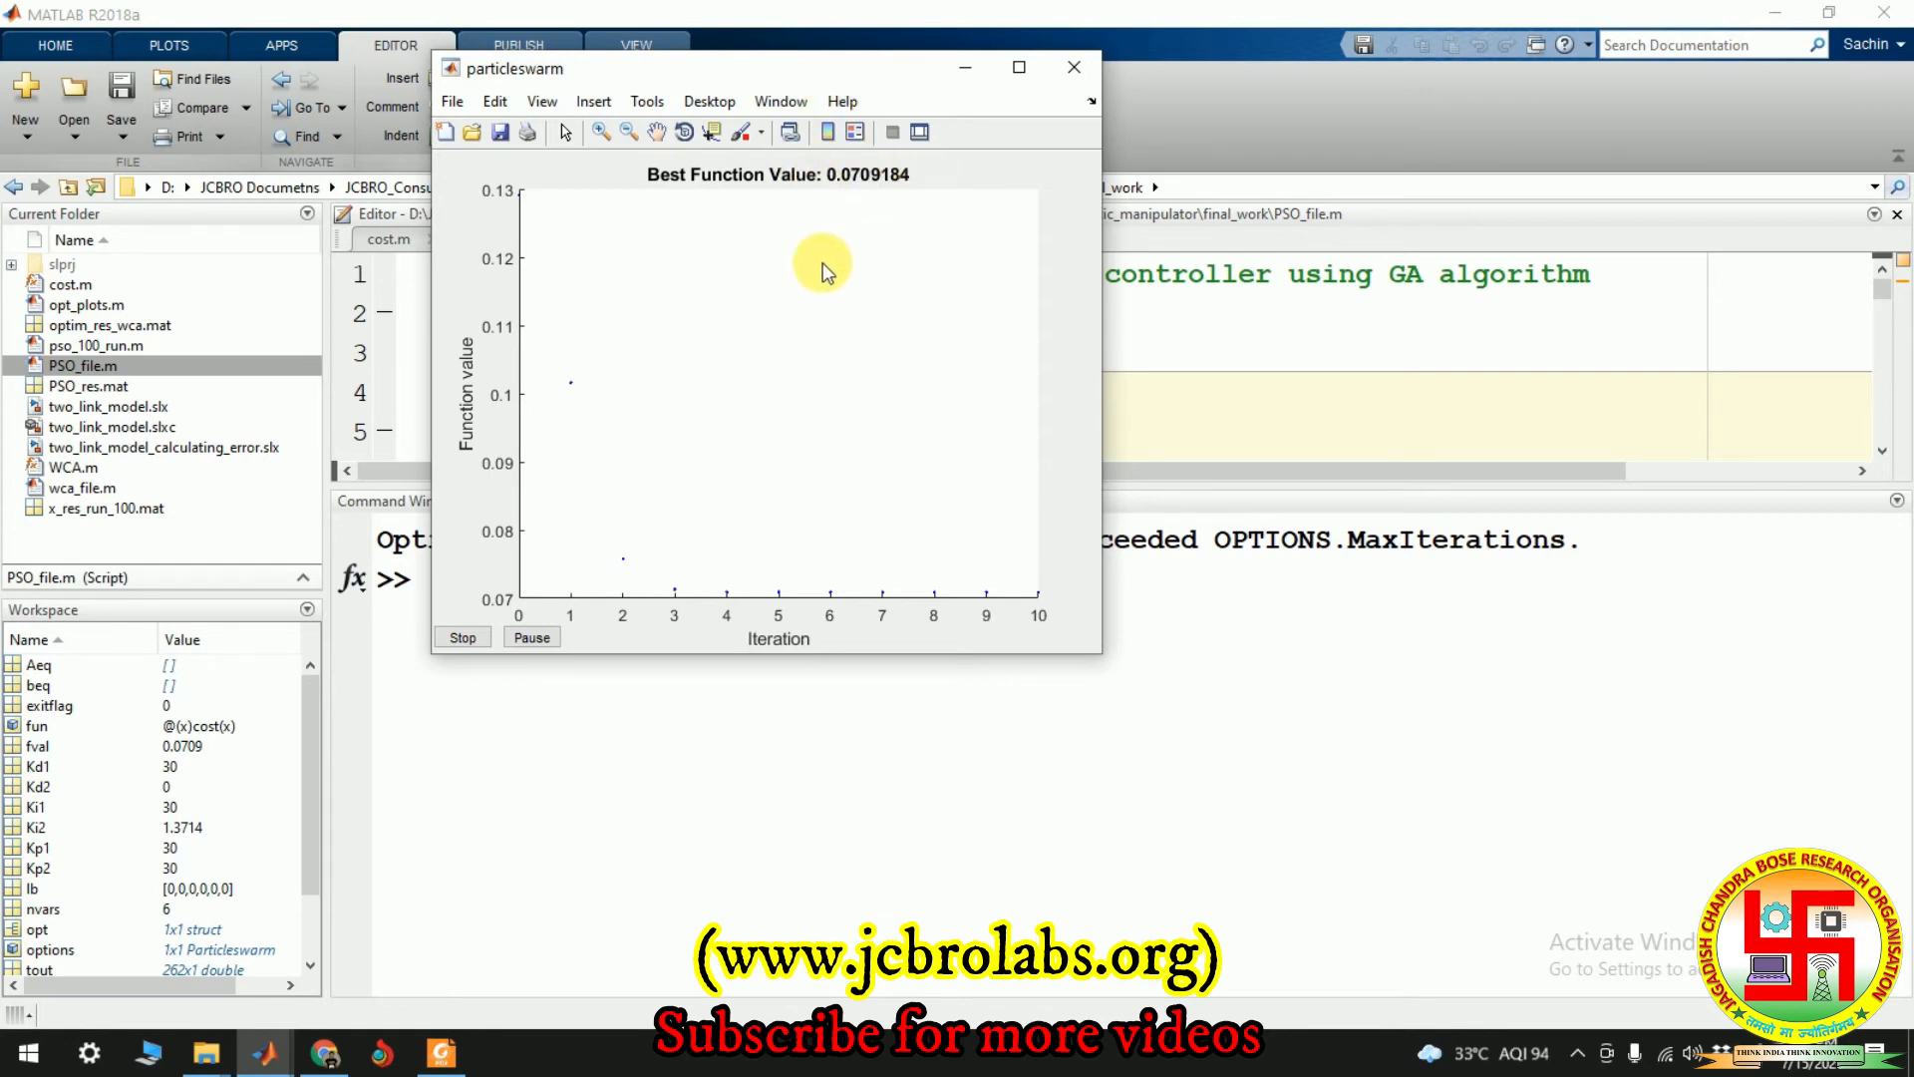
pyautogui.moveTo(118, 397)
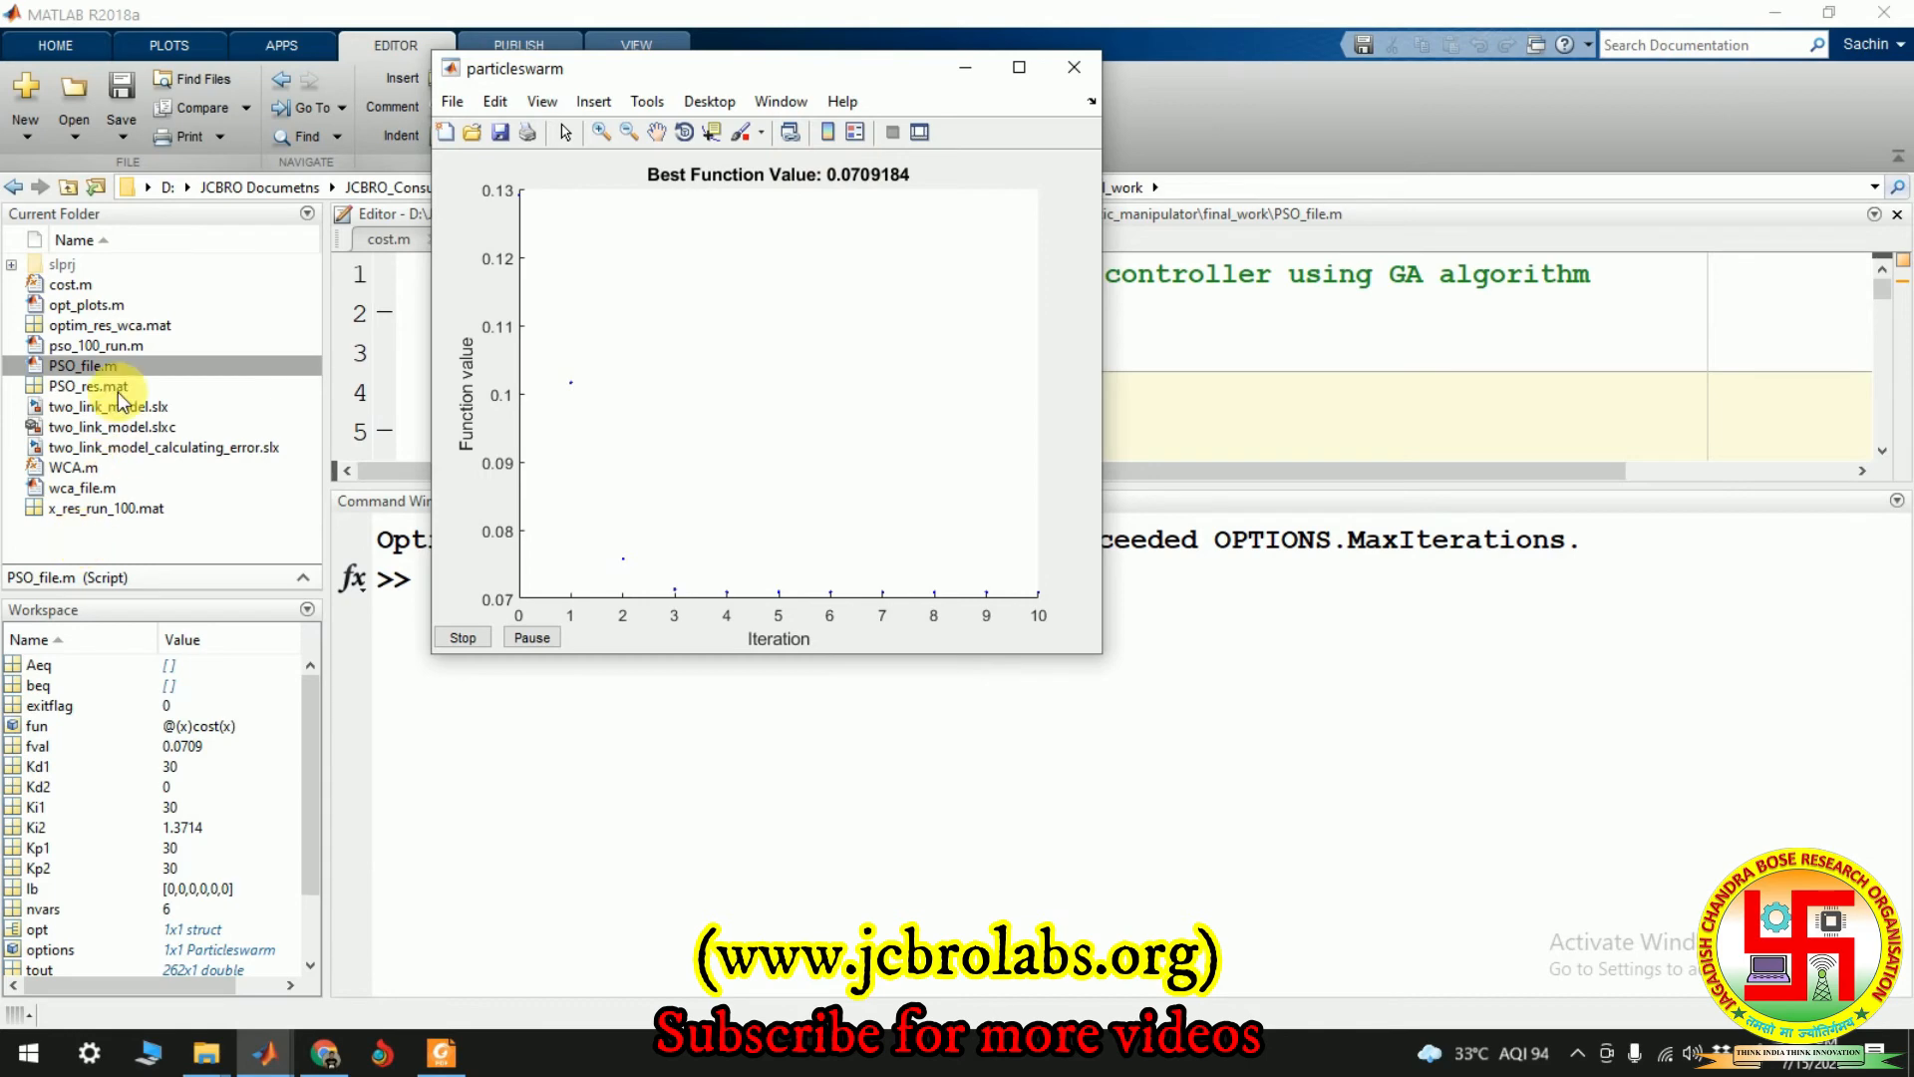
# Open two_link_model.slx and its top Scope showing theta1 against Desired Traj1
pyautogui.doubleClick(104, 406)
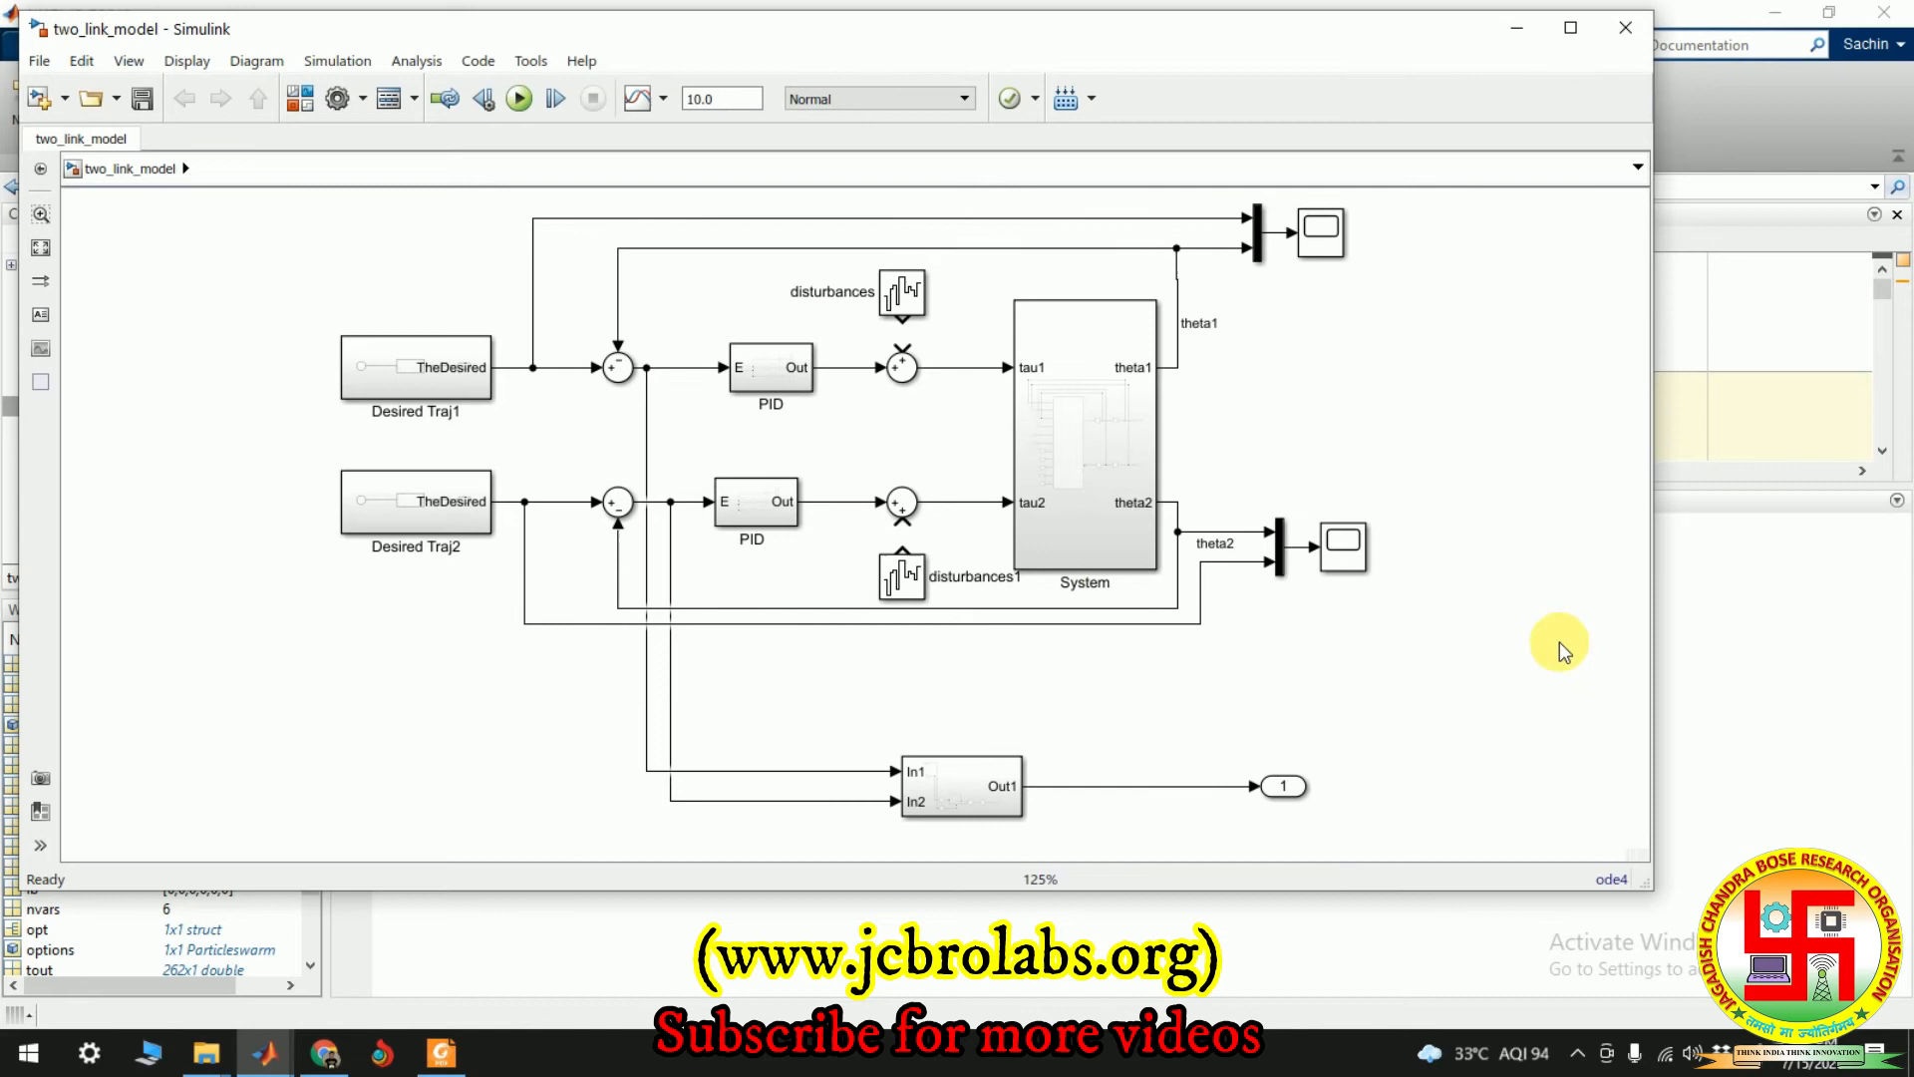
pyautogui.moveTo(1328, 303)
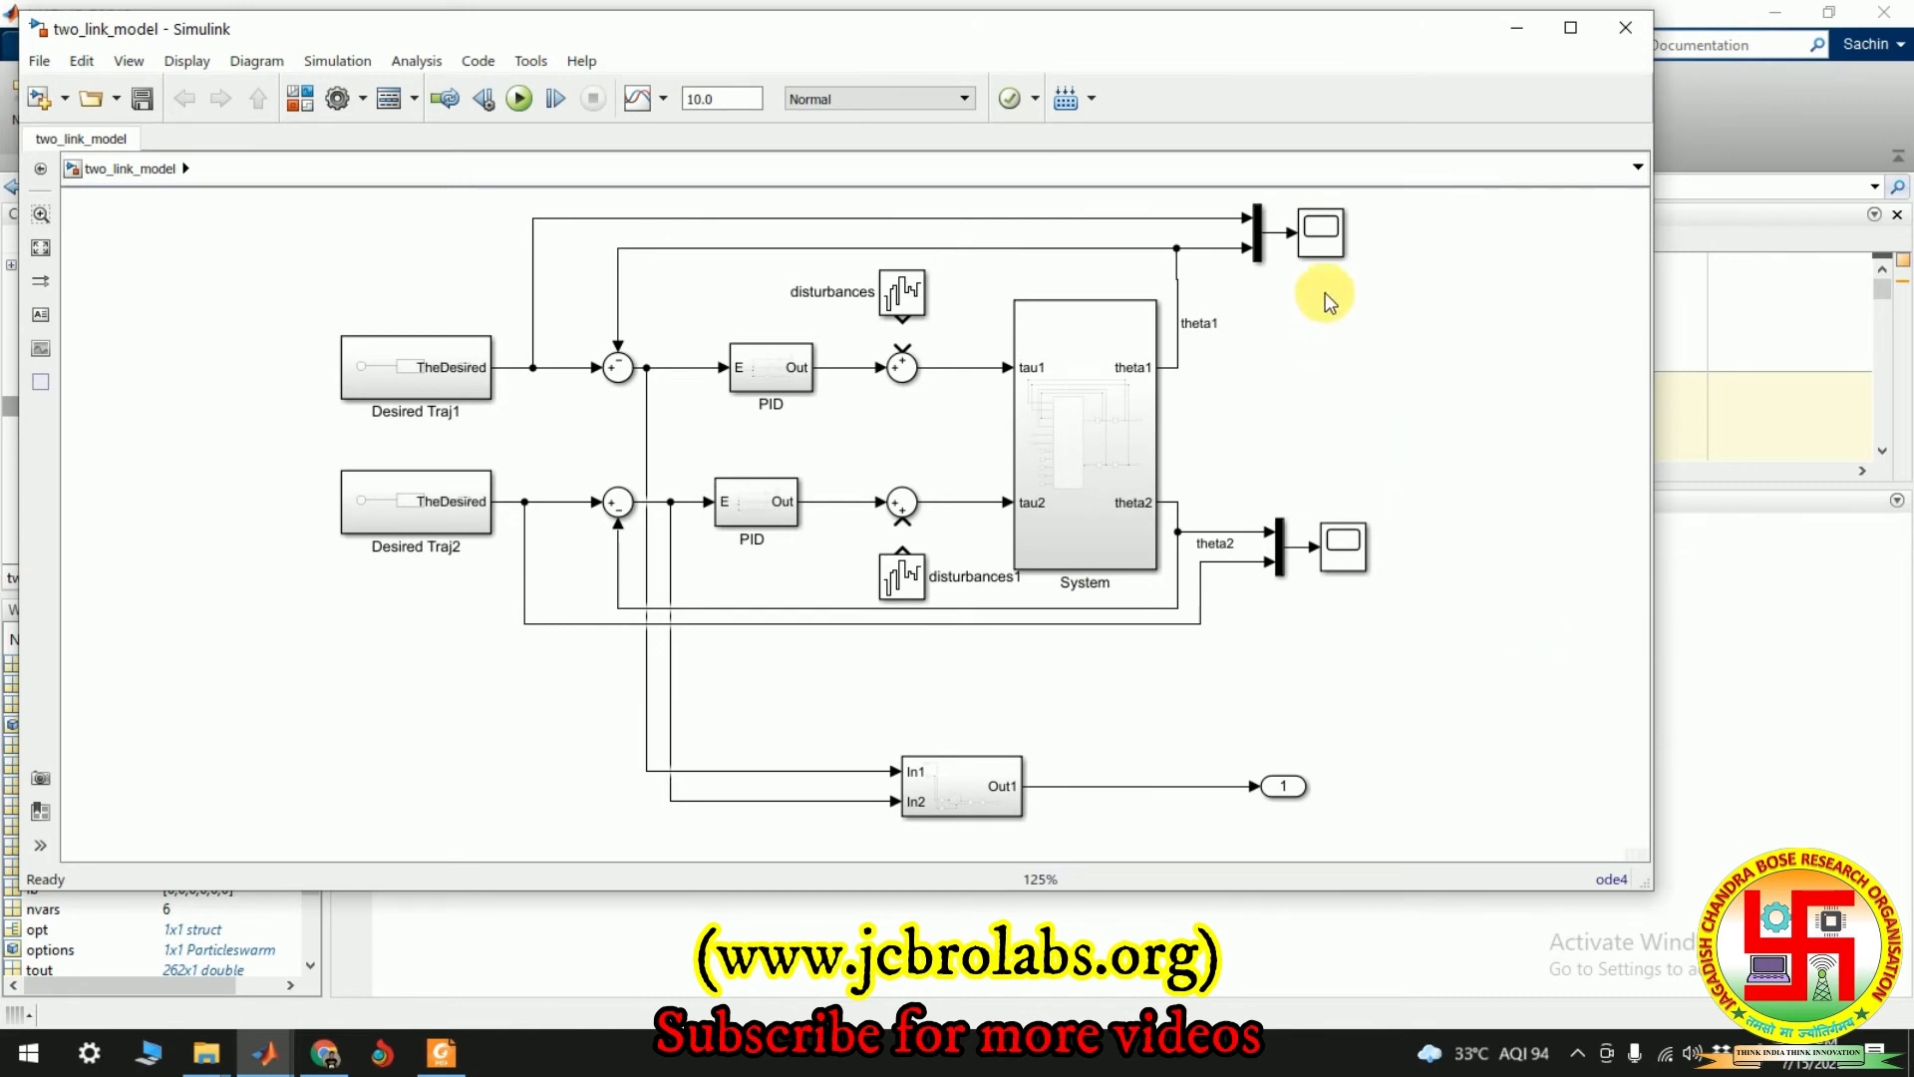
pyautogui.click(1320, 233)
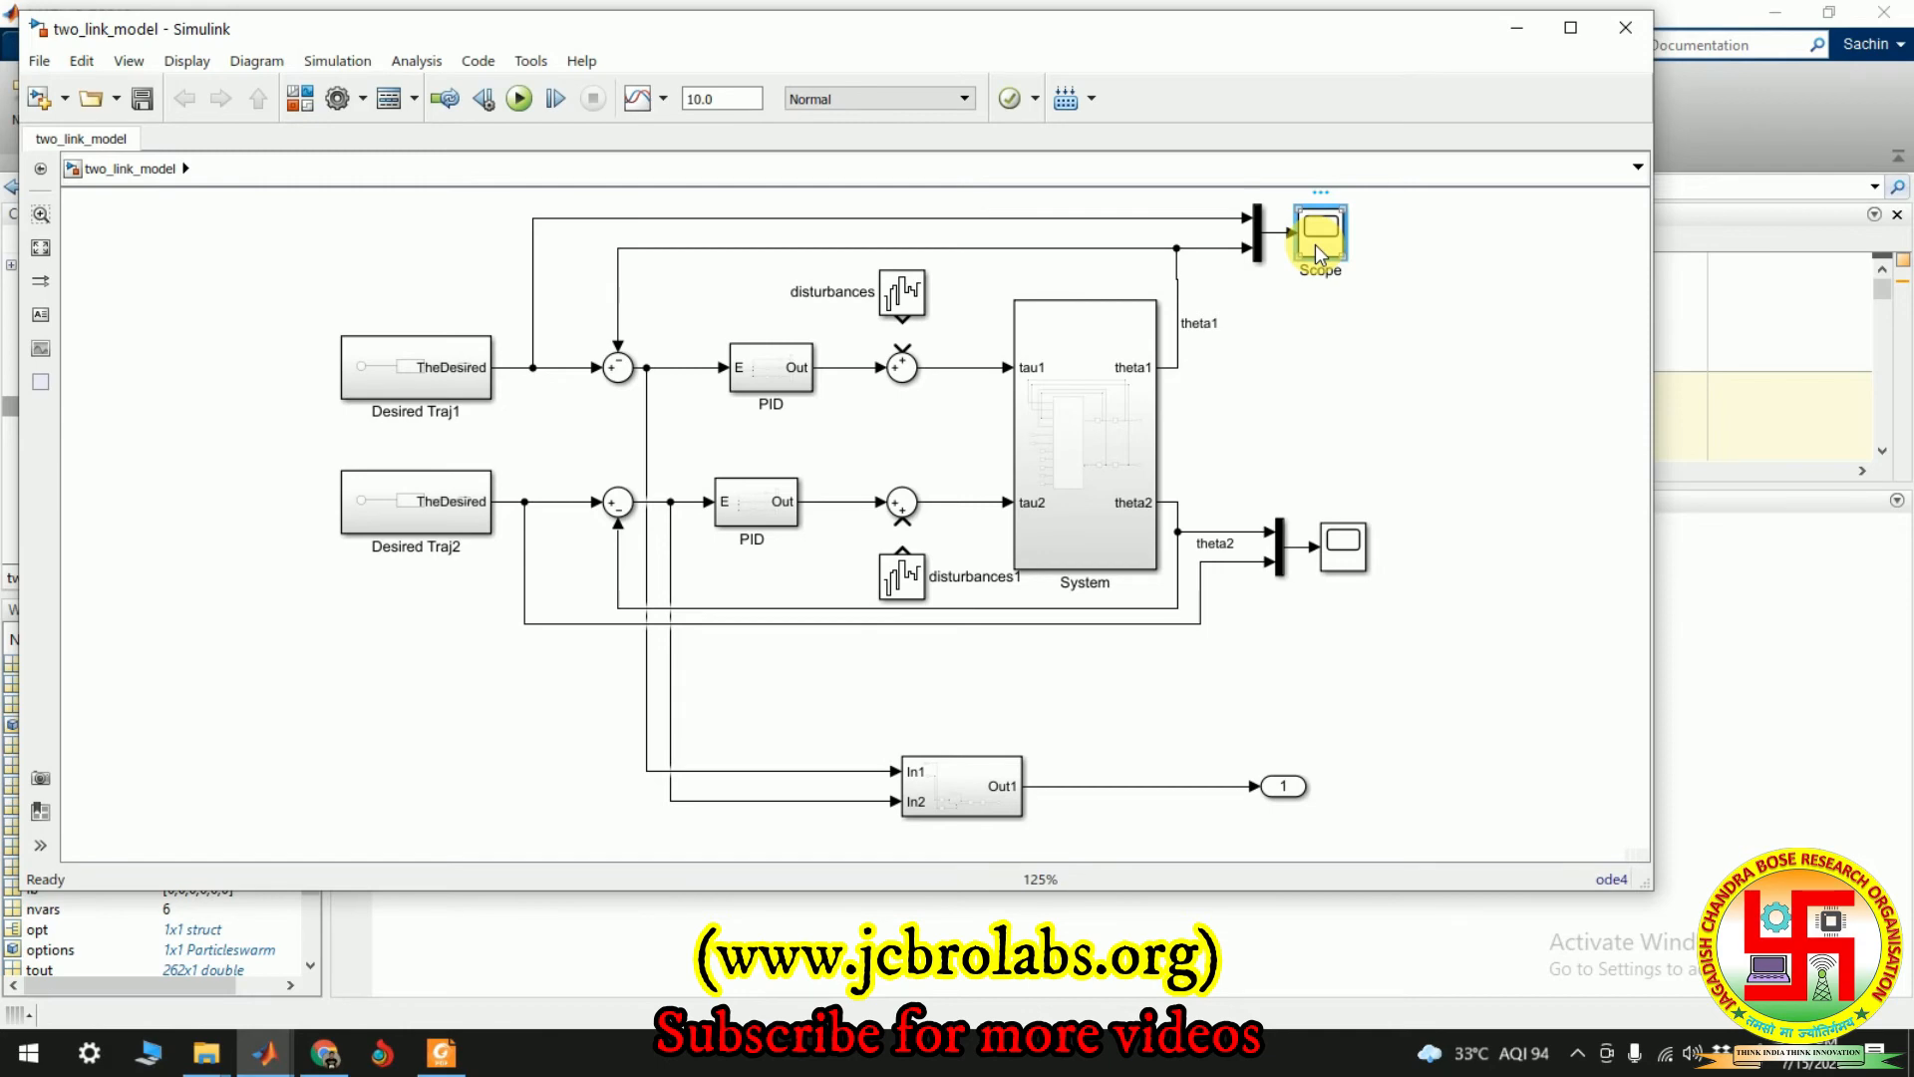
pyautogui.doubleClick(1318, 233)
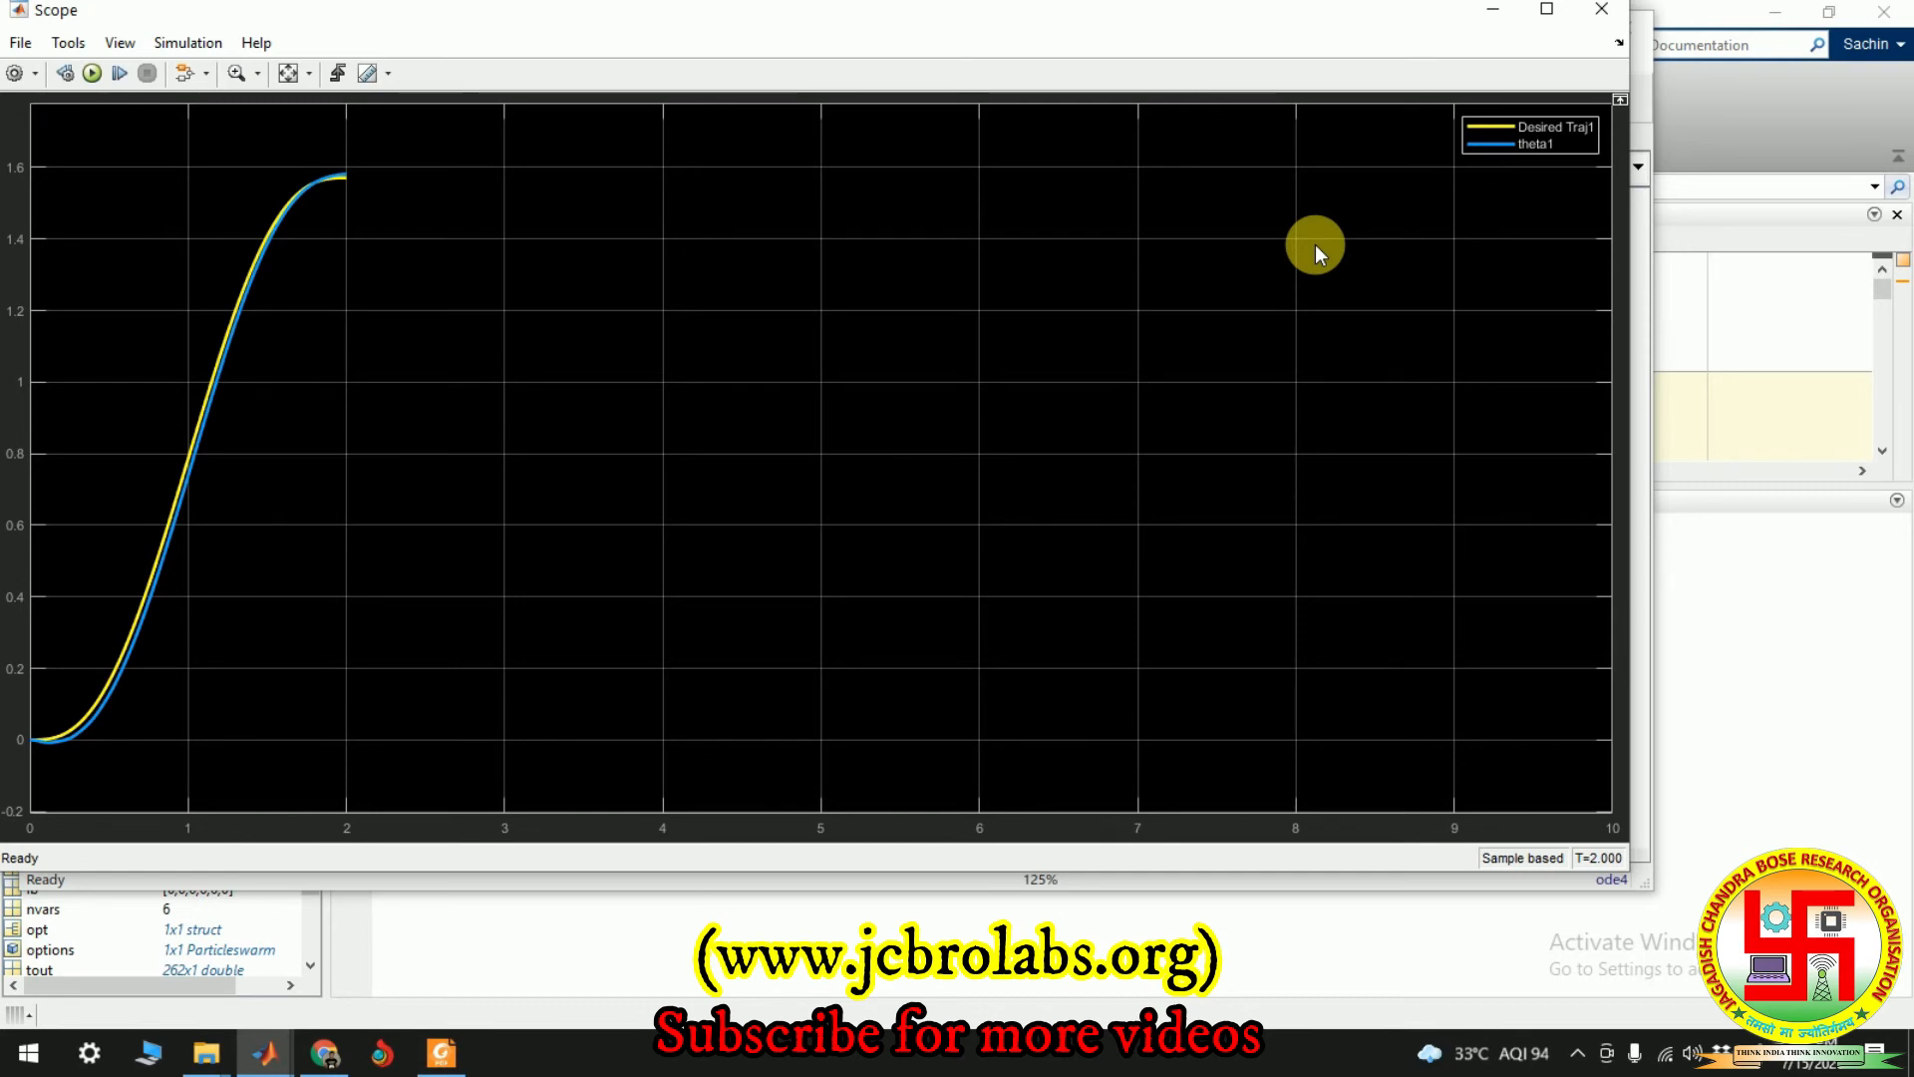
pyautogui.moveTo(316, 138)
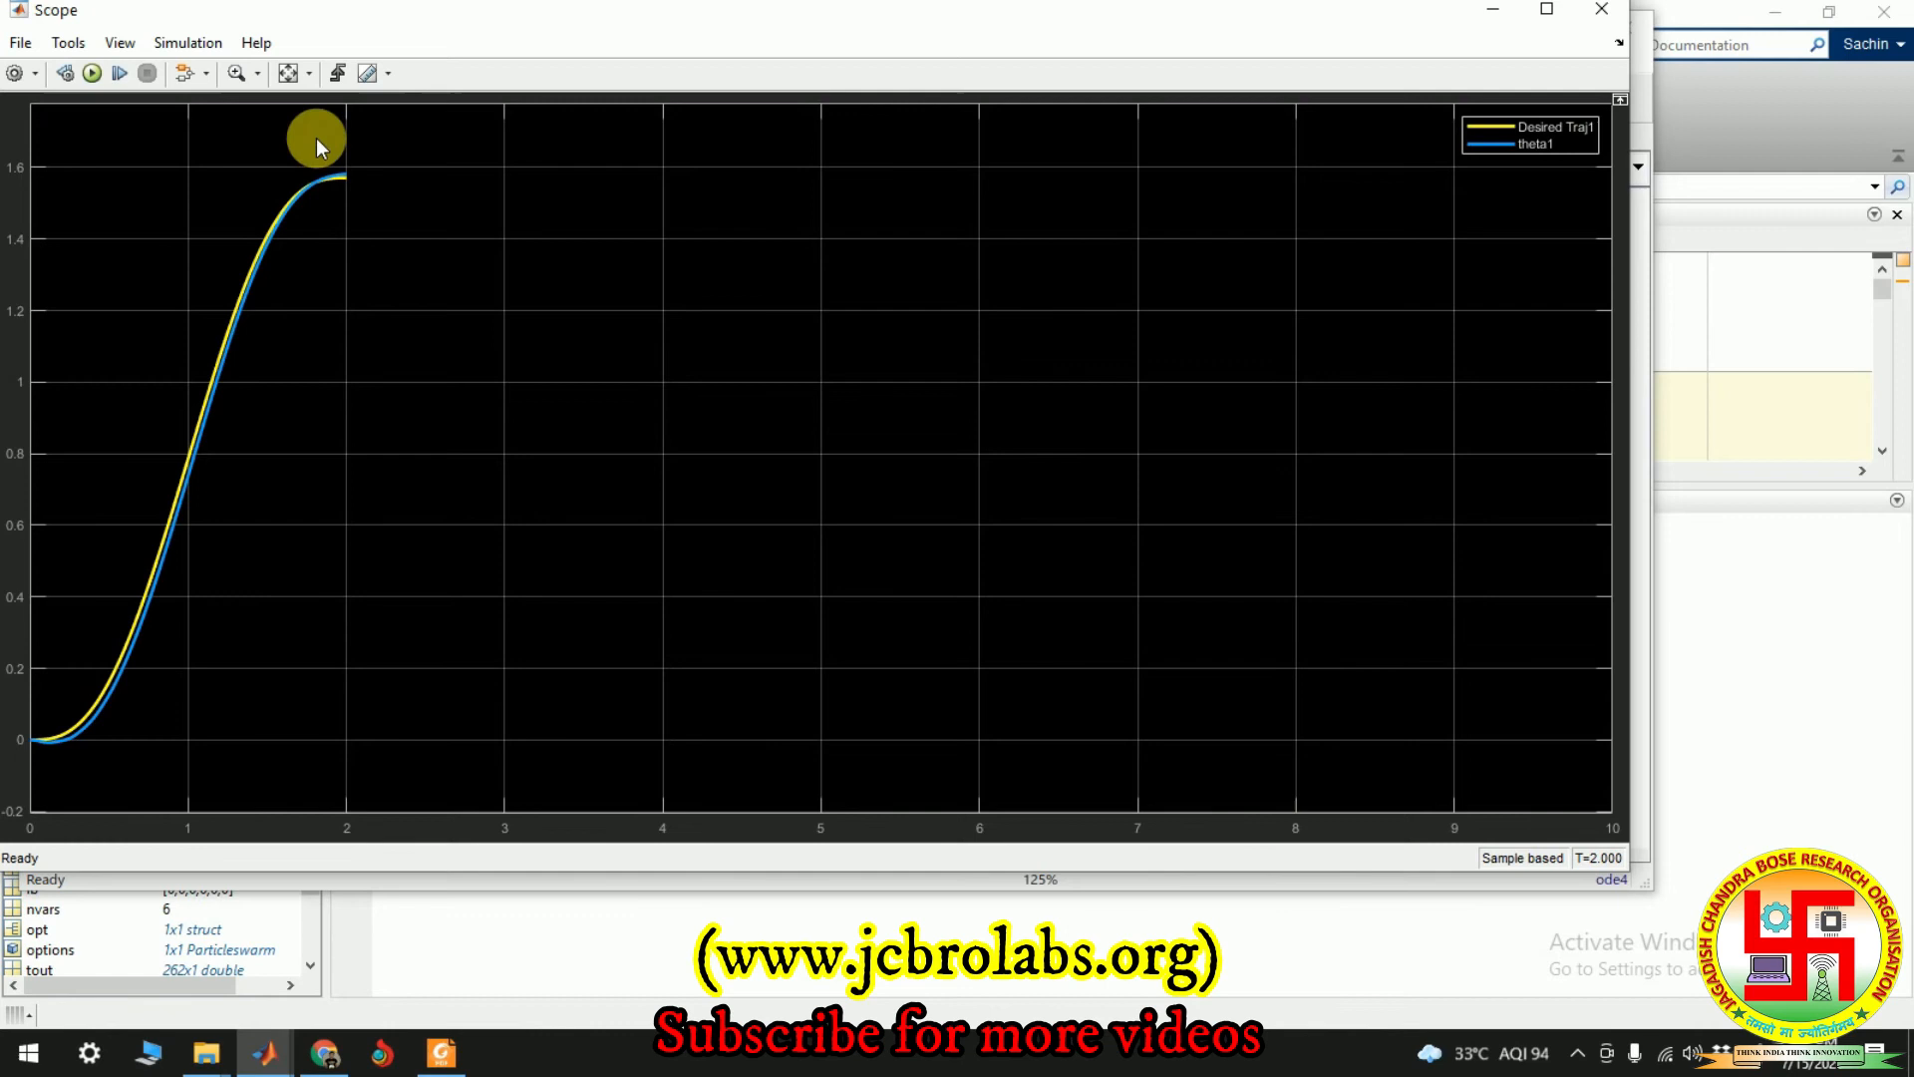
pyautogui.moveTo(108, 720)
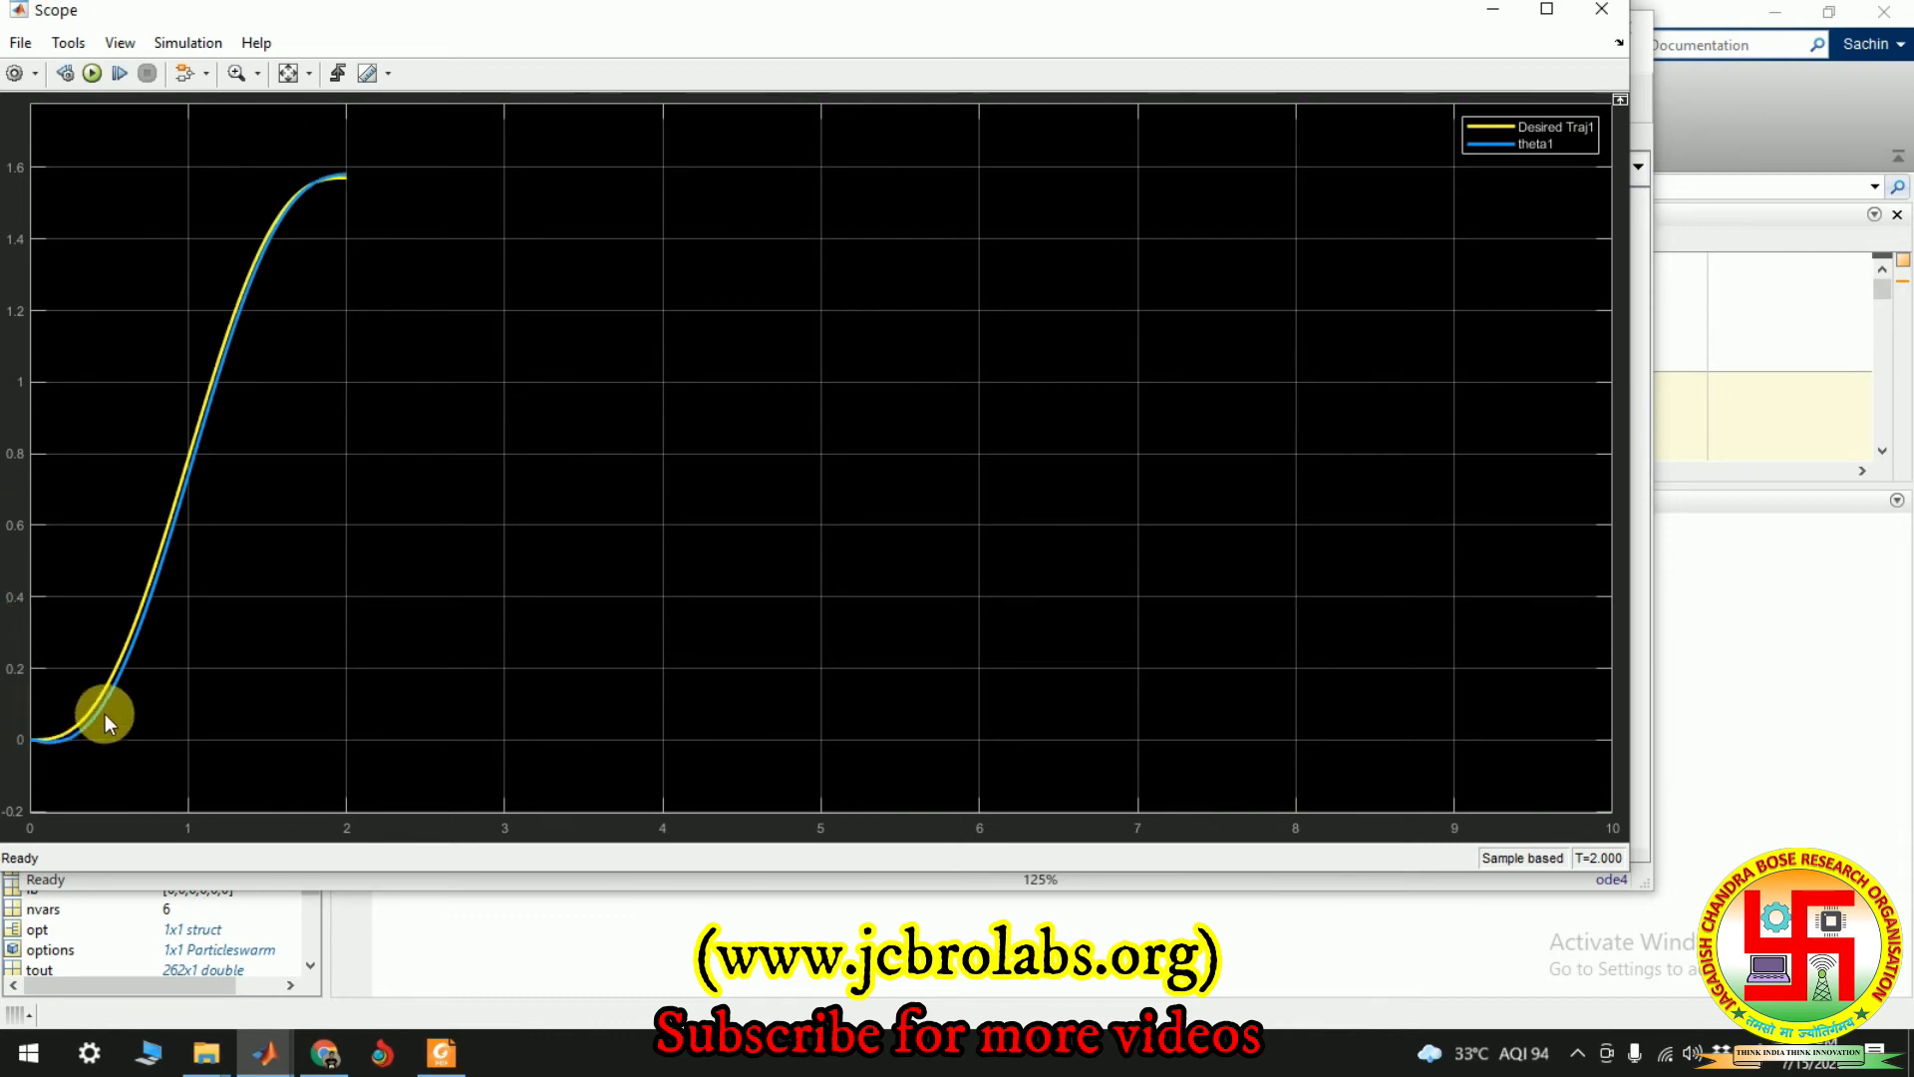
pyautogui.moveTo(366, 184)
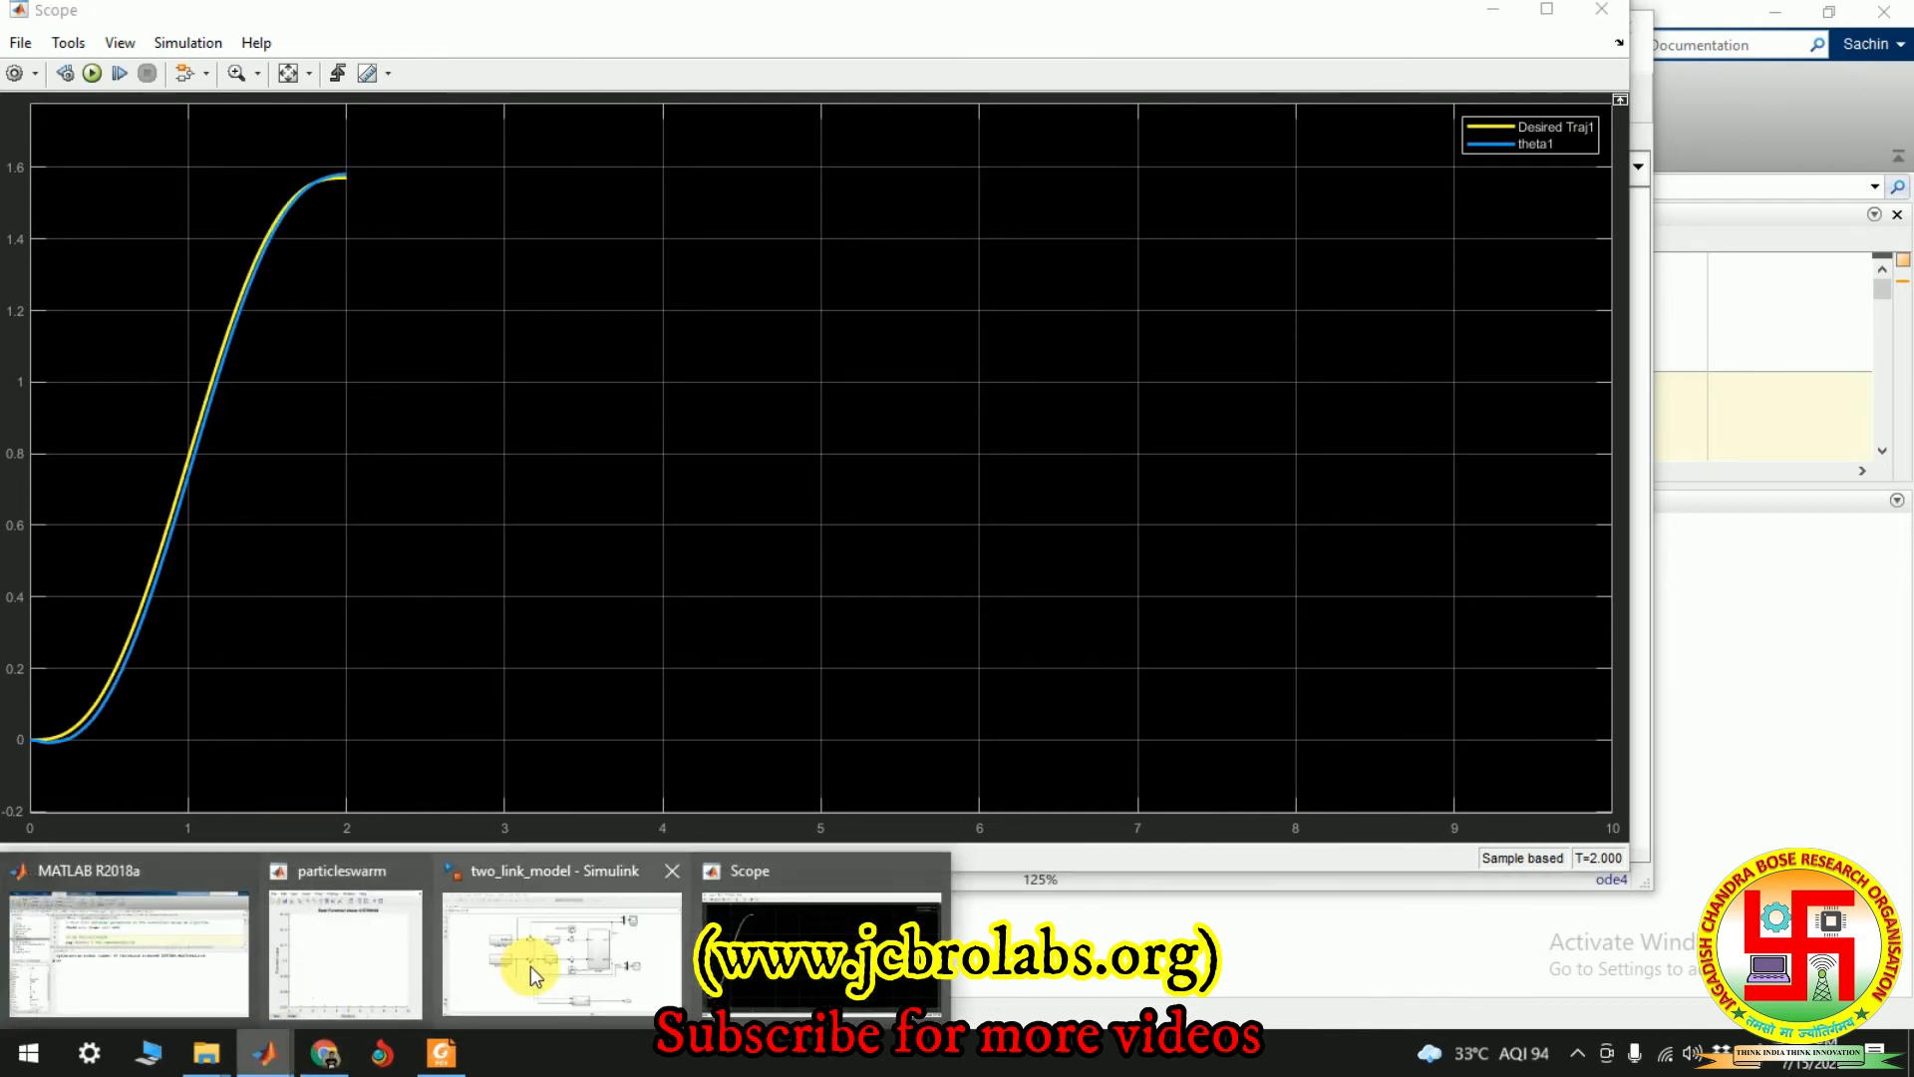
pyautogui.click(559, 952)
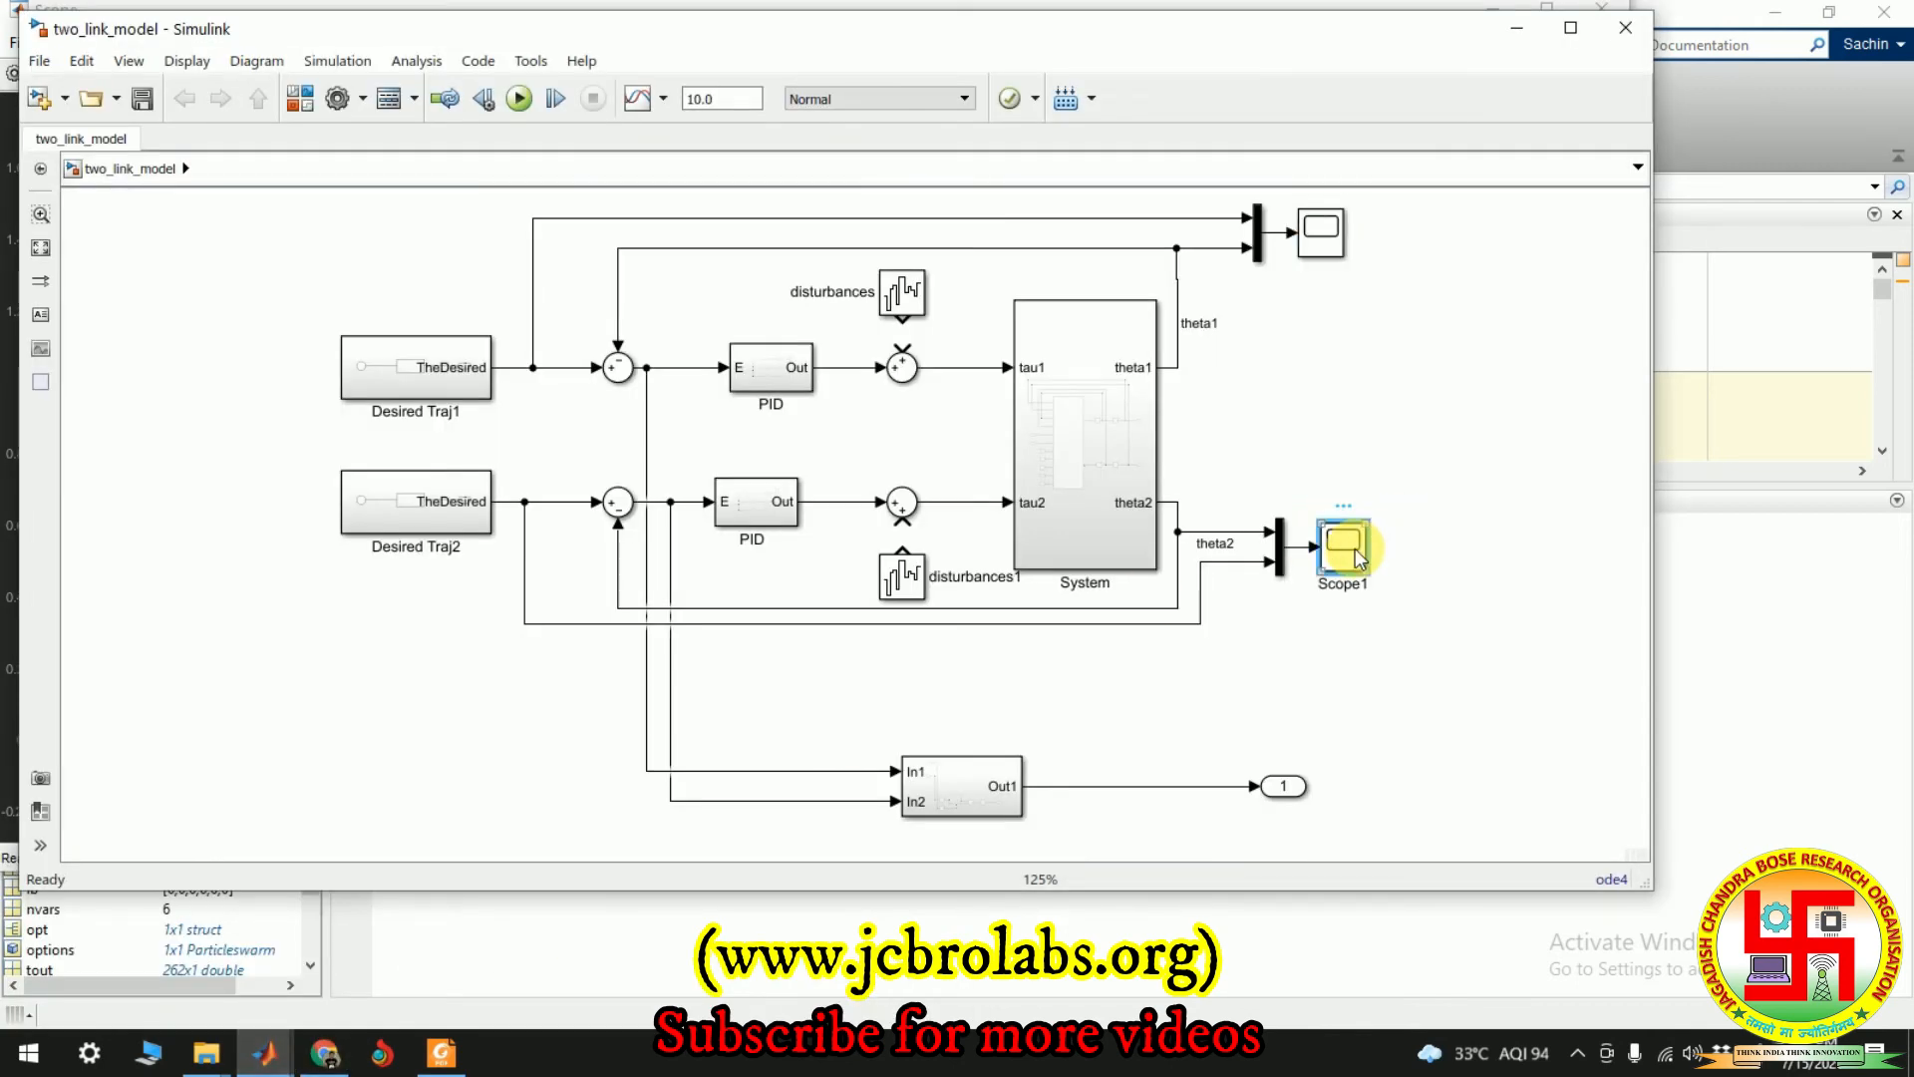
# Open Scope1 for theta2 versus Desired Traj2 and bring the theta1 scope alongside
pyautogui.doubleClick(1340, 547)
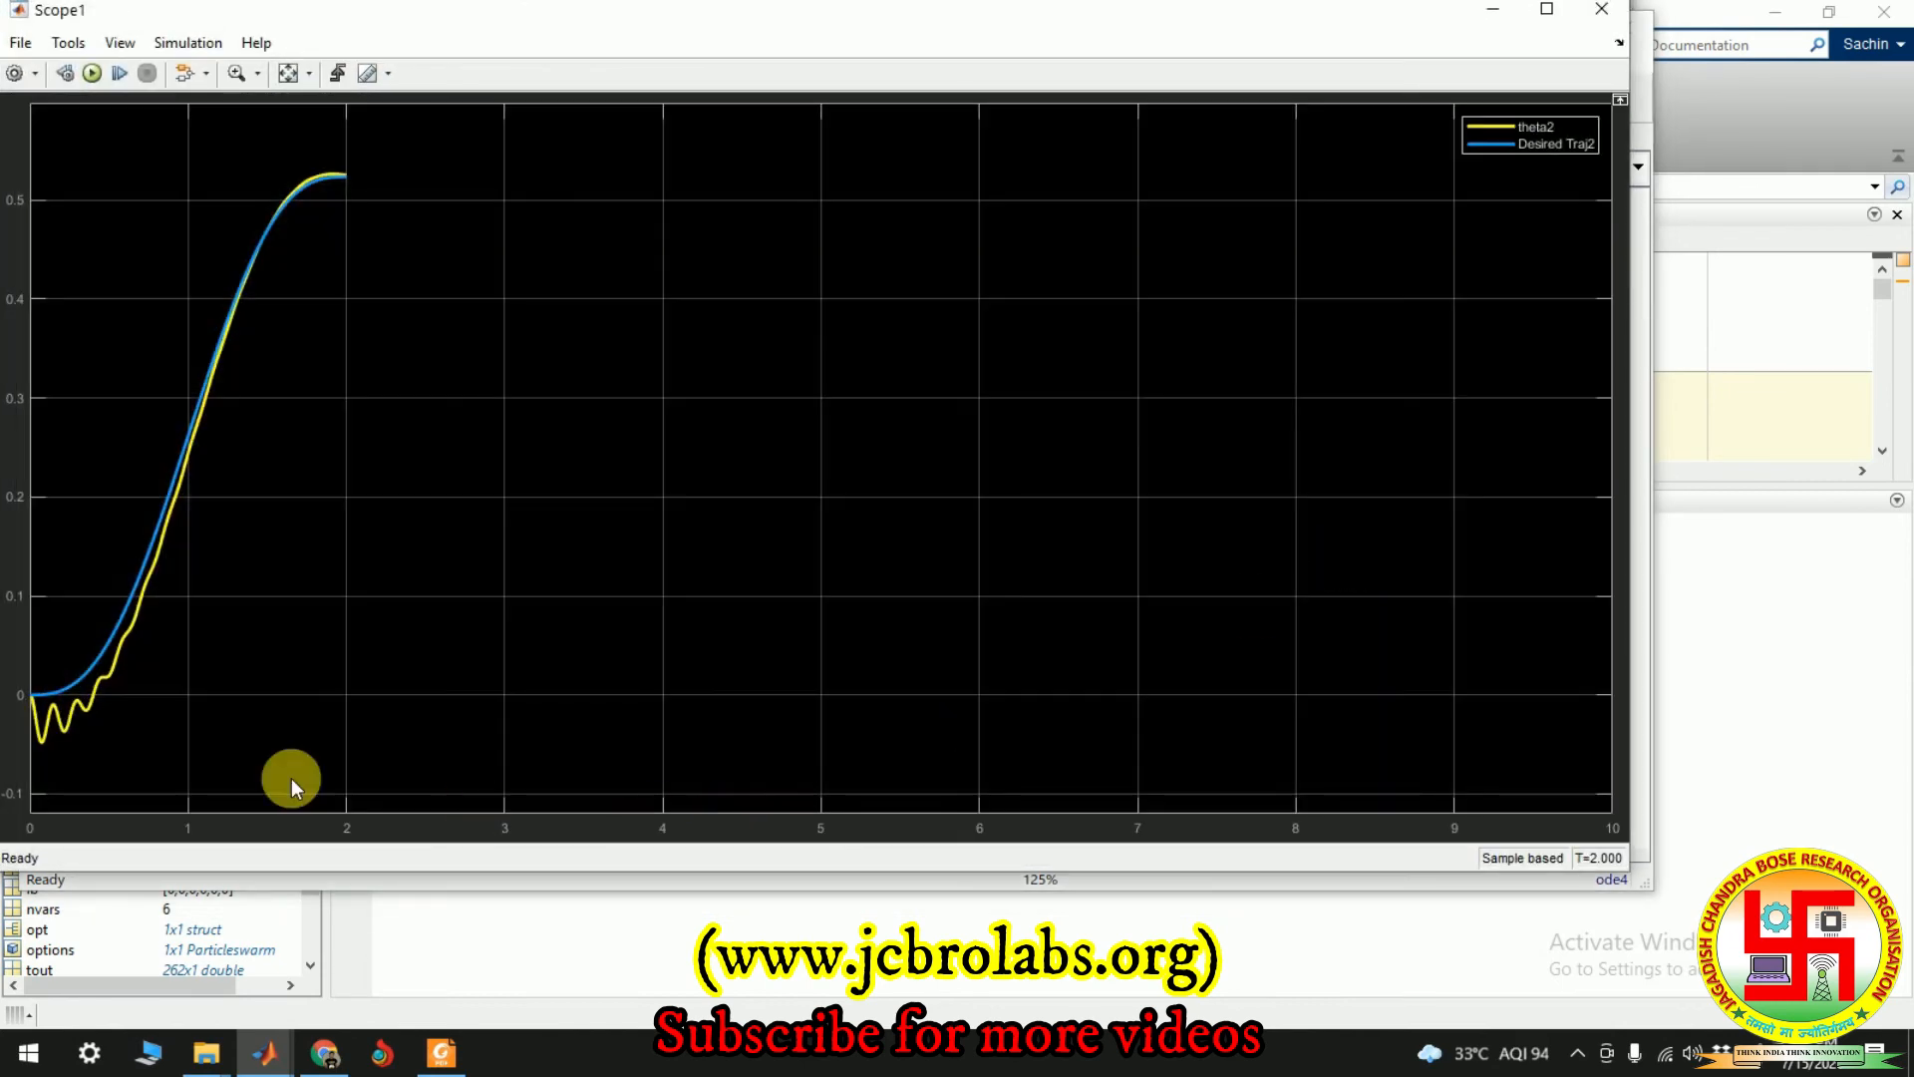
pyautogui.moveTo(107, 686)
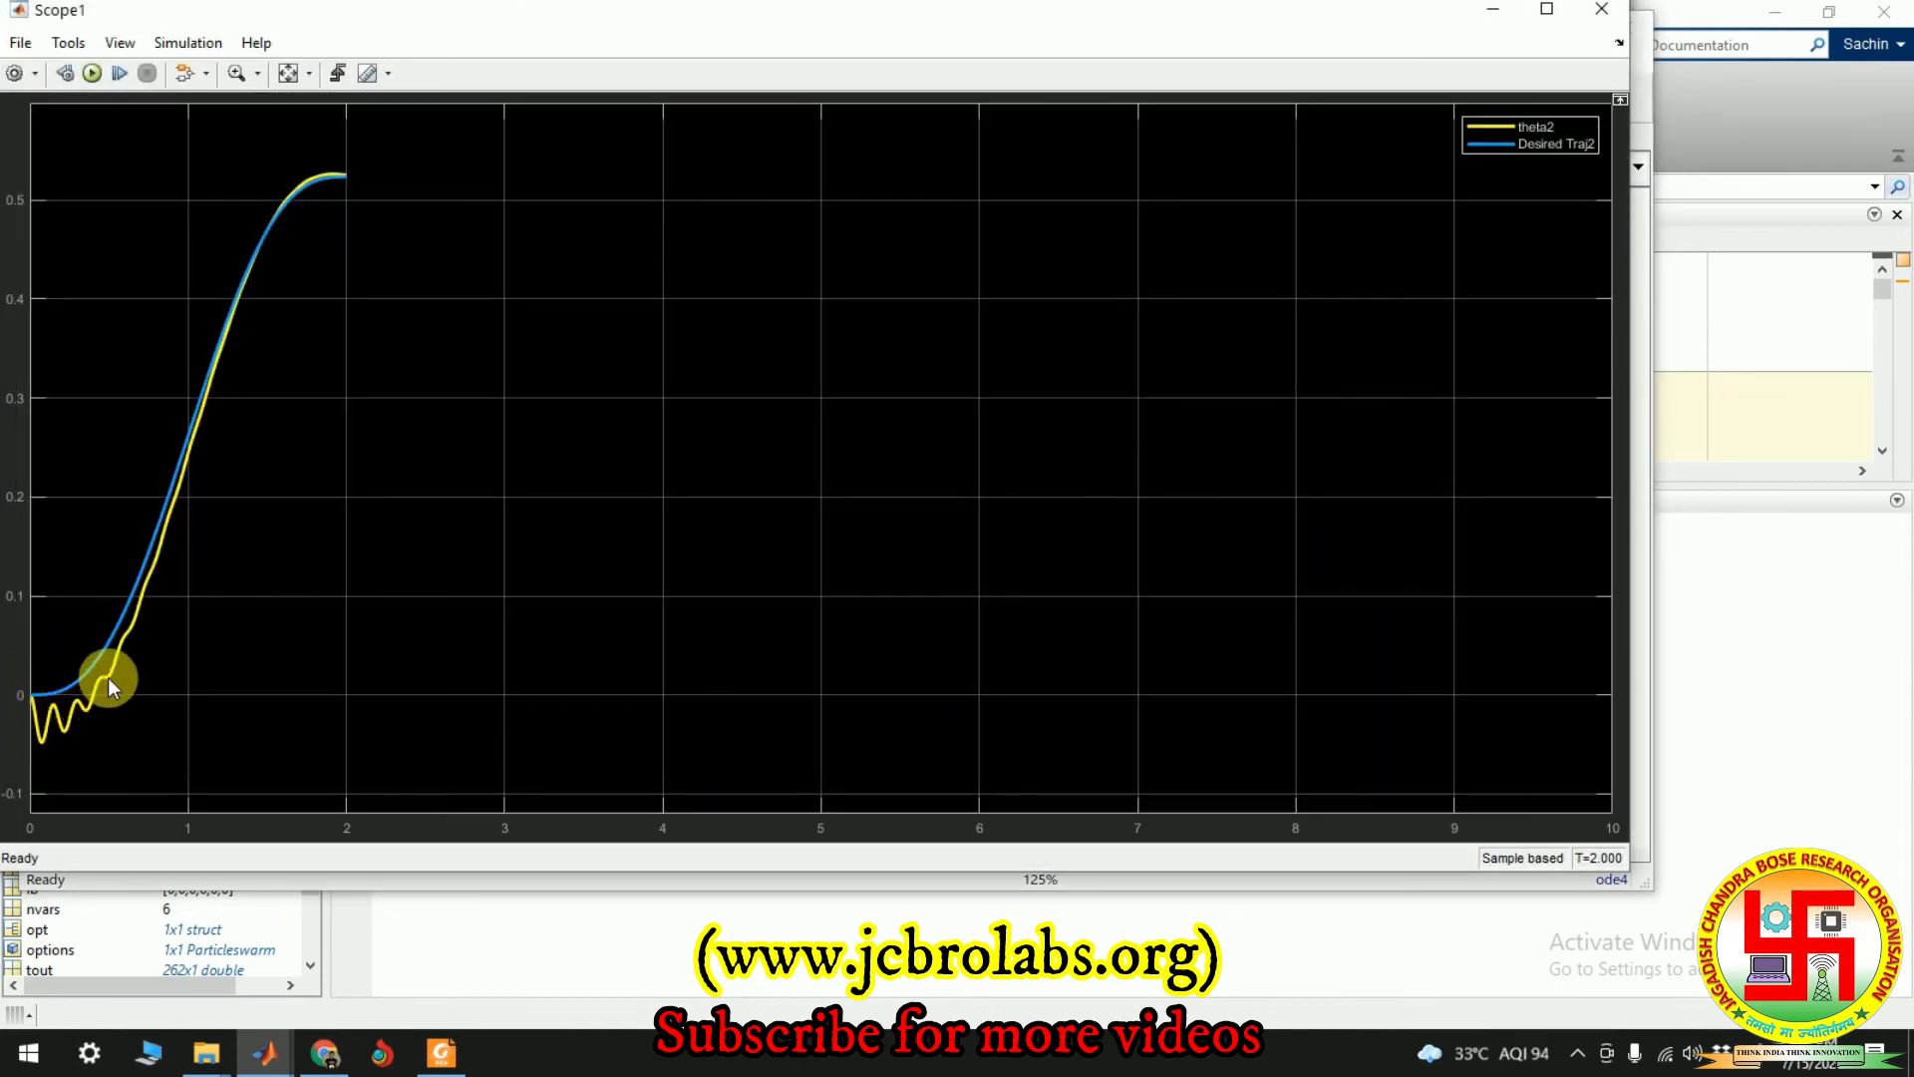
pyautogui.moveTo(354, 177)
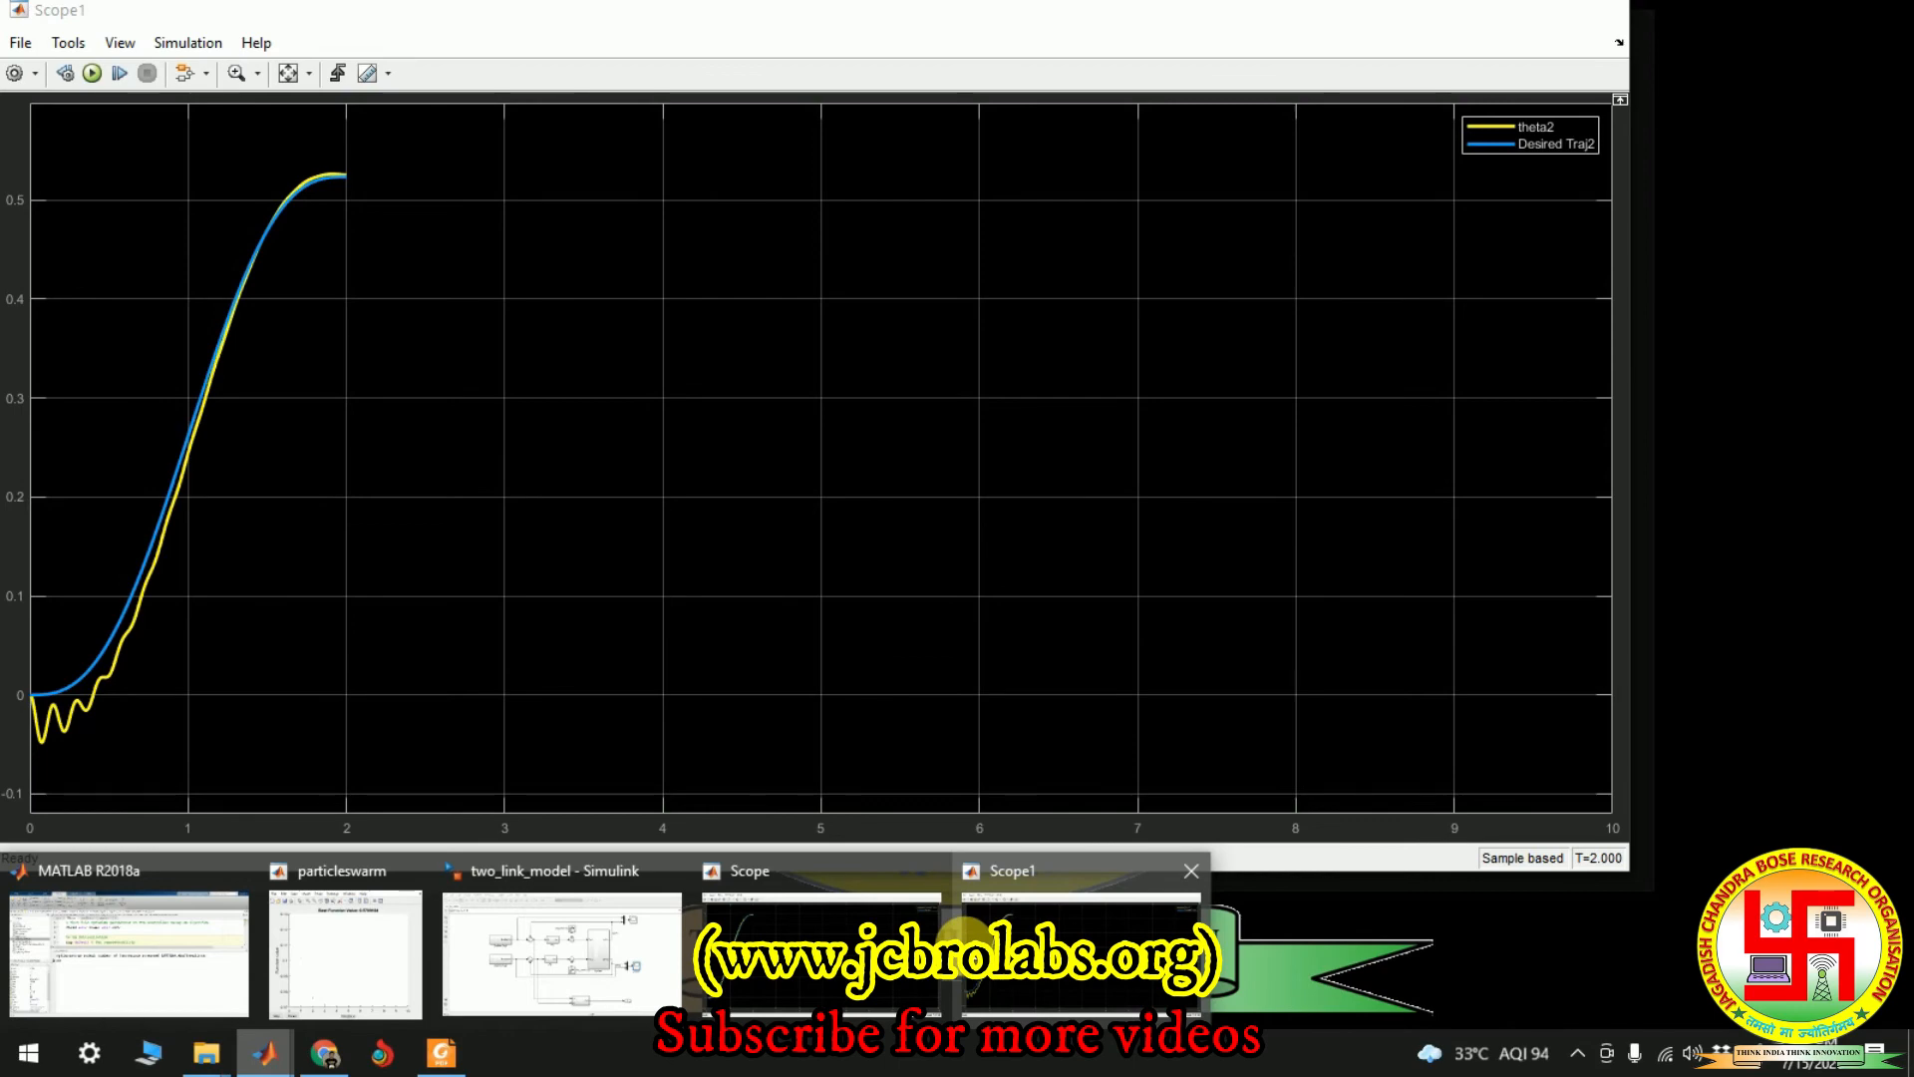
pyautogui.click(820, 871)
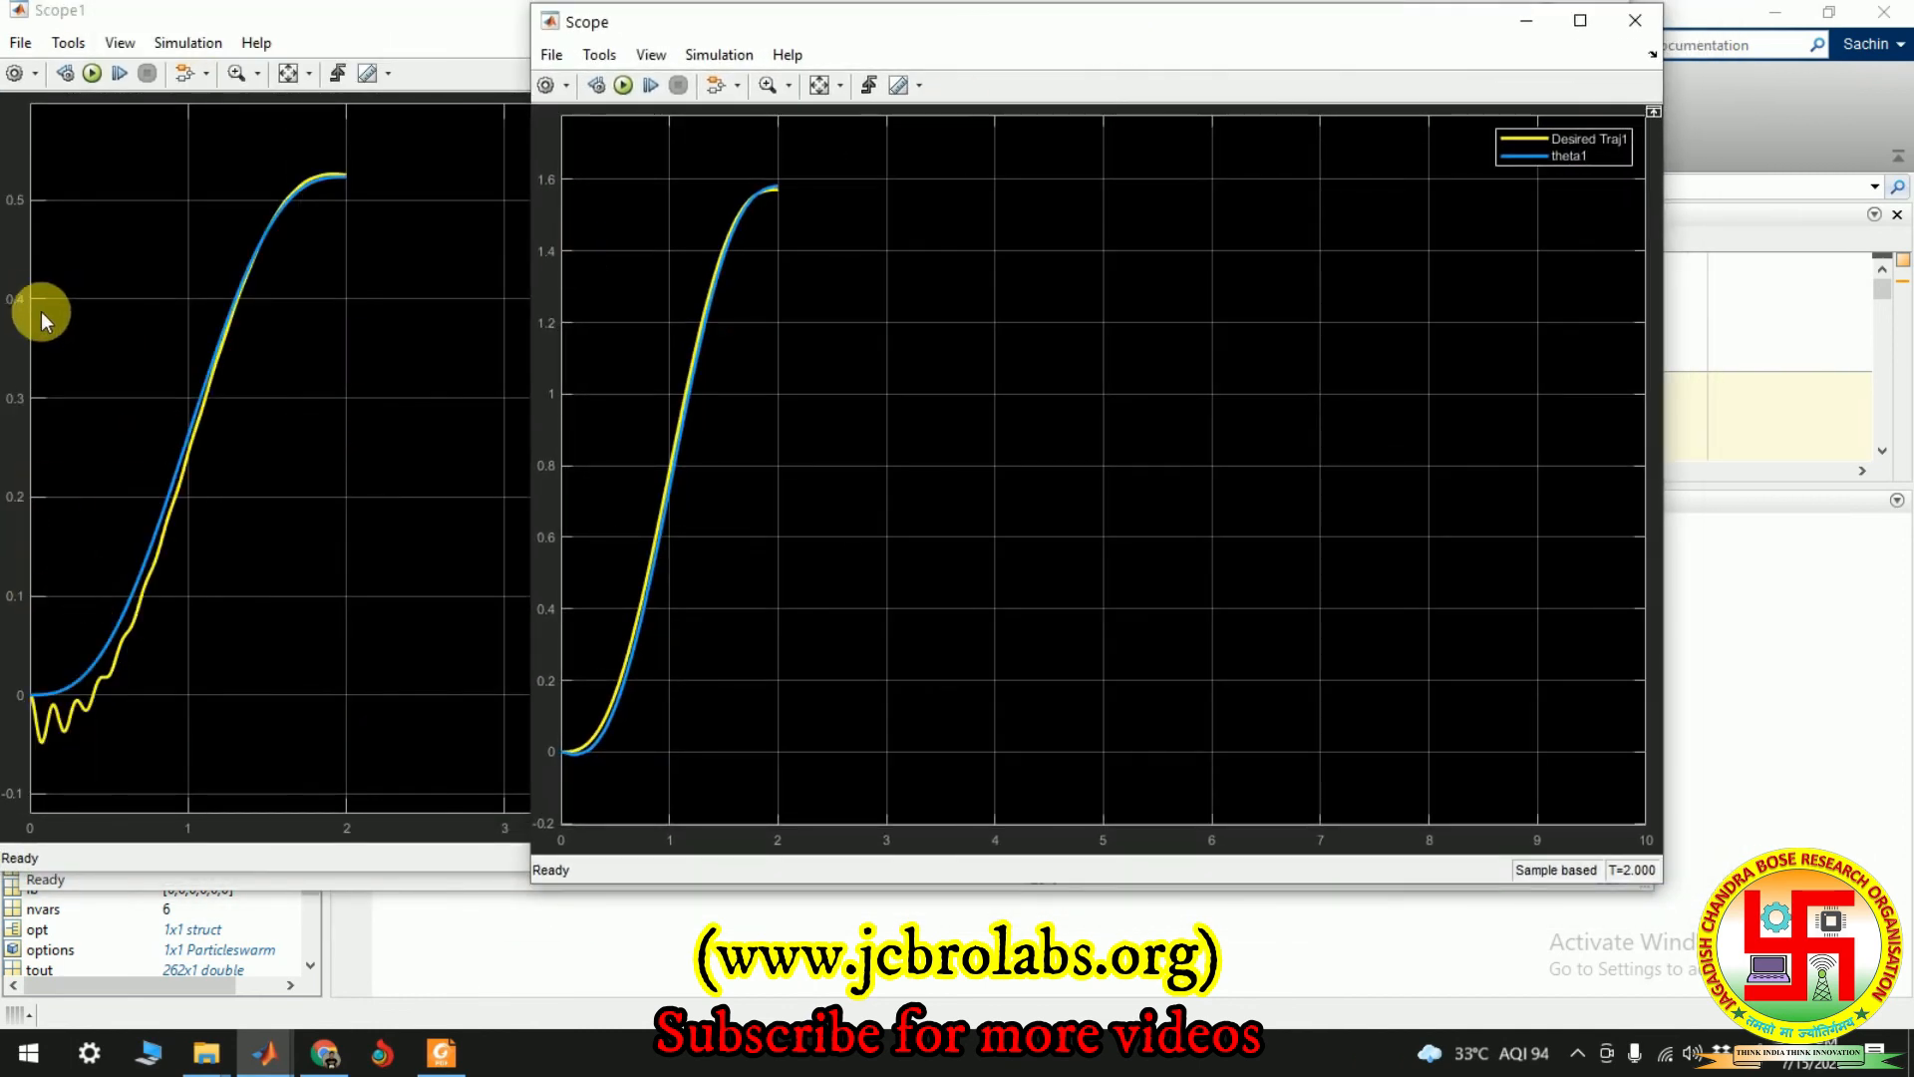
pyautogui.moveTo(137, 229)
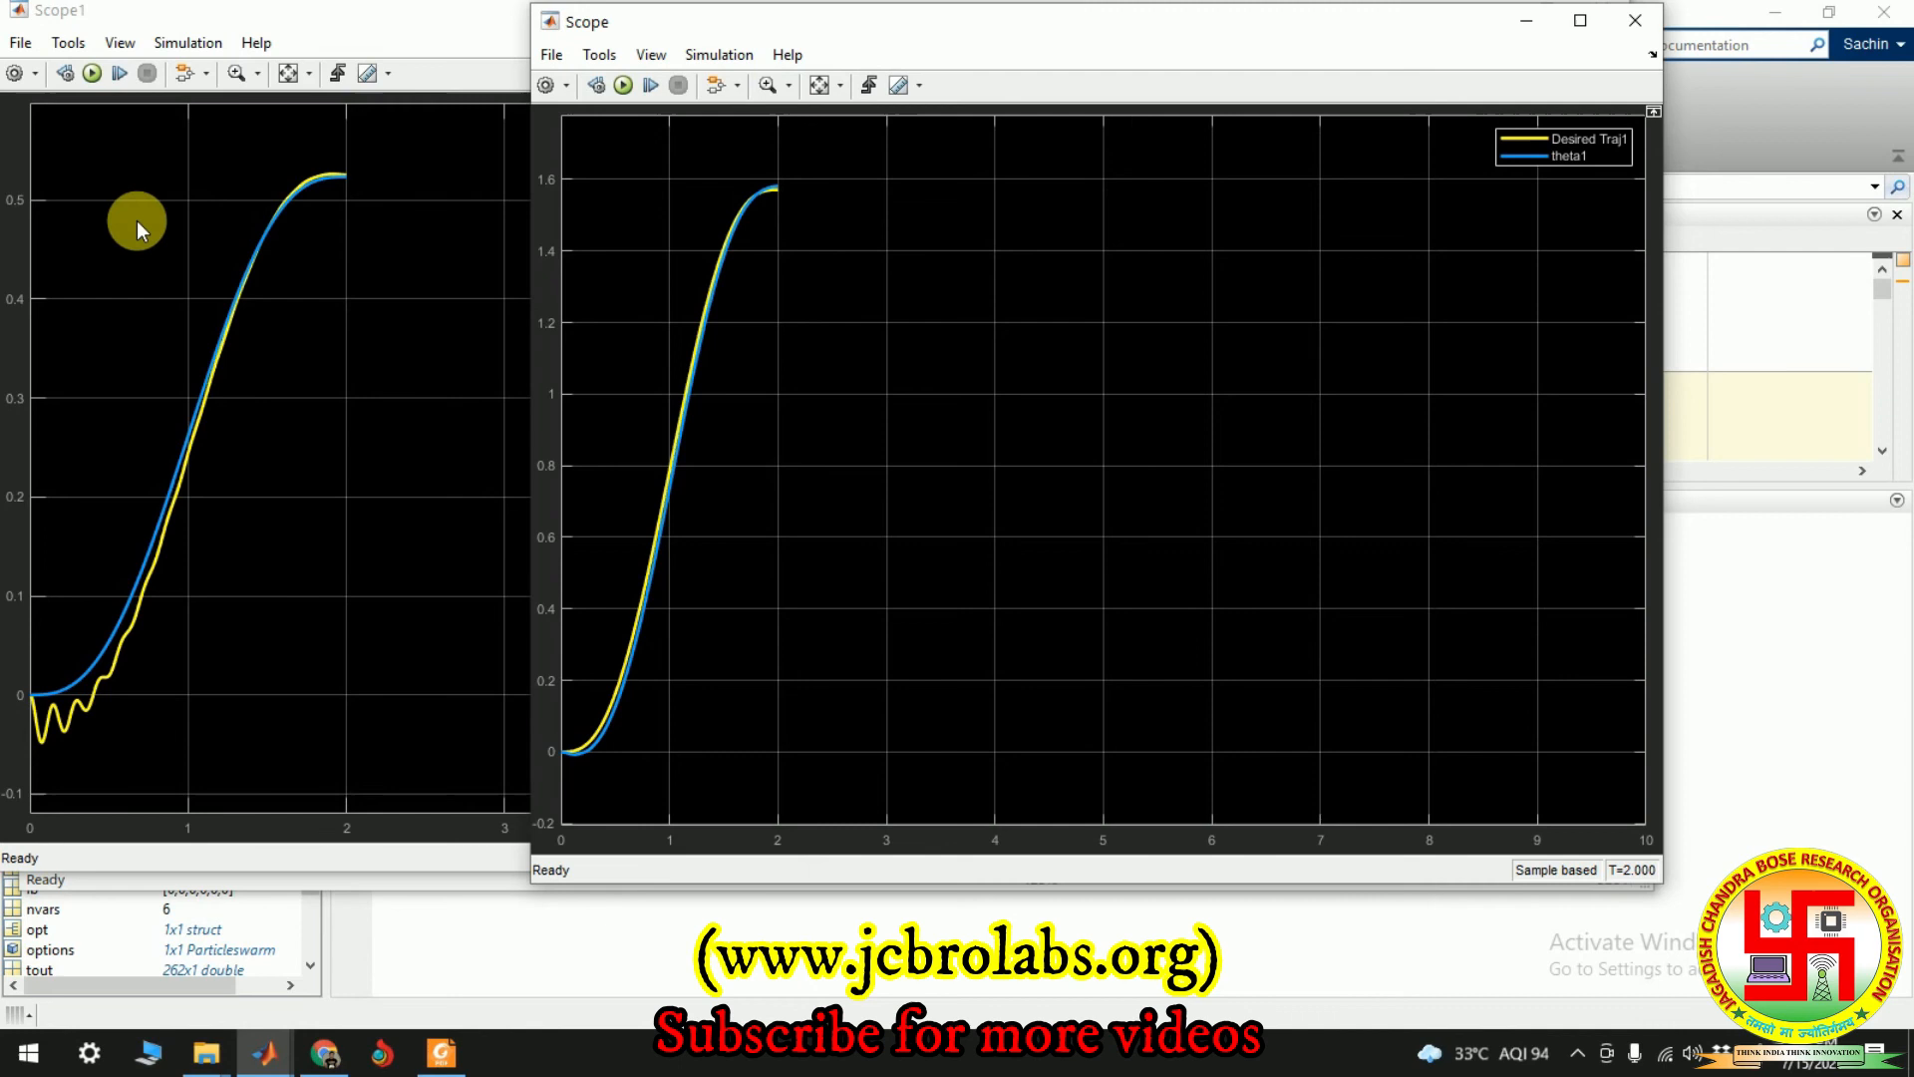
pyautogui.moveTo(678, 220)
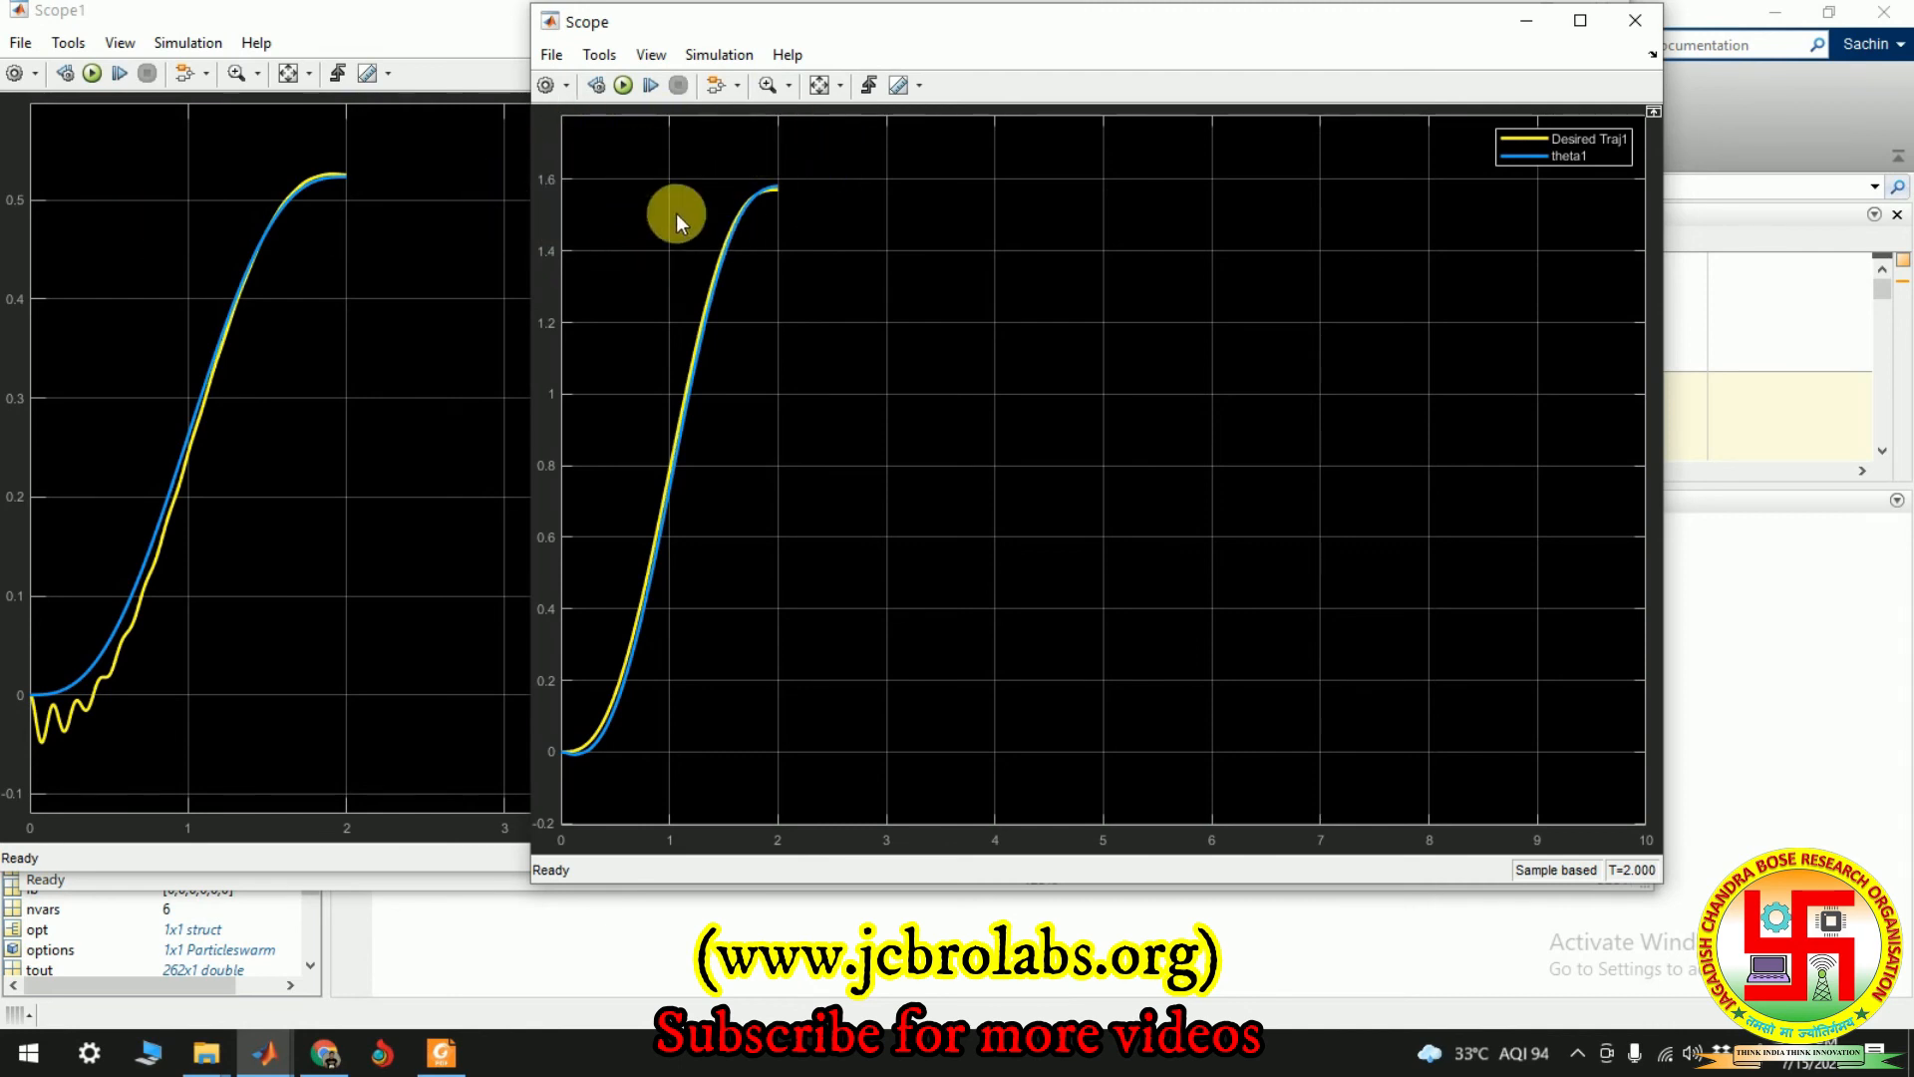
pyautogui.moveTo(772, 293)
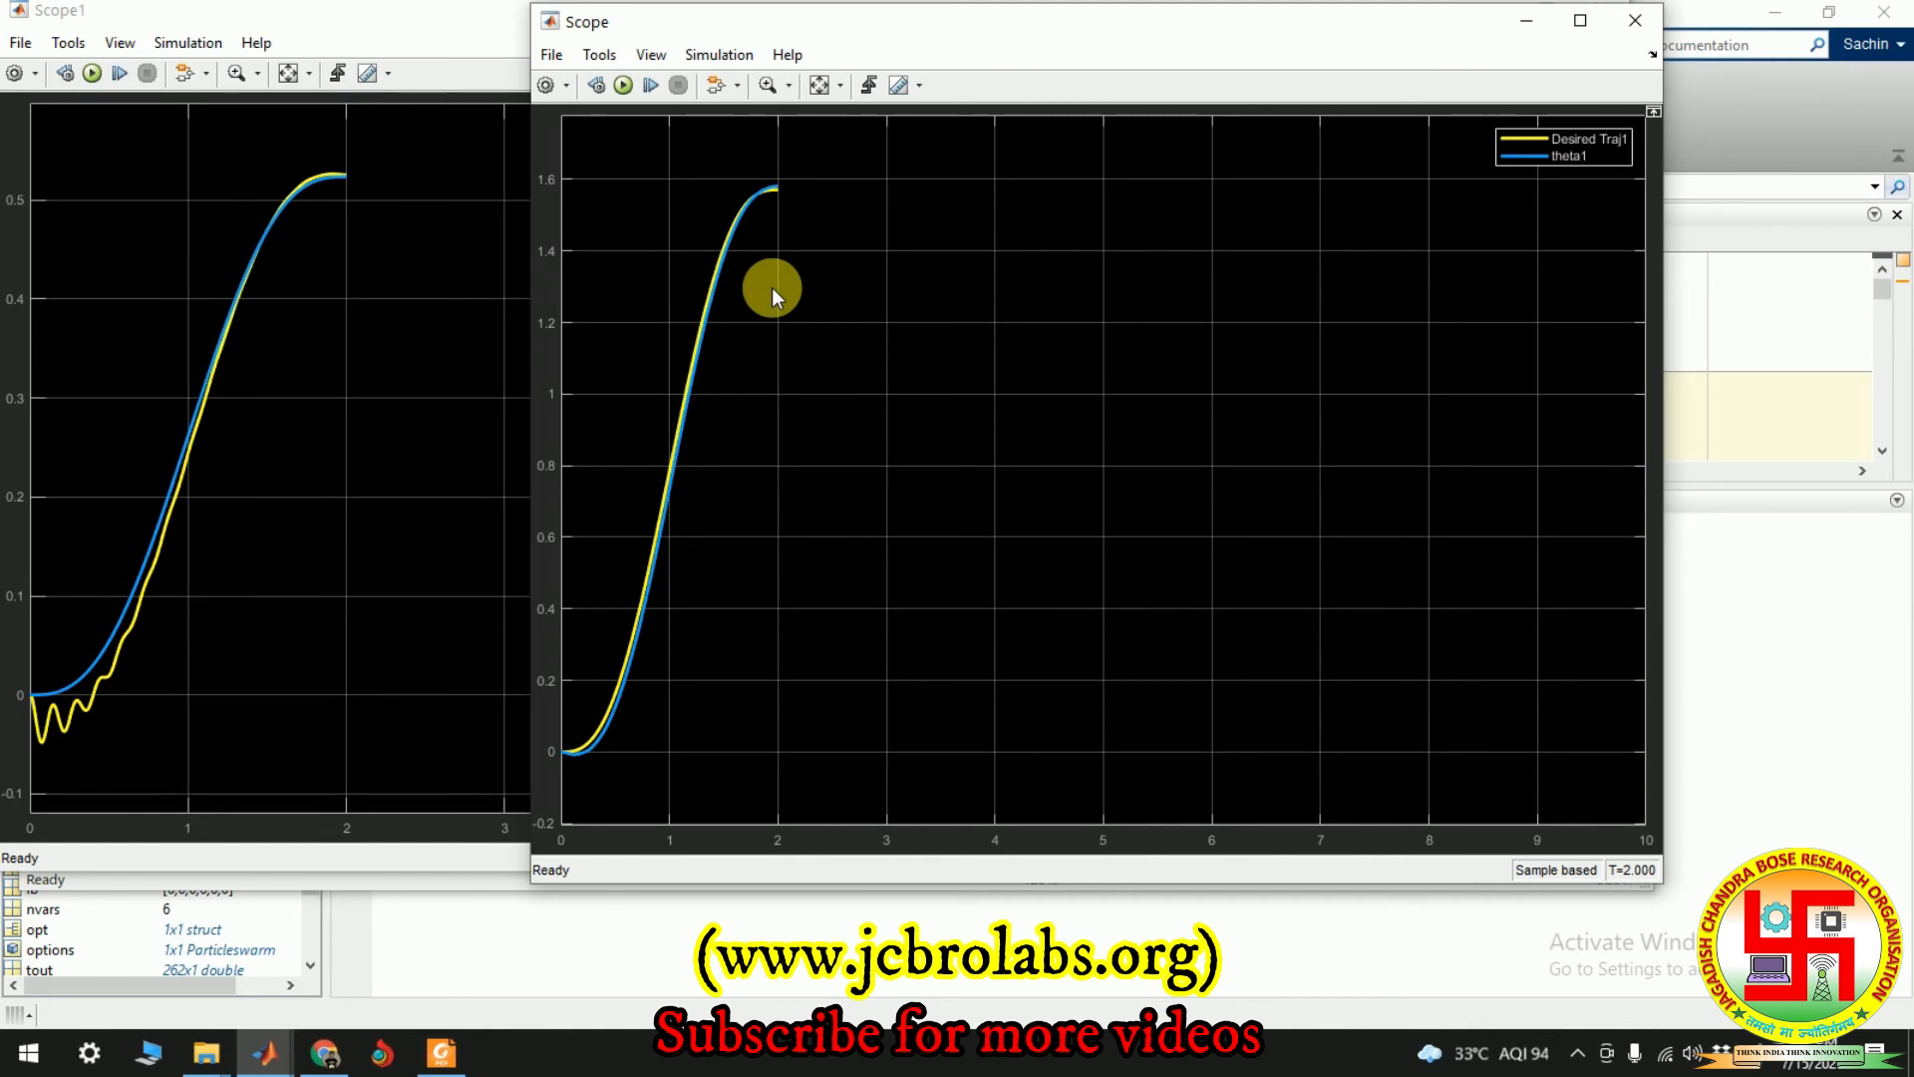
pyautogui.moveTo(282, 128)
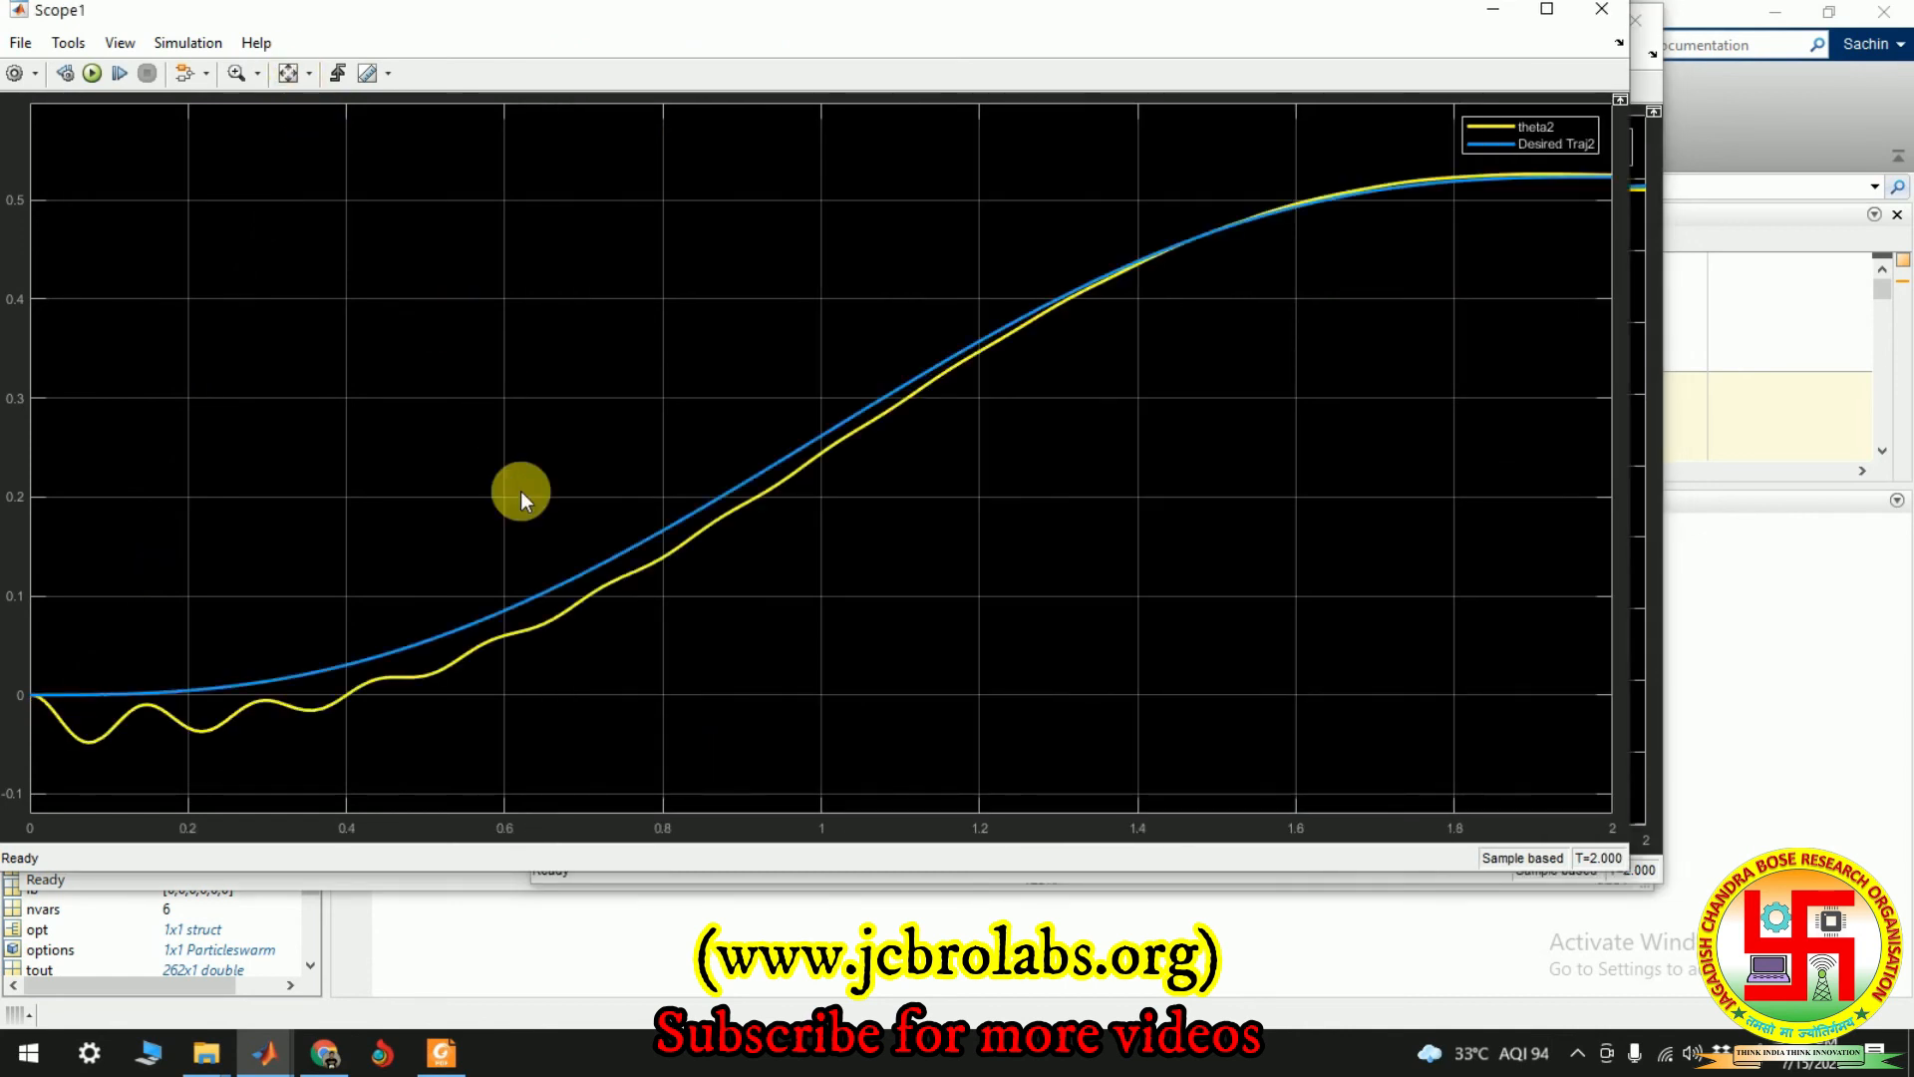
pyautogui.moveTo(1448, 224)
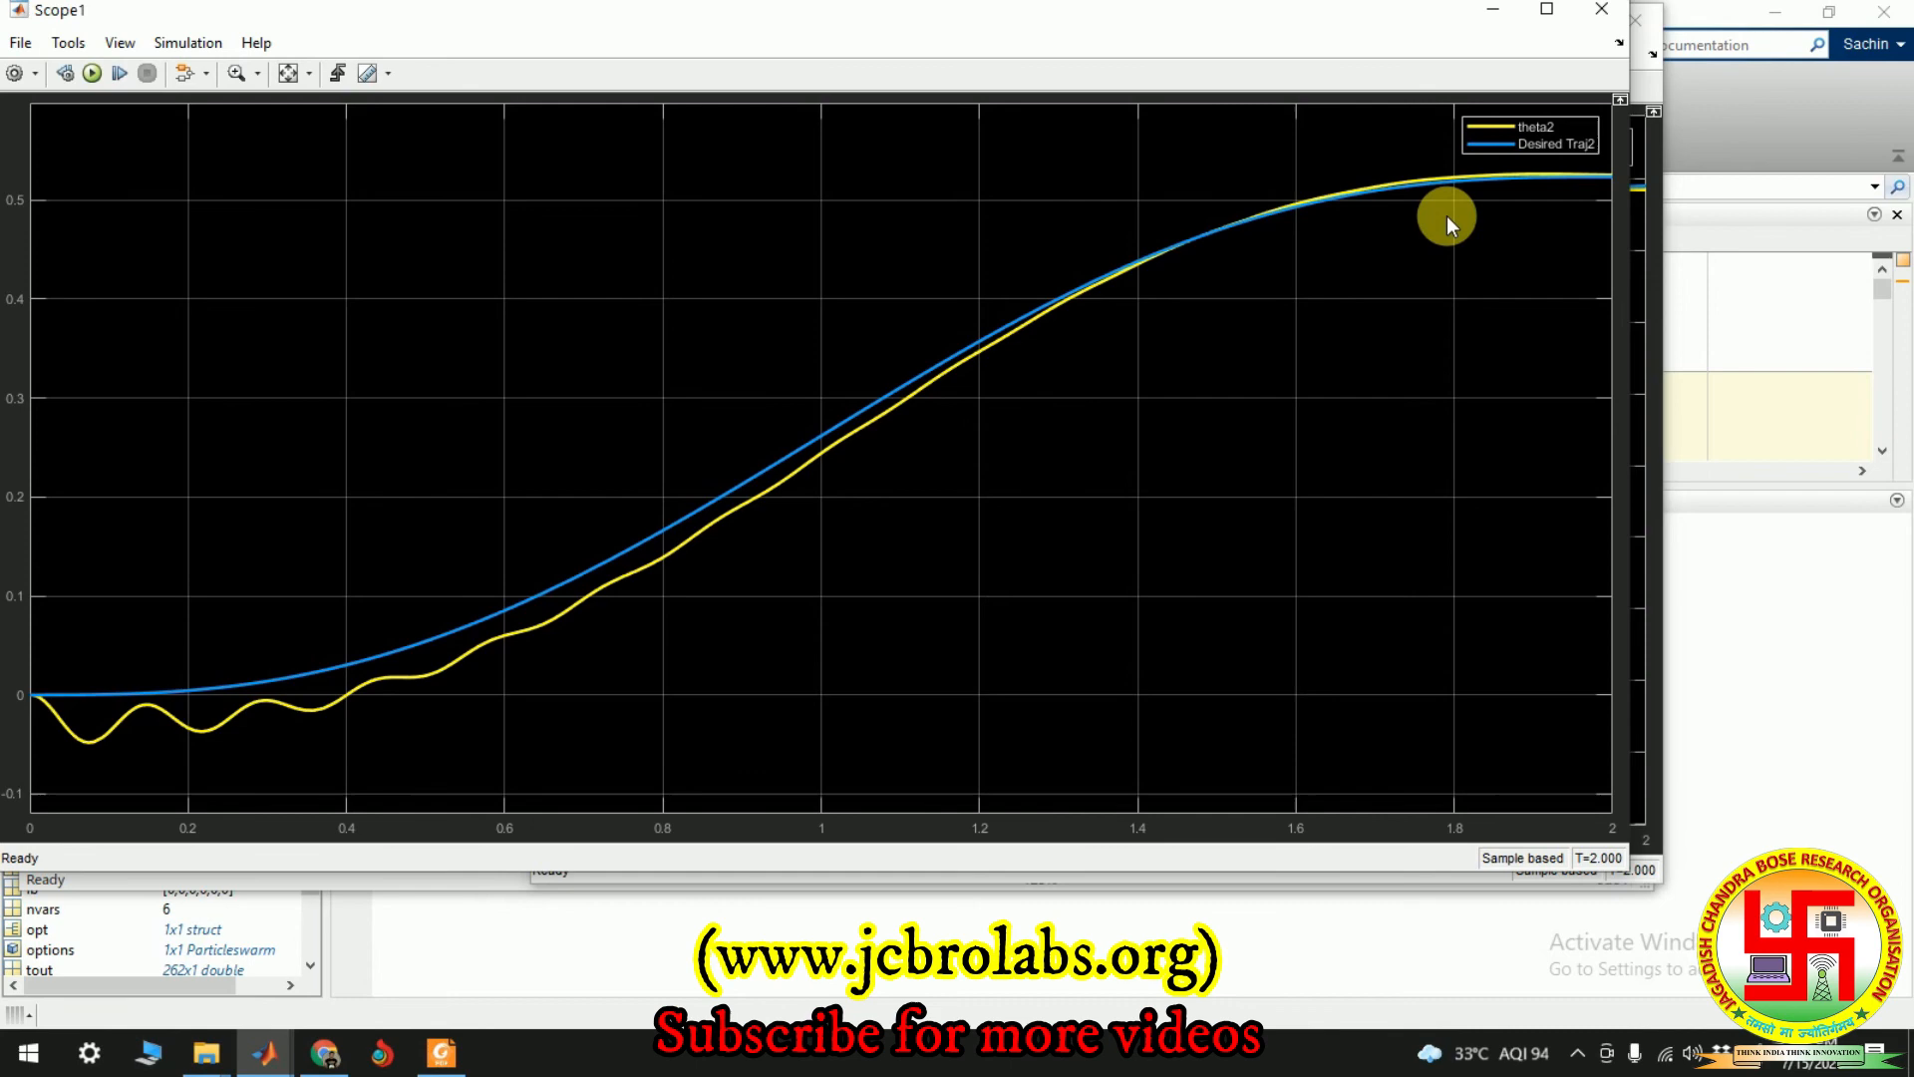
pyautogui.moveTo(1602, 22)
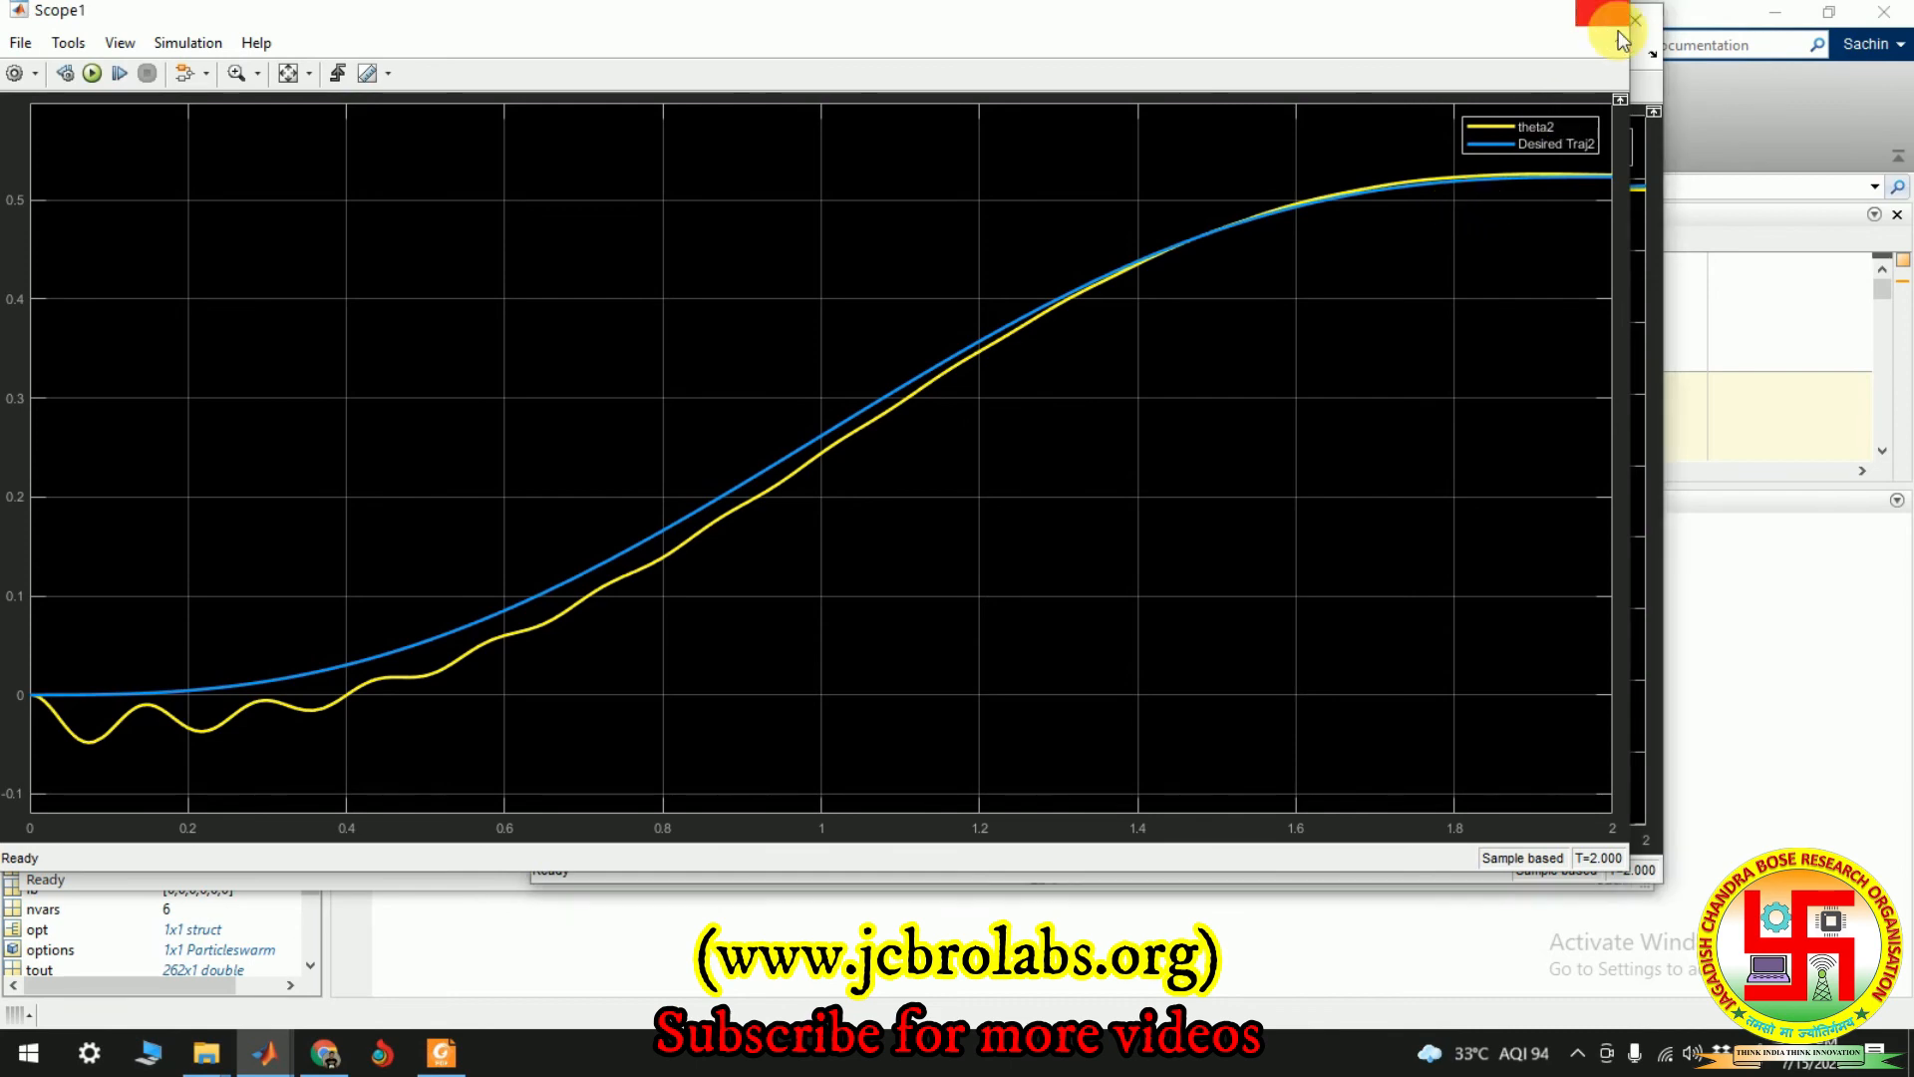
# Close the Scope1 theta2 tracking window to return to the two_link_model diagram
pyautogui.click(1633, 22)
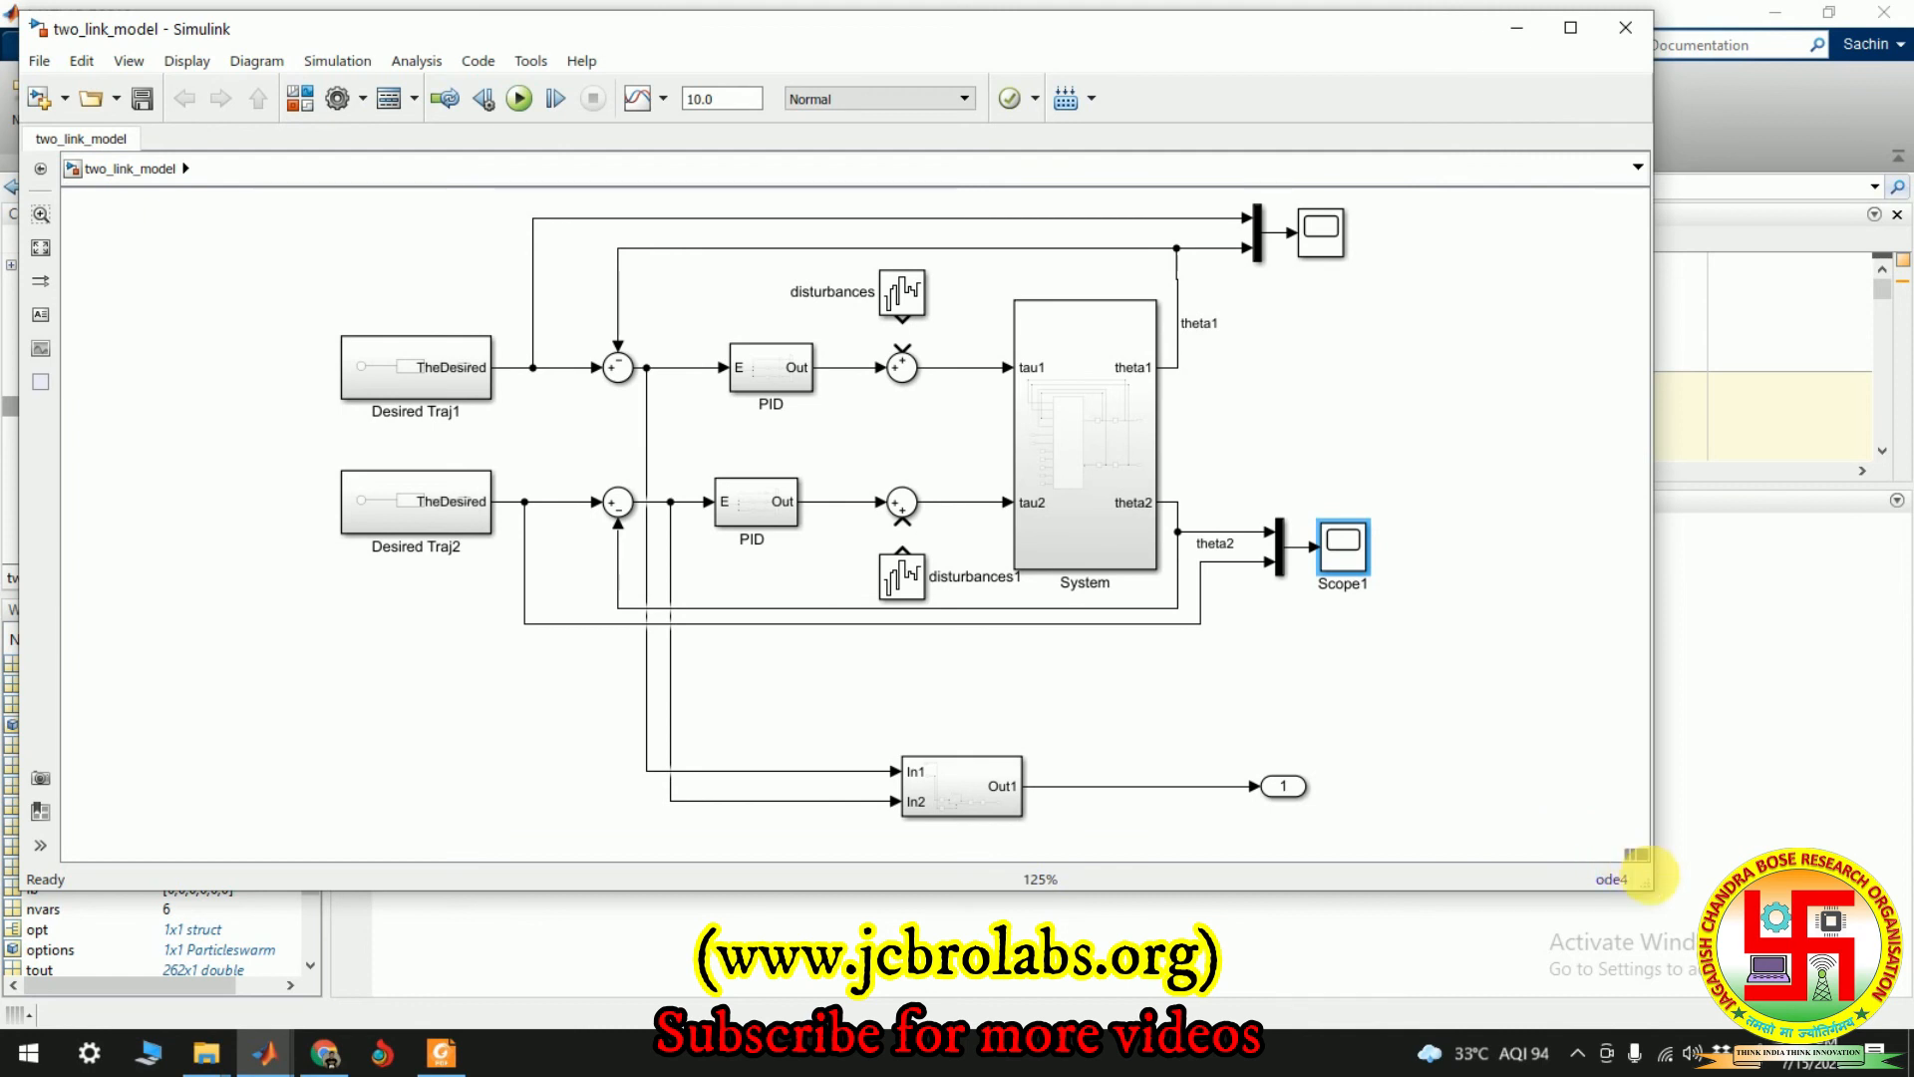
pyautogui.moveTo(1658, 892)
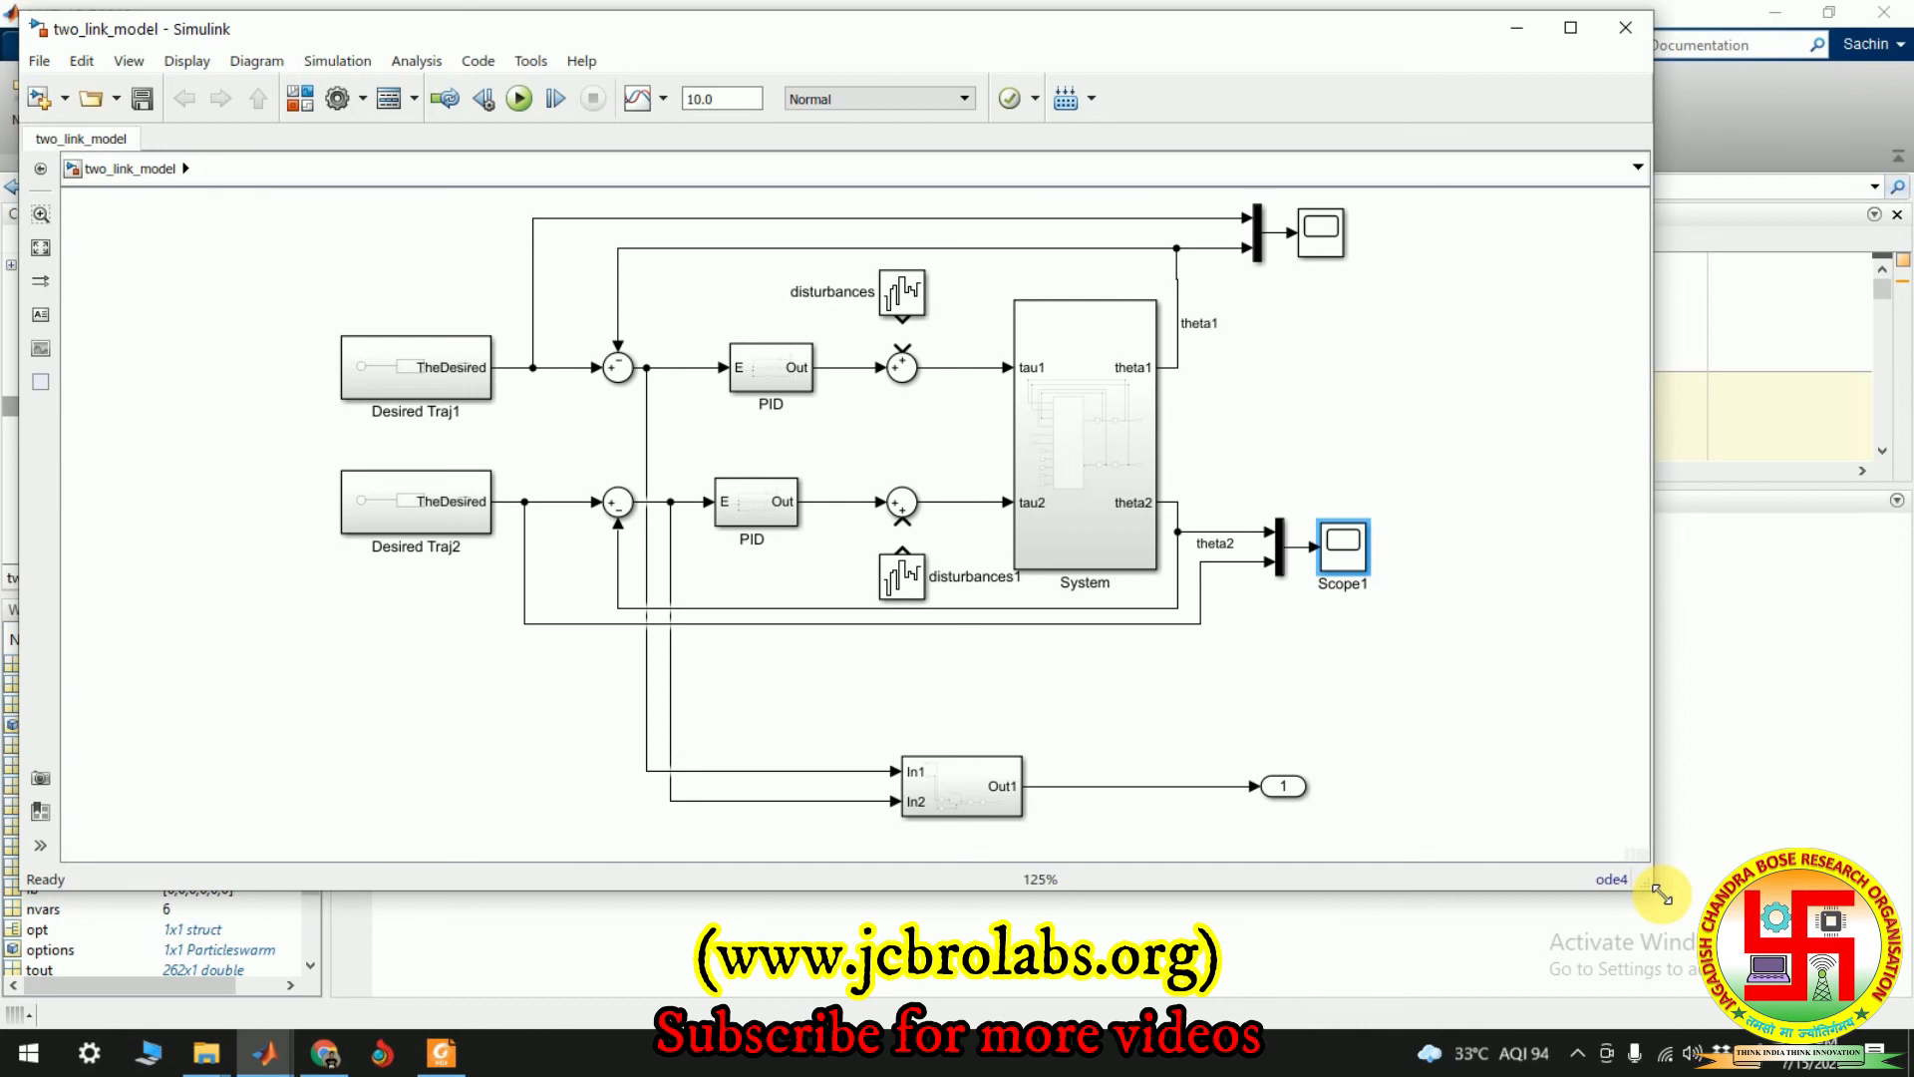
pyautogui.moveTo(1660, 891)
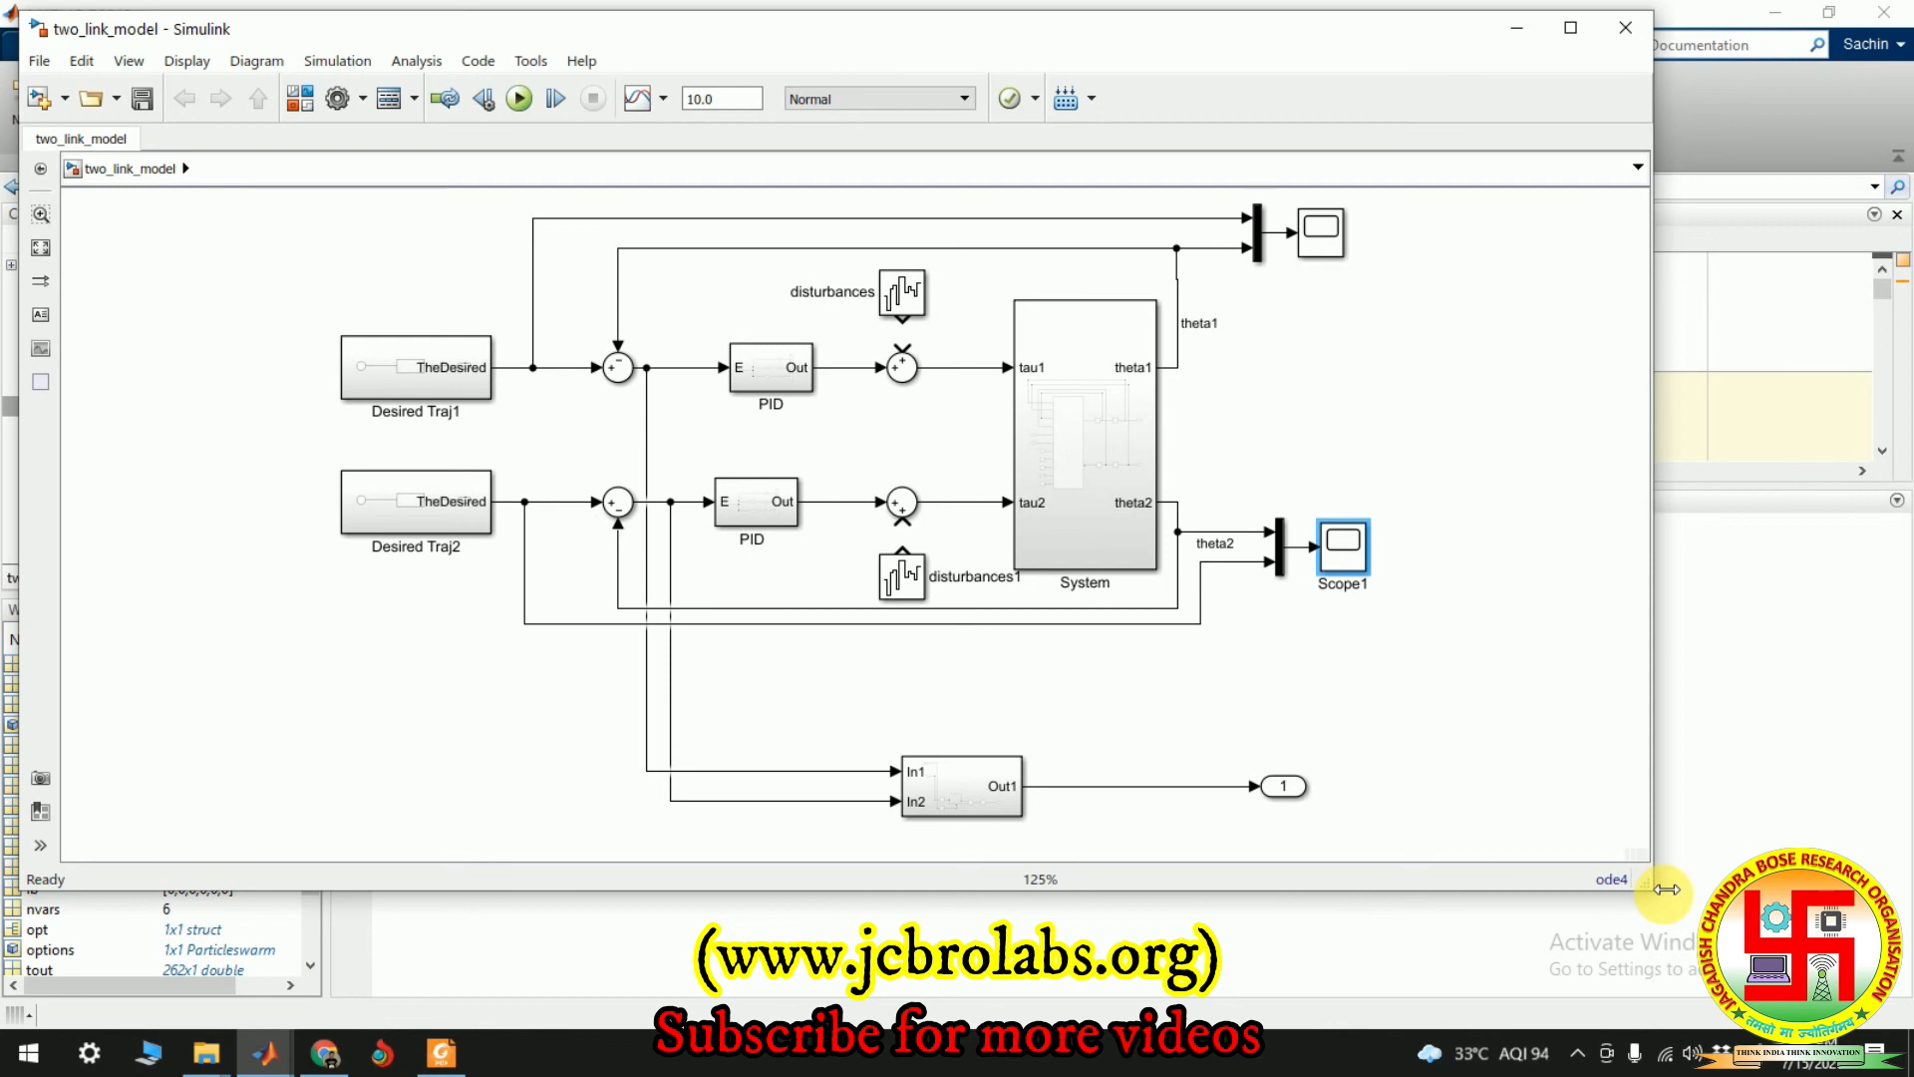